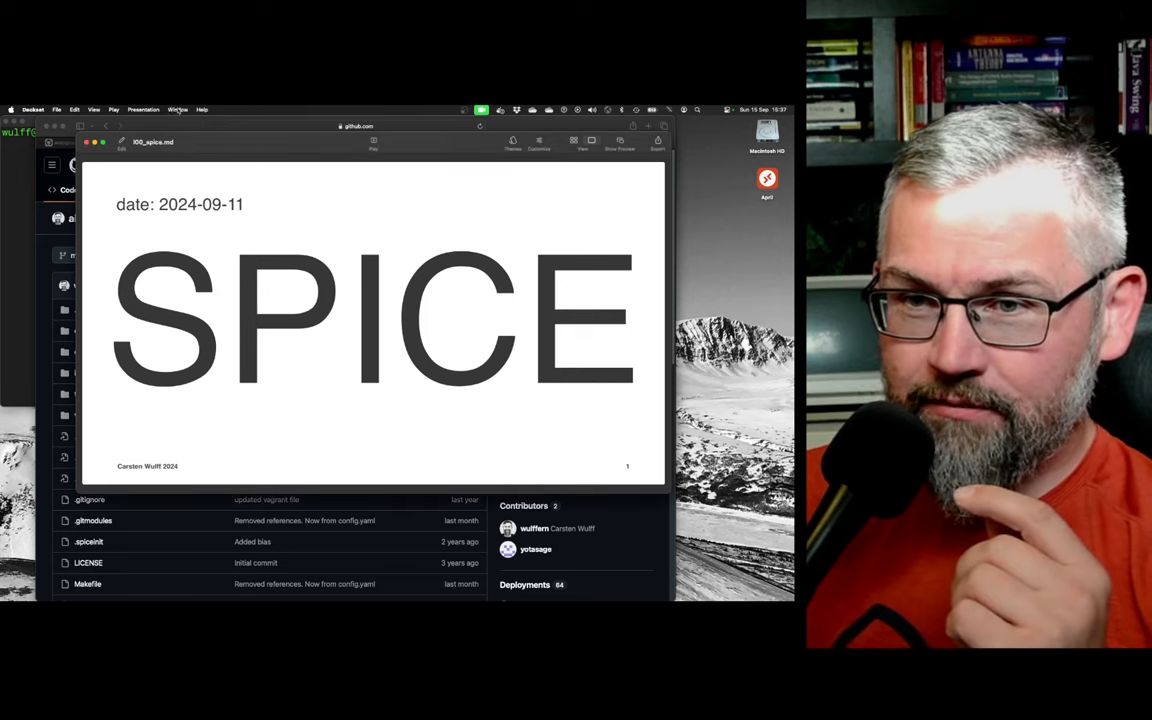
- Browse the Window and View menus, then start the slideshow via Play > Play Slideshow
left_click(180, 110)
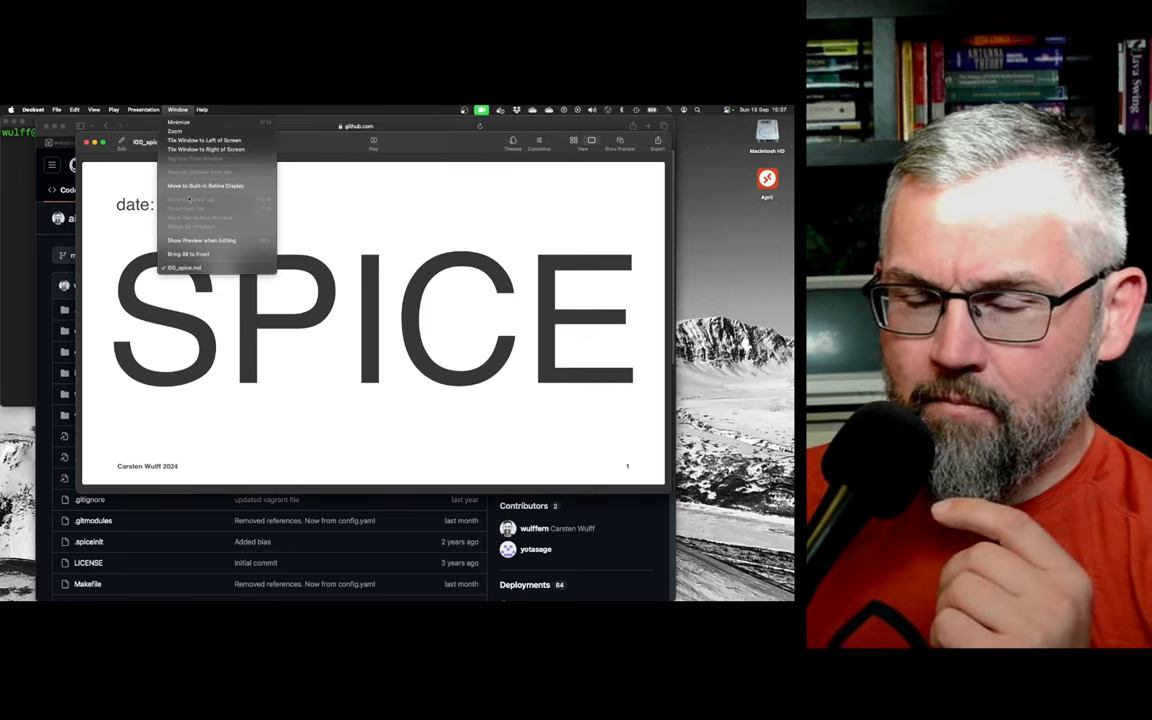
left_click(93, 109)
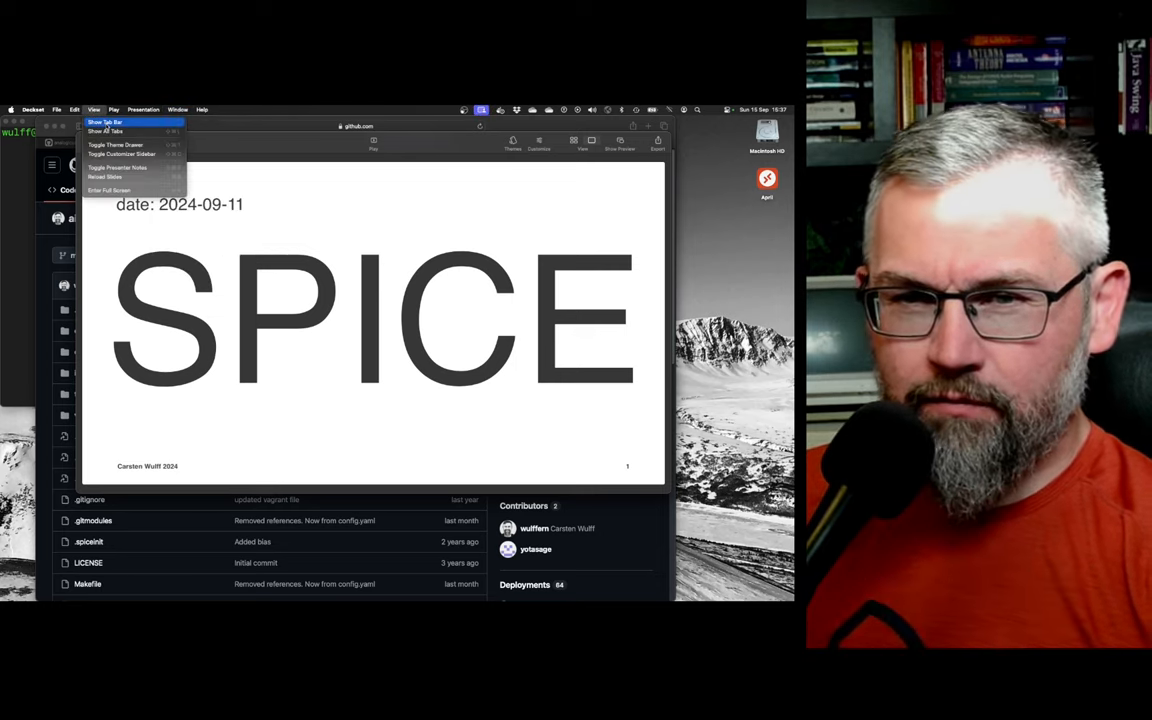
left_click(115, 109)
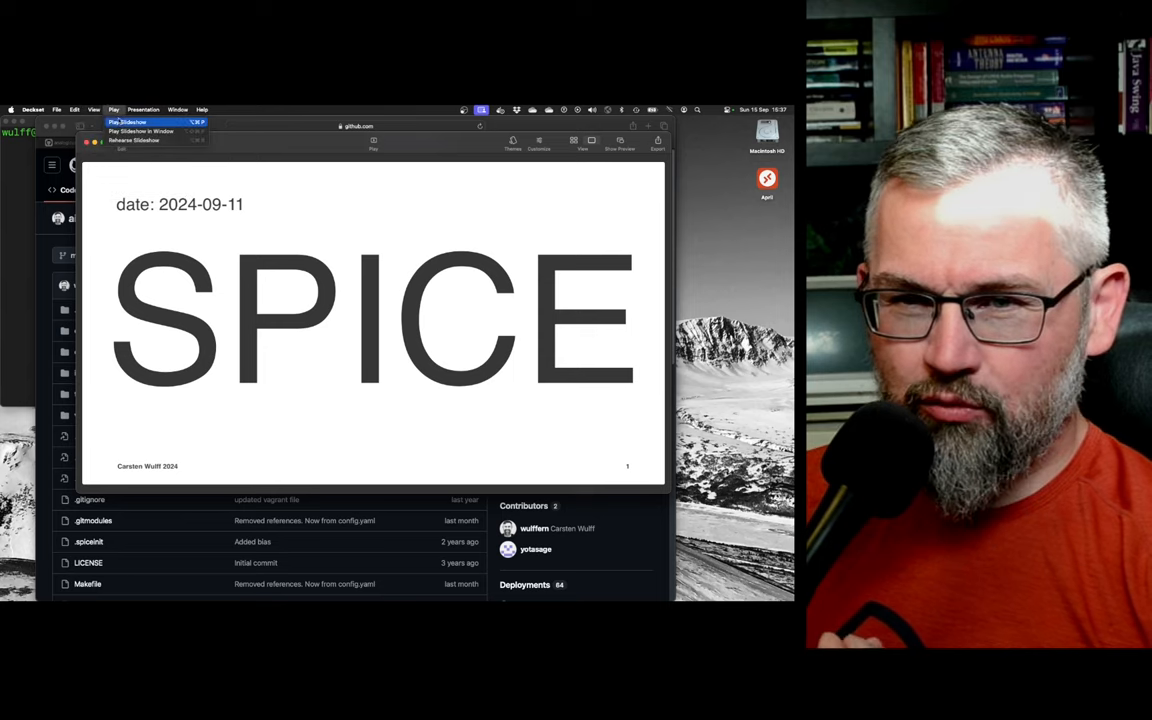
left_click(117, 108)
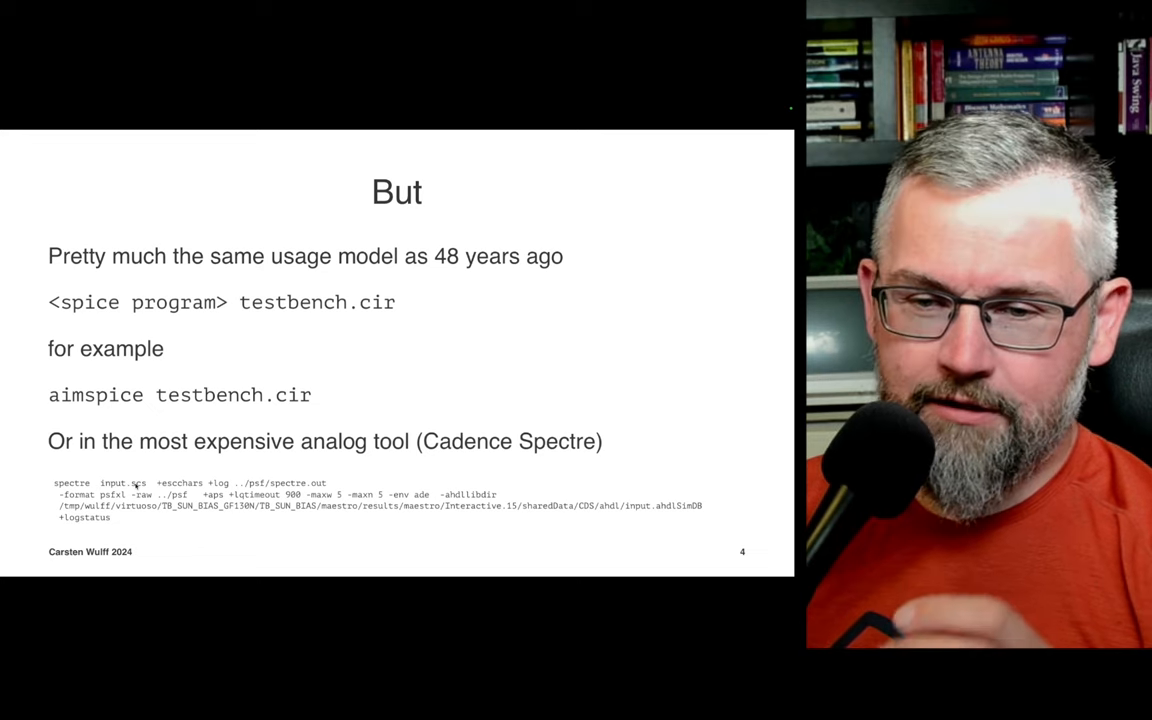
key("Right")
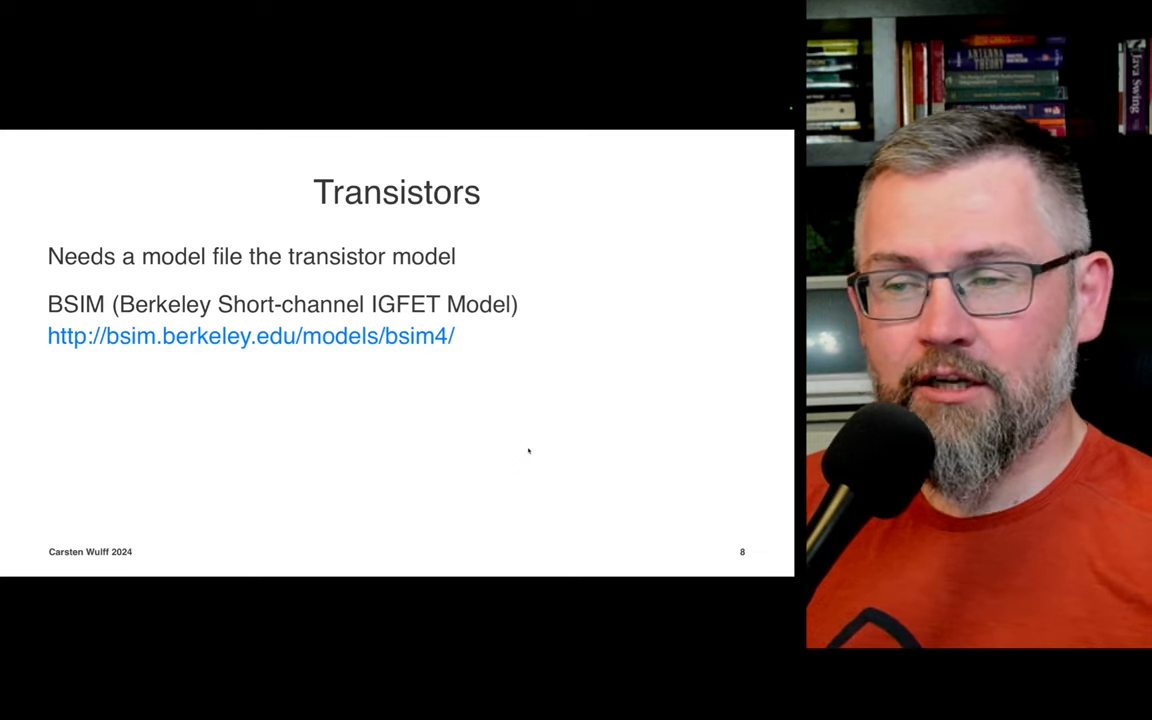
- Advance to slide 10 with the M<name> transistor syntax and nmos/pmos examples
key("Right")
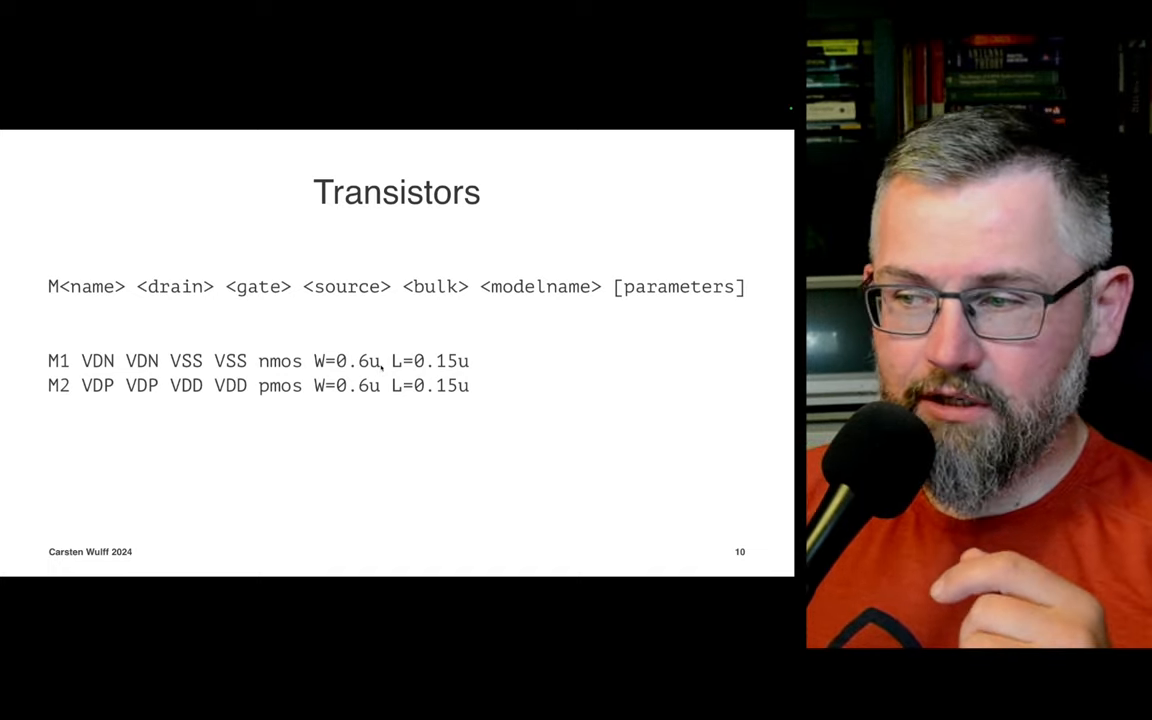
- Advance to slide 11 and follow its skywater-pdk.readthedocs.io link into Safari
key("right")
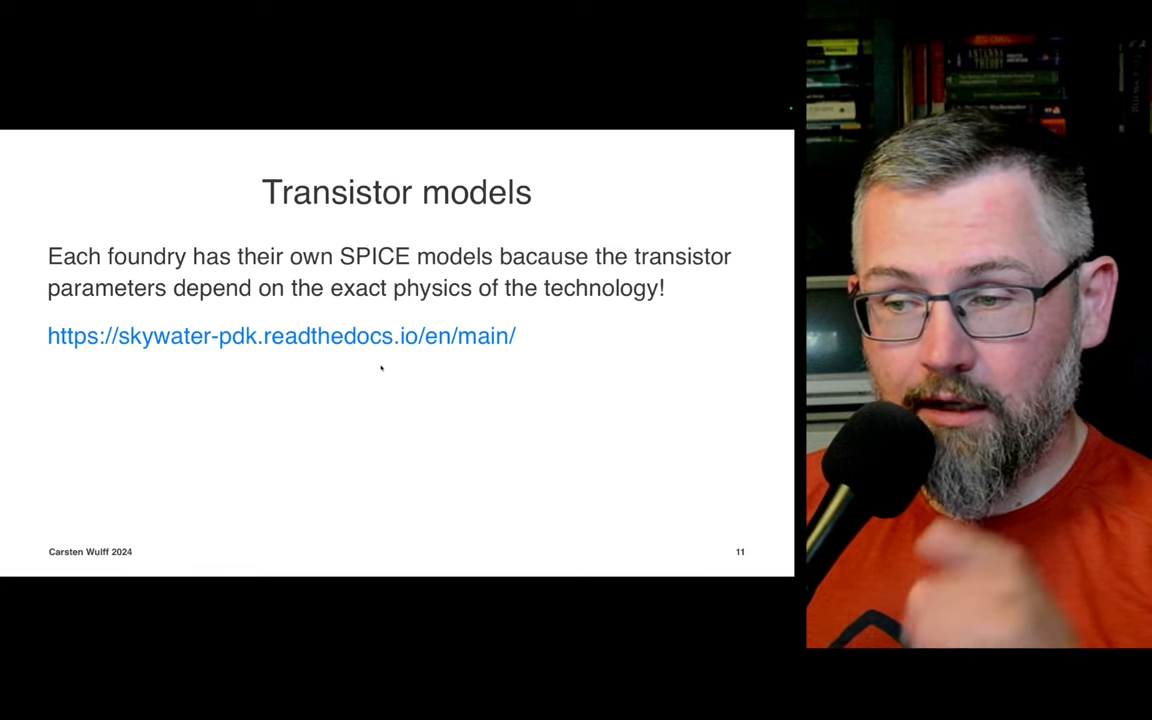
left_click(281, 336)
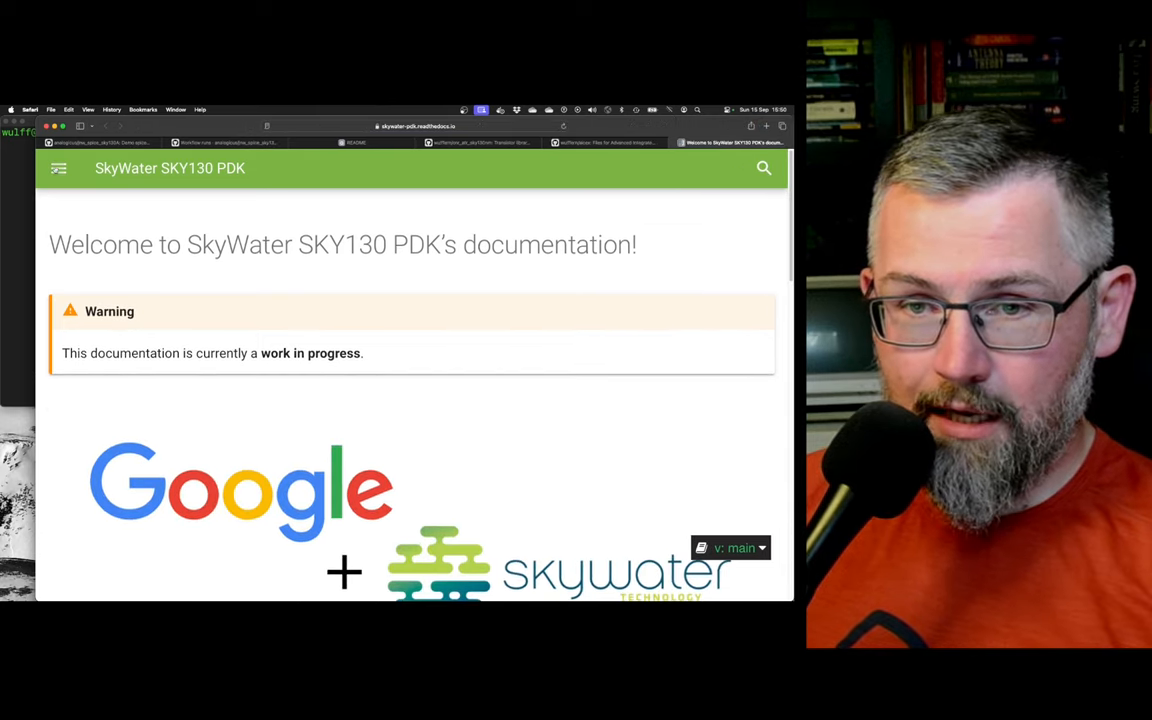
- Open the 'With ngspice' simulation page and browse the PDK Contents sidebar
left_click(64, 168)
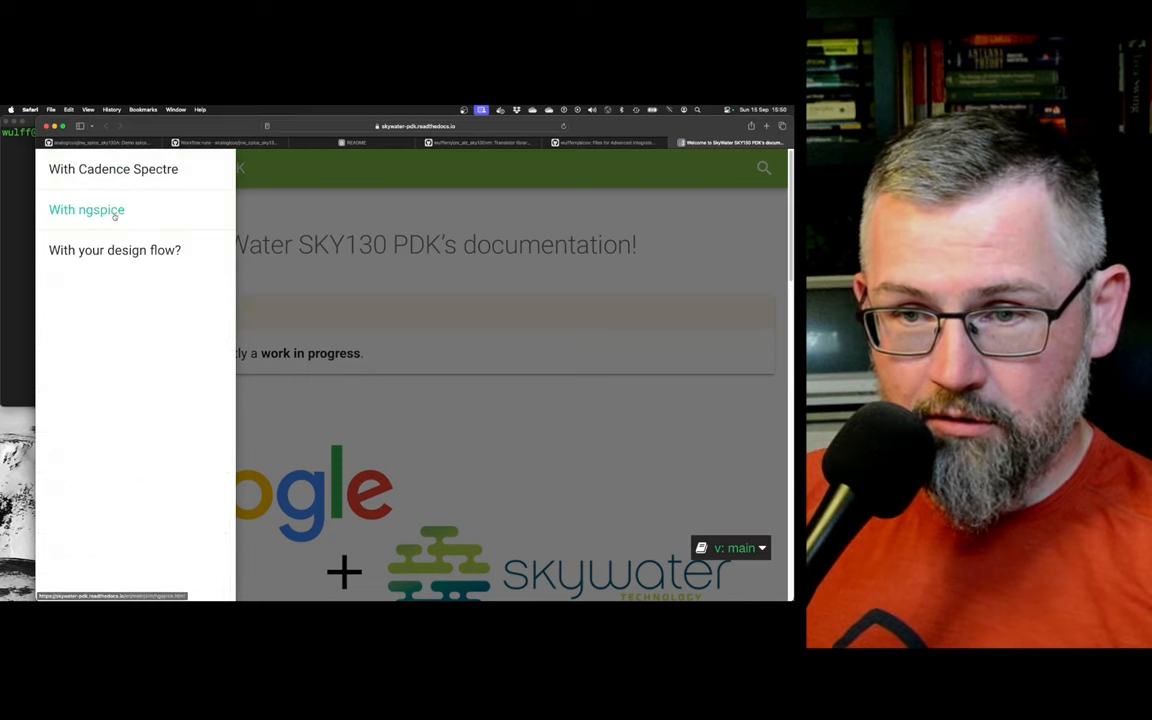
mouse_move(100, 133)
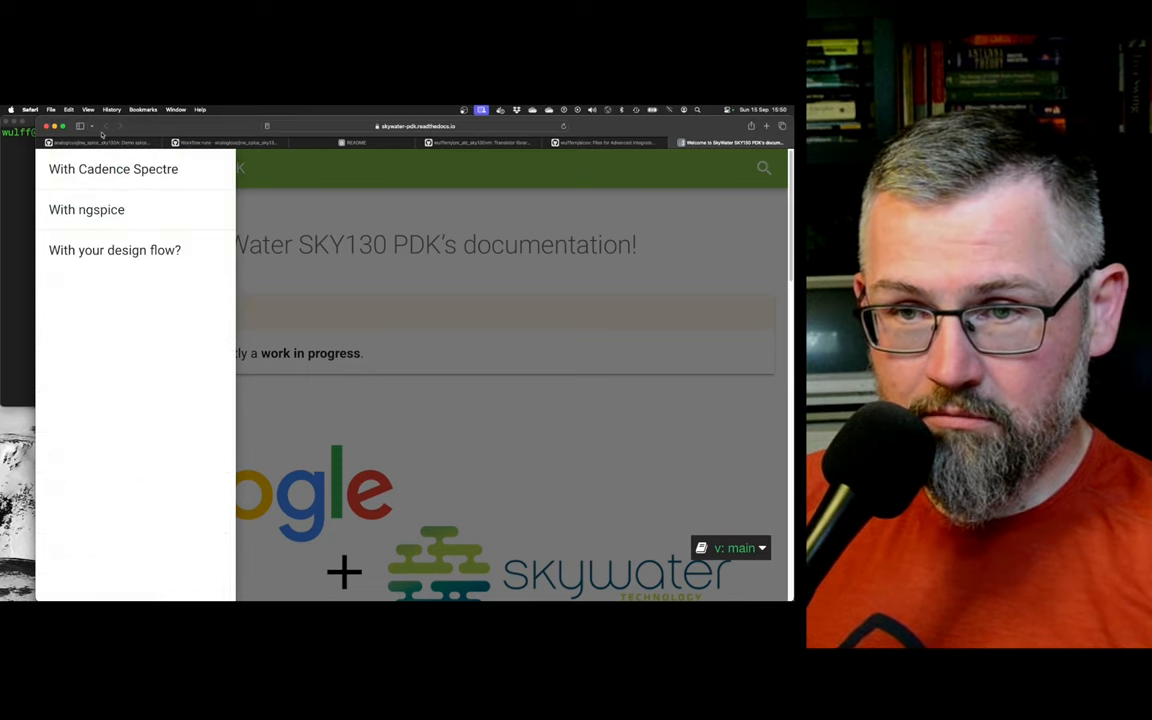
left_click(86, 209)
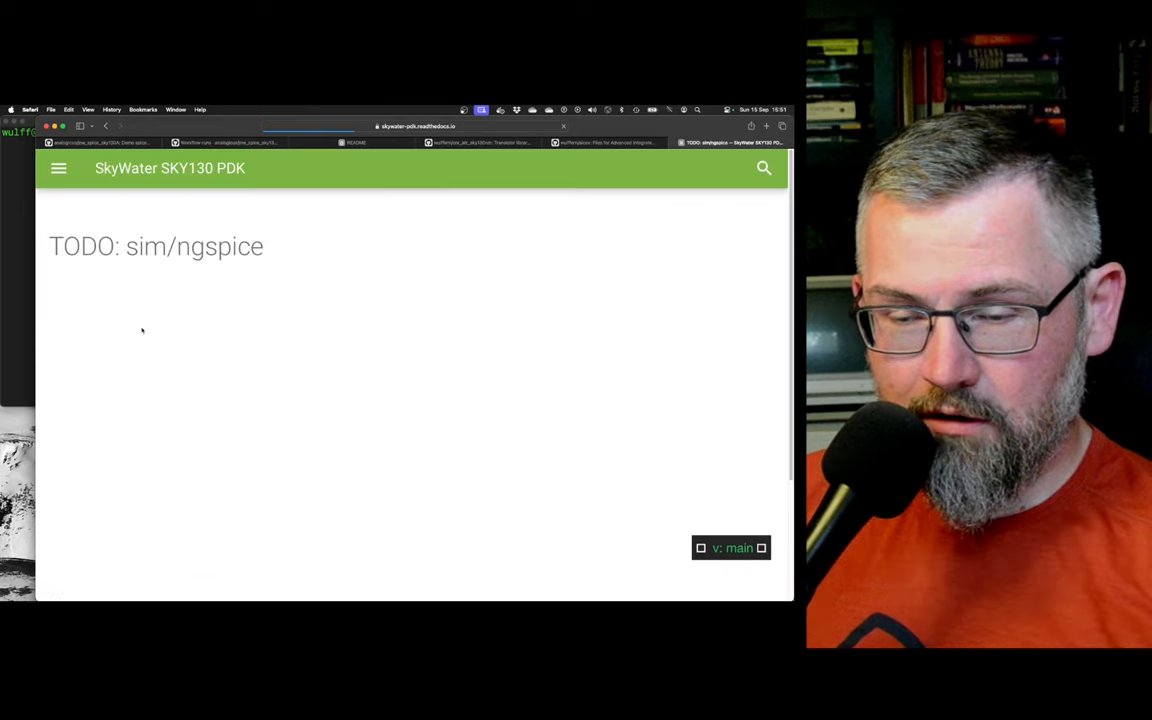
left_click(59, 168)
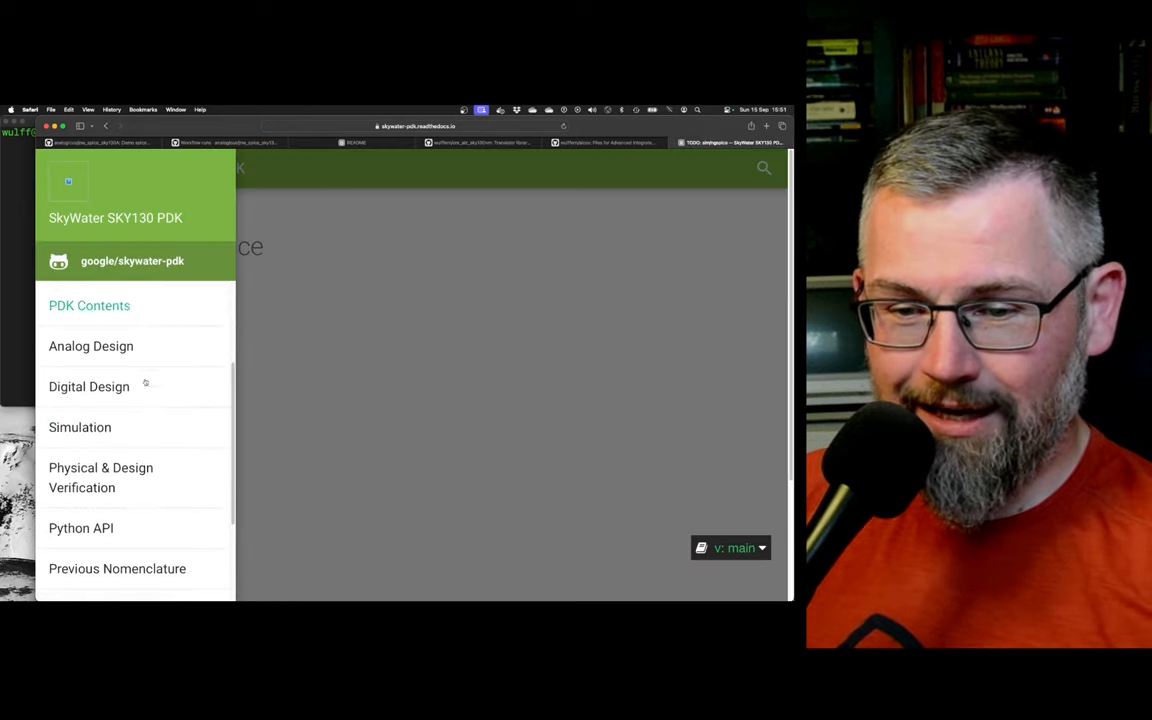
scroll("down", 3)
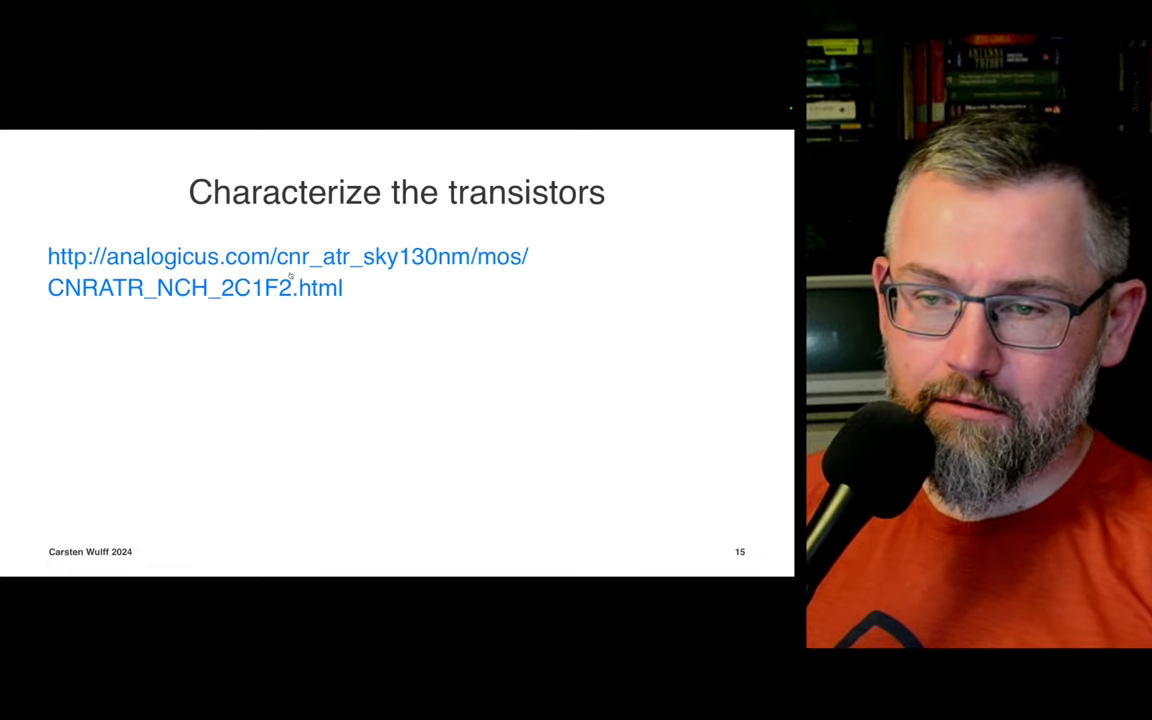
- Follow the analogicus.com CNRATR_NCH_2C1F2 link from slide 15 into Safari
left_click(290, 275)
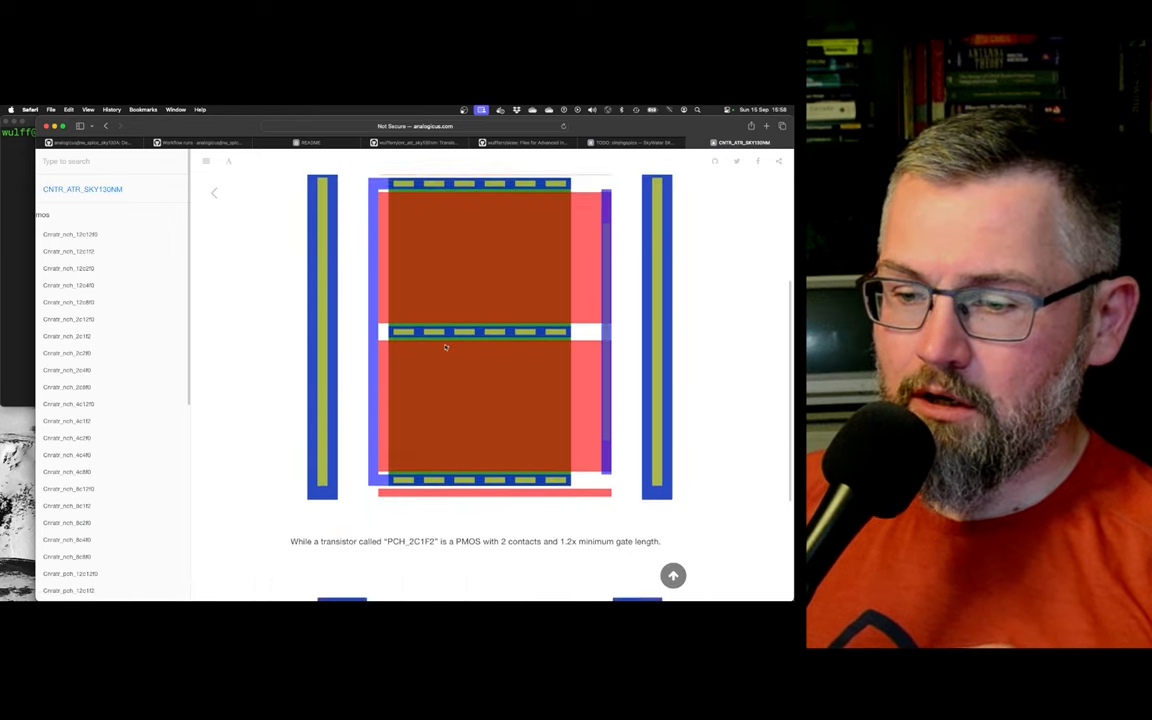
- Scroll through the transistor naming convention and PCH_2C1F2 layout descriptions
scroll("down", 3)
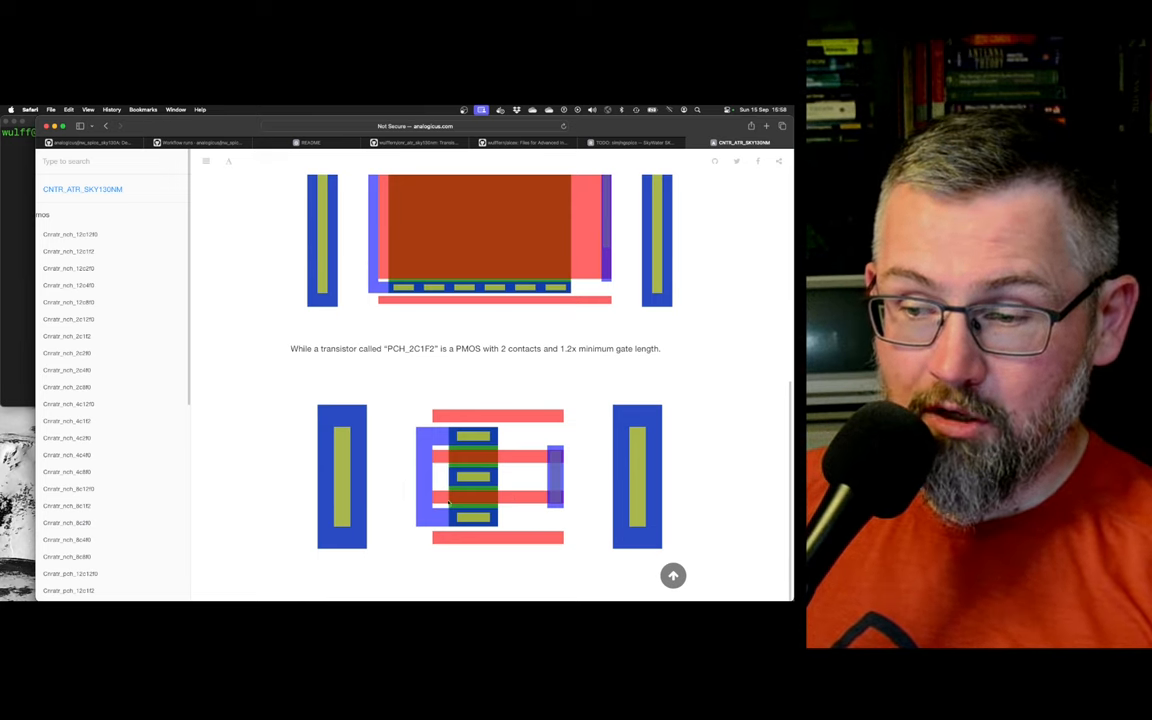
mouse_move(470, 458)
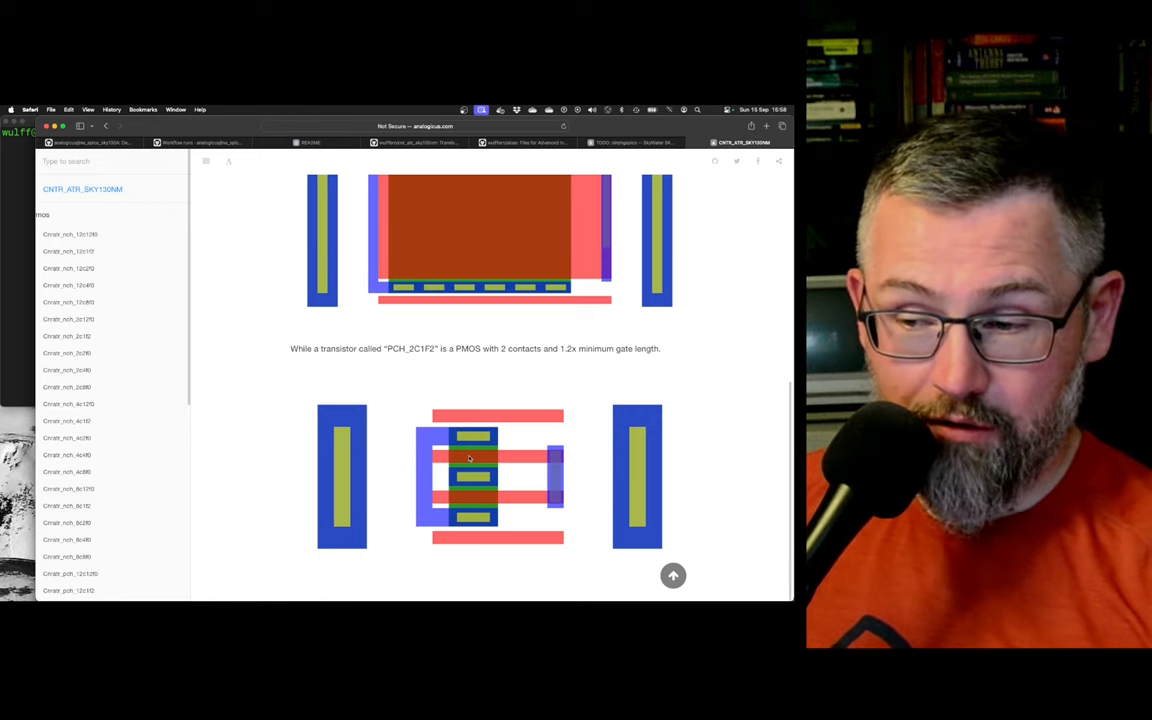
mouse_move(482, 481)
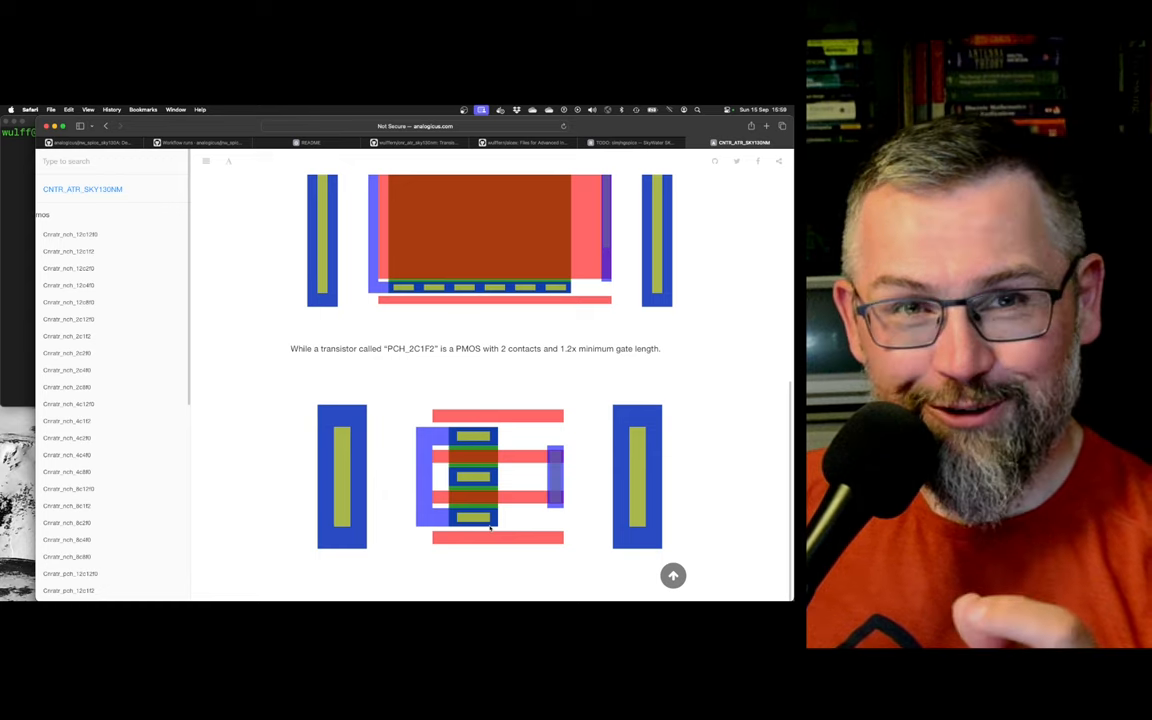
mouse_move(497, 494)
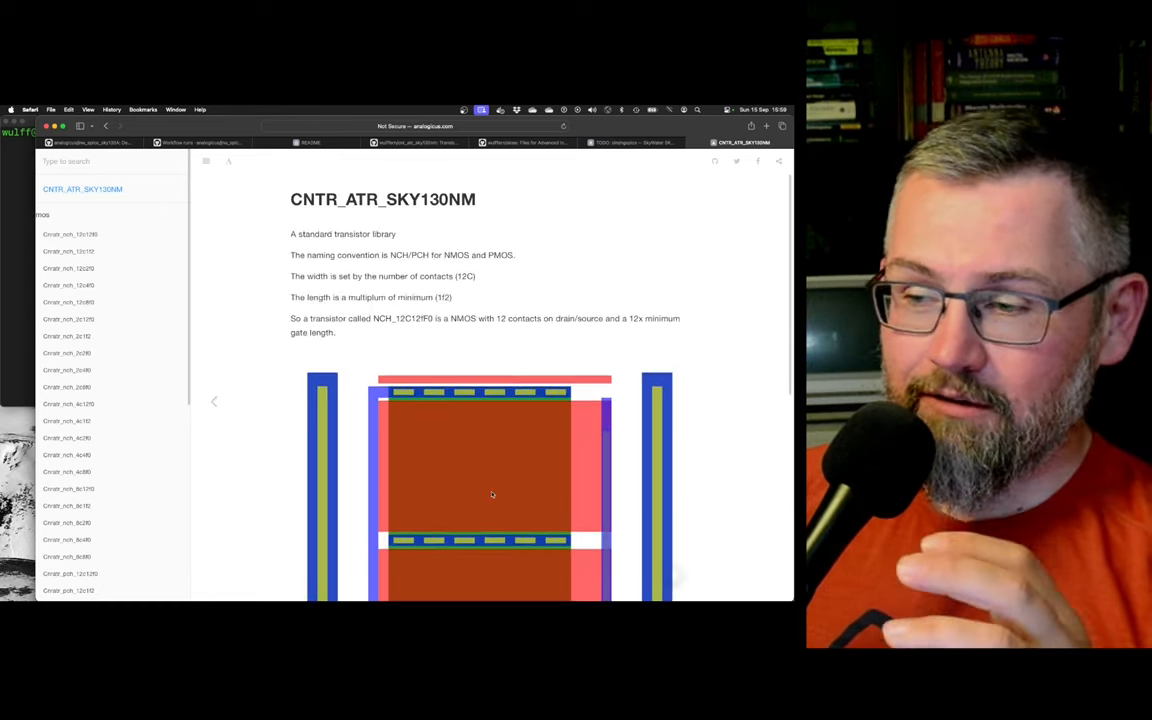
scroll("down", 3)
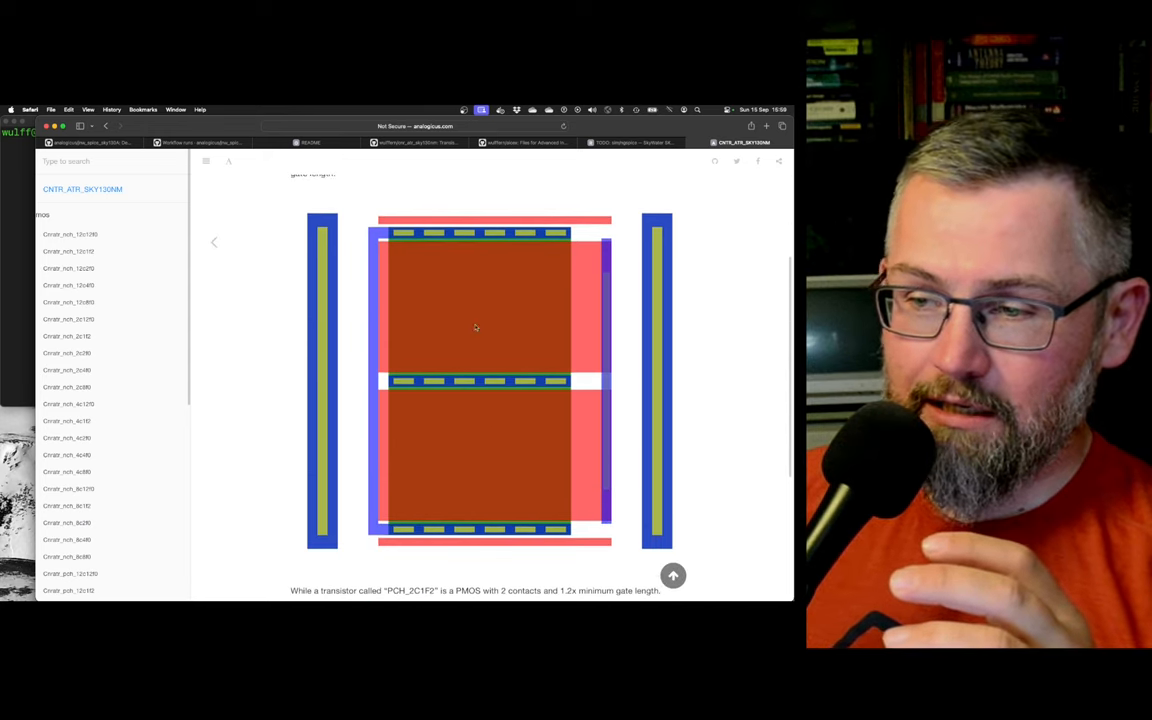
mouse_move(485, 366)
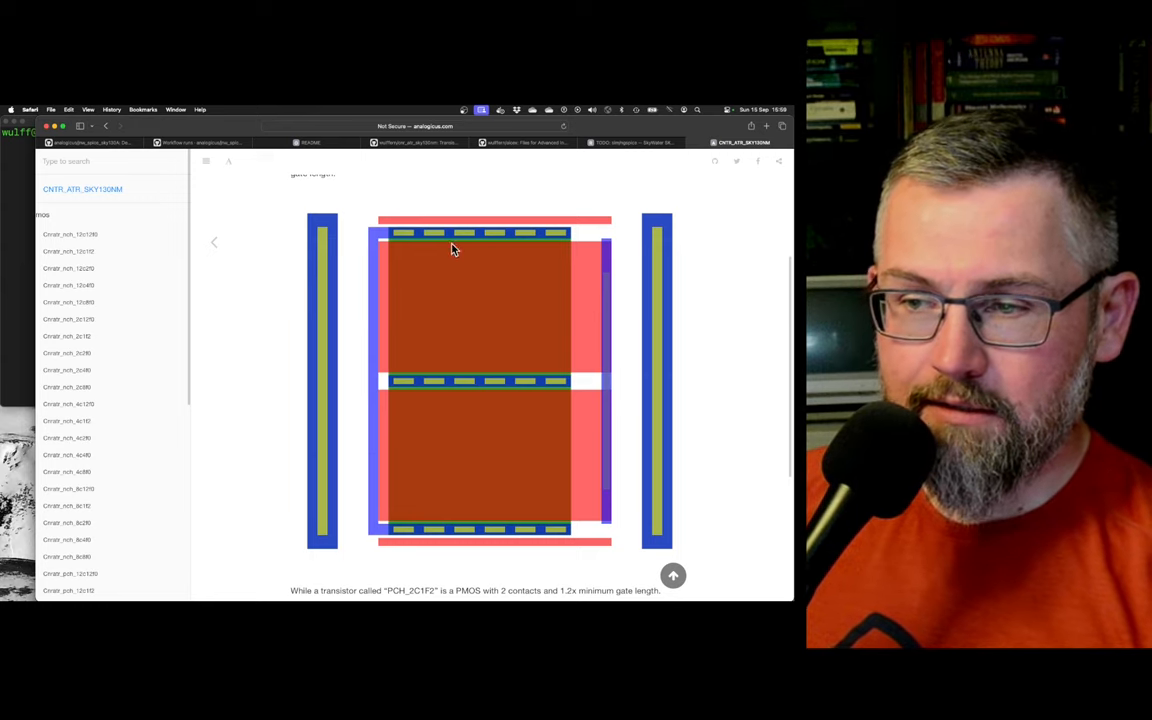
mouse_move(455, 296)
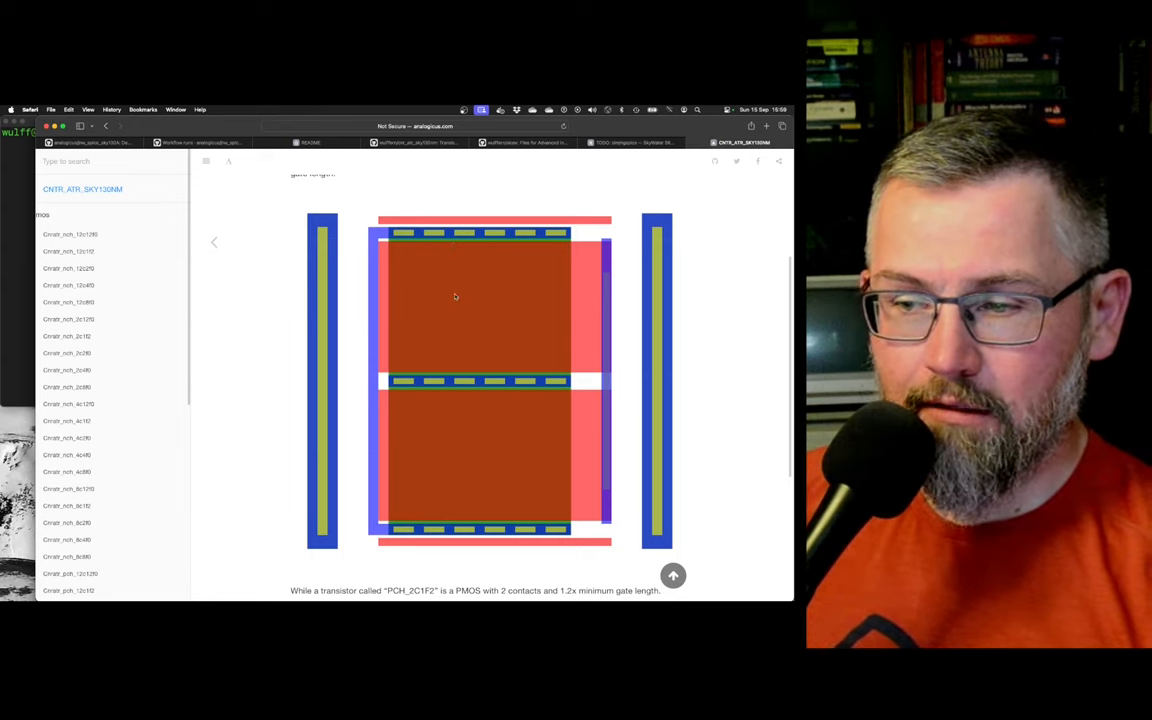
mouse_move(441, 352)
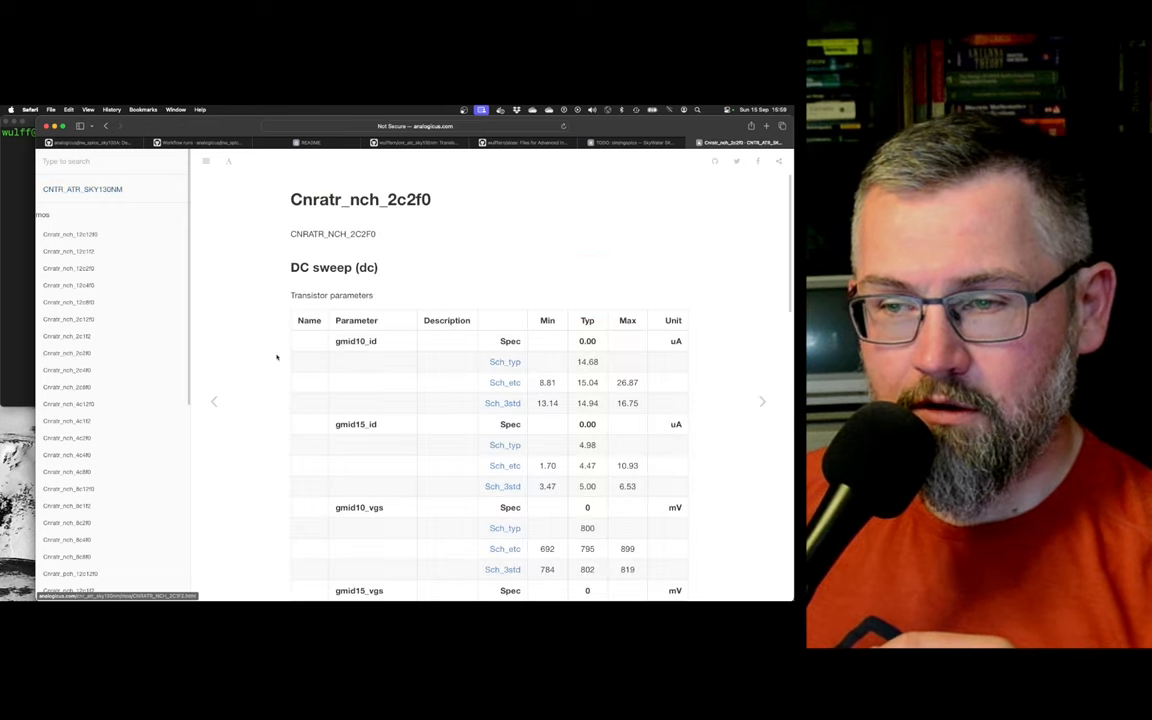
- Look over the nch parameter table, highlighting the gmid10_id entry
scroll("down", 3)
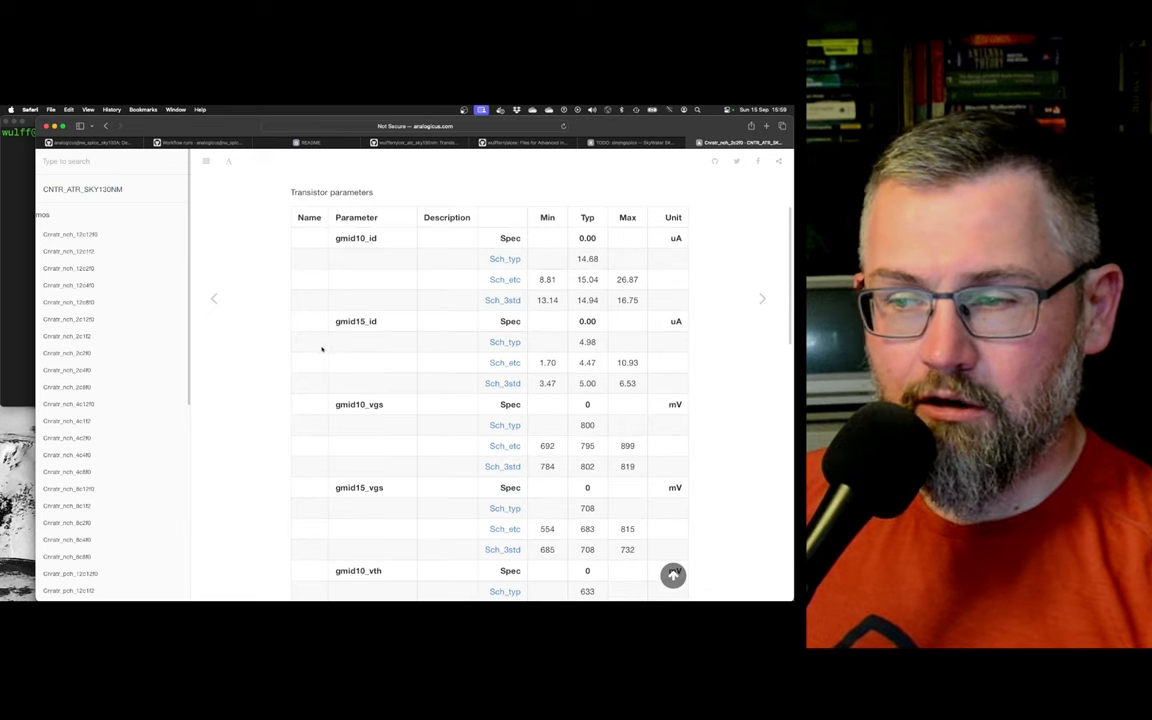
mouse_move(393, 242)
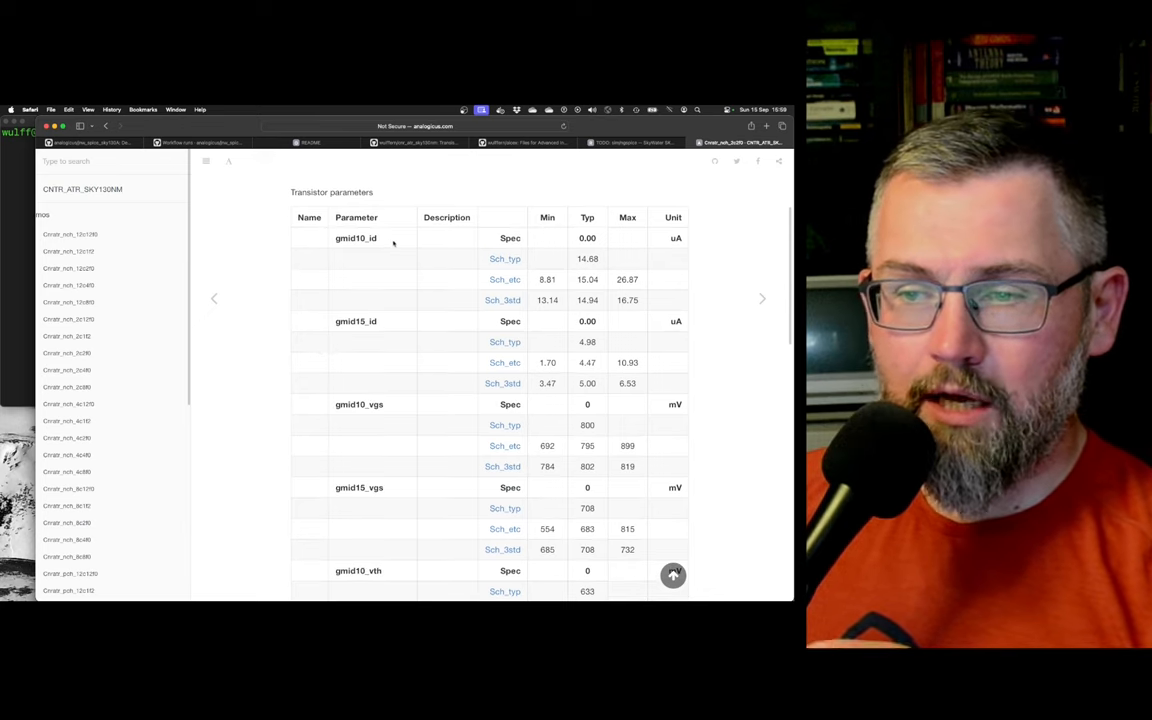
double_click(355, 238)
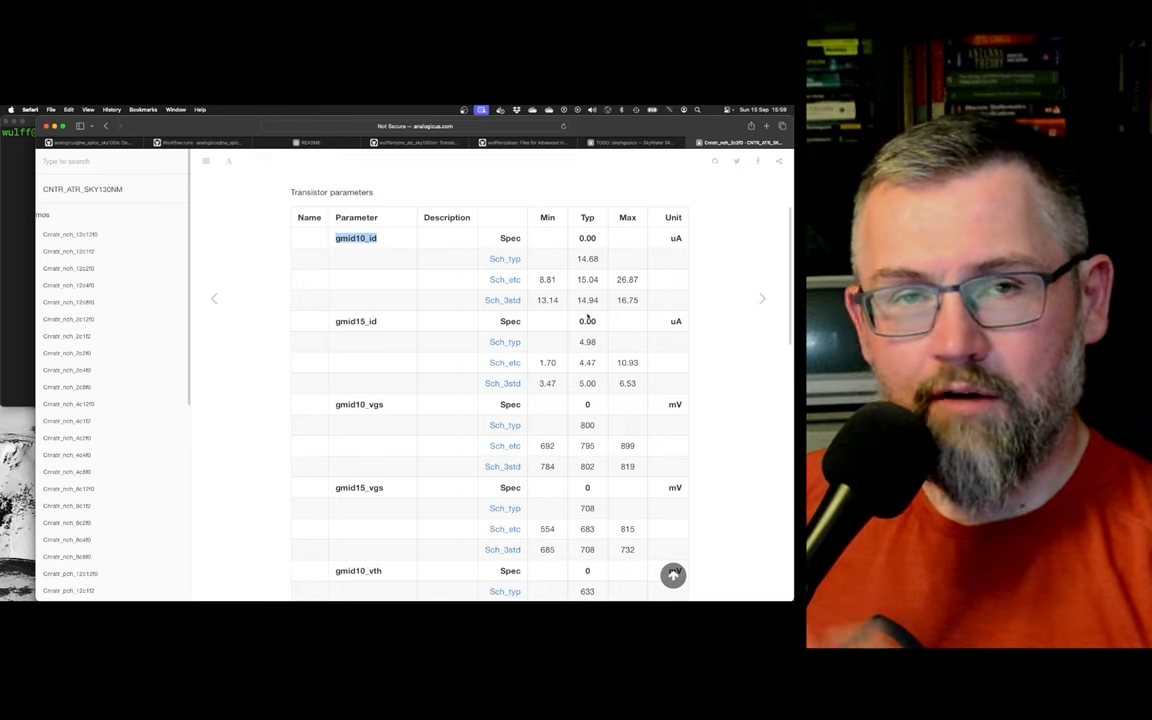
scroll("down", 3)
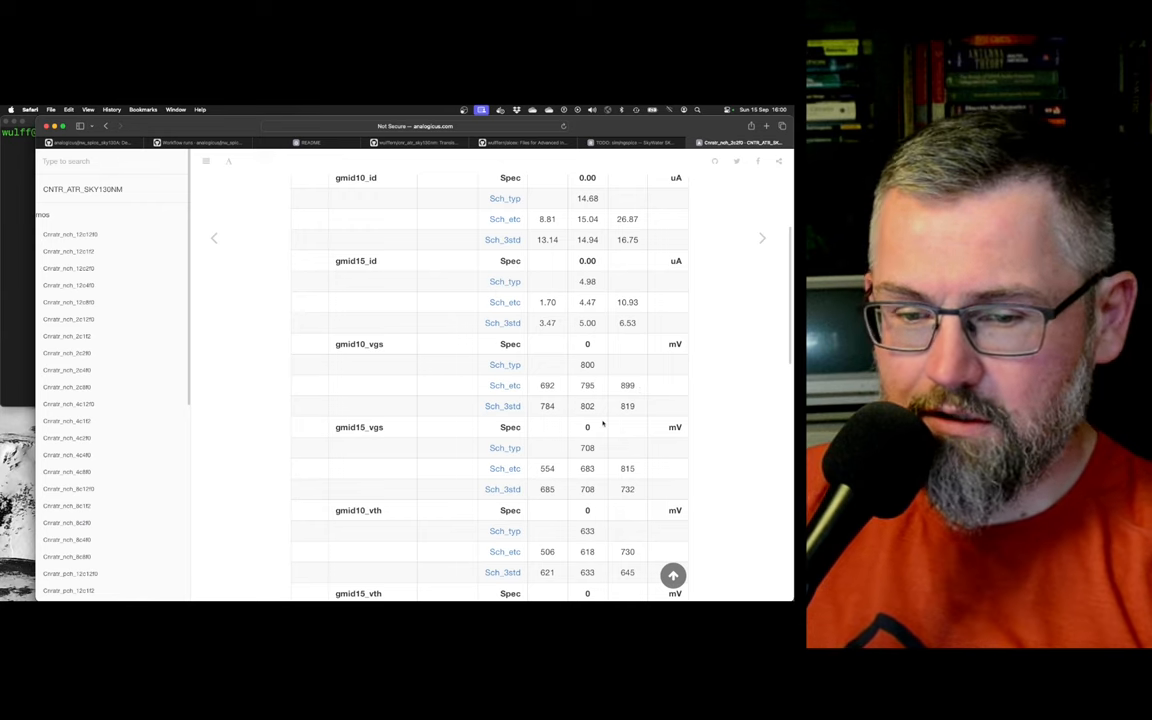
scroll("down", 3)
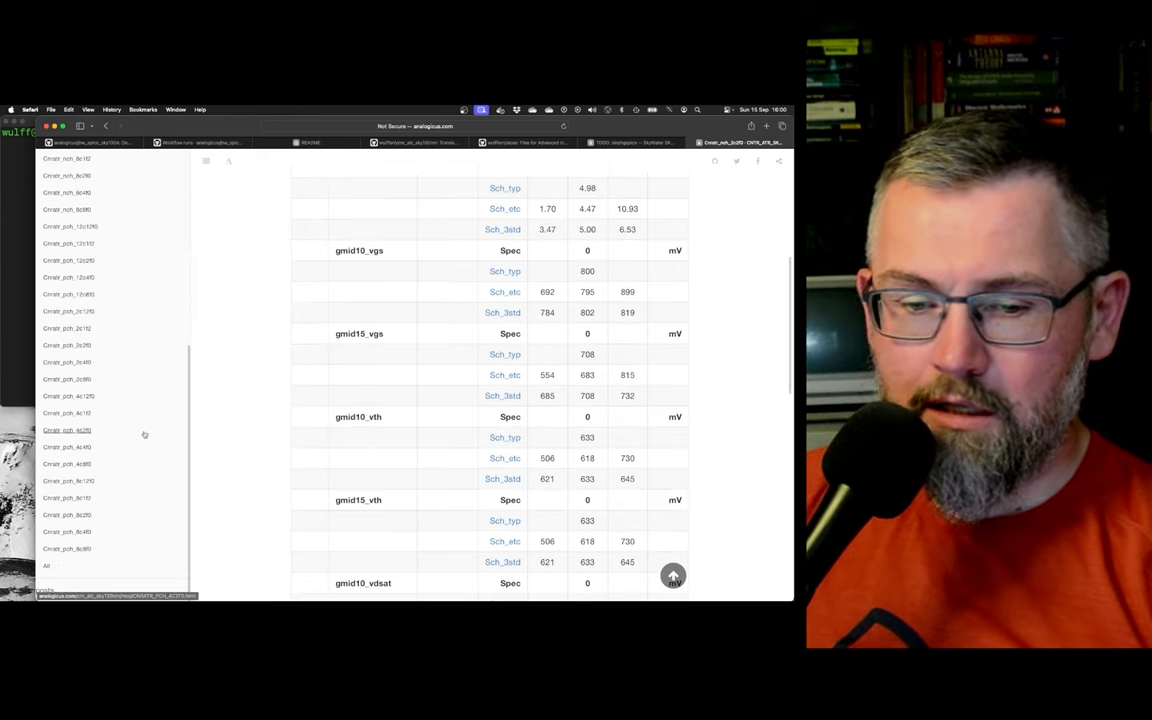
- Load the DC sweep results for Cnratr_pch_4c2f0 and scroll through them
left_click(66, 430)
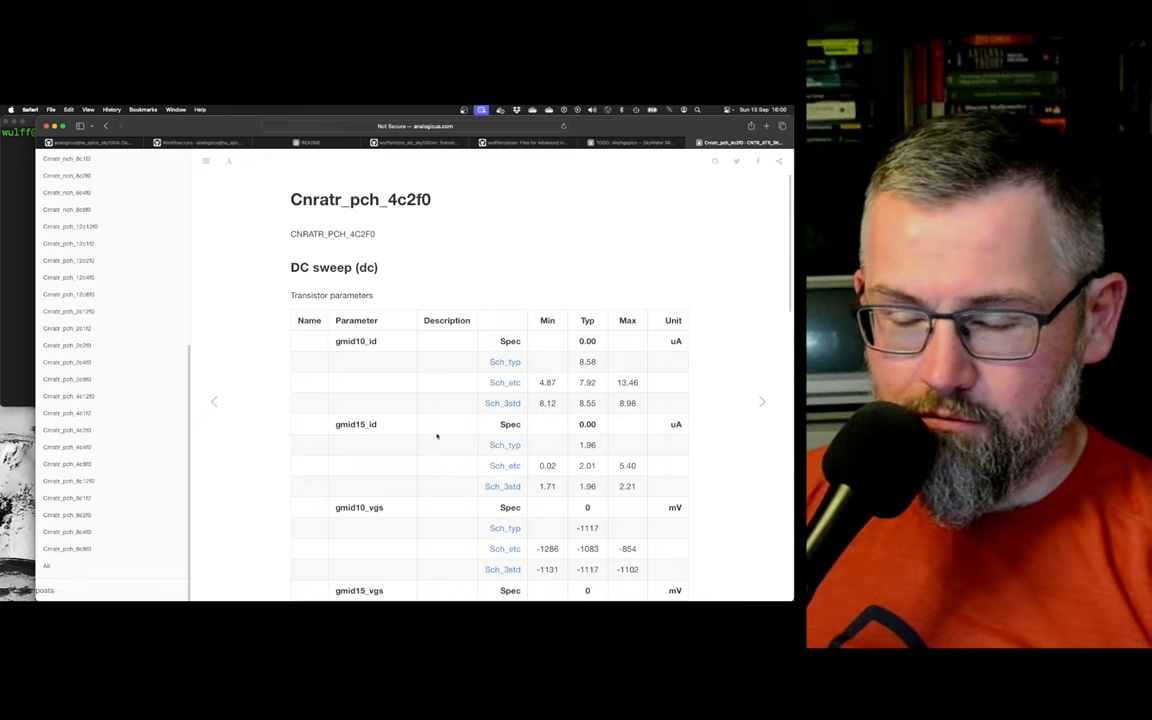
scroll("down", 3)
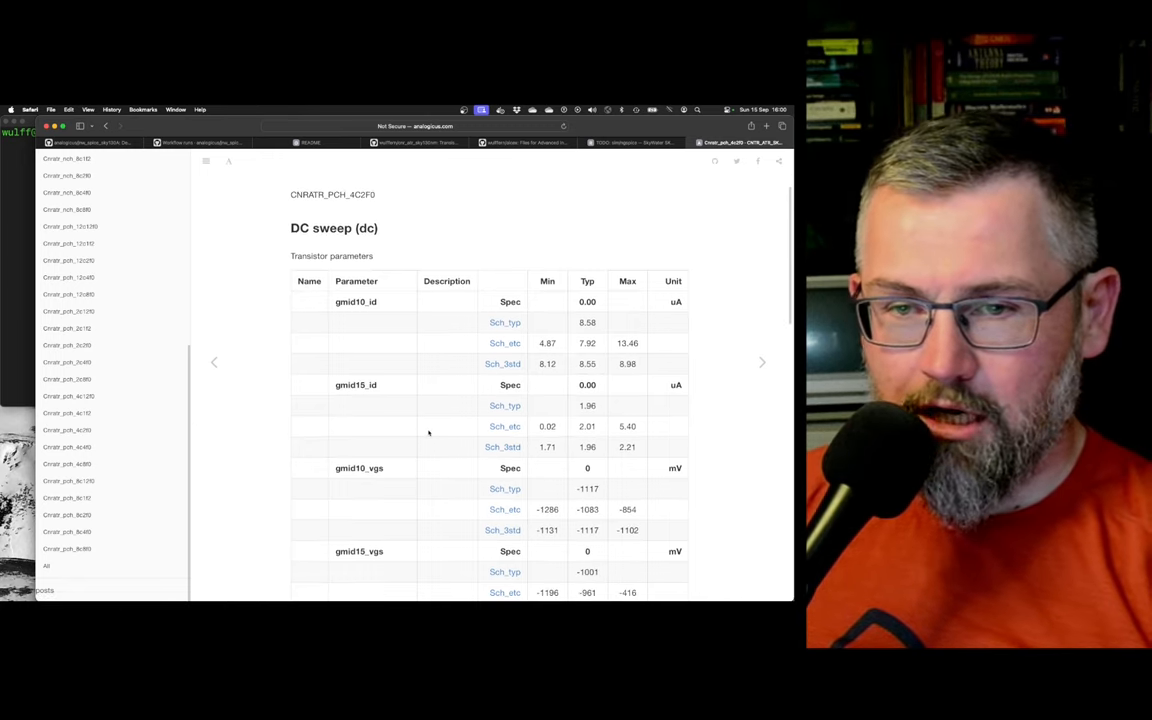
scroll("down", 3)
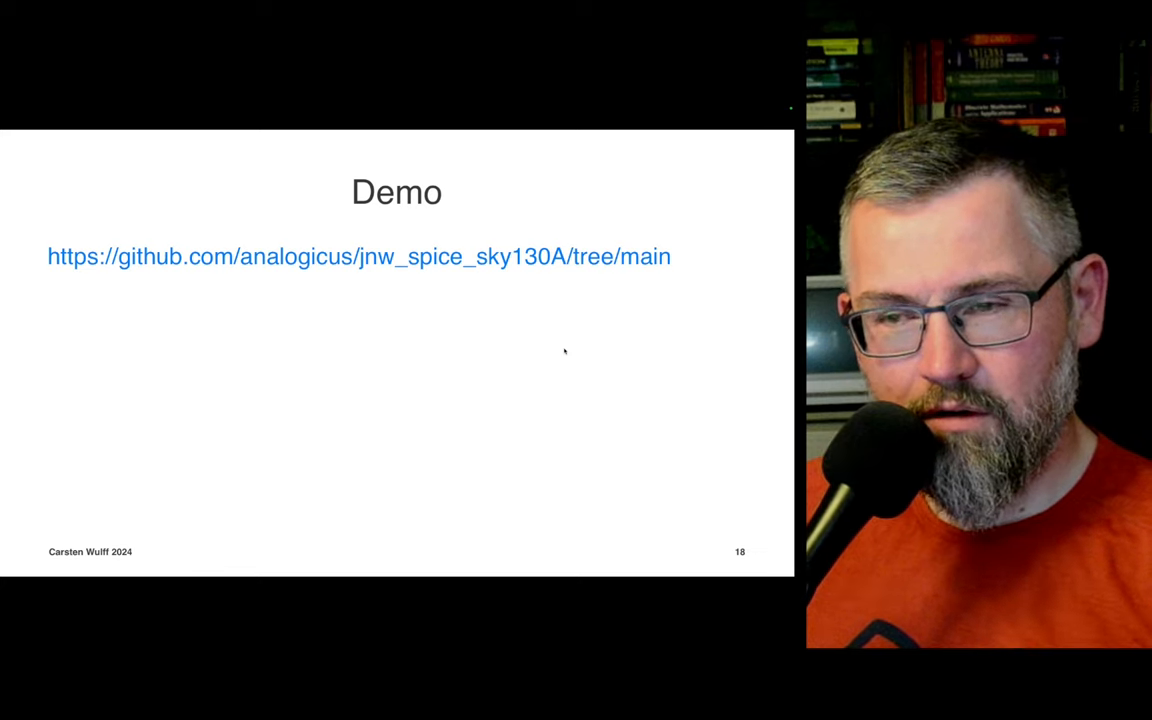
mouse_move(494, 281)
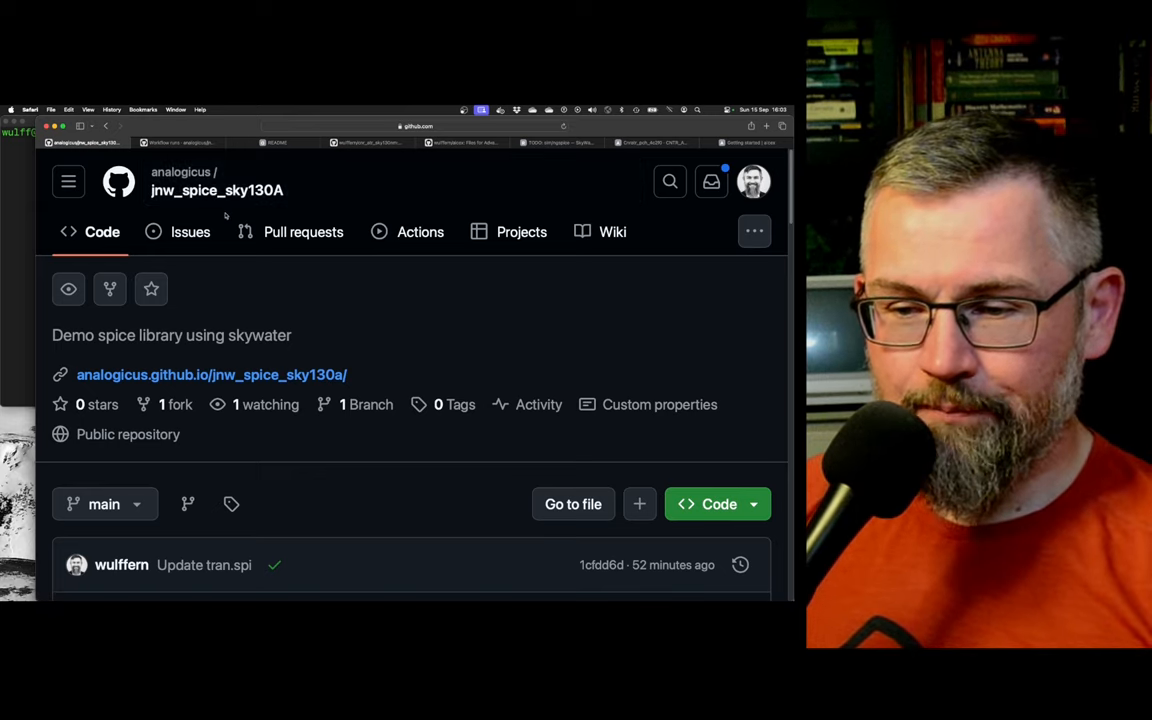
- Read through the repo's file list and README, then switch to the other repository tab
scroll("down", 3)
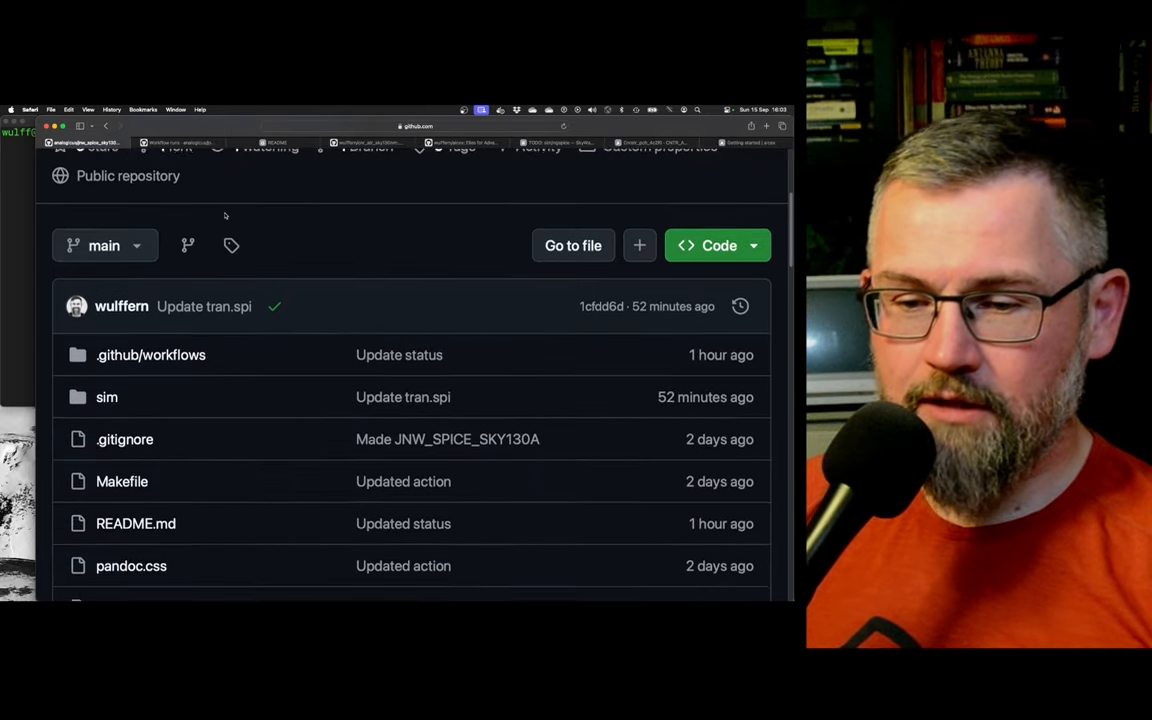
scroll("down", 3)
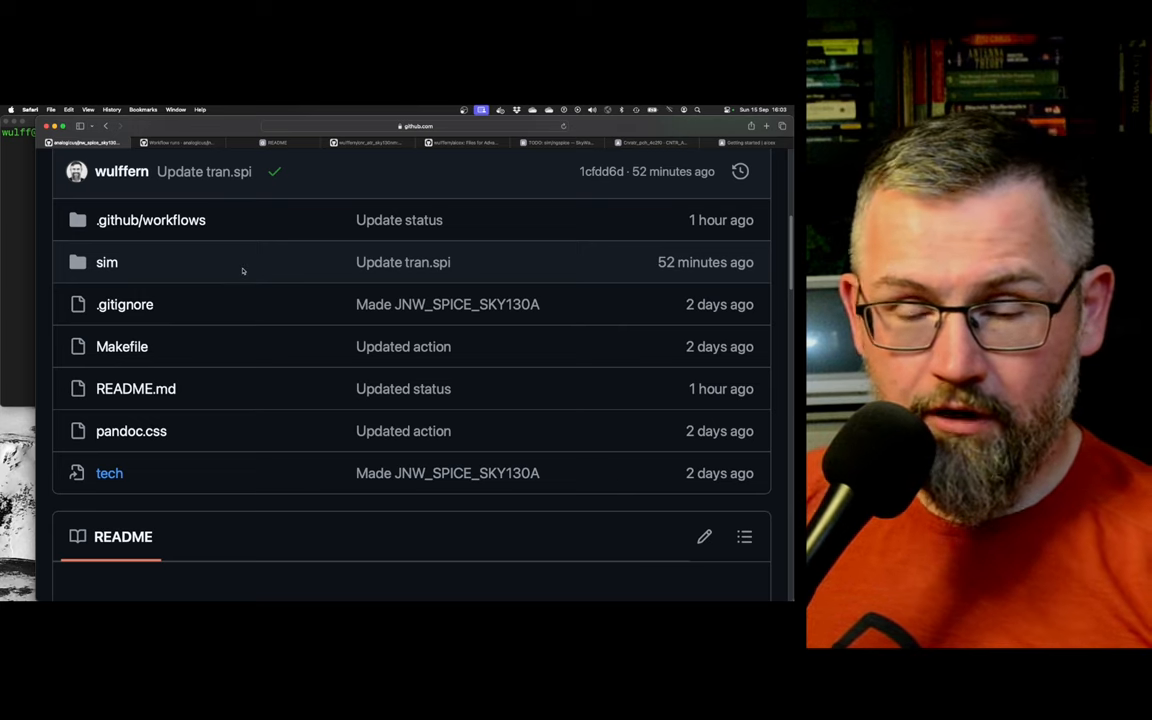
scroll("down", 3)
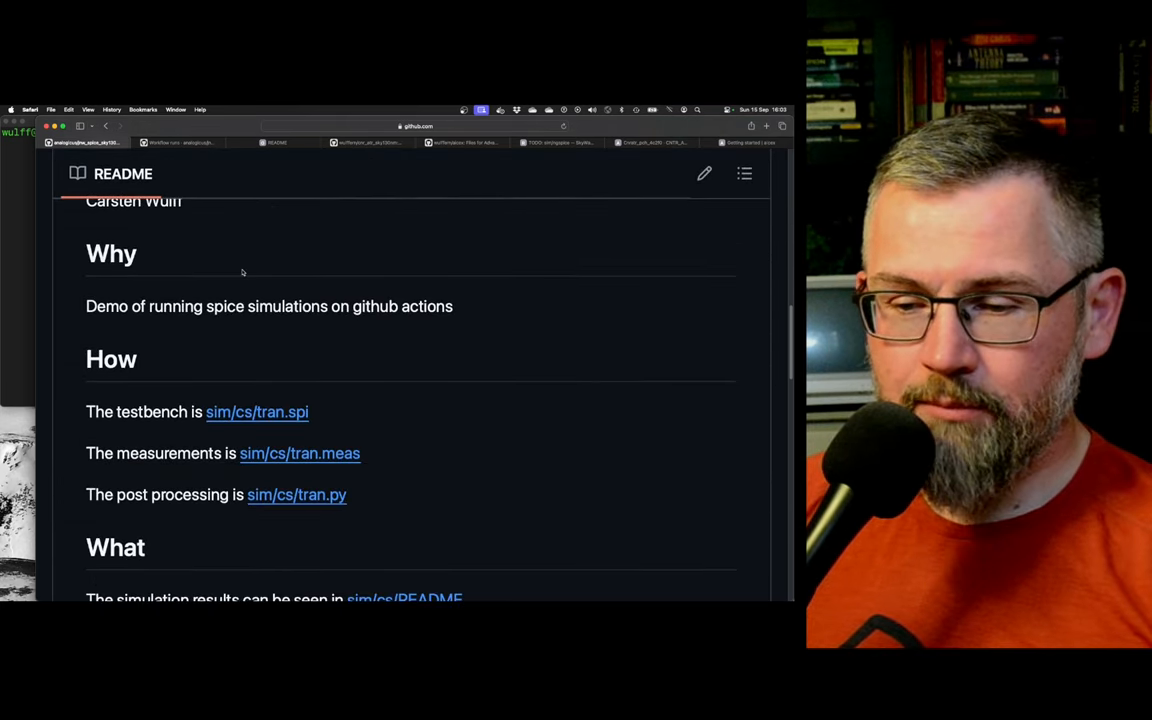
scroll("down", 3)
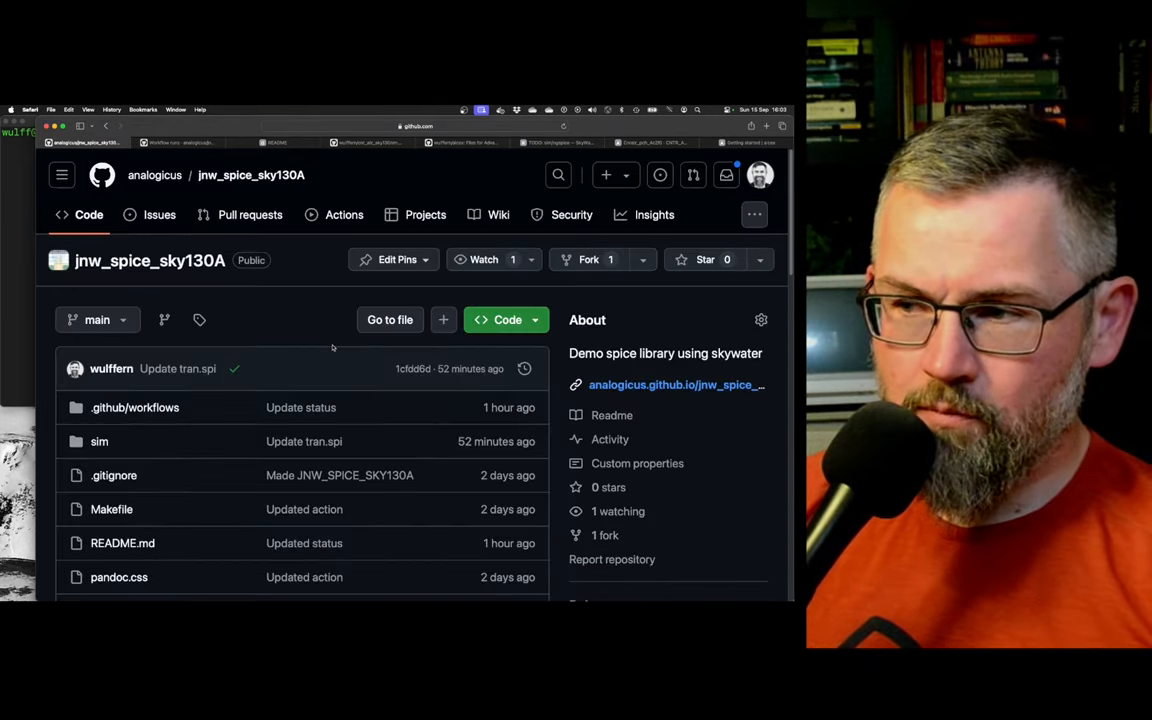
mouse_move(348, 313)
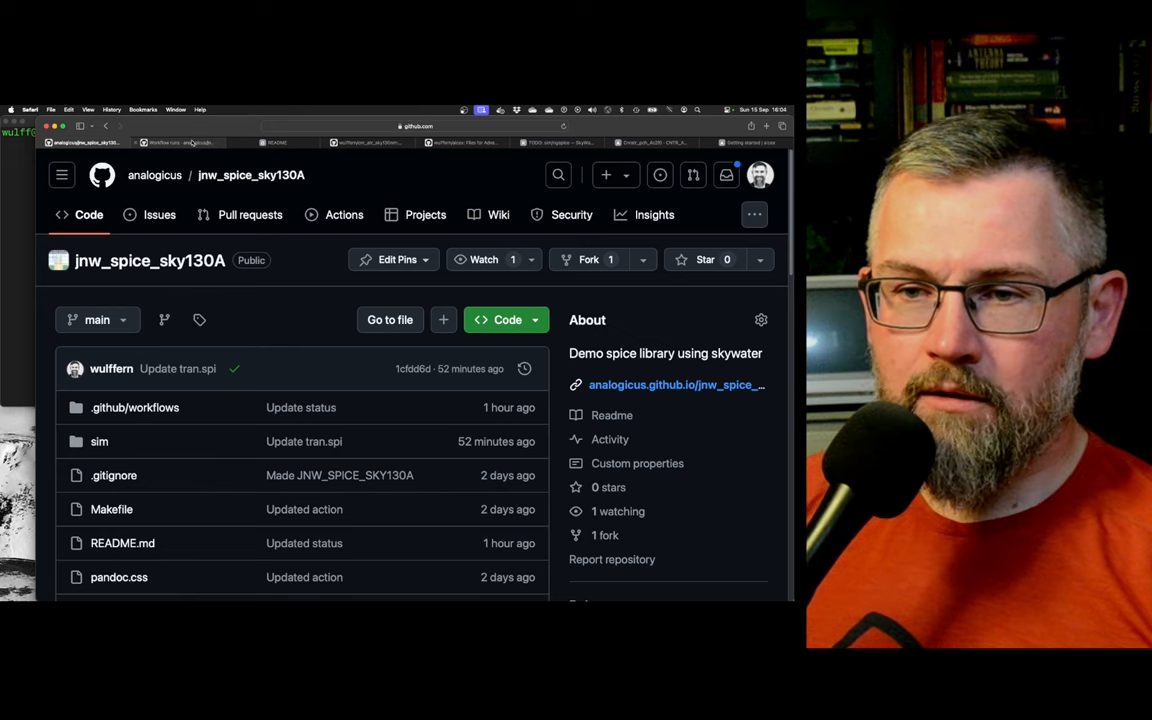
left_click(344, 214)
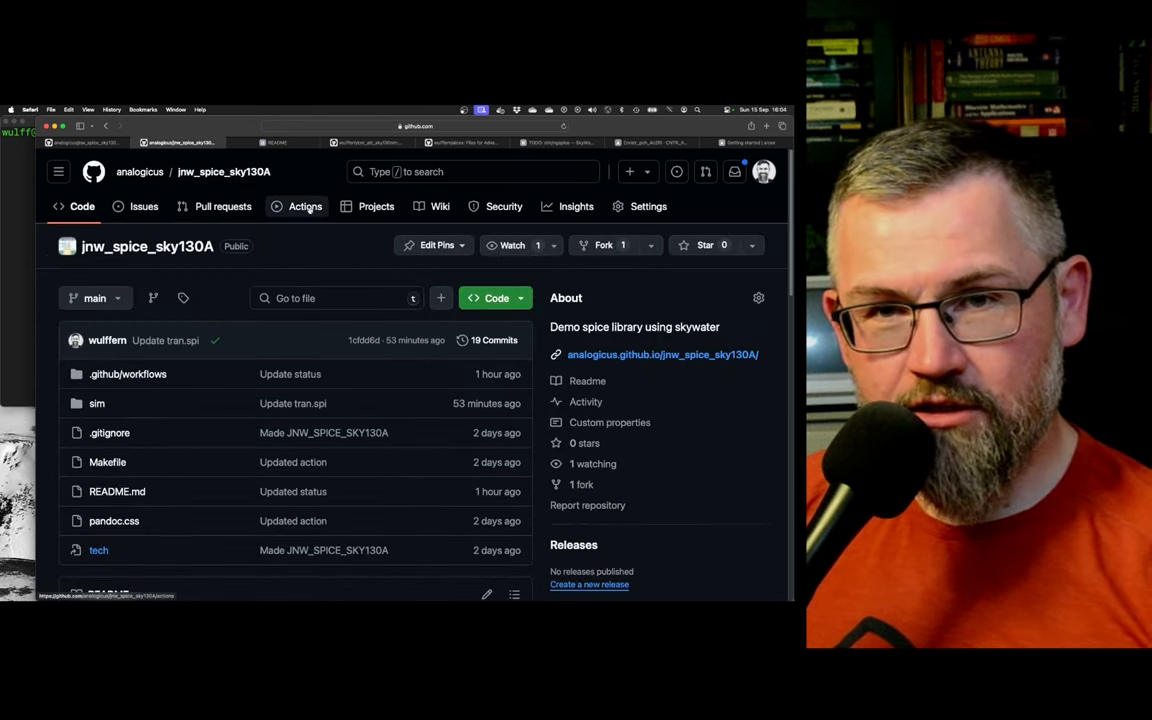
- From Actions, open Update tran.spi run #15 and launch its deployed Pages site
left_click(305, 206)
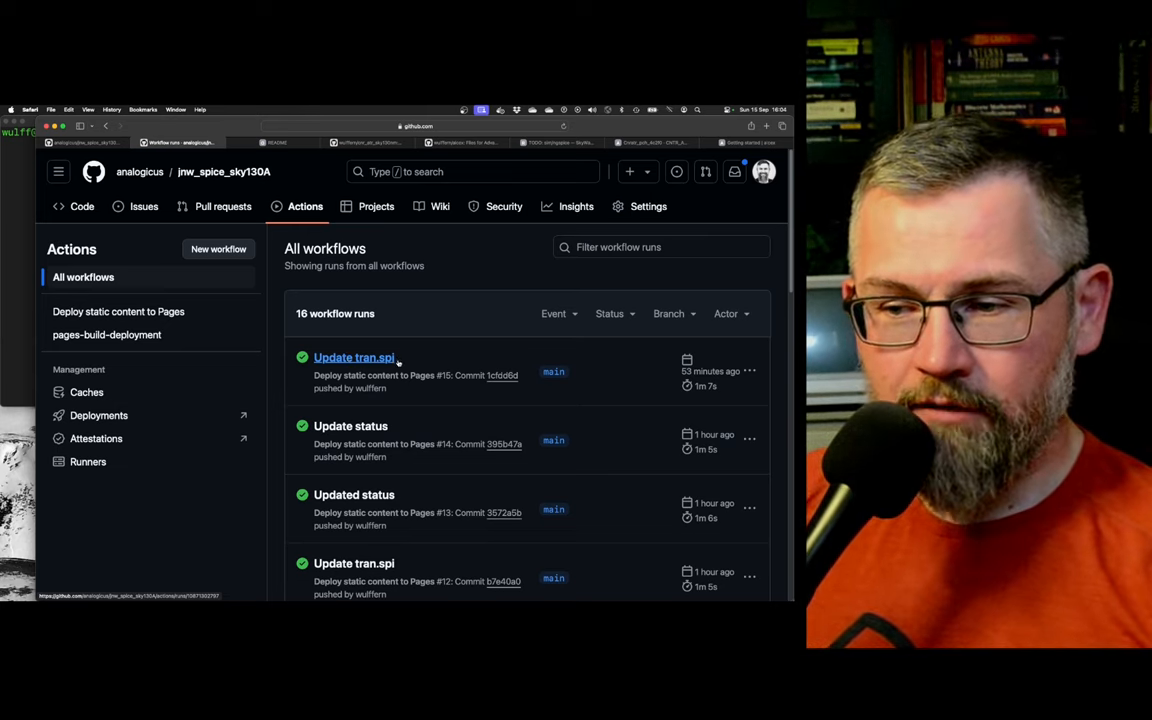
left_click(353, 357)
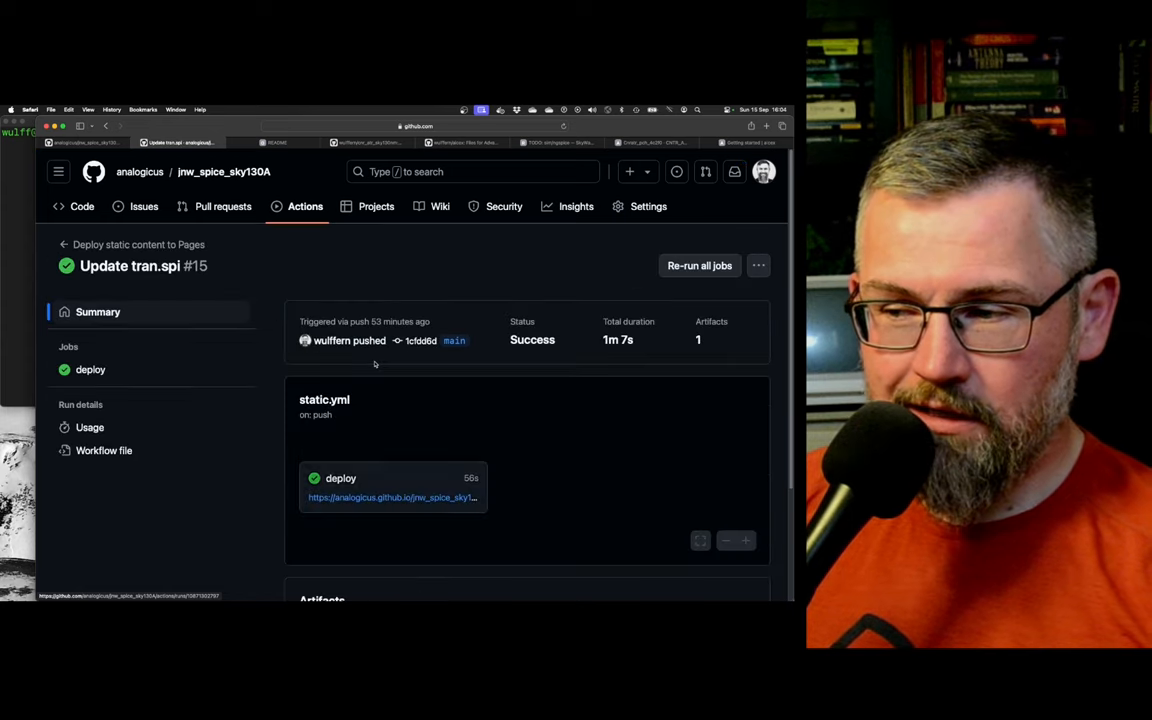
scroll("down", 3)
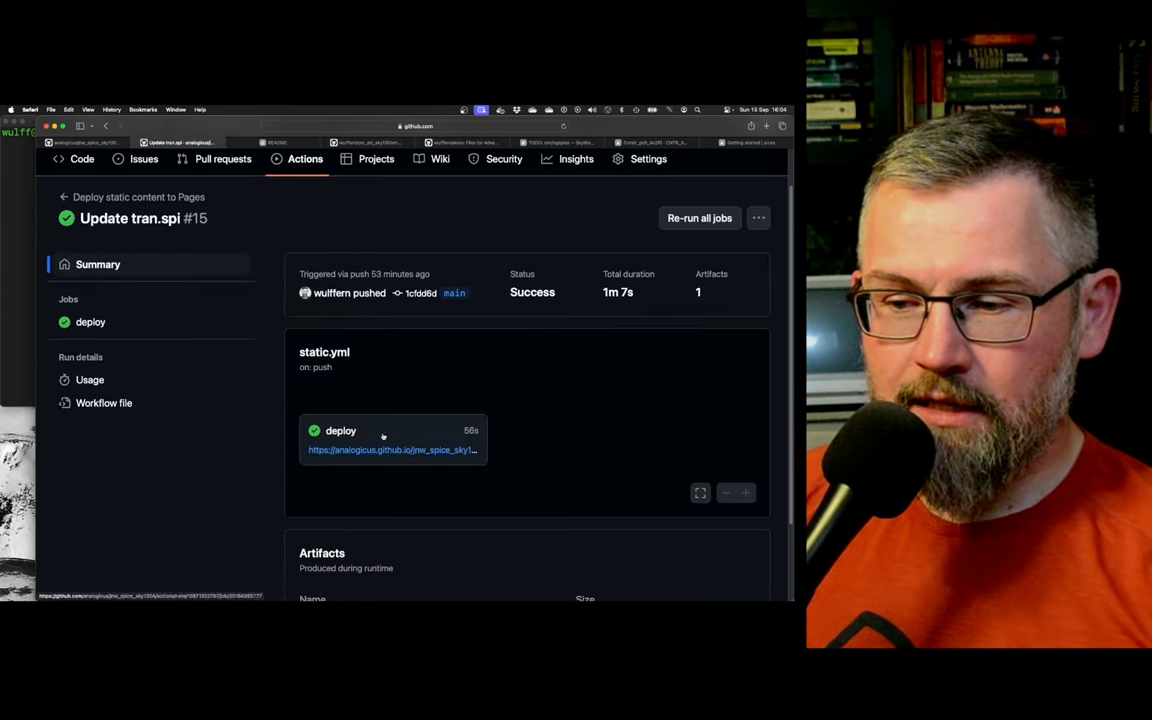
mouse_move(392, 449)
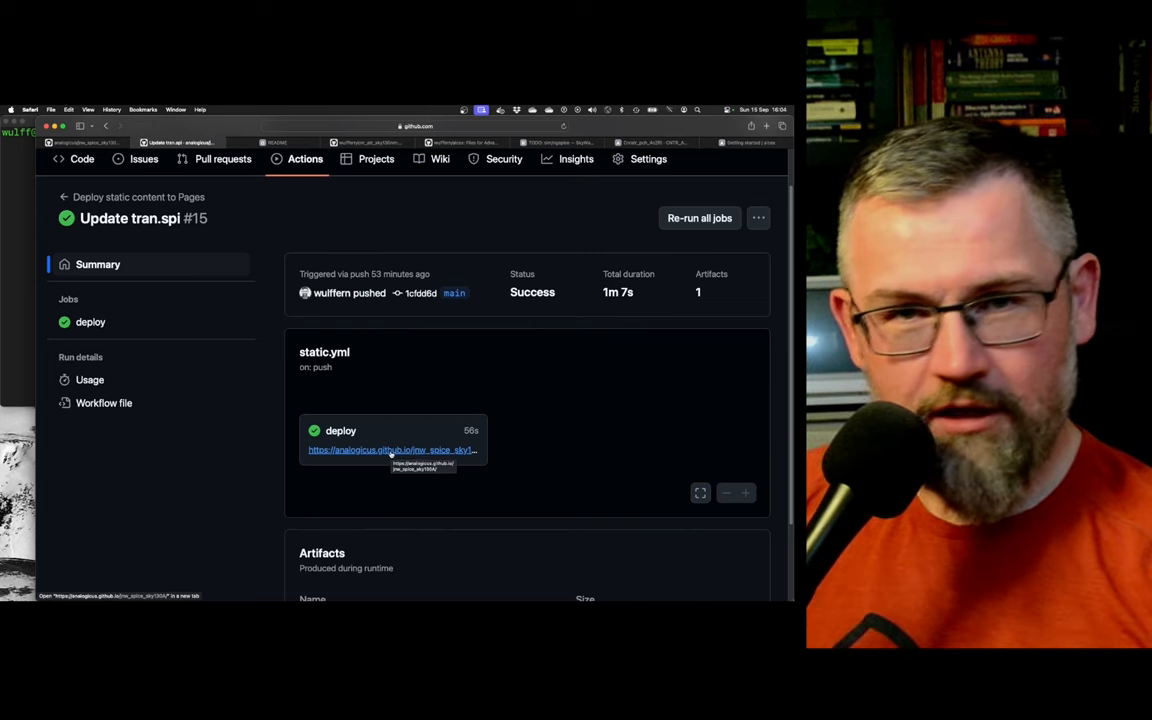
right_click(387, 450)
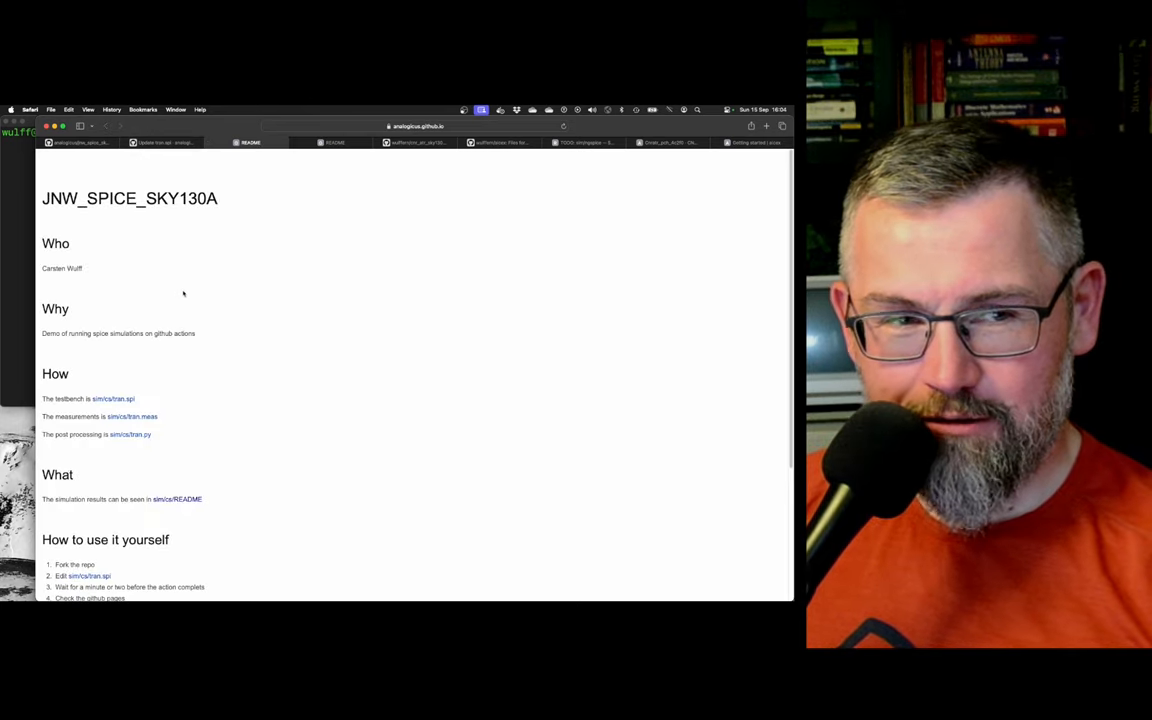
- Scroll through the Common Source Amplifier gain results on the Pages site
scroll("down", 3)
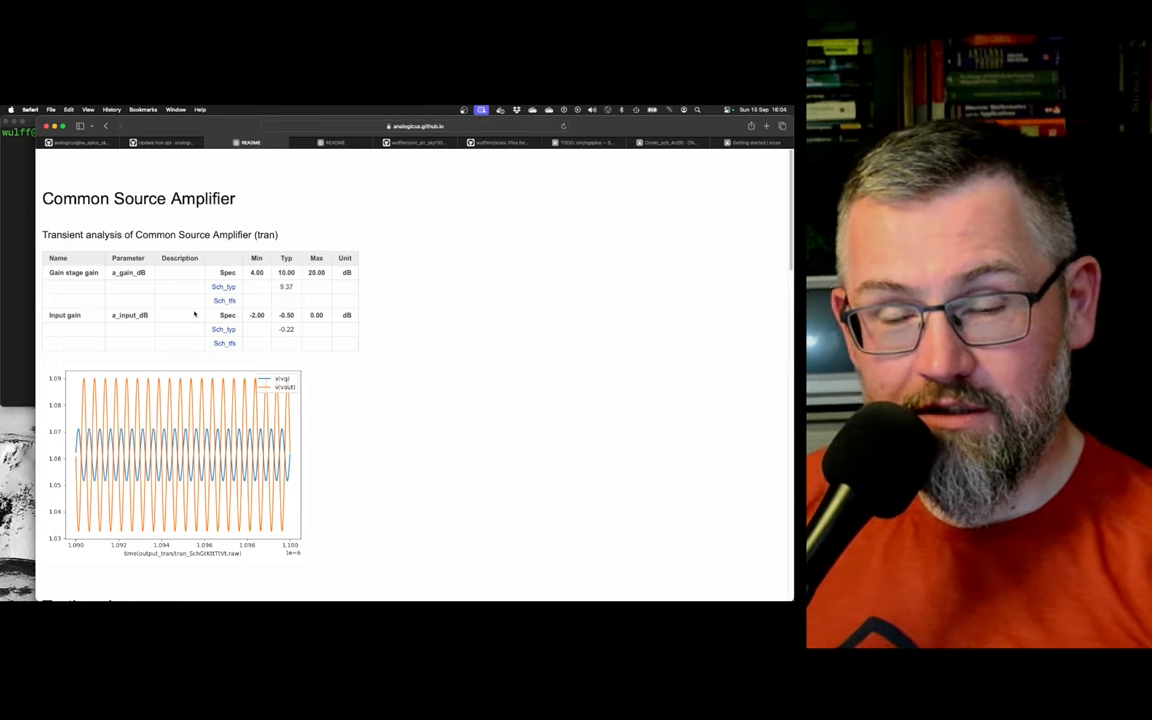
scroll("down", 3)
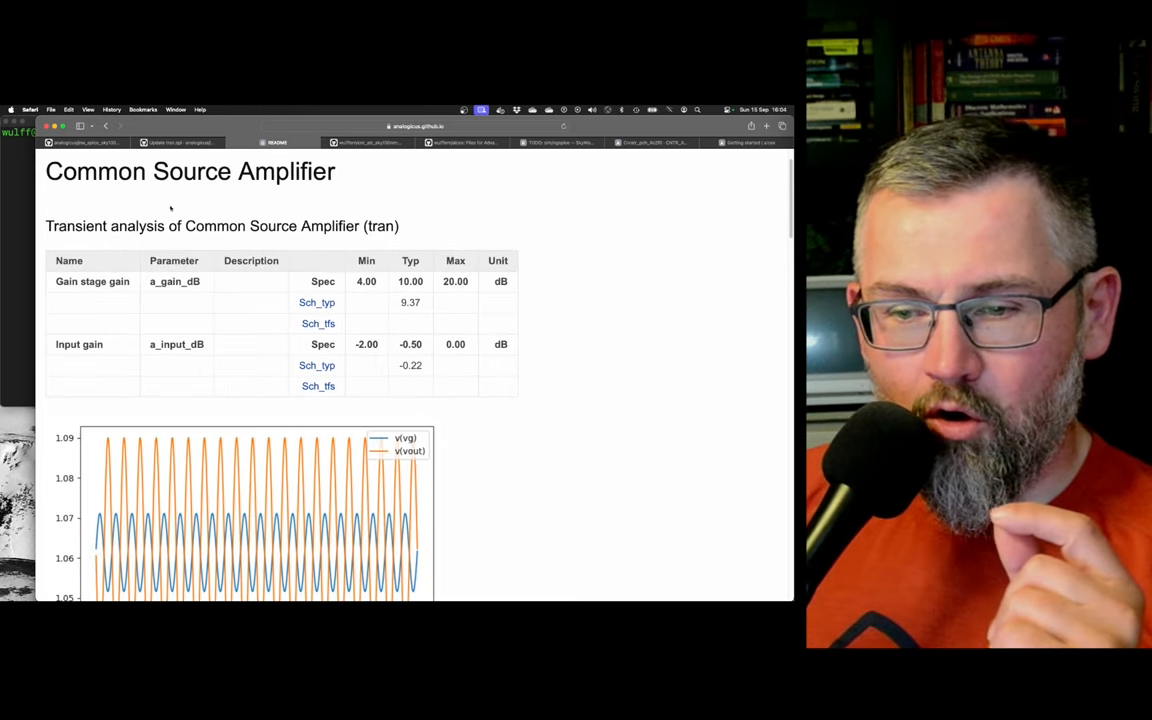
scroll("down", 3)
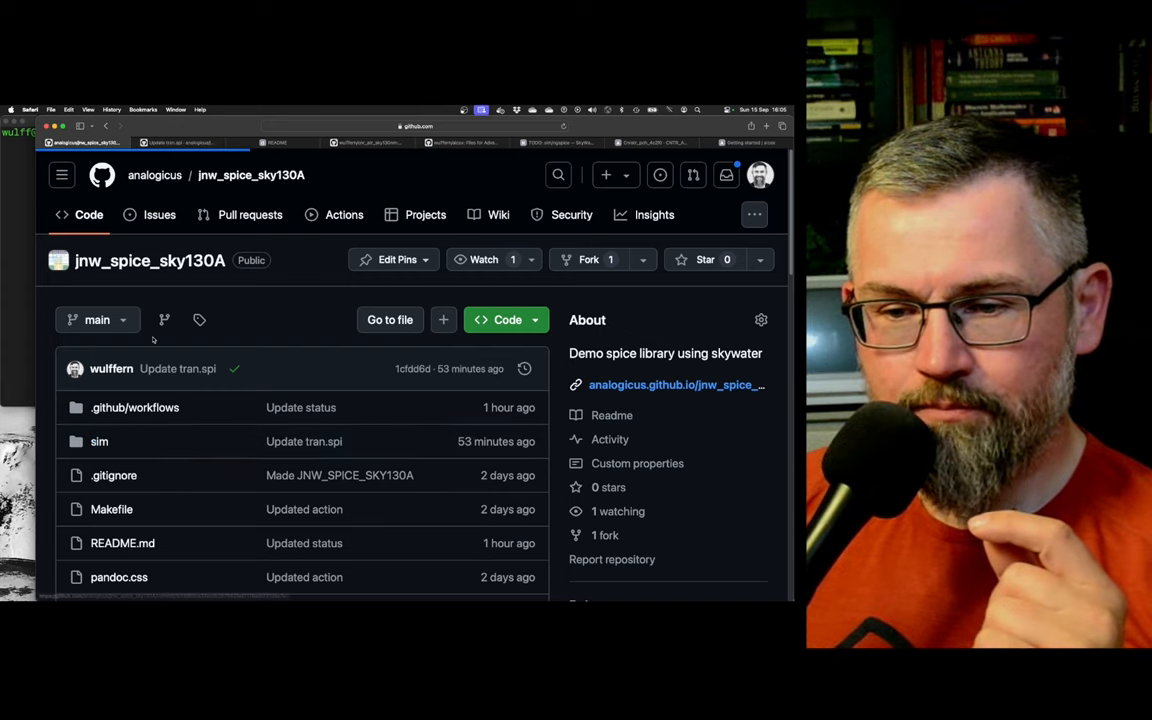
- Navigate into sim/cs and bring up the tran.spi testbench file
left_click(99, 441)
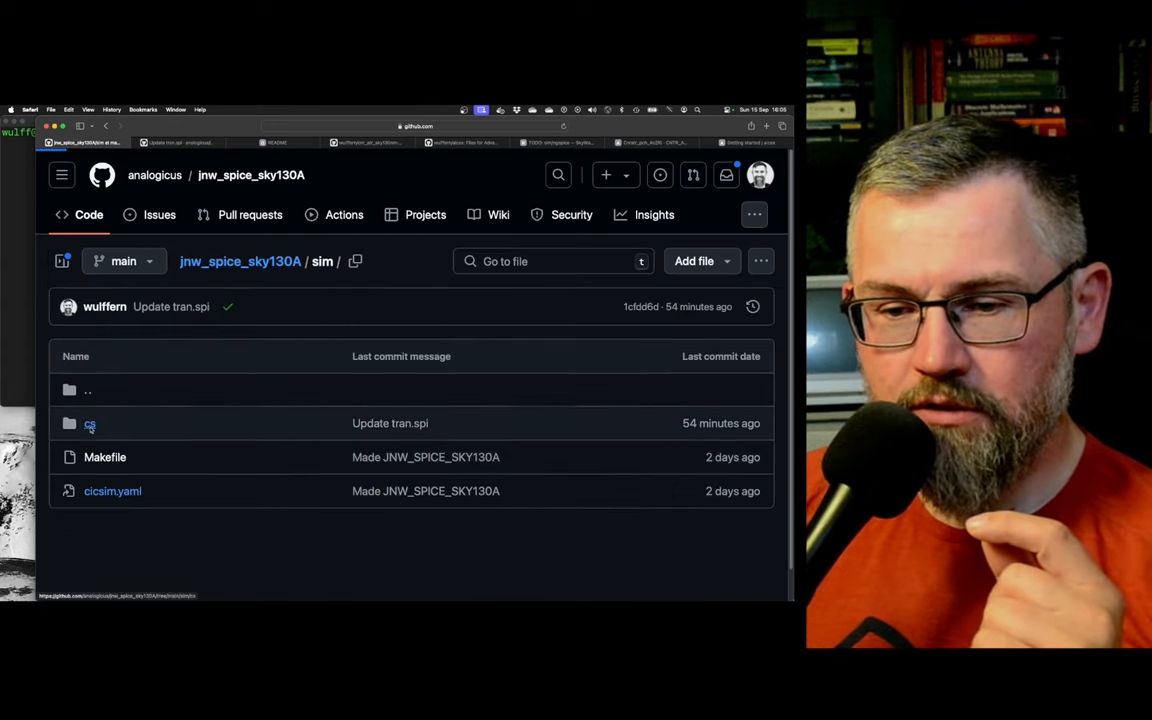
left_click(90, 423)
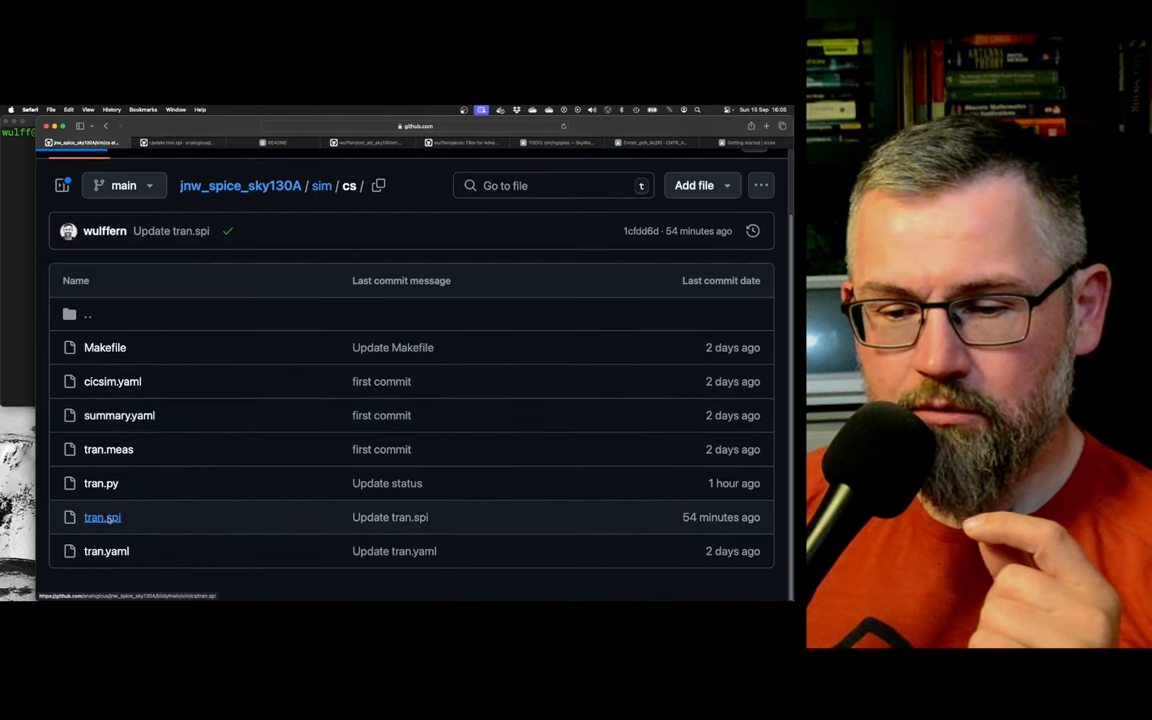
left_click(101, 517)
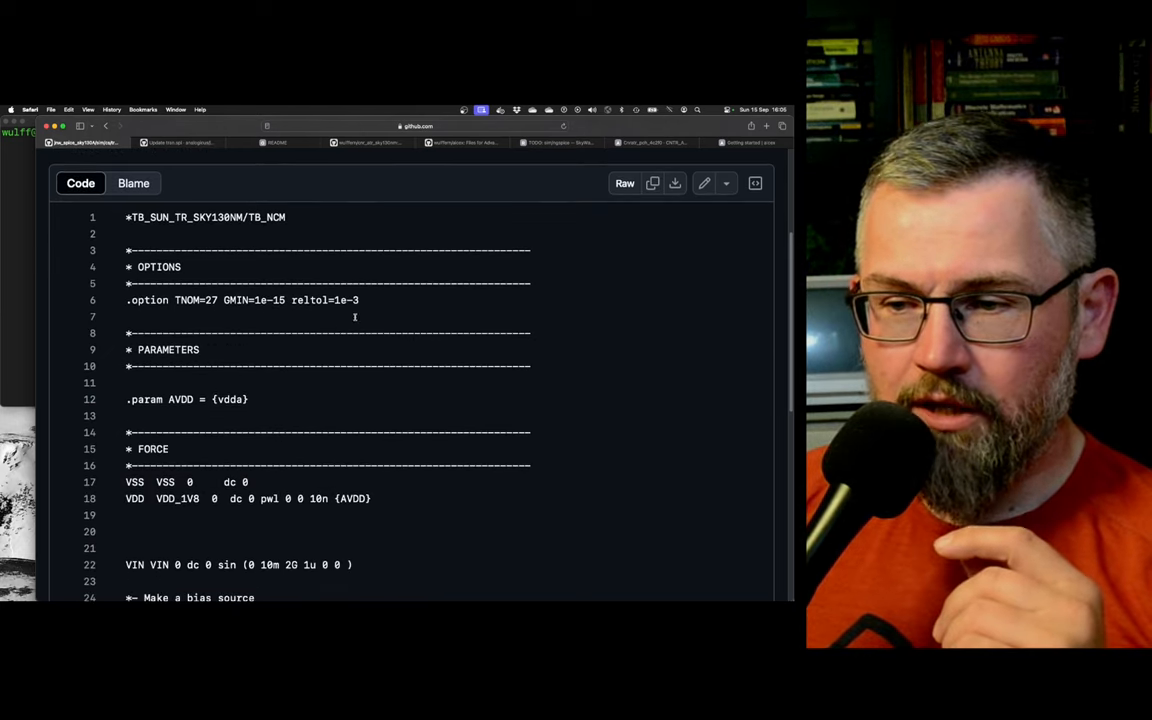
- Review the netlist header and the VSS supply definition of the common source amplifier
triple_click(240, 300)
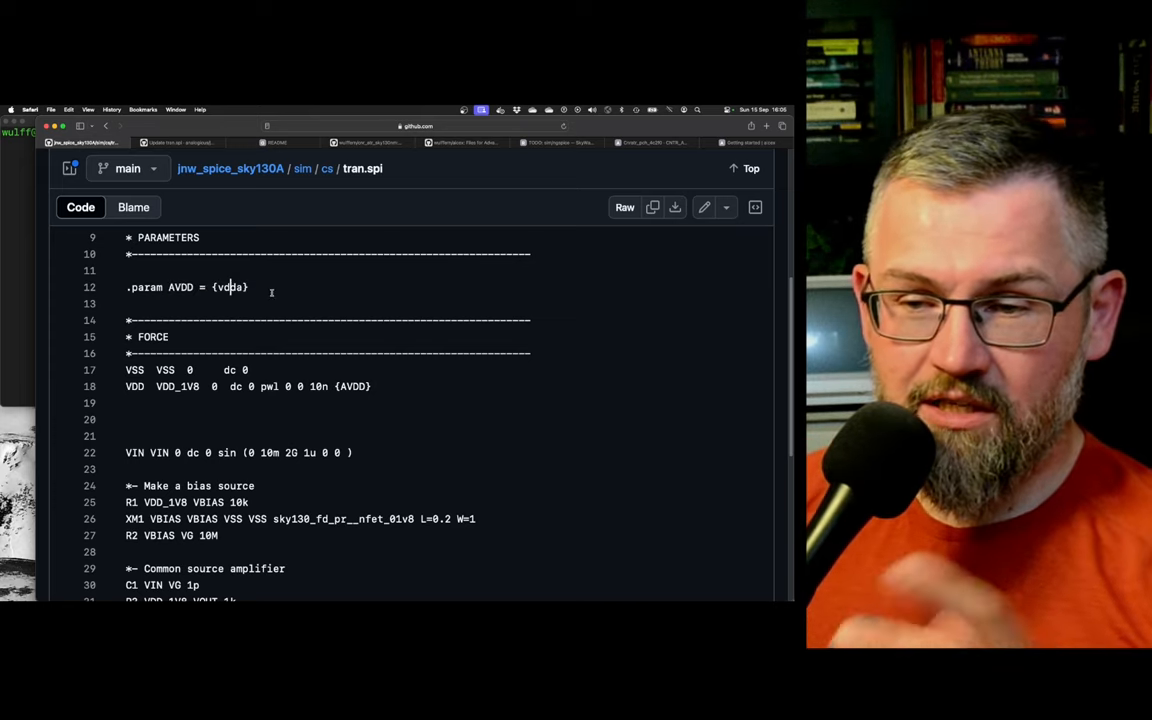
scroll("down", 3)
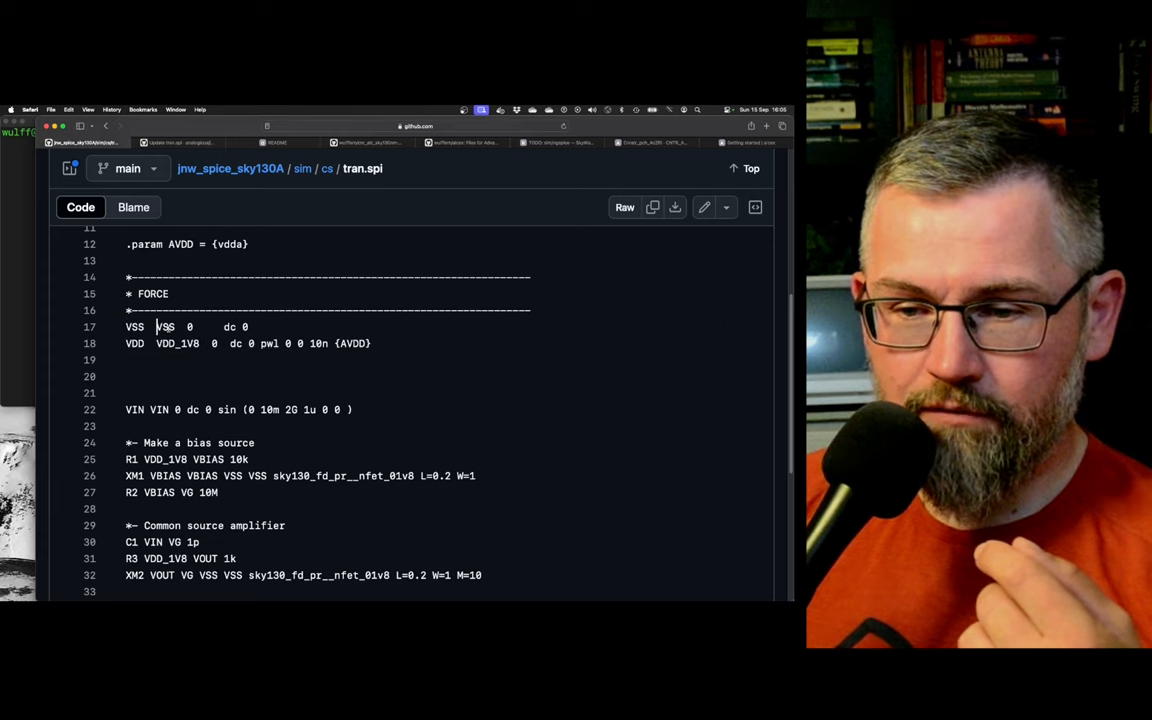
double_click(170, 343)
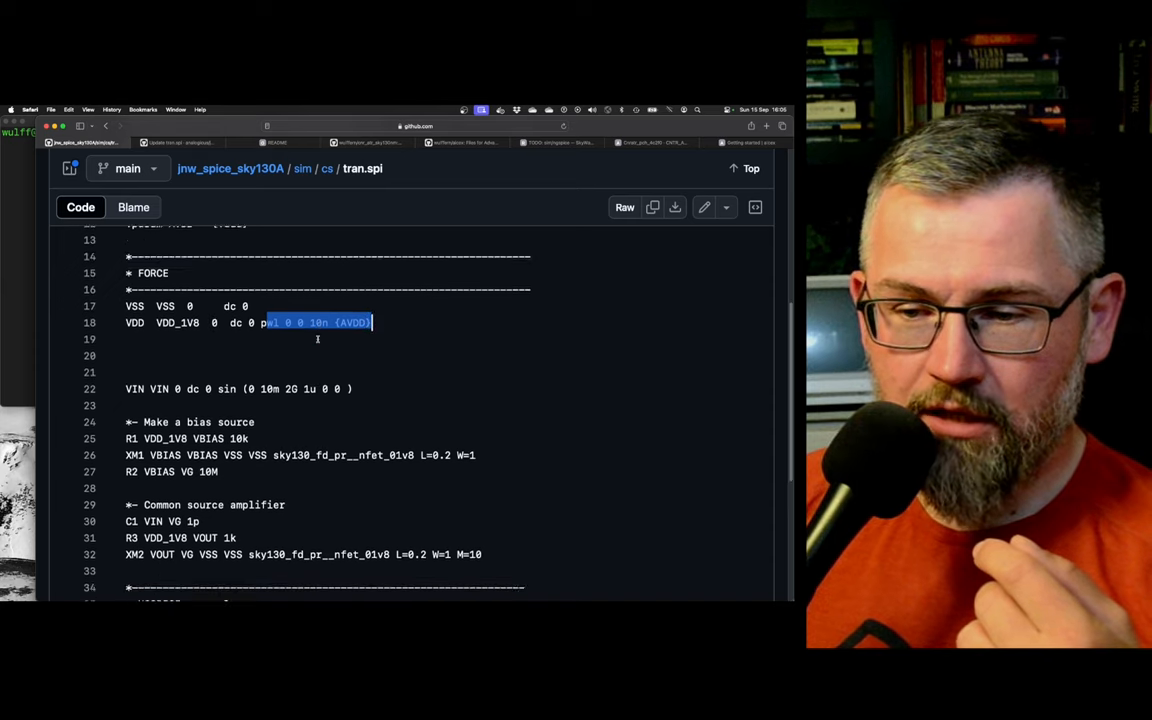
scroll("down", 3)
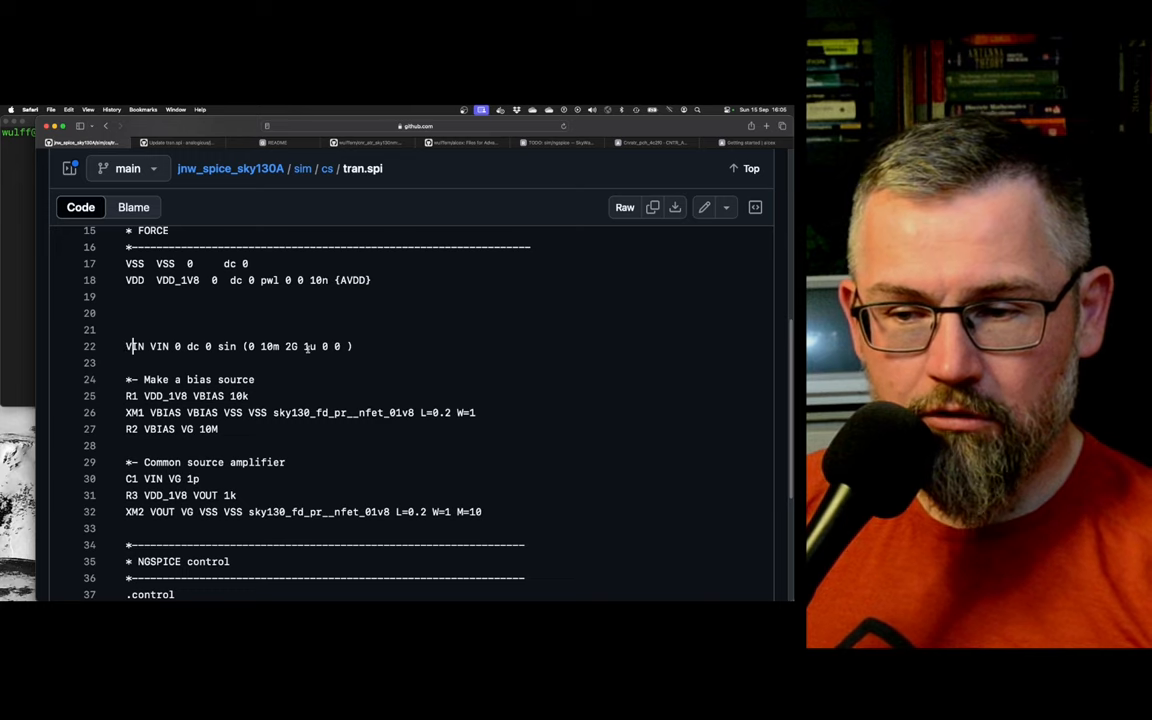
scroll("down", 3)
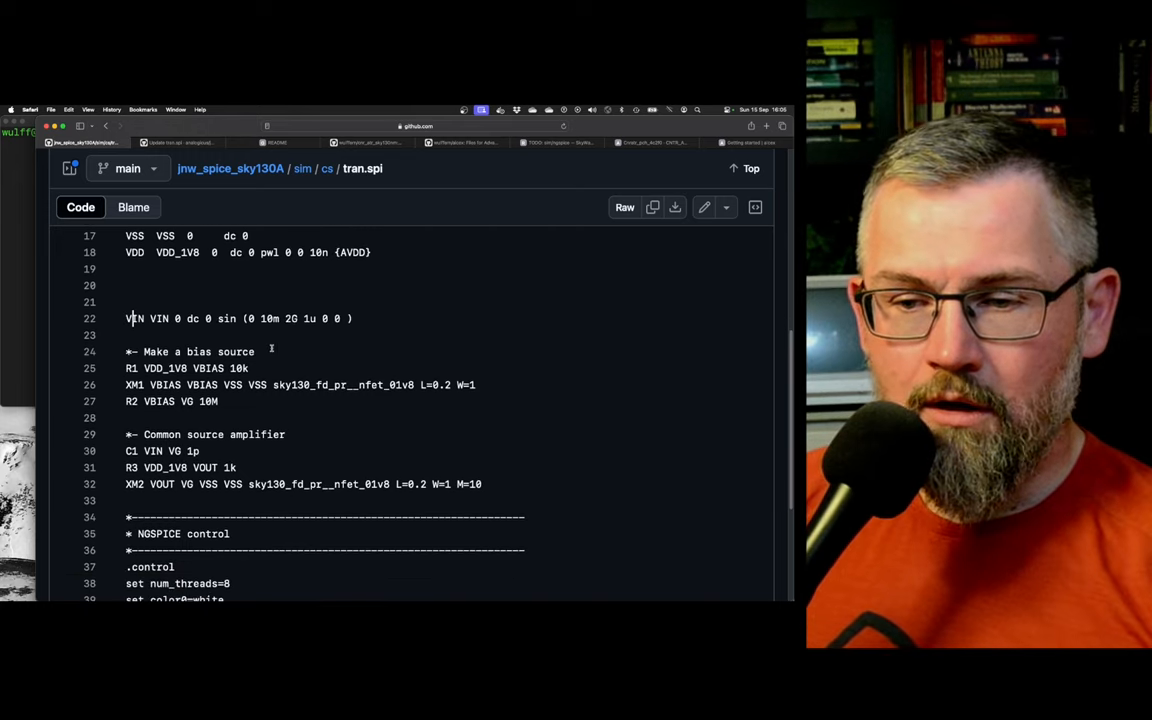
scroll("down", 3)
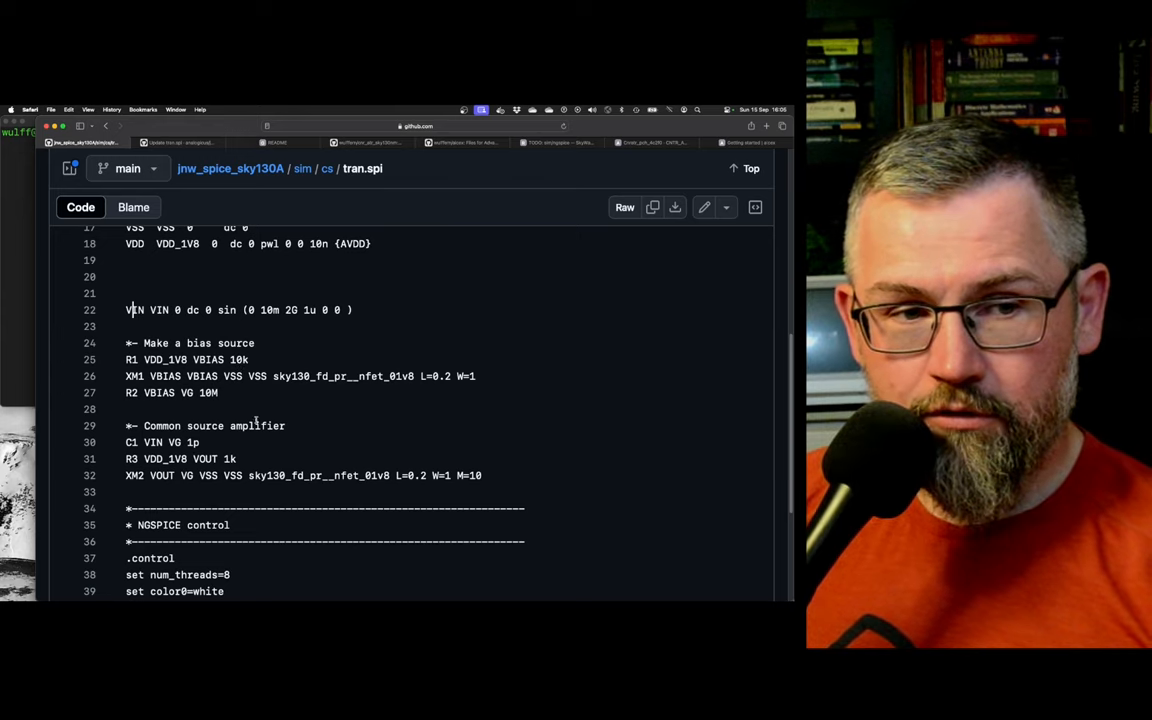
double_click(163, 310)
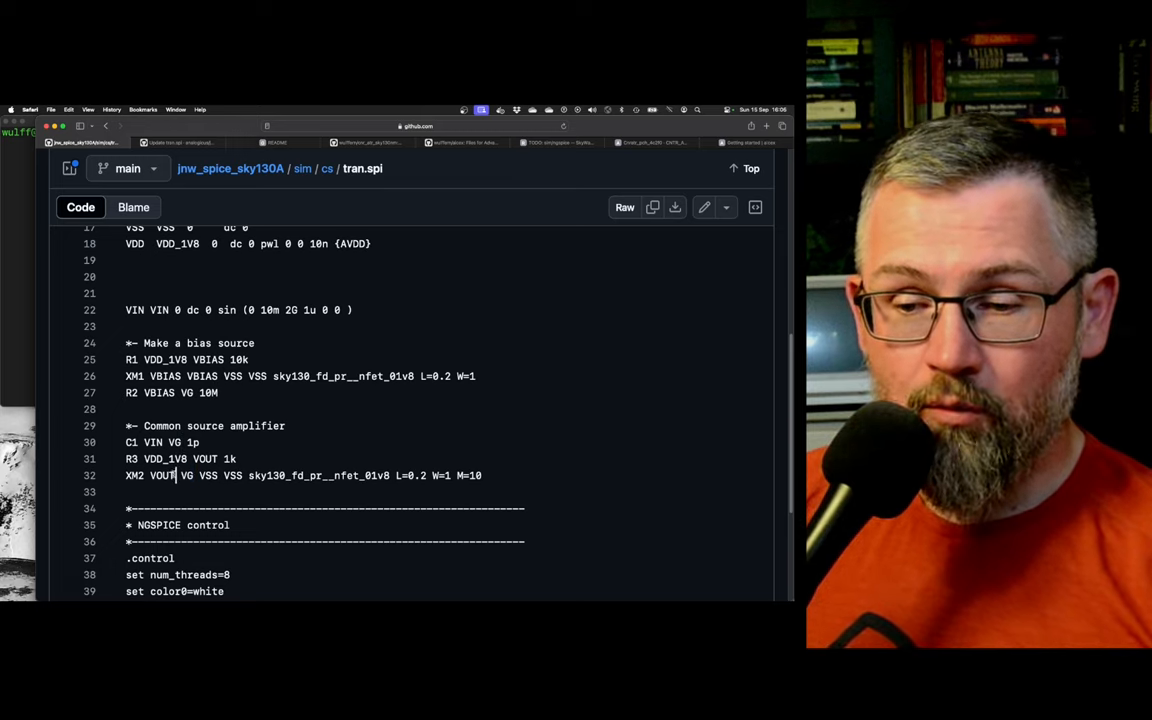
- Highlight the VOUT and VBIAS transistor nodes and the L/W values of XM2 before editing
double_click(161, 475)
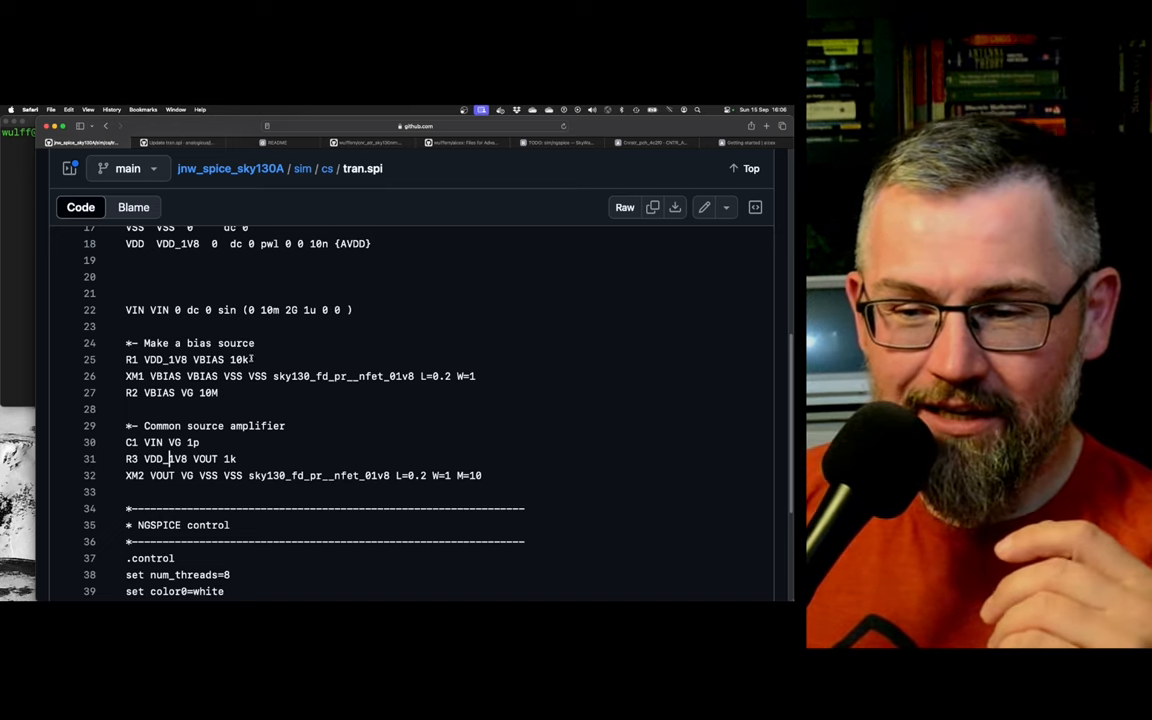
left_click_drag(142, 359, 248, 359)
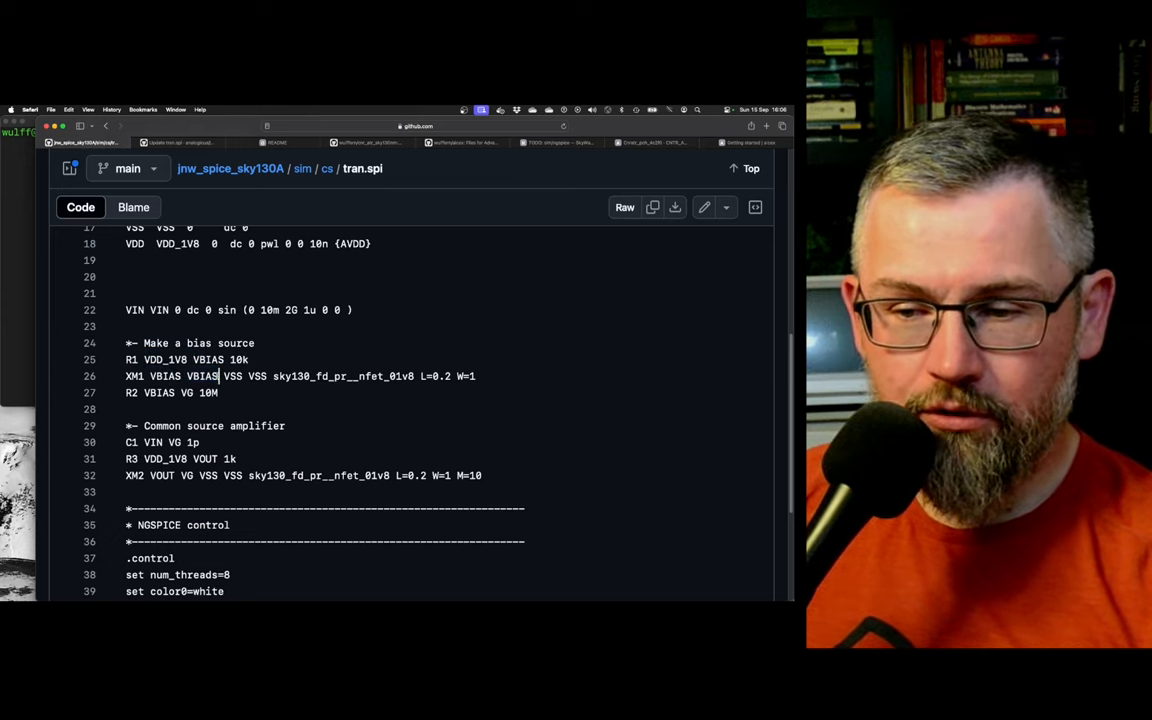
double_click(233, 376)
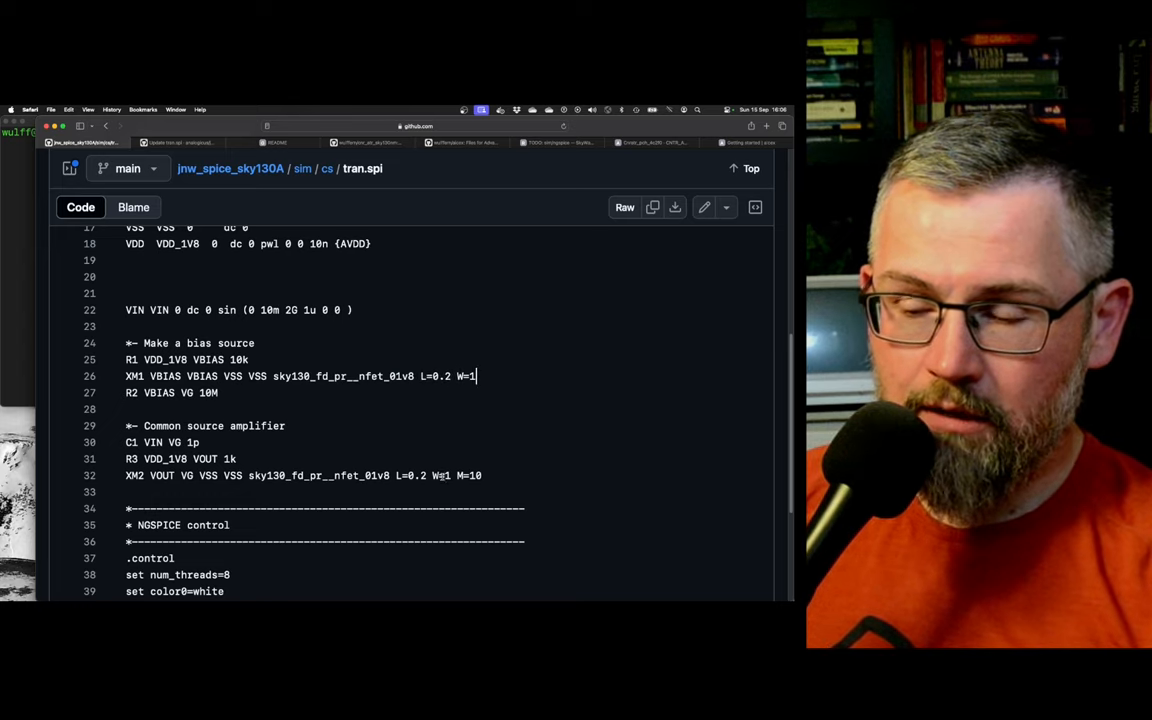
left_click_drag(399, 475, 451, 475)
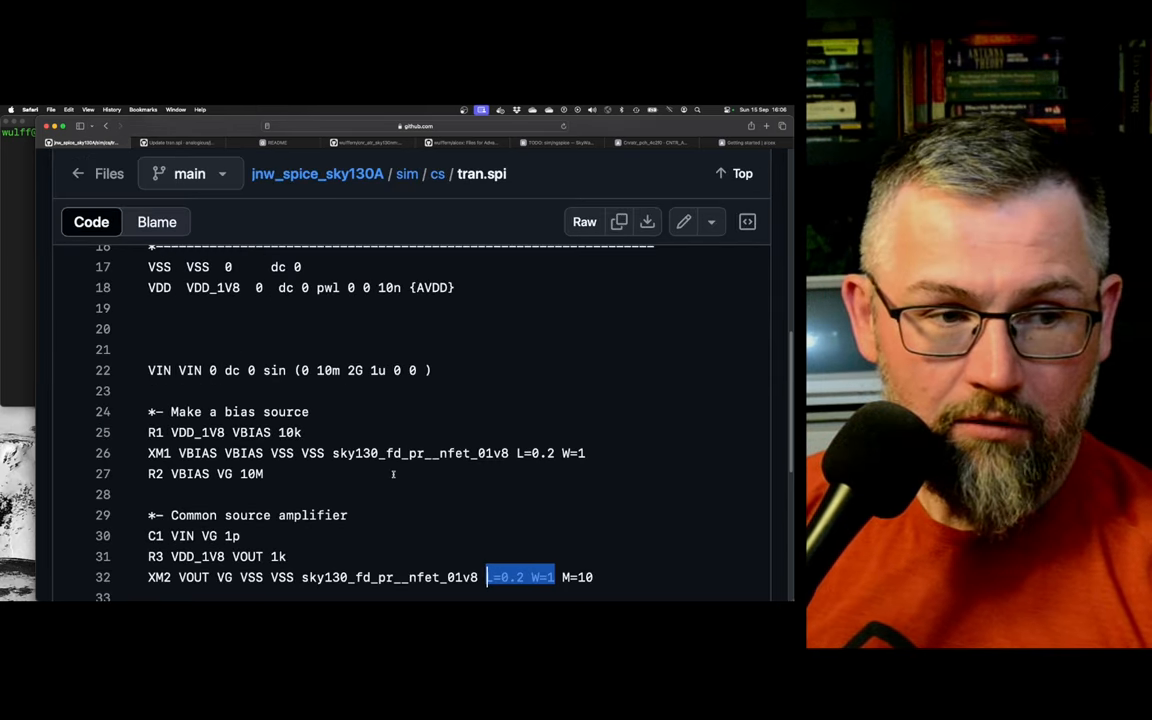
scroll("down", 3)
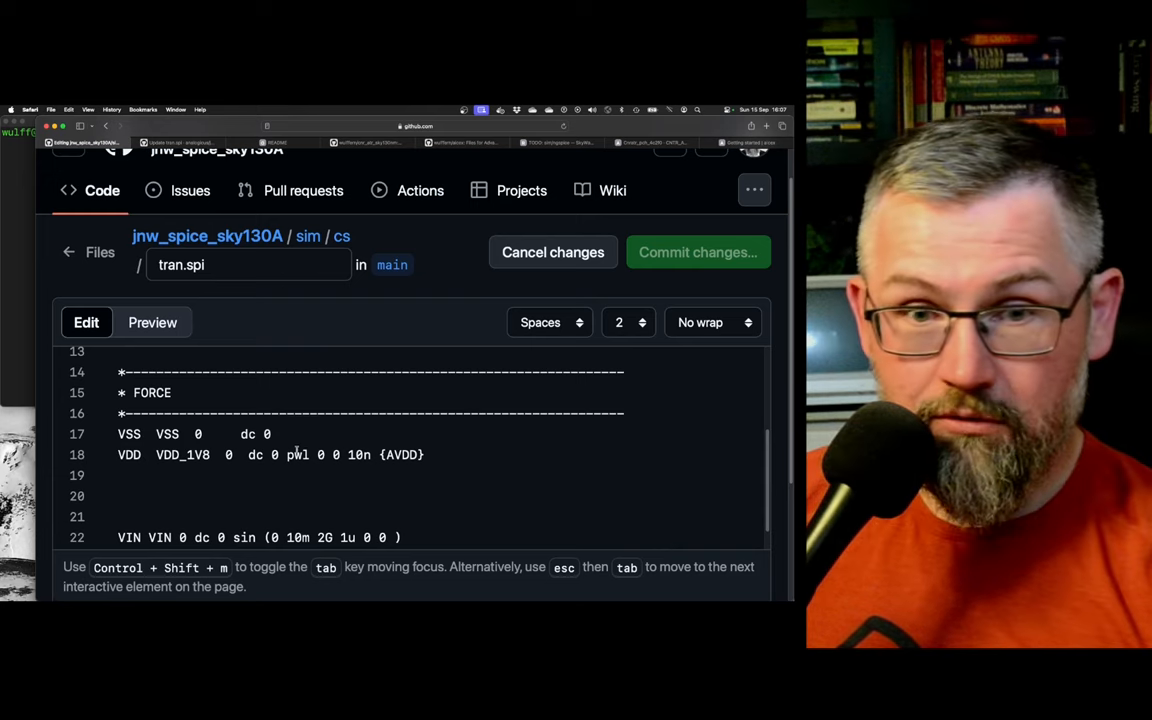
- Change the R2 VBIAS VG bias resistor value from 10M to 10Meg
scroll("down", 3)
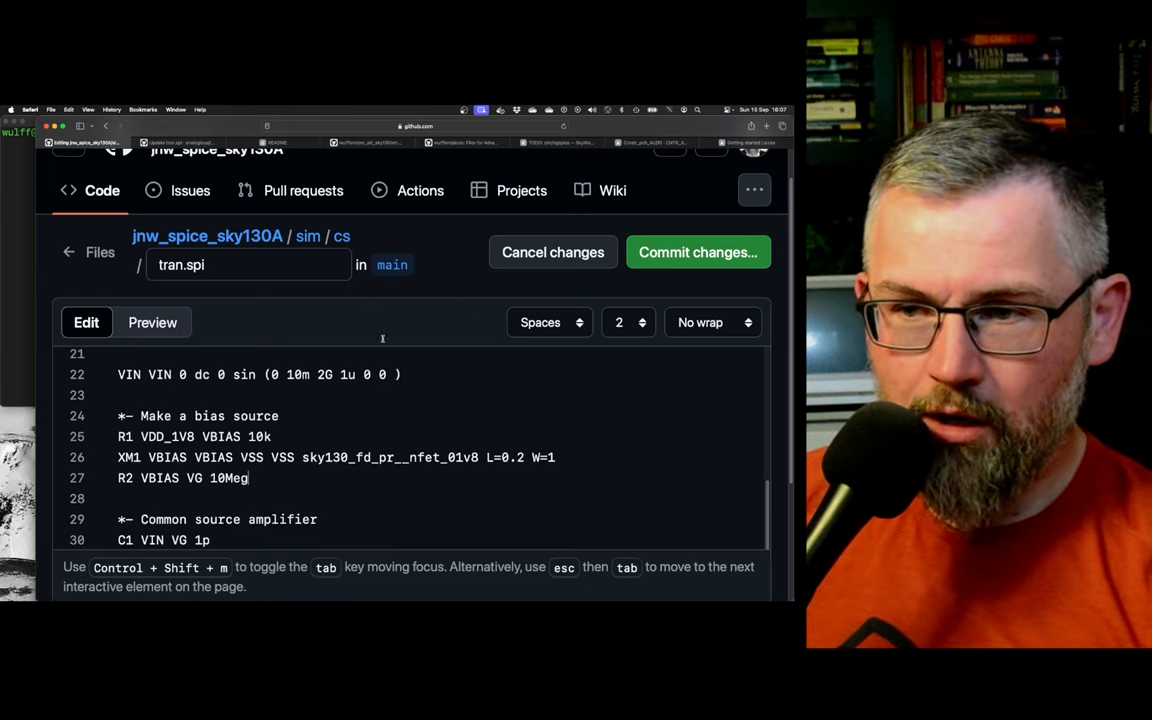
- View the v(vg) and v(vout) waveform plot on the published results page
left_click(276, 142)
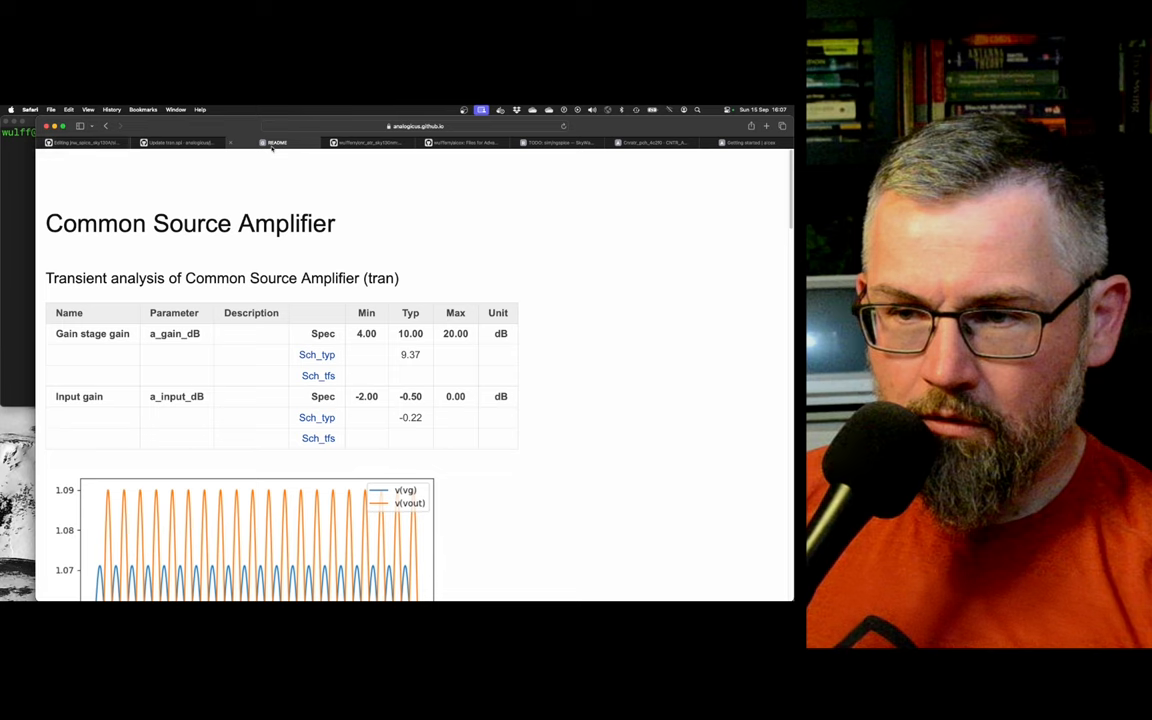
scroll("down", 3)
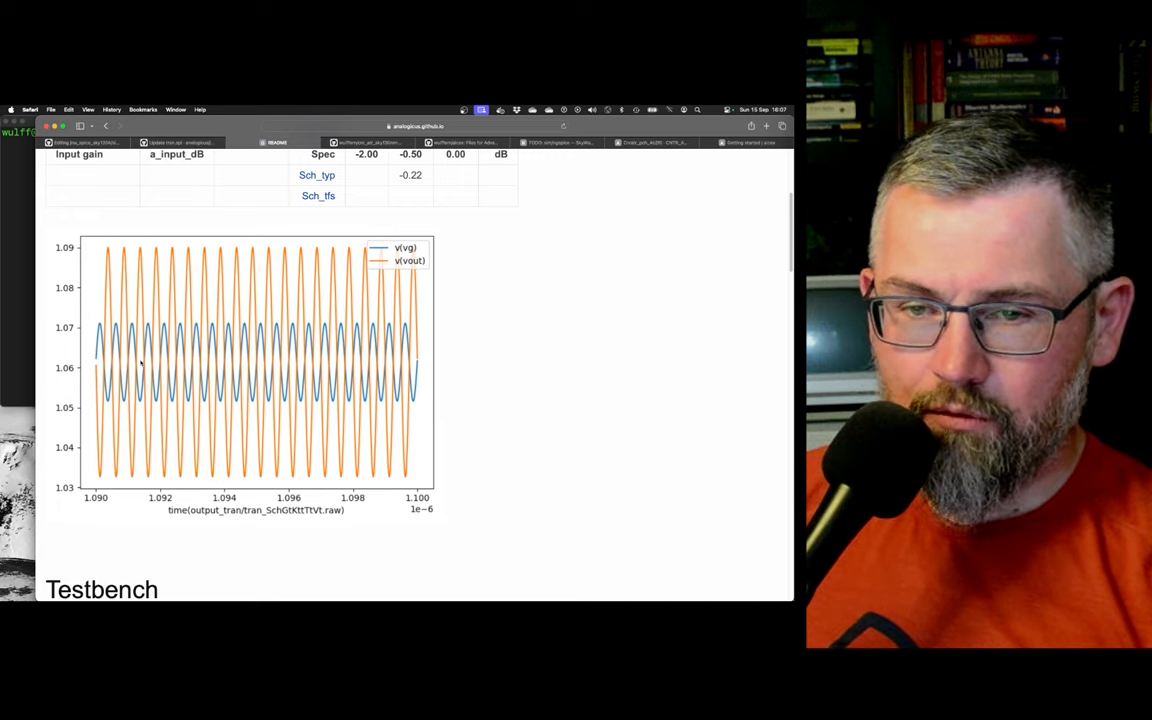
mouse_move(327, 311)
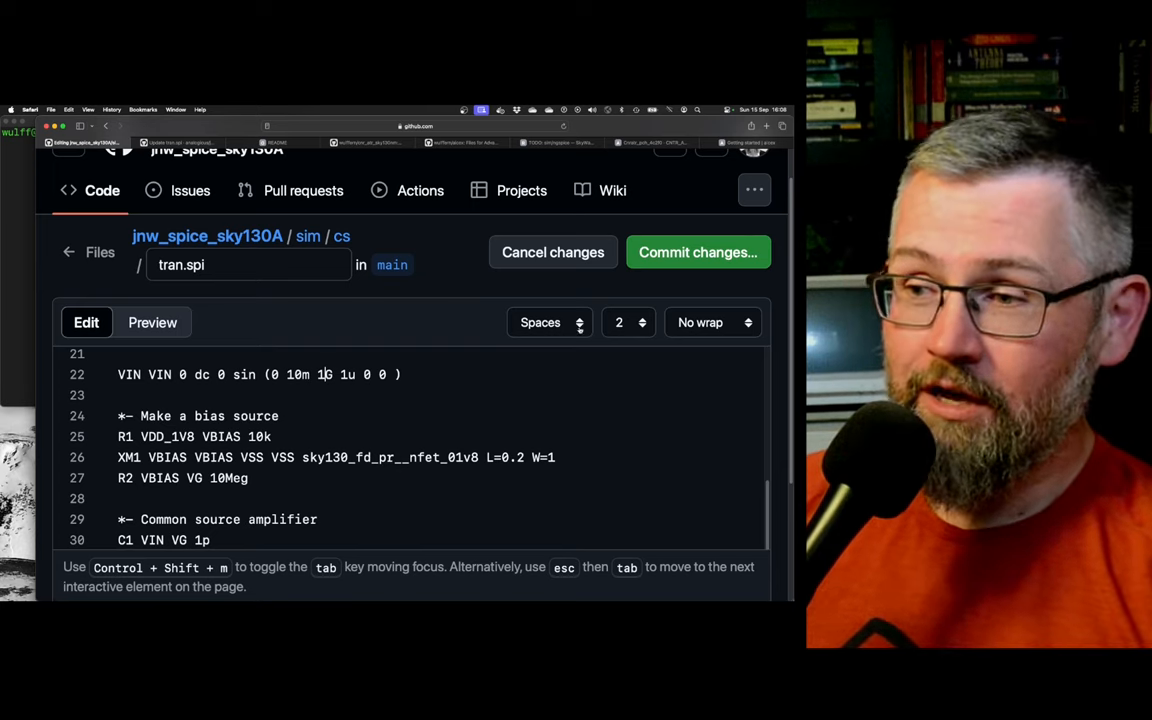
- Commit tran.spi with the message 'Changed to Meg and 1GHz'
left_click(698, 252)
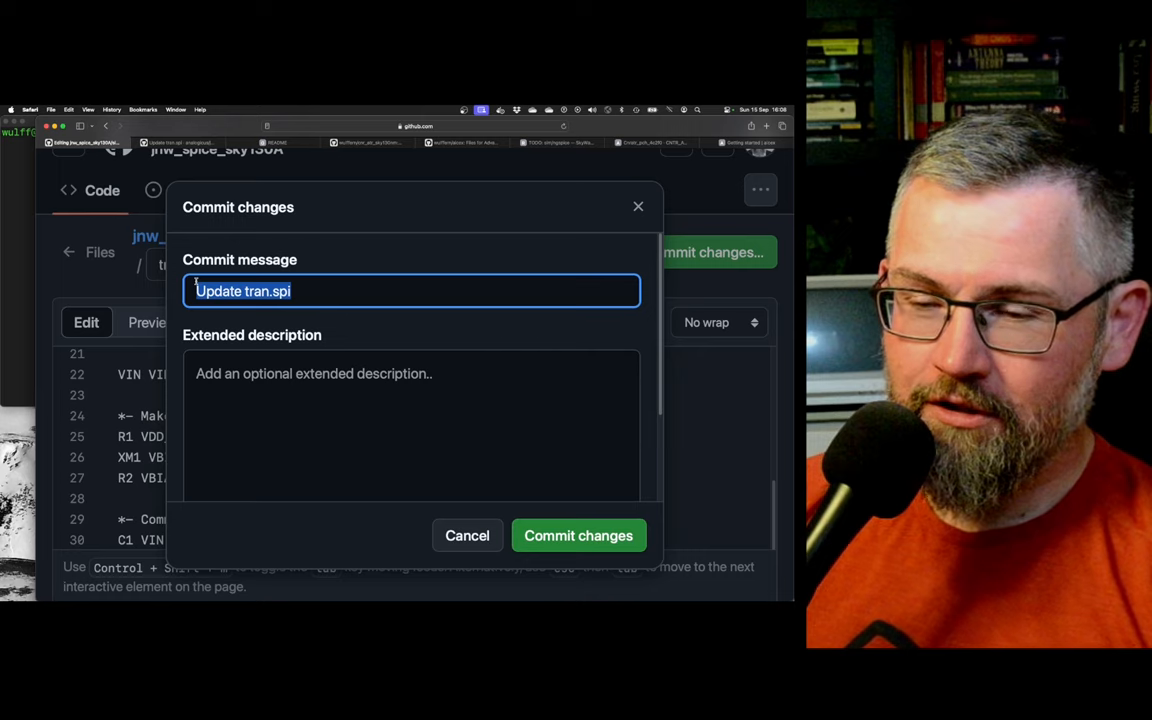
type("Changed to")
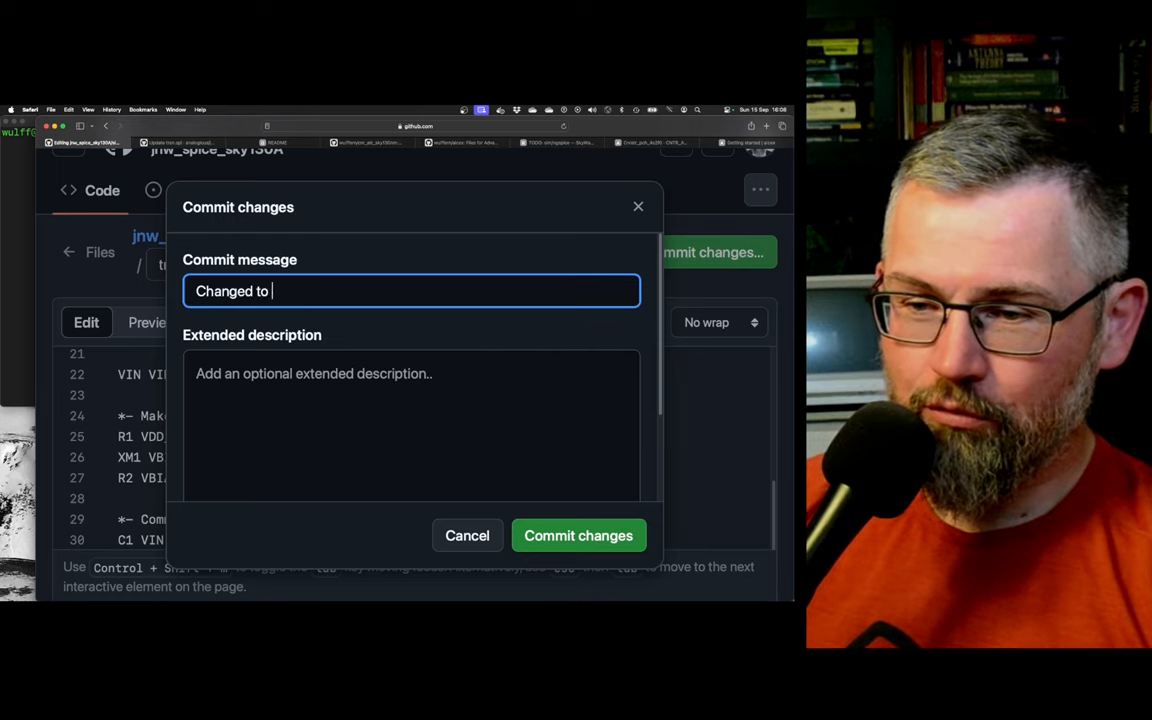
type("Meg and 1GH")
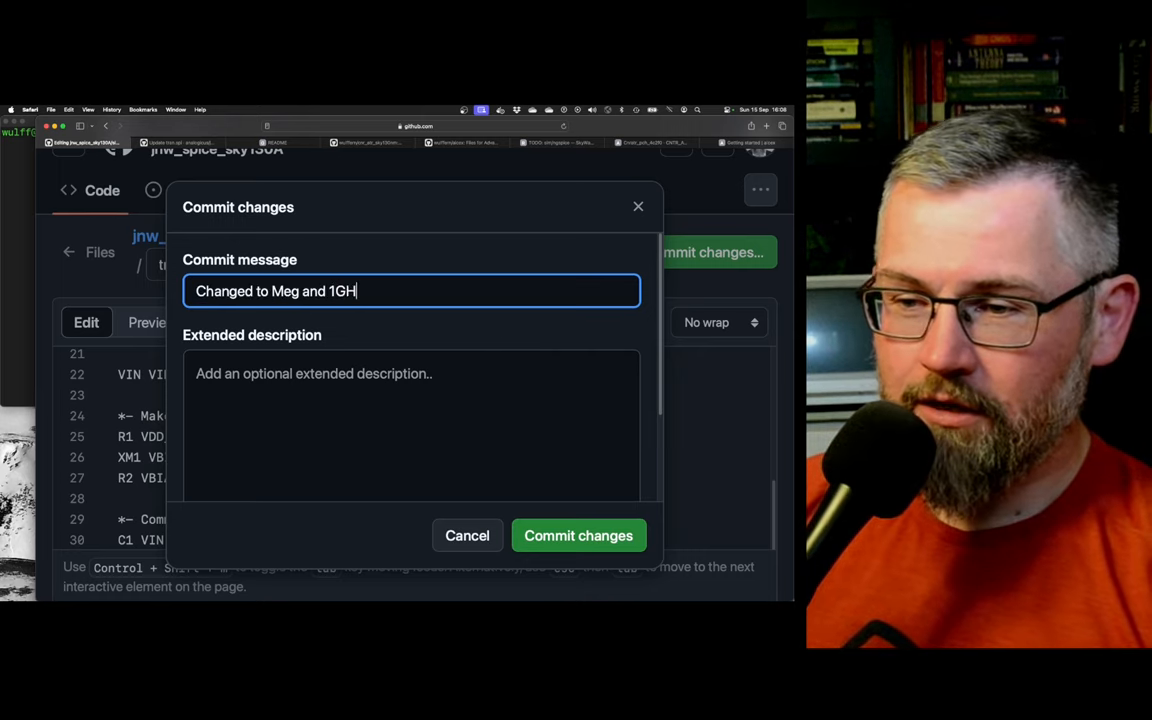
left_click(578, 535)
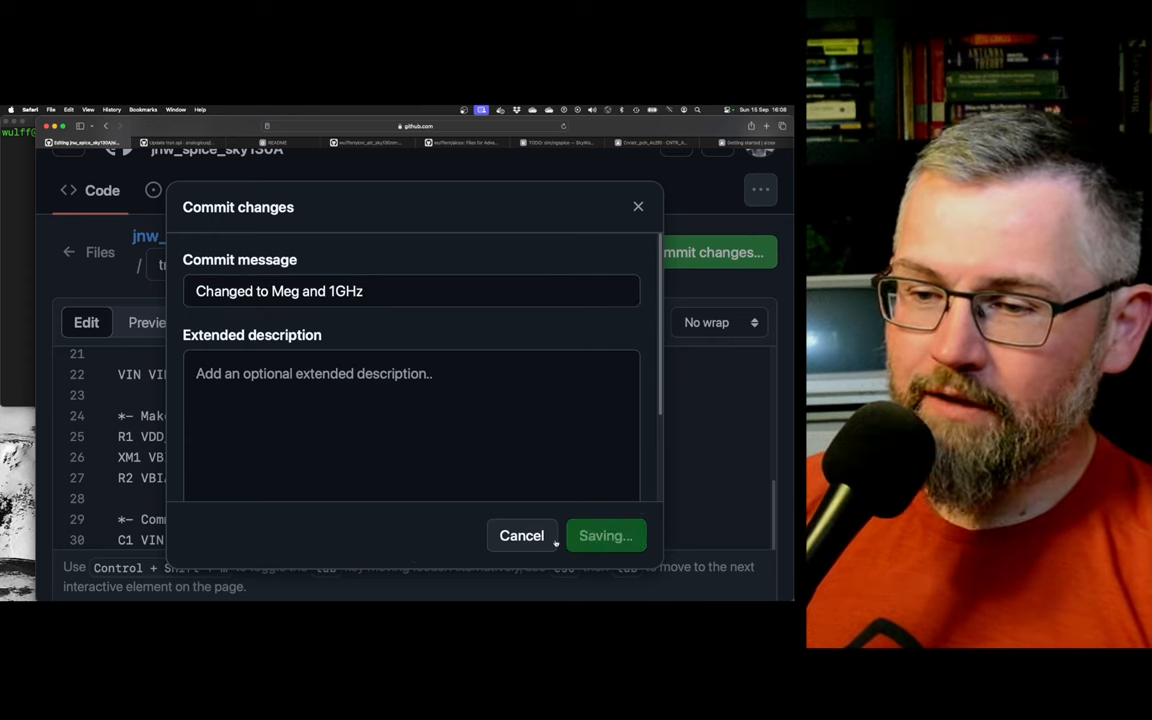
left_click(605, 535)
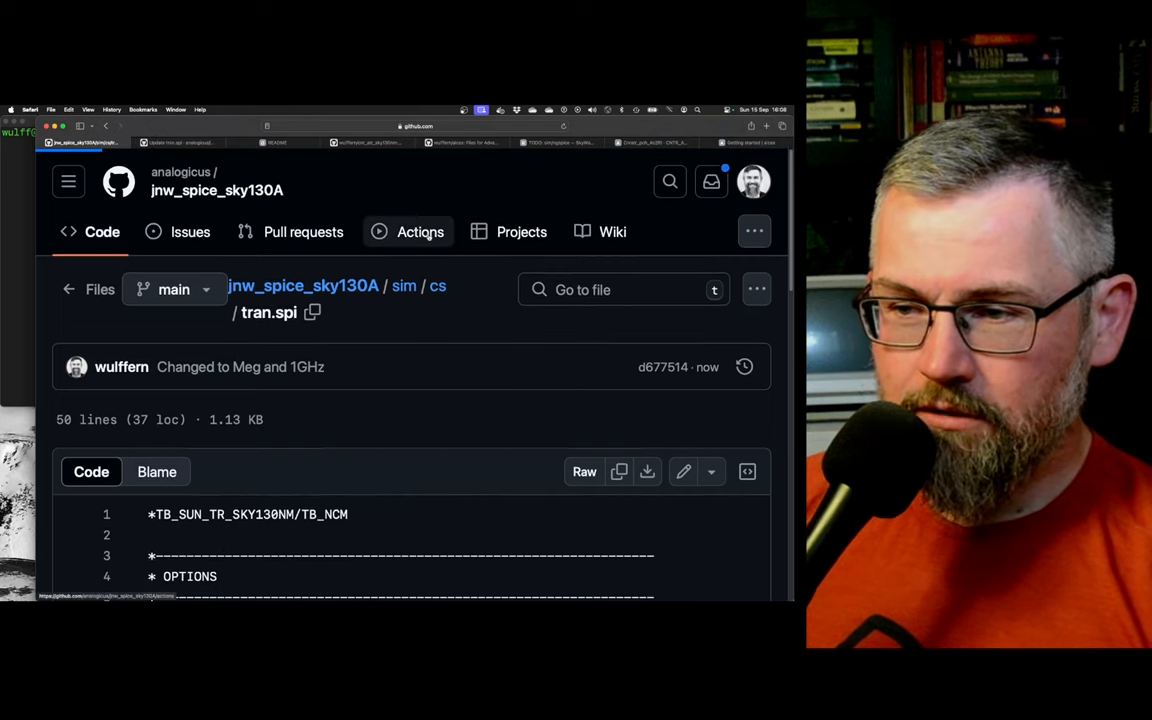
- From Actions, view the deploy job log of the 'Changed to Meg and 1GHz' run
left_click(420, 231)
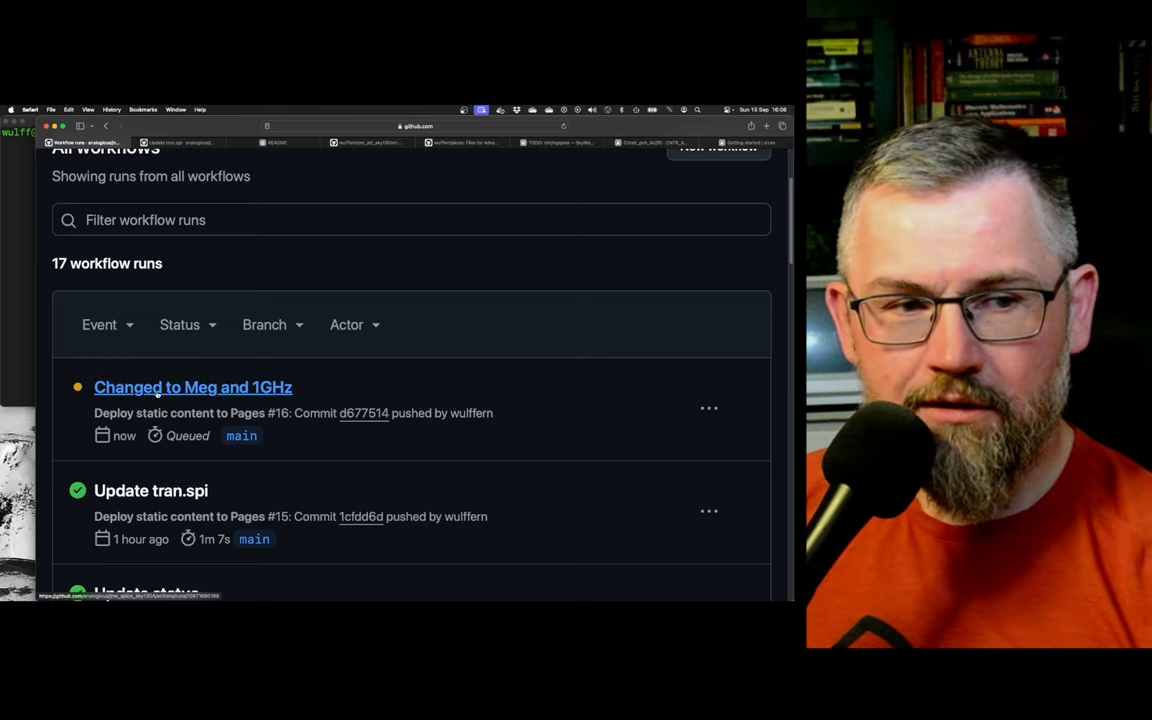
left_click(193, 387)
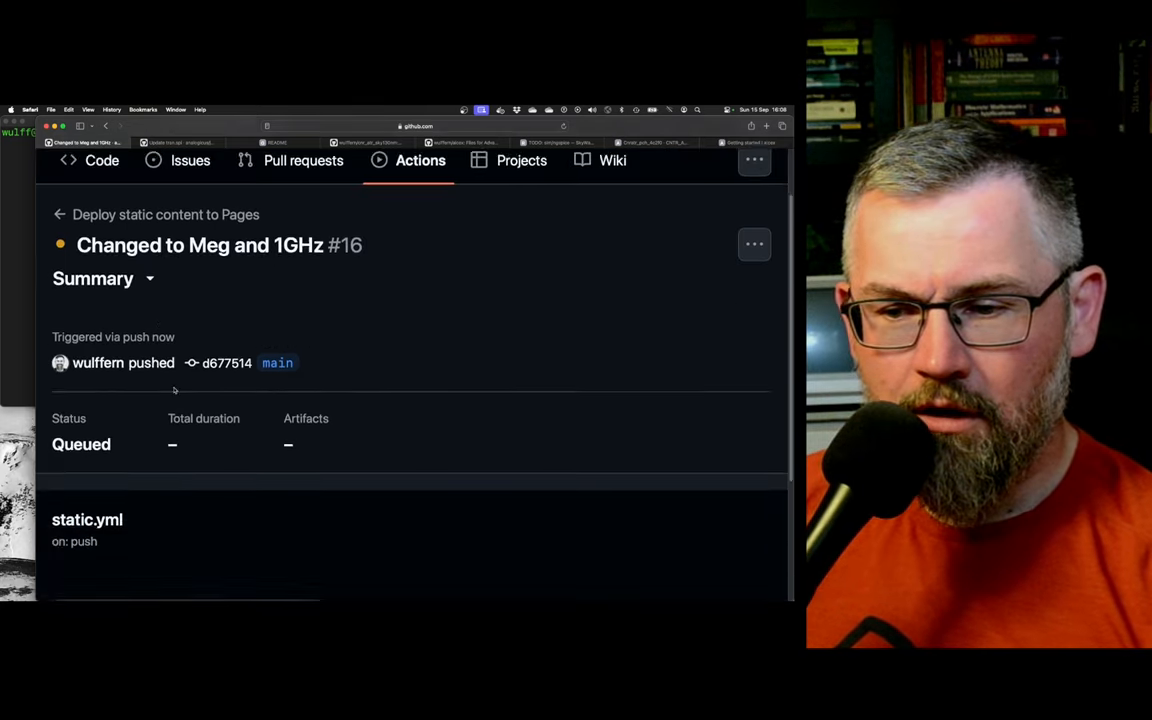
scroll("down", 3)
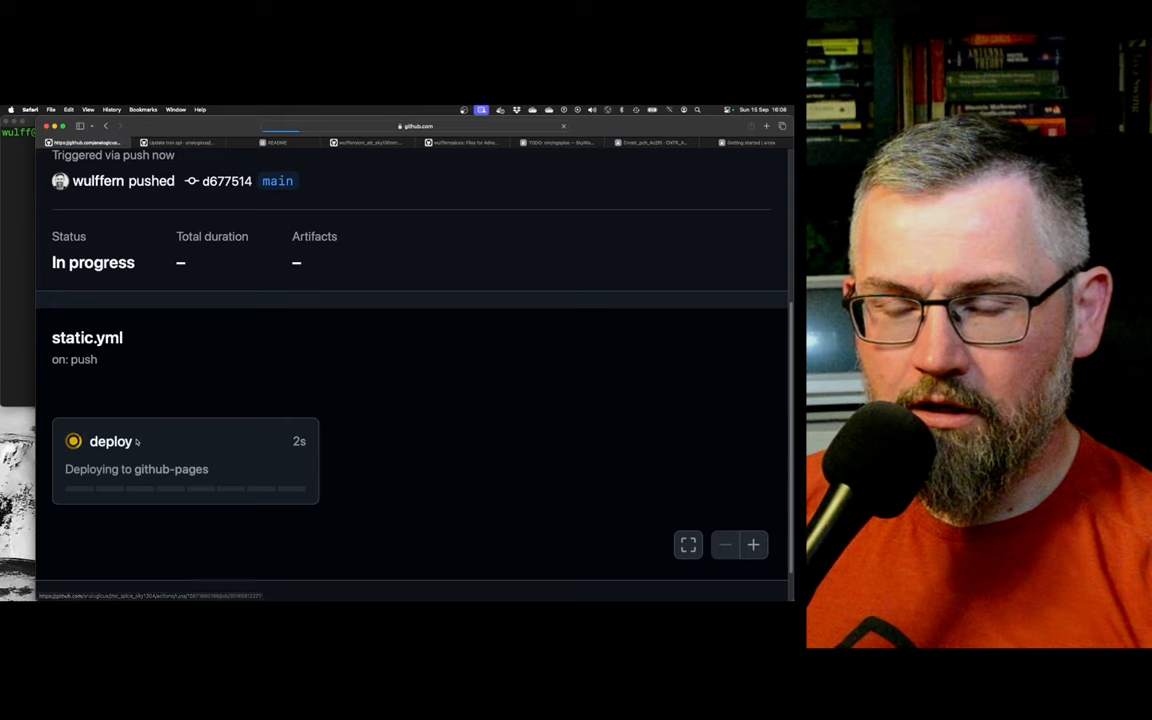
left_click(110, 442)
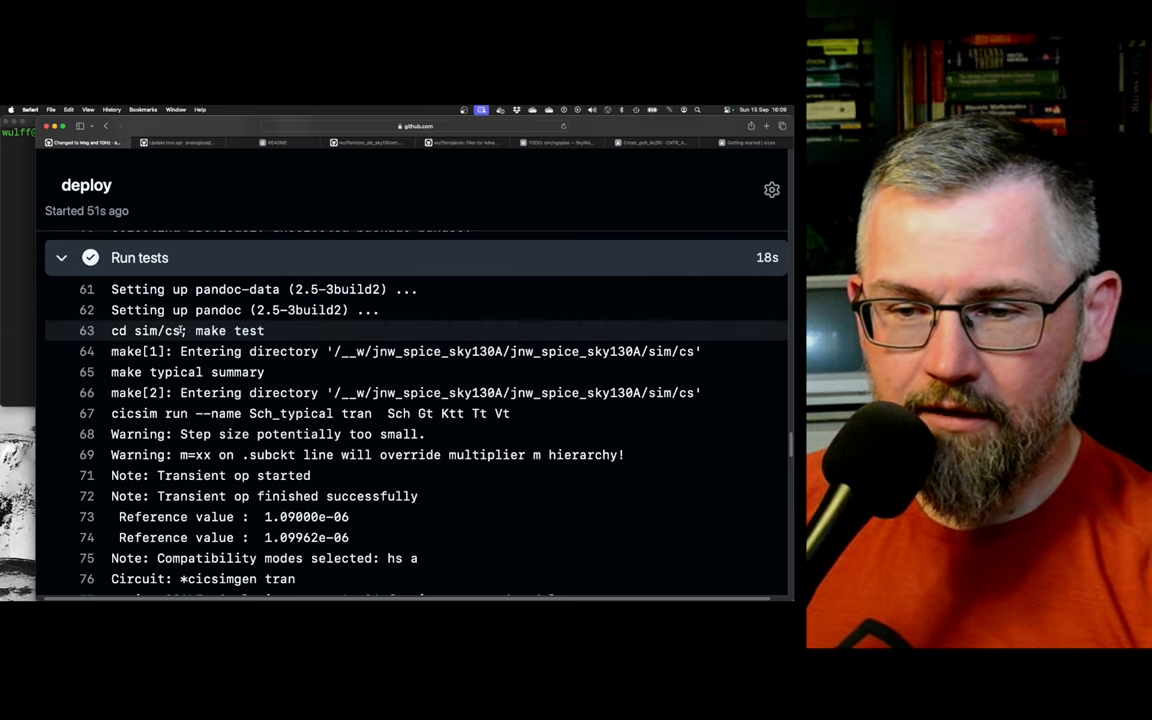
double_click(156, 331)
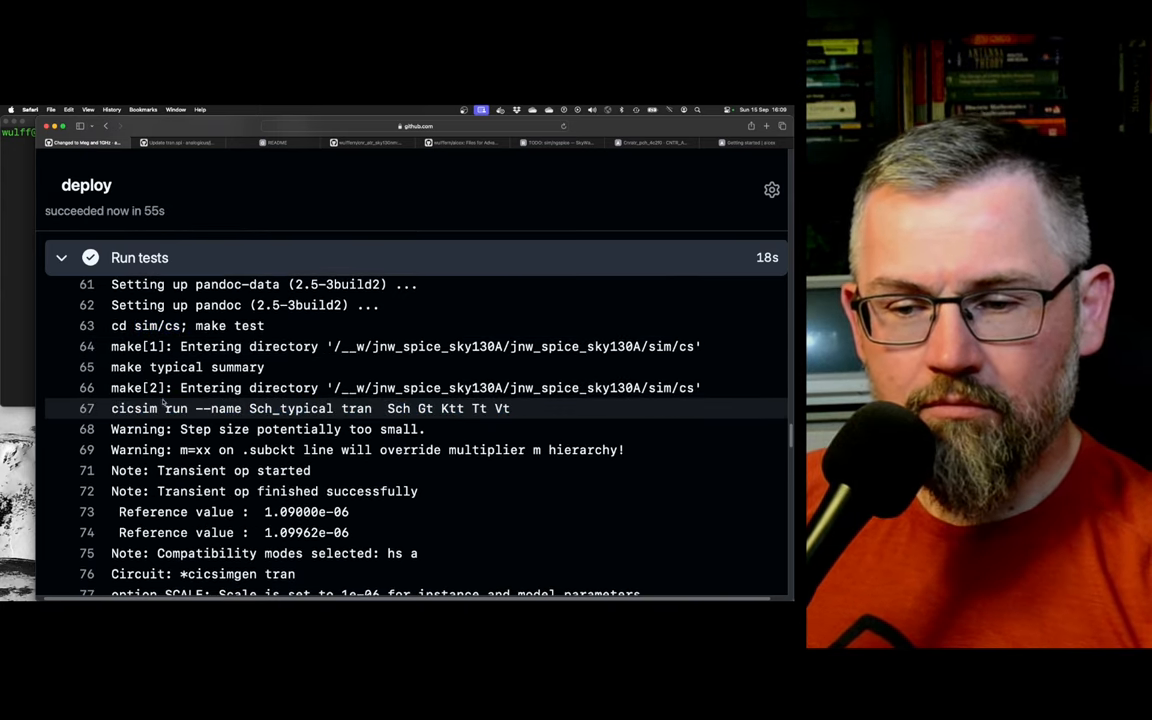
double_click(134, 408)
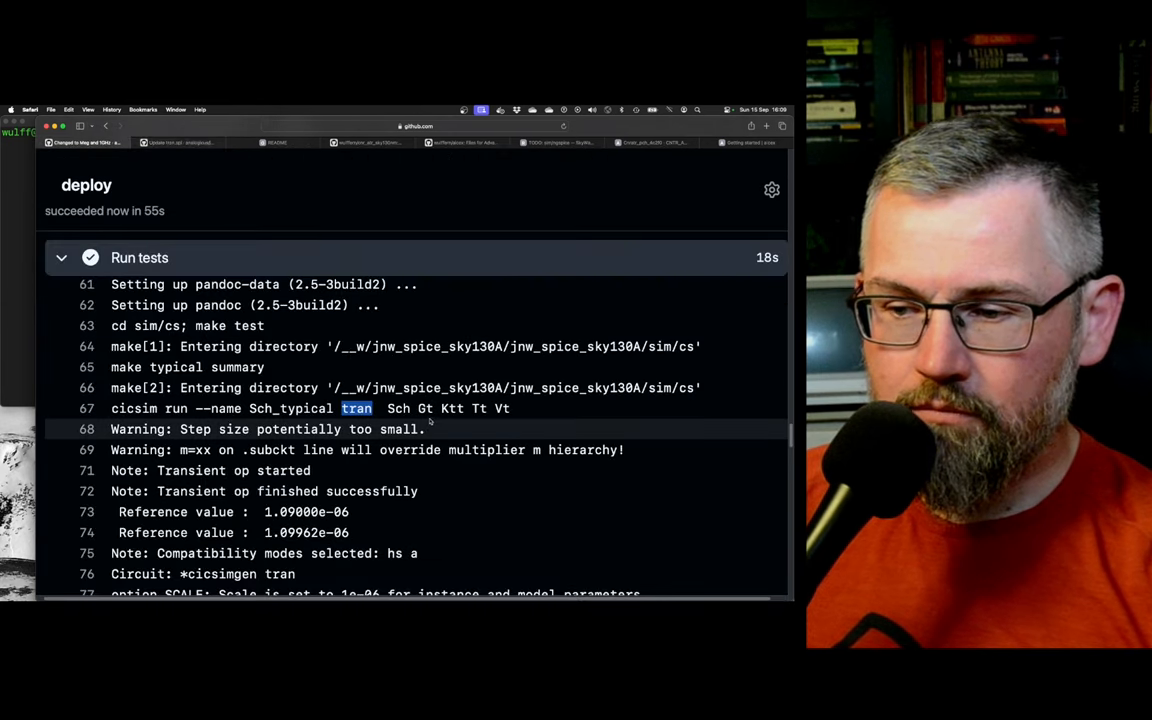
left_click_drag(388, 408, 510, 408)
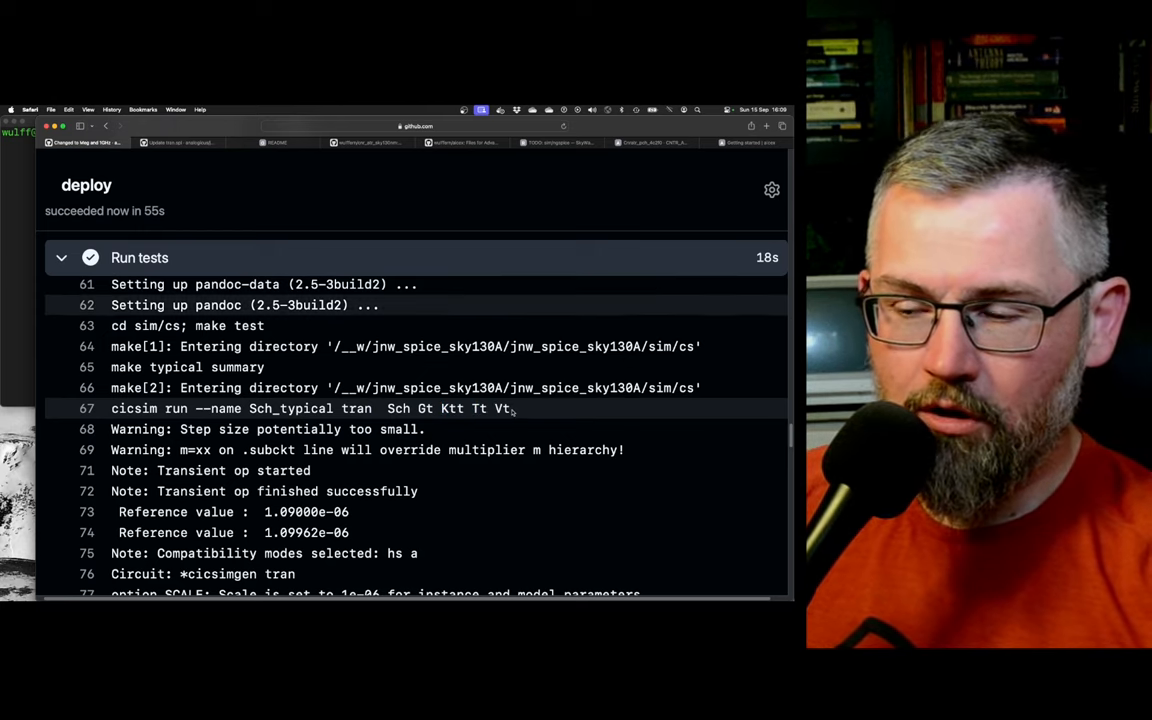
double_click(501, 408)
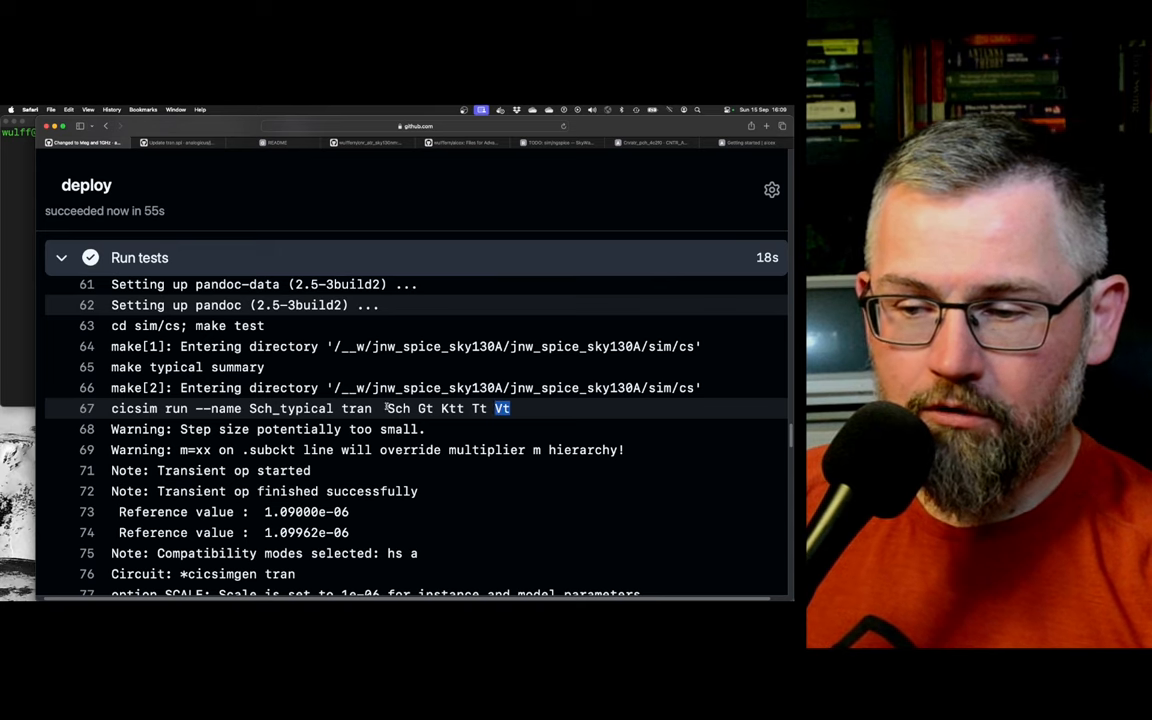
scroll("down", 3)
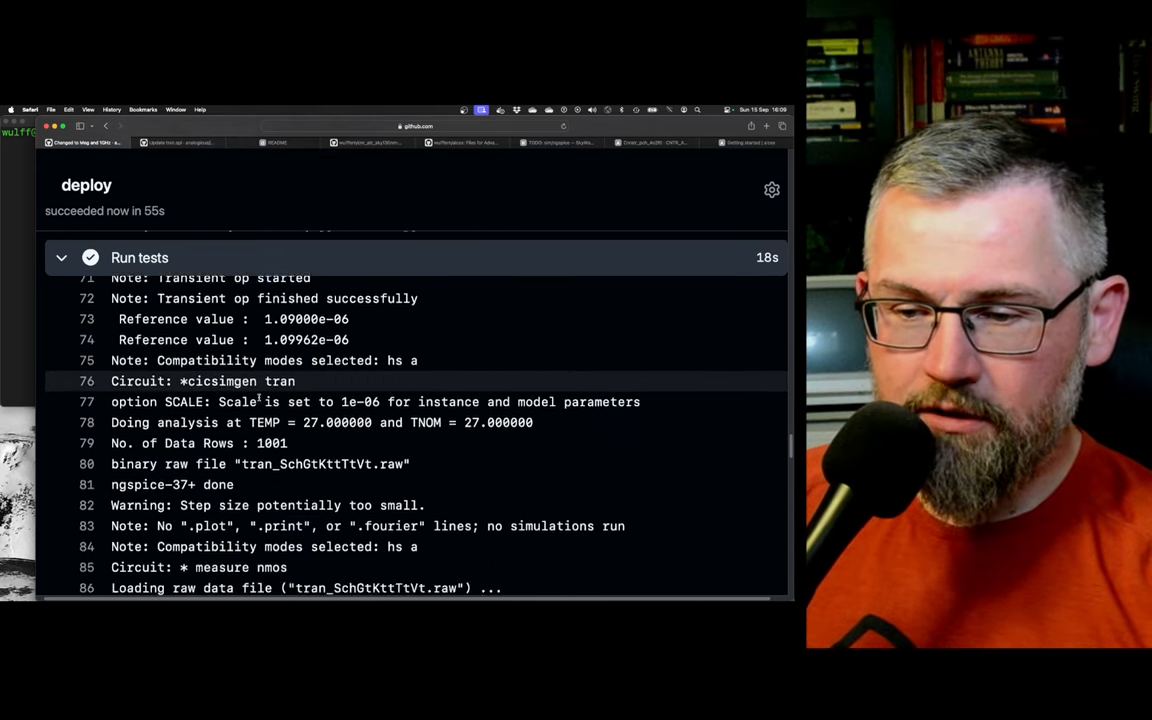
scroll("down", 3)
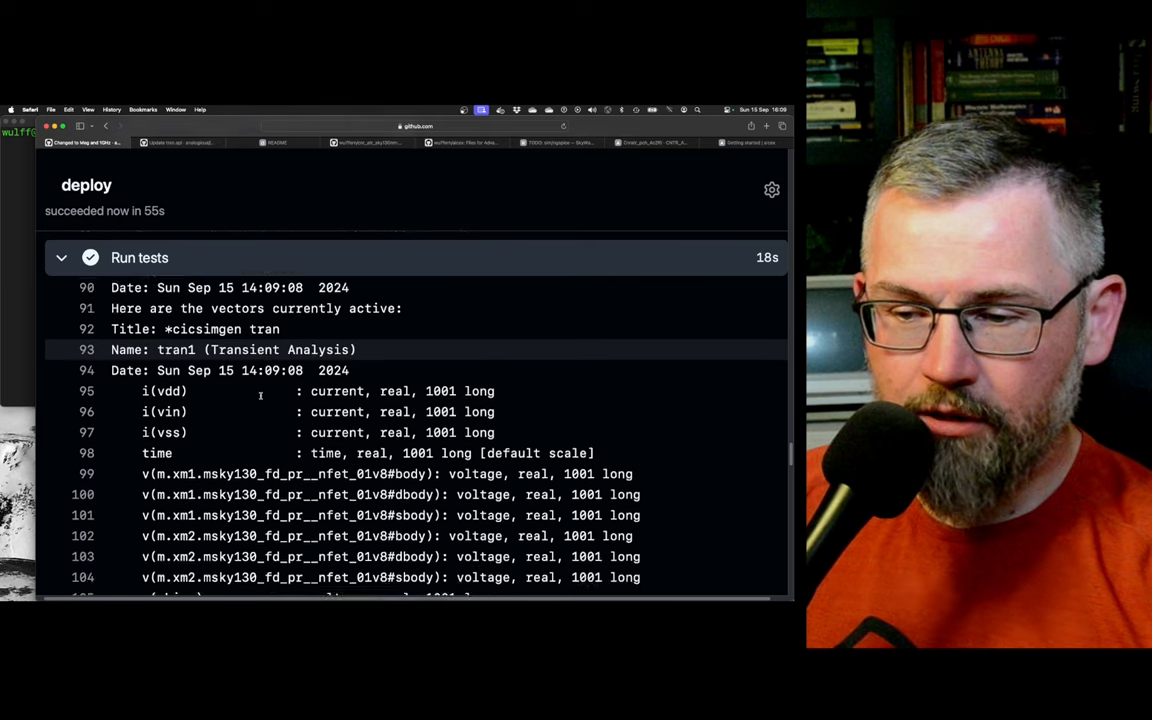
scroll("down", 3)
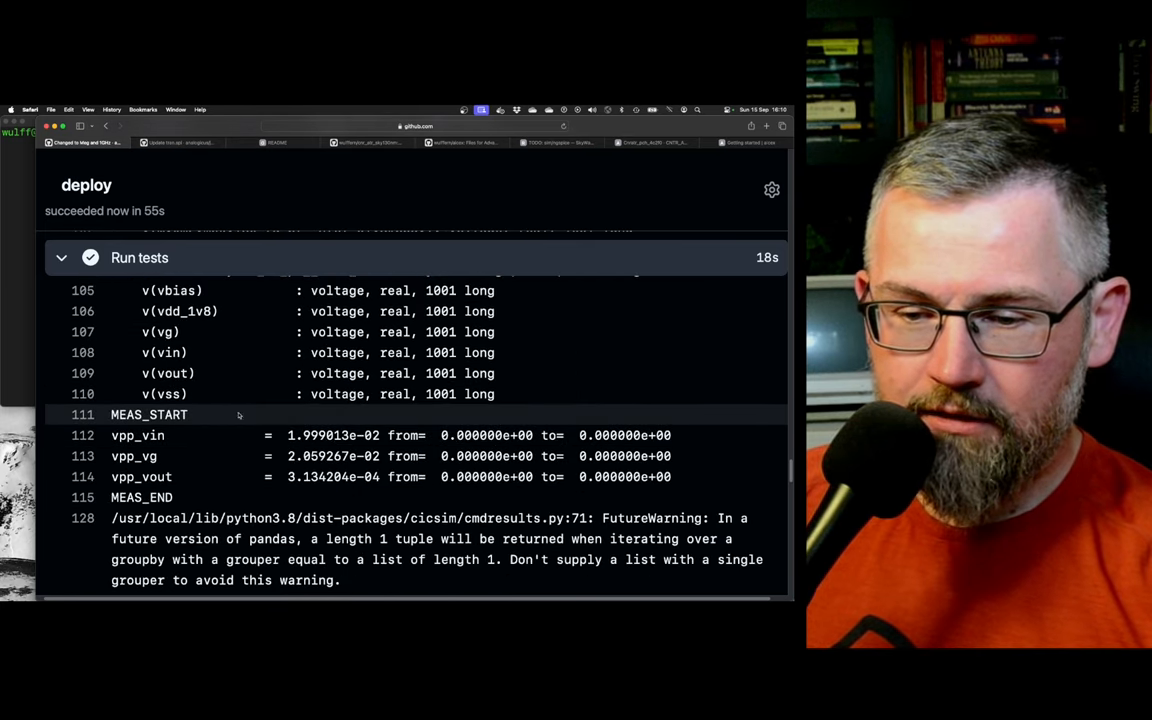
scroll("down", 3)
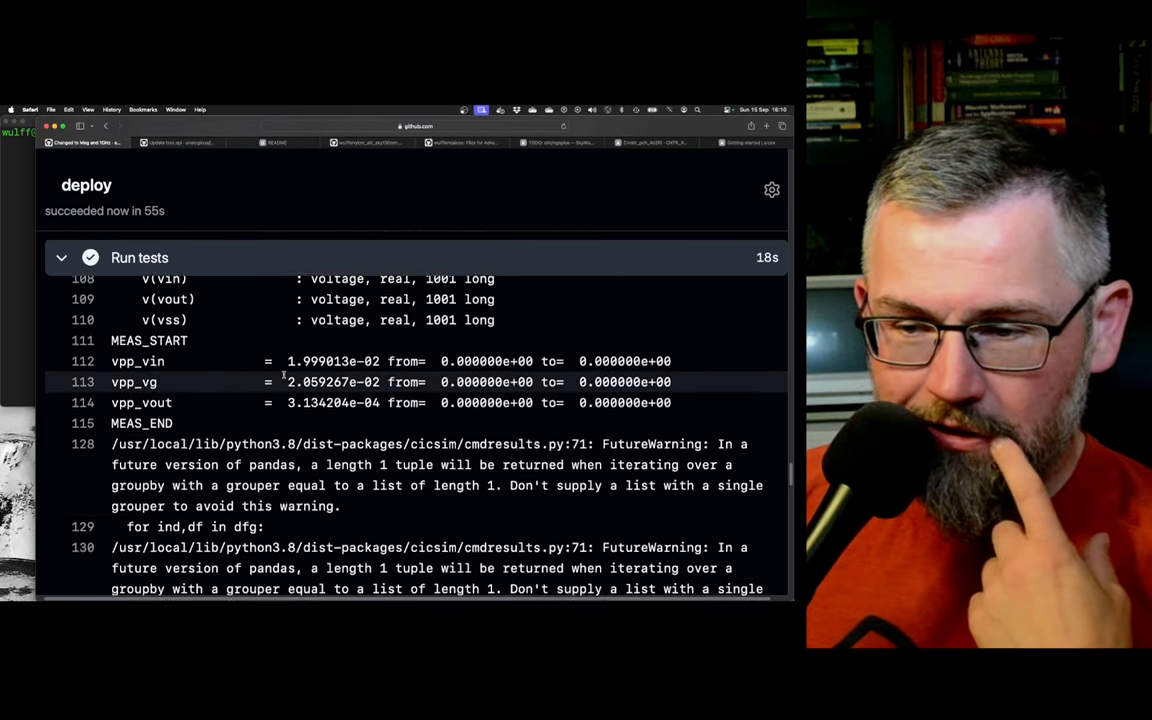
scroll("down", 3)
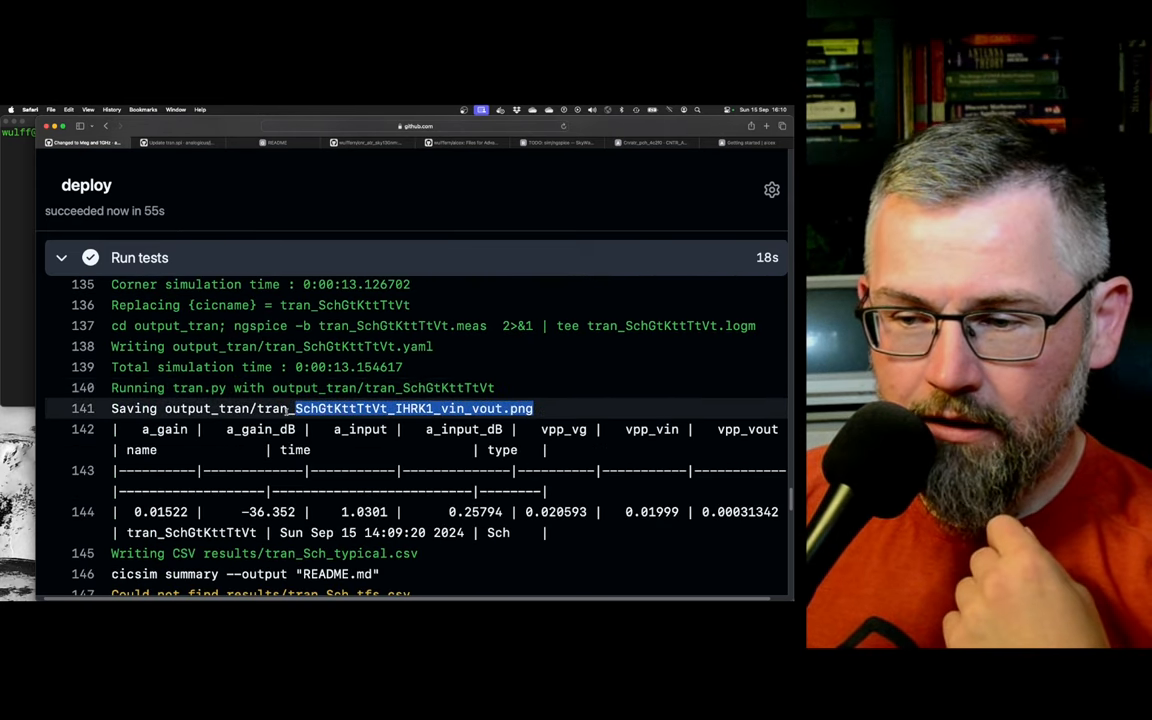
scroll("down", 3)
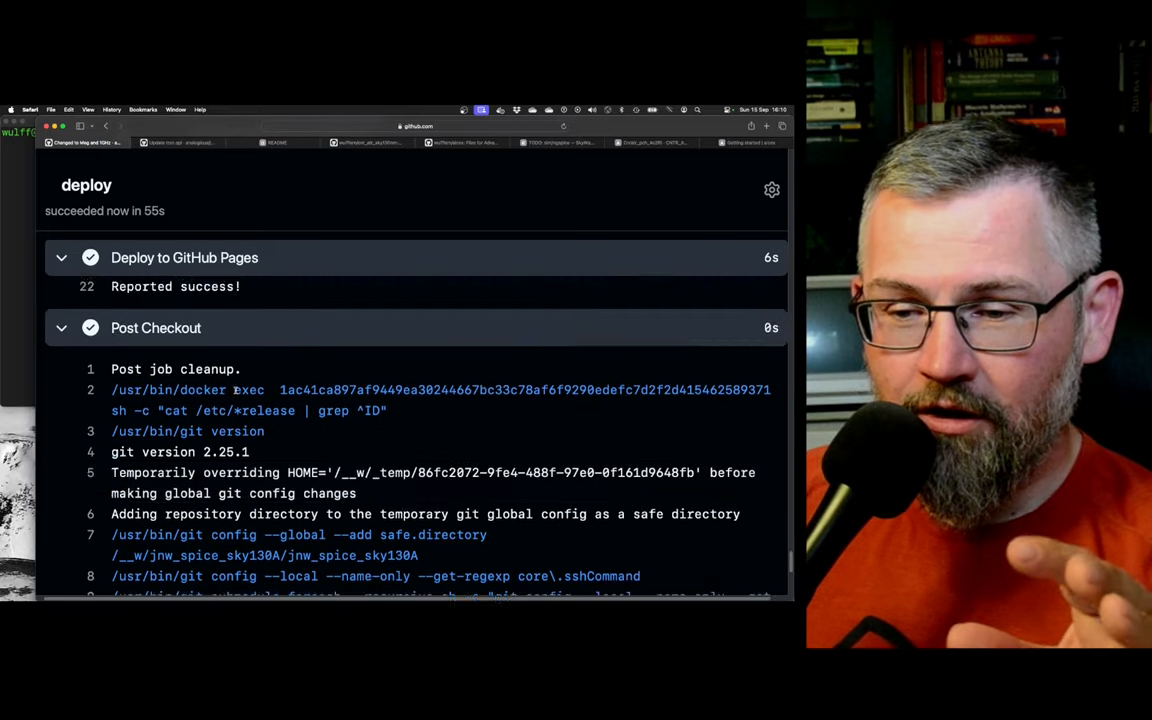
scroll("down", 3)
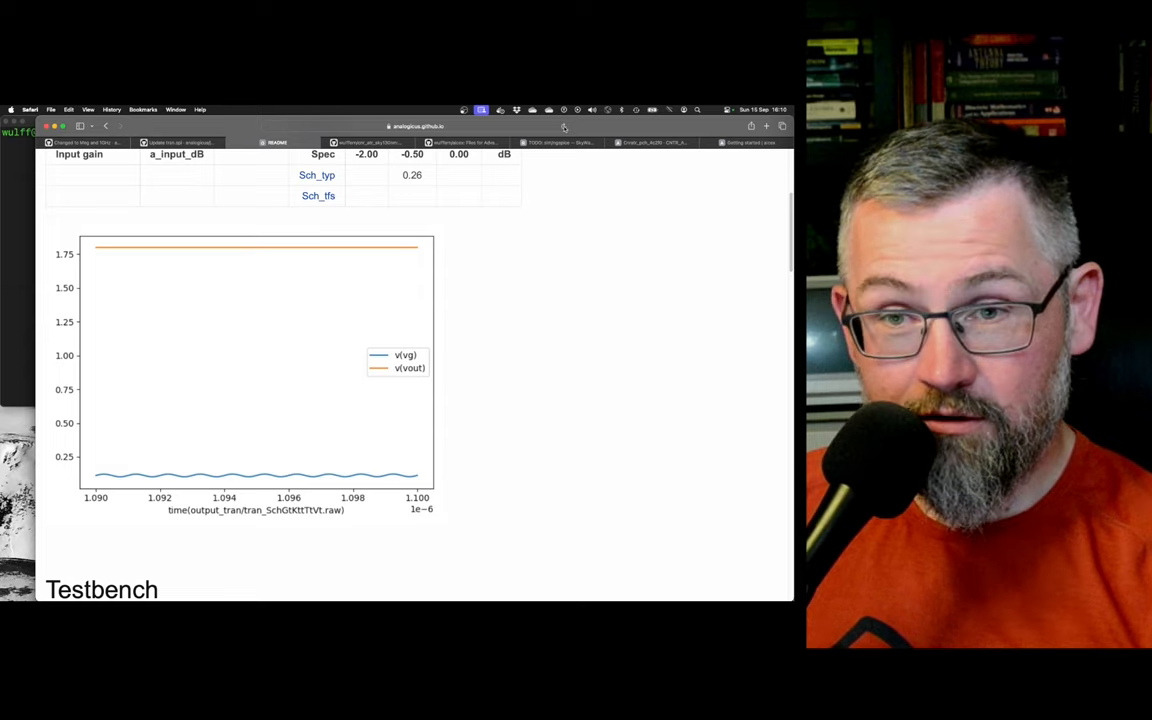
mouse_move(505, 165)
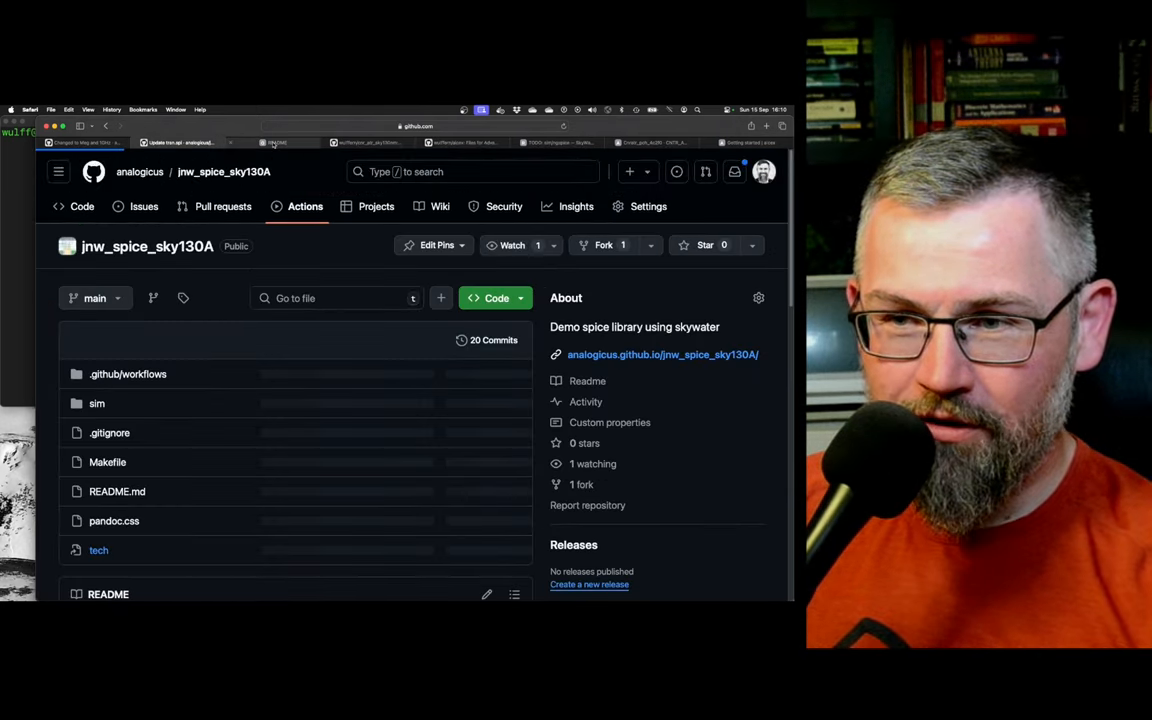
- Navigate back to sim/cs/tran.spi, showing R2 at 10Meg and the VIN sine at 1G
left_click(82, 206)
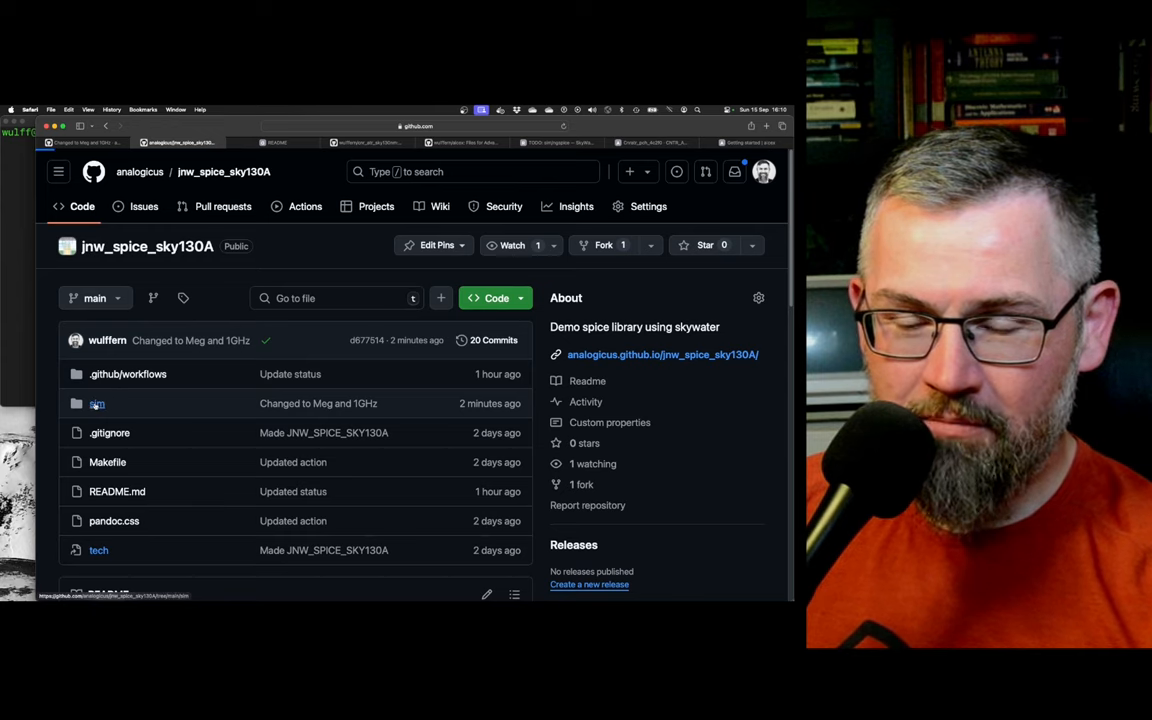
left_click(95, 403)
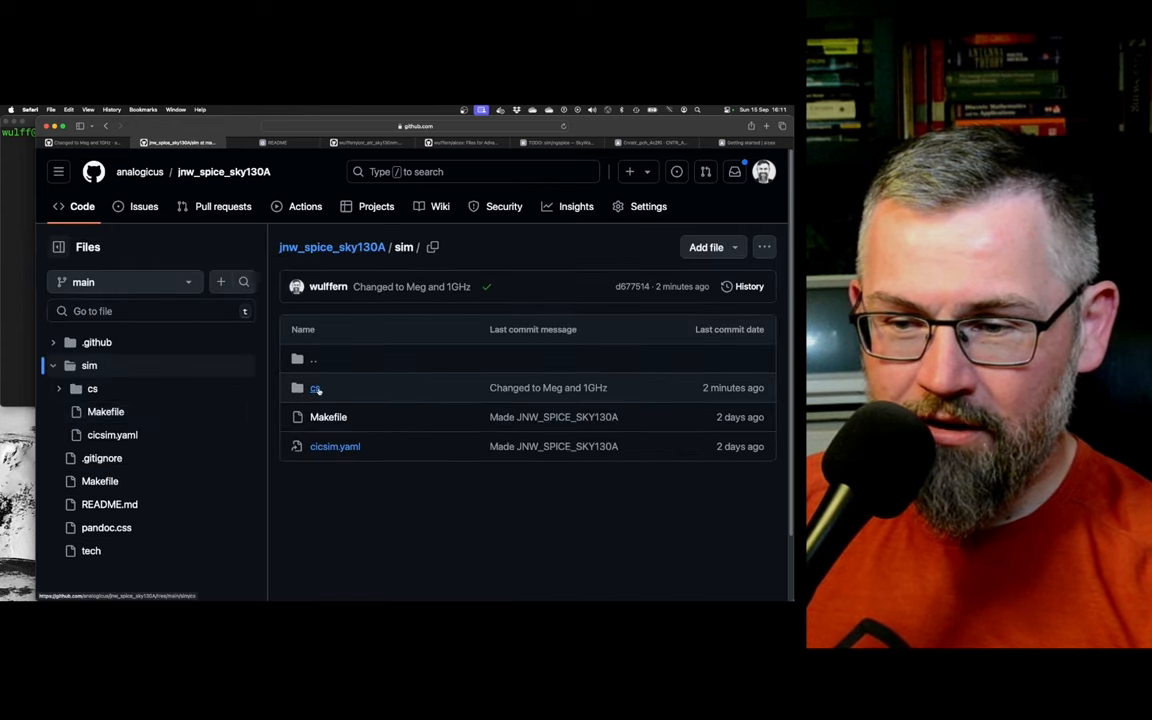
left_click(316, 388)
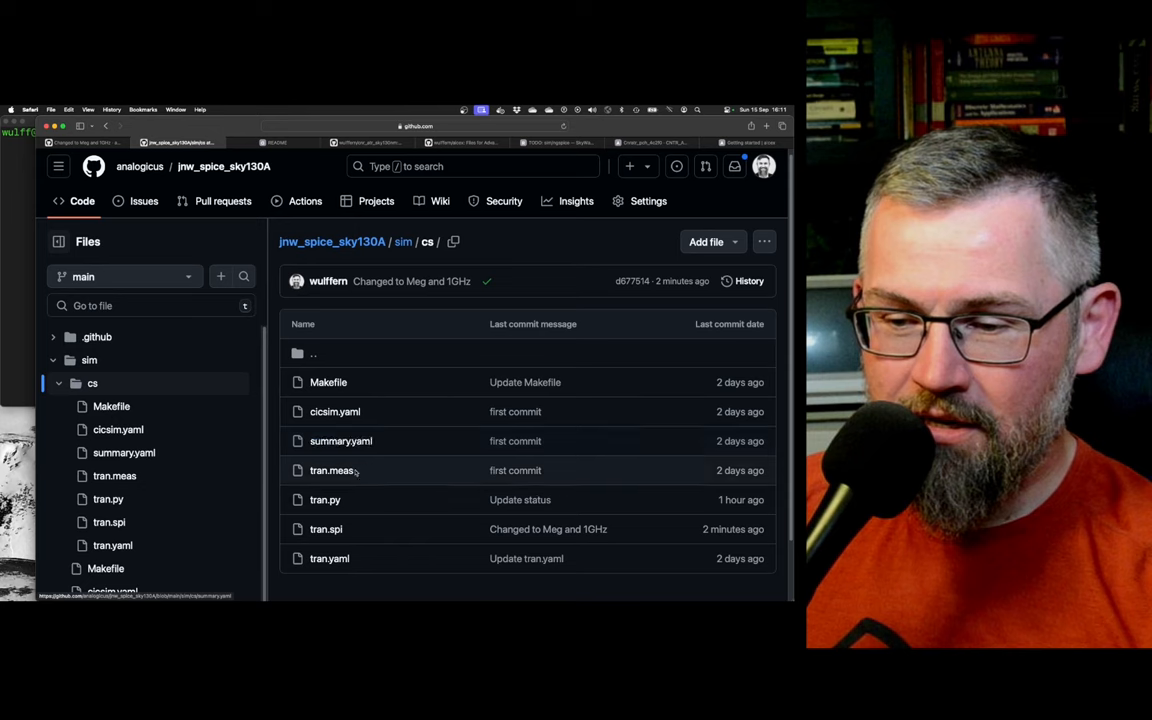
left_click(325, 529)
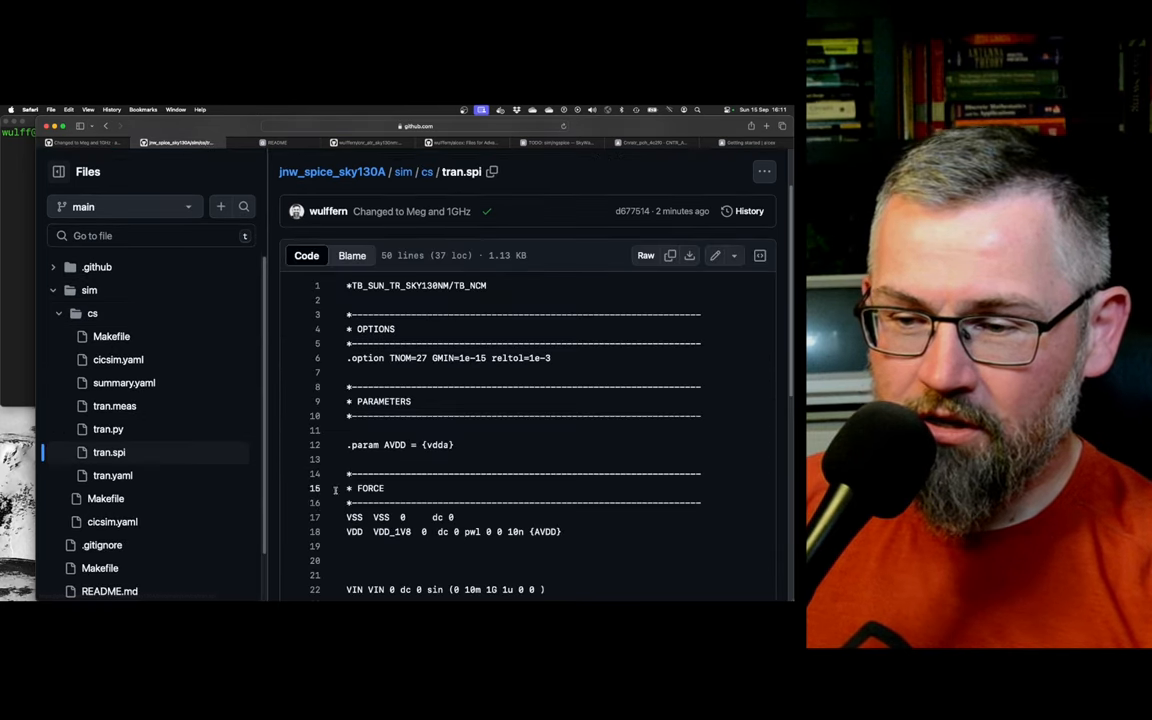
scroll("down", 3)
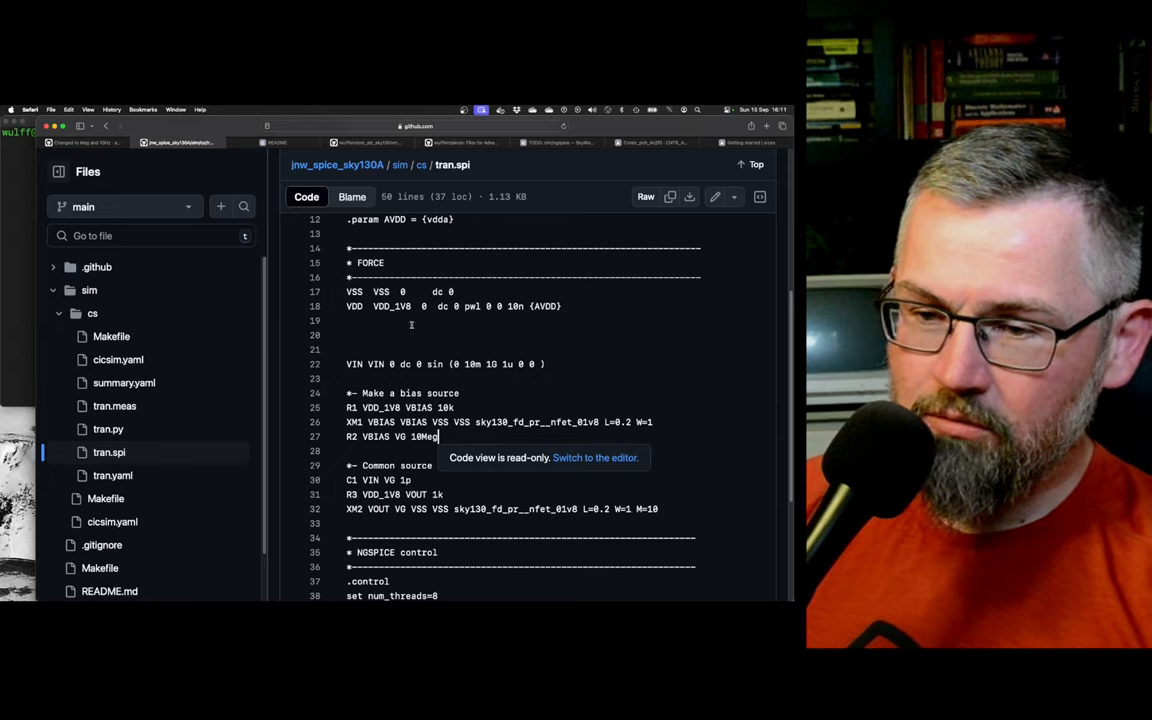
mouse_move(715, 197)
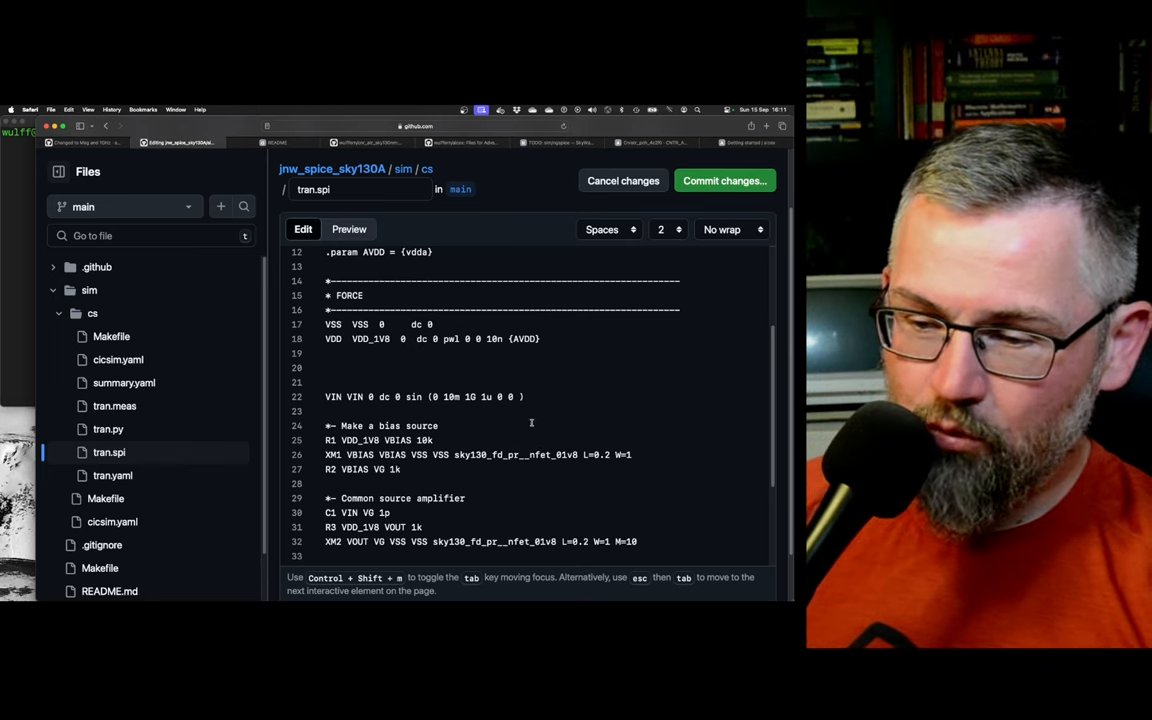
- Commit the R2=1k edit directly to main with the message 'changed to 1k'
left_click(724, 180)
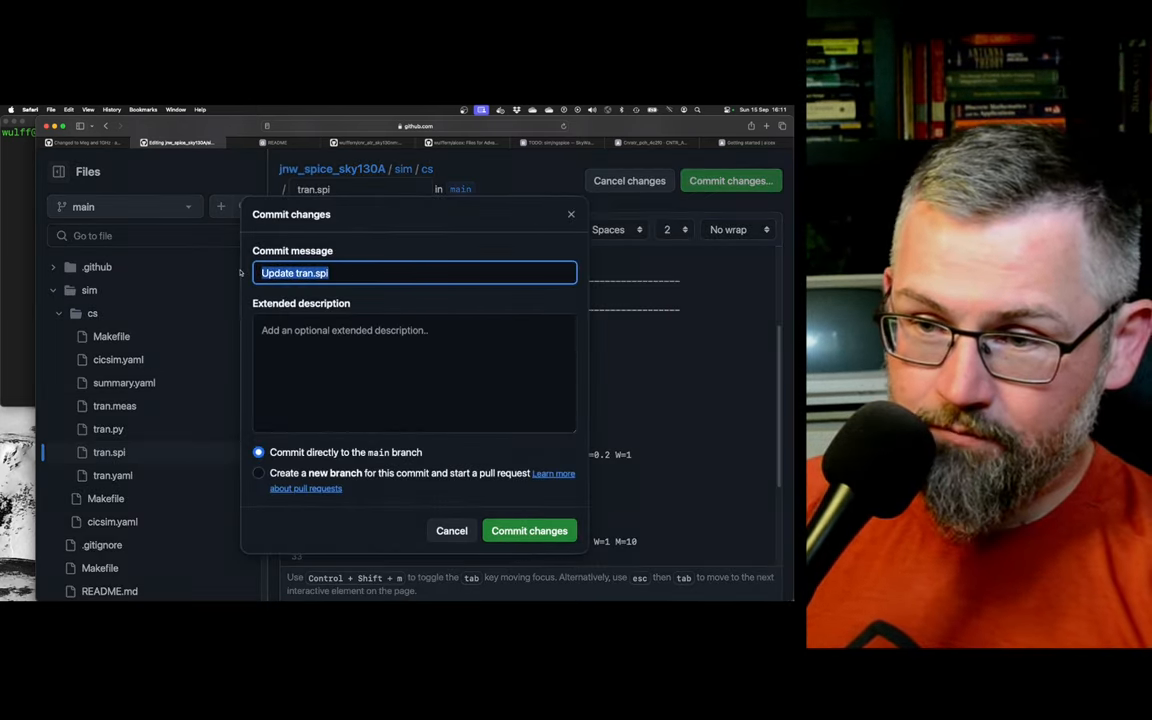
type("changed to")
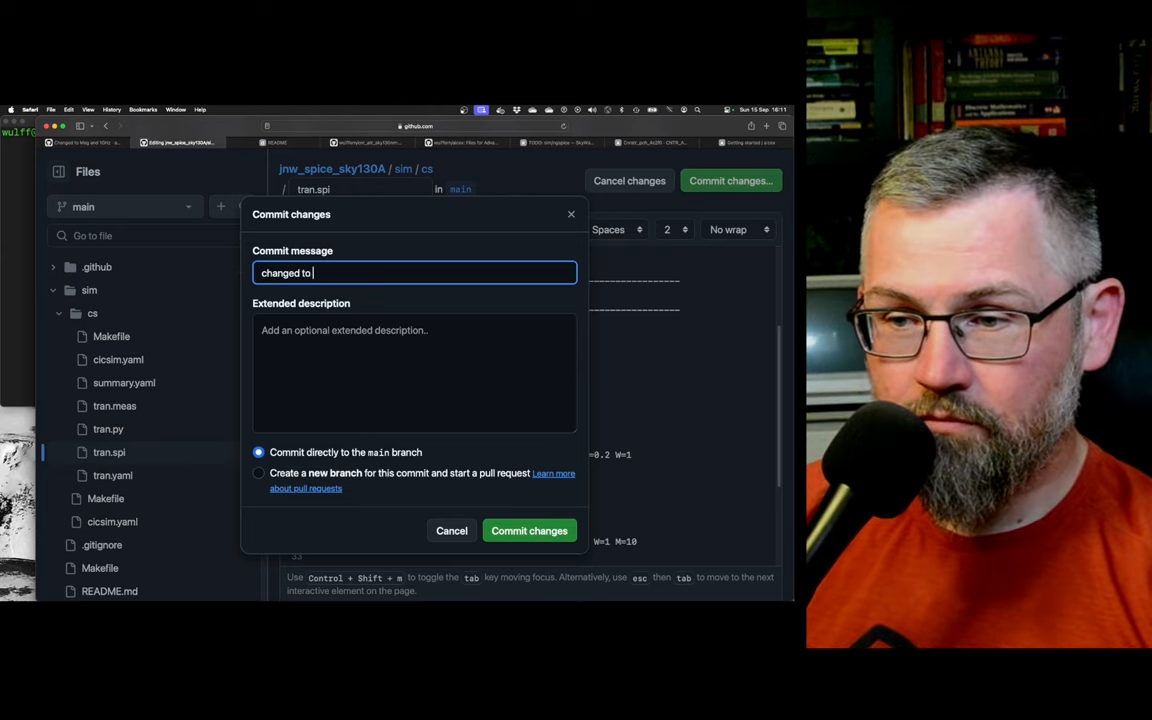
left_click(548, 530)
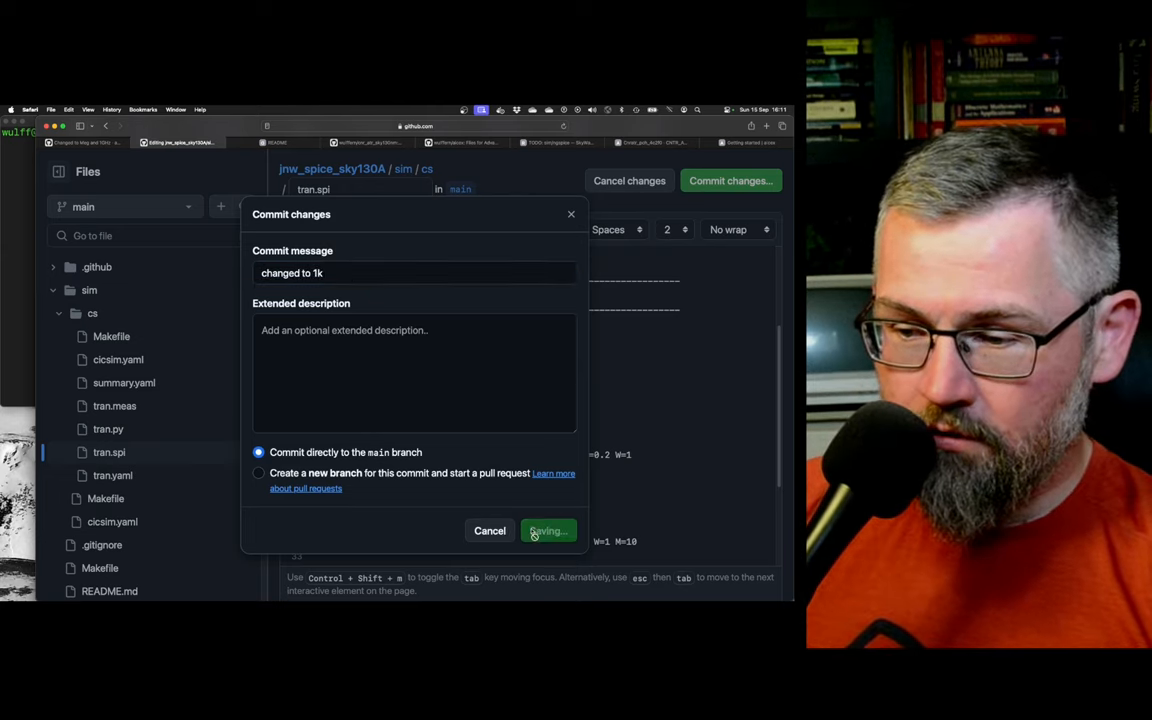
left_click(548, 530)
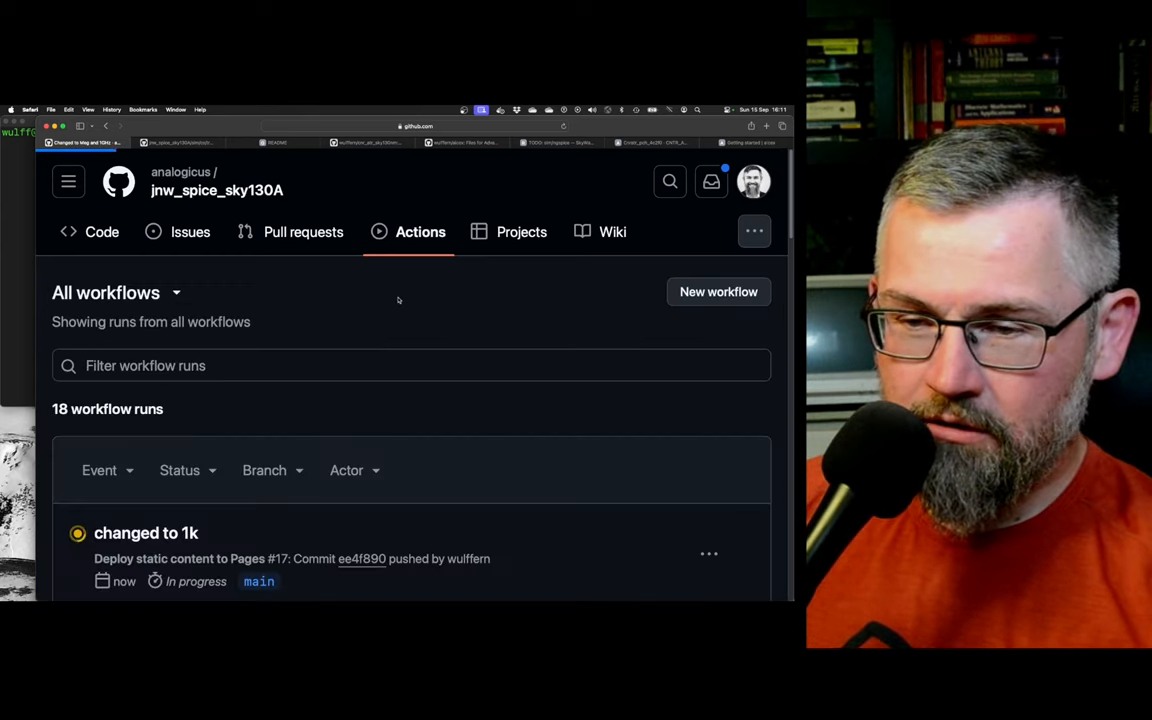
- Watch the 'changed to 1k' deploy run #17 in progress in the workflow runs list
scroll("down", 3)
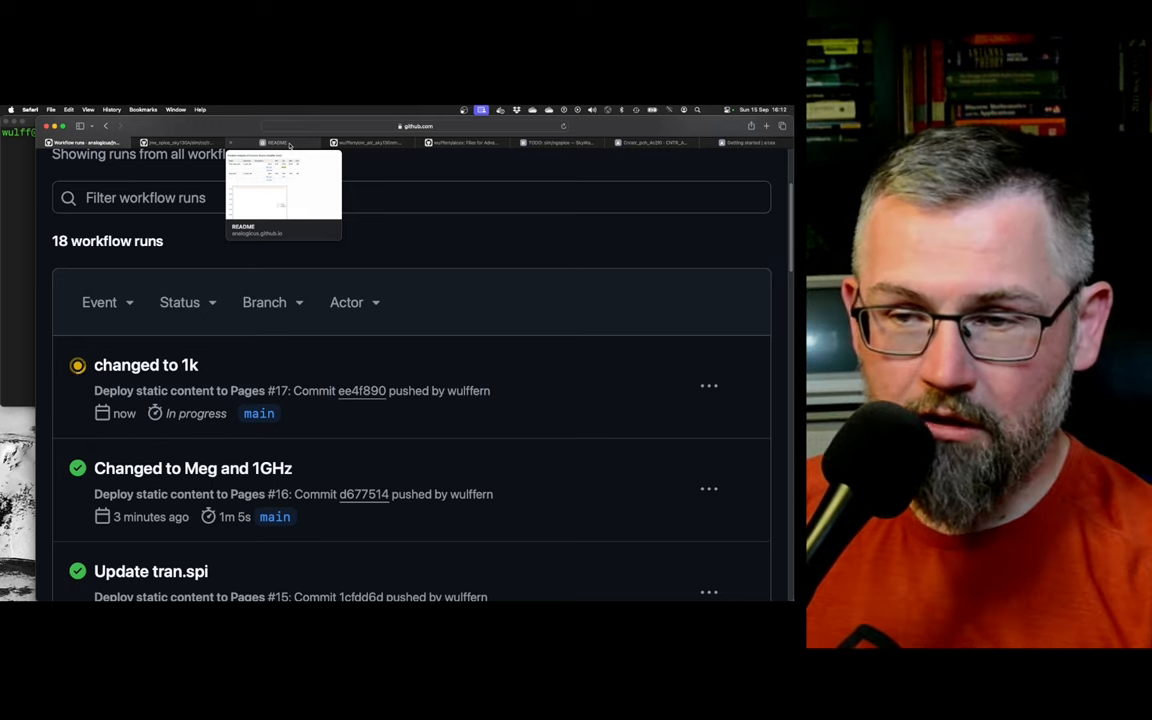
mouse_move(288, 158)
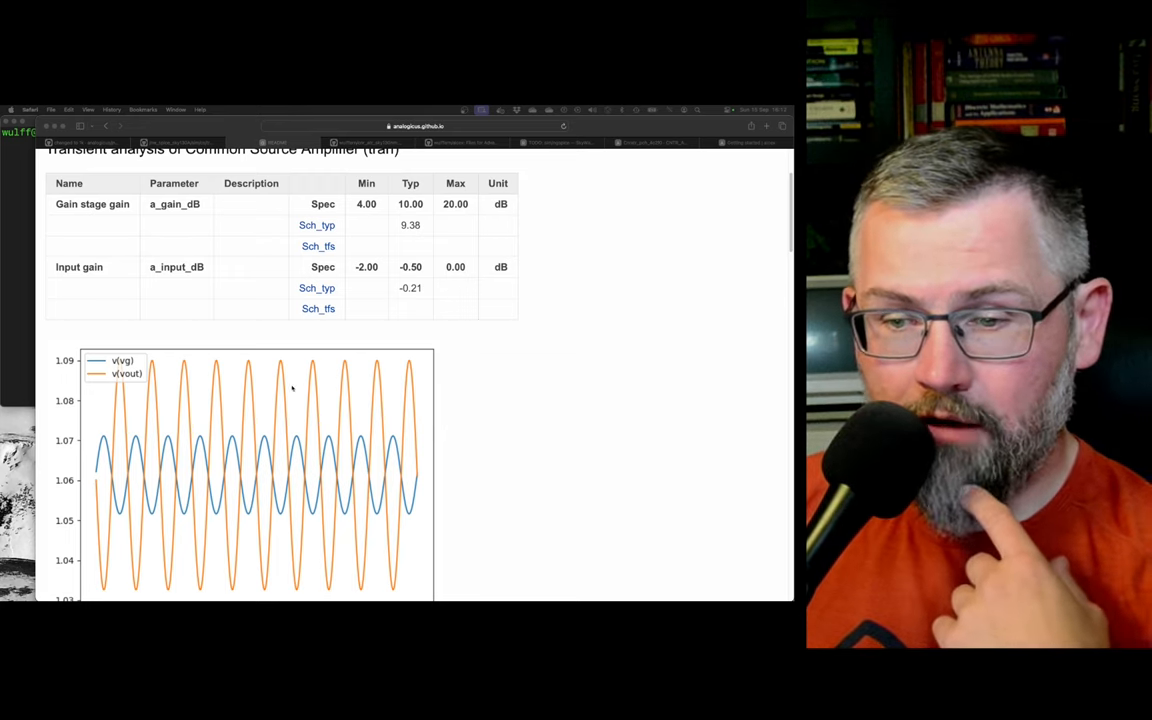
- Inspect the 9.38 dB gain table and vg/vout plot, then return to the repository
scroll("down", 3)
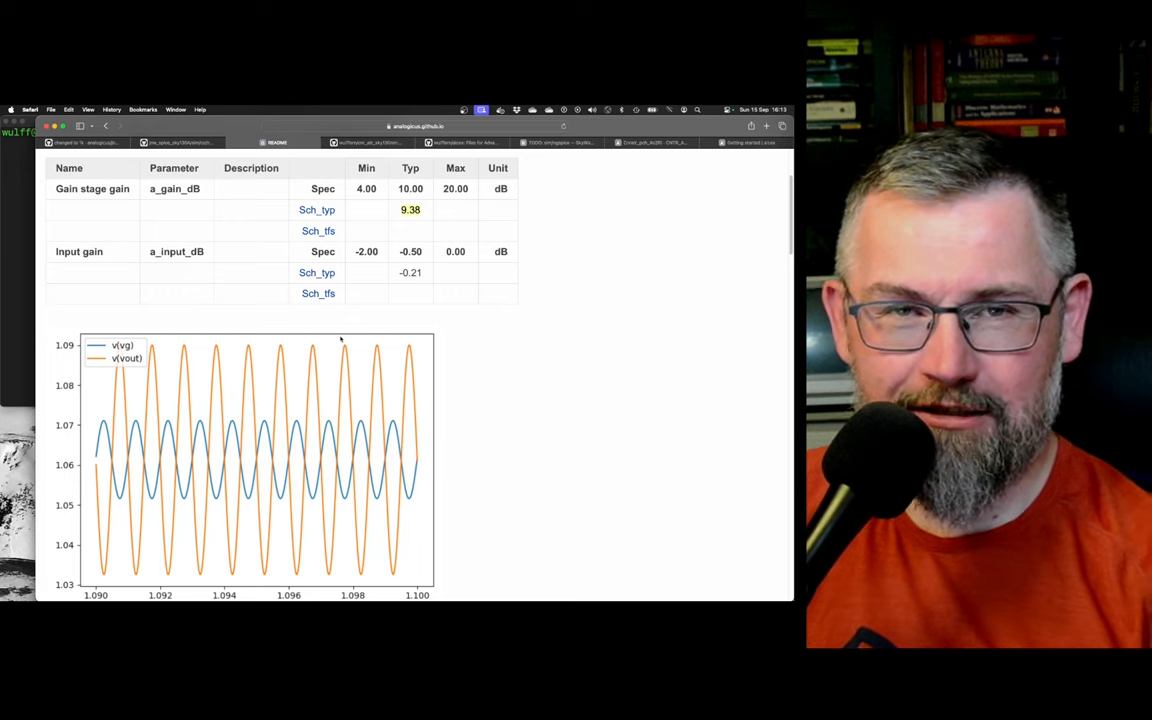
left_click(180, 142)
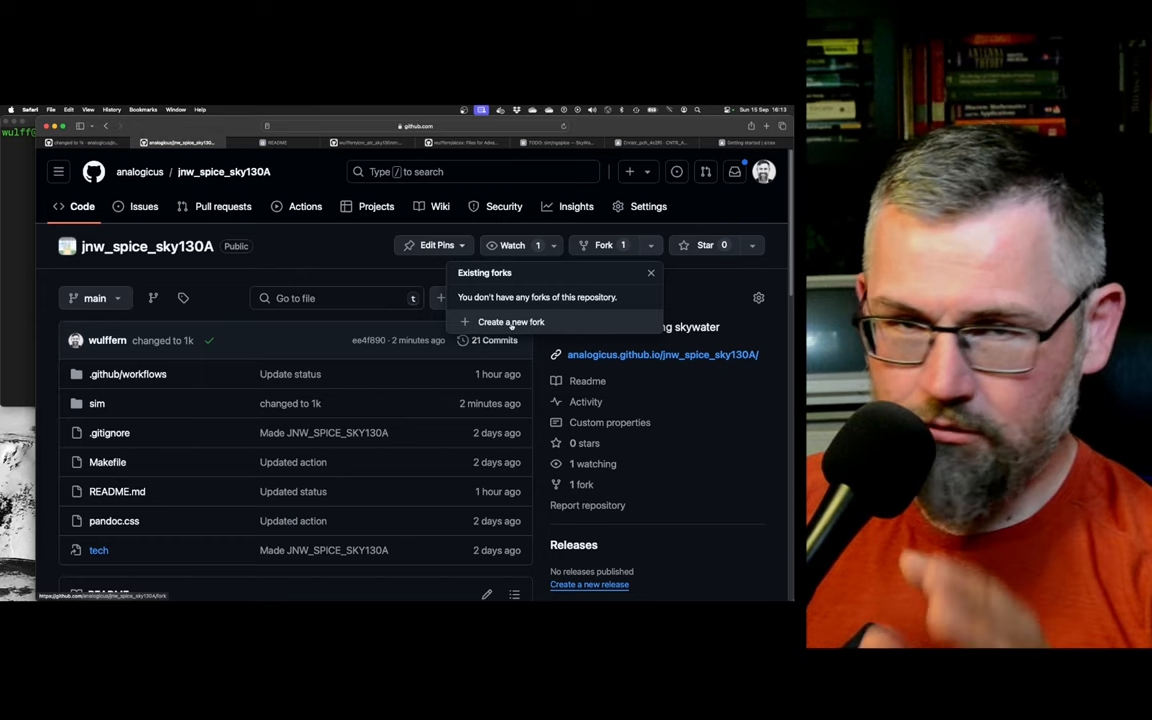
- Create a fork of jnw_spice_sky130A under the personal account, copying only main
left_click(650, 272)
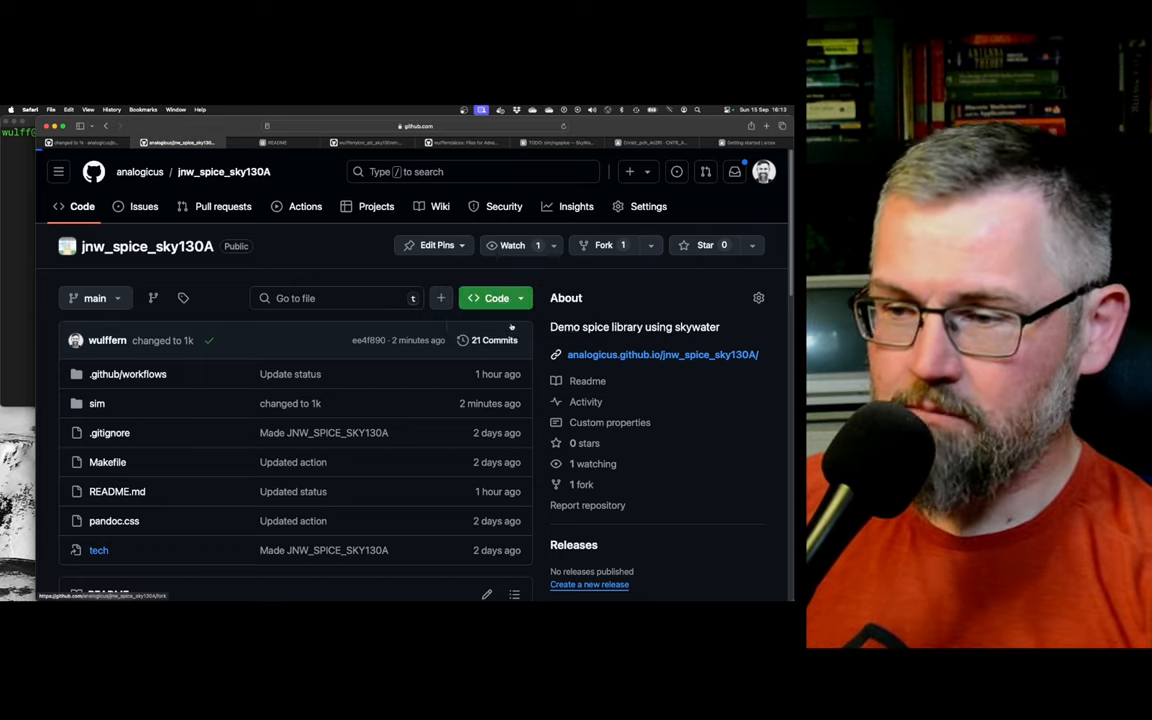
left_click(603, 245)
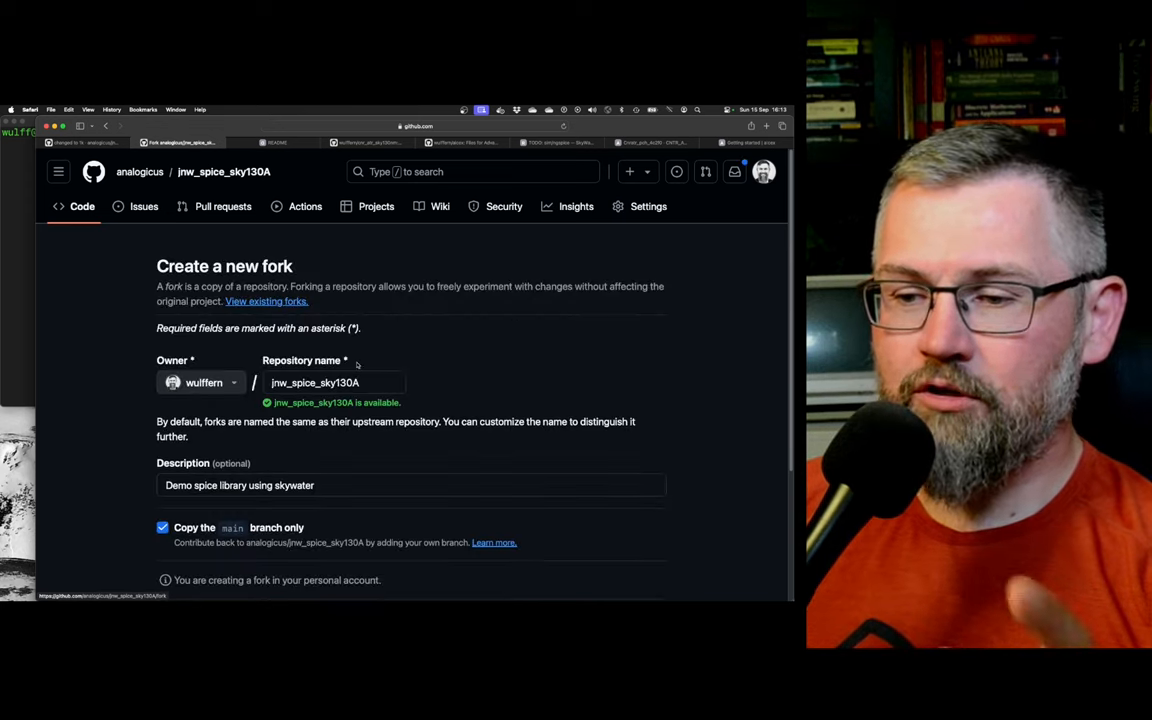
scroll("down", 3)
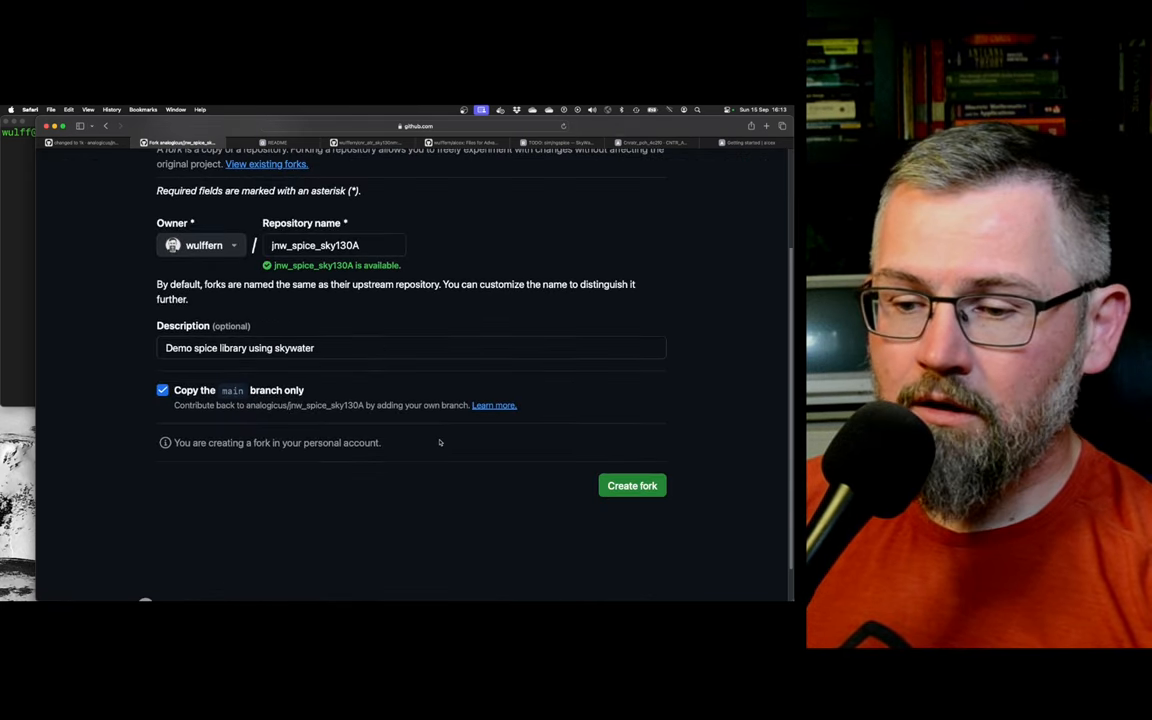
mouse_move(632, 485)
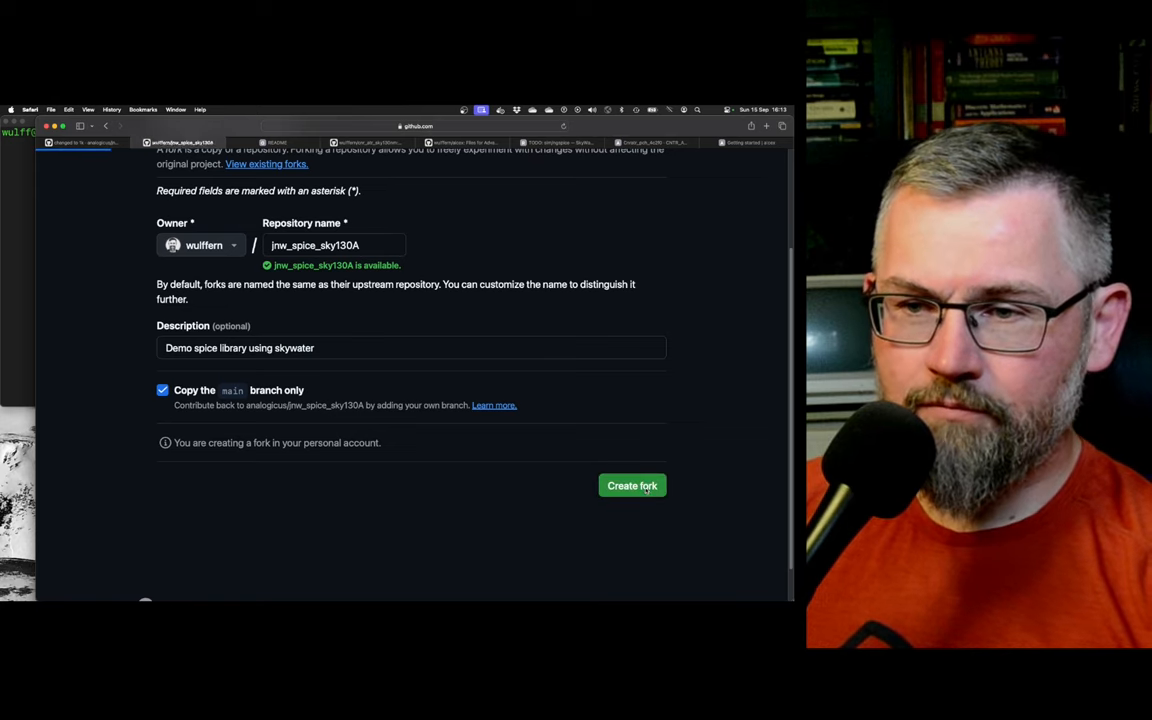
left_click(632, 485)
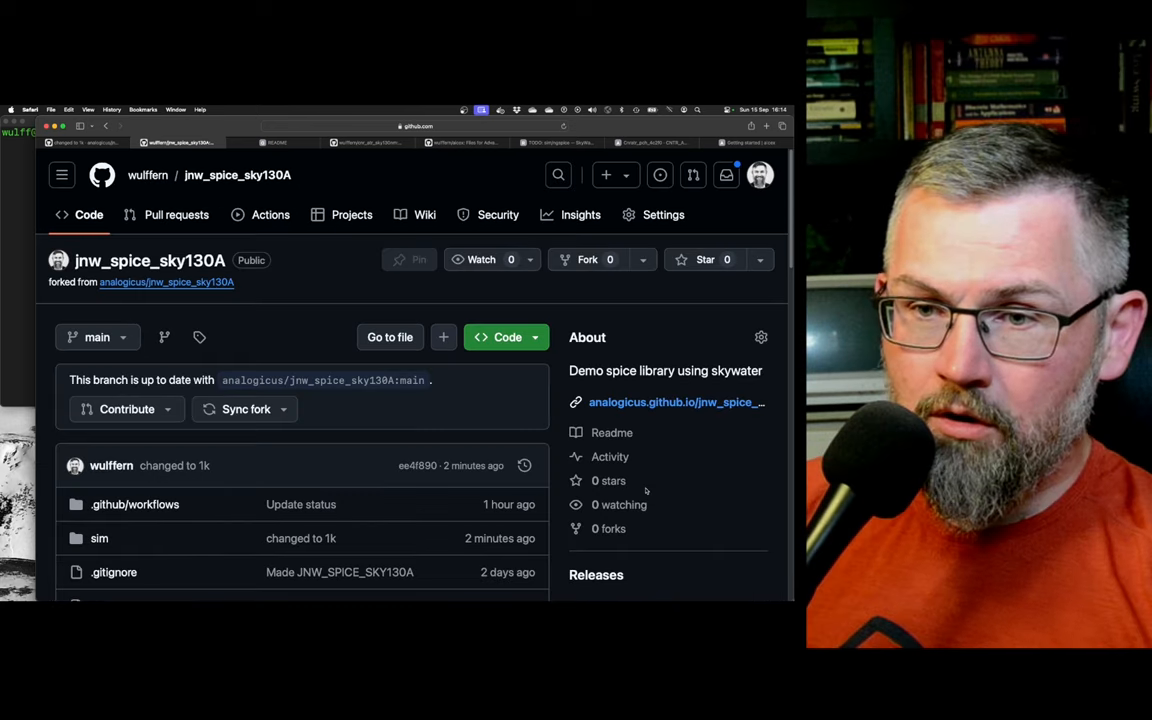
mouse_move(147, 175)
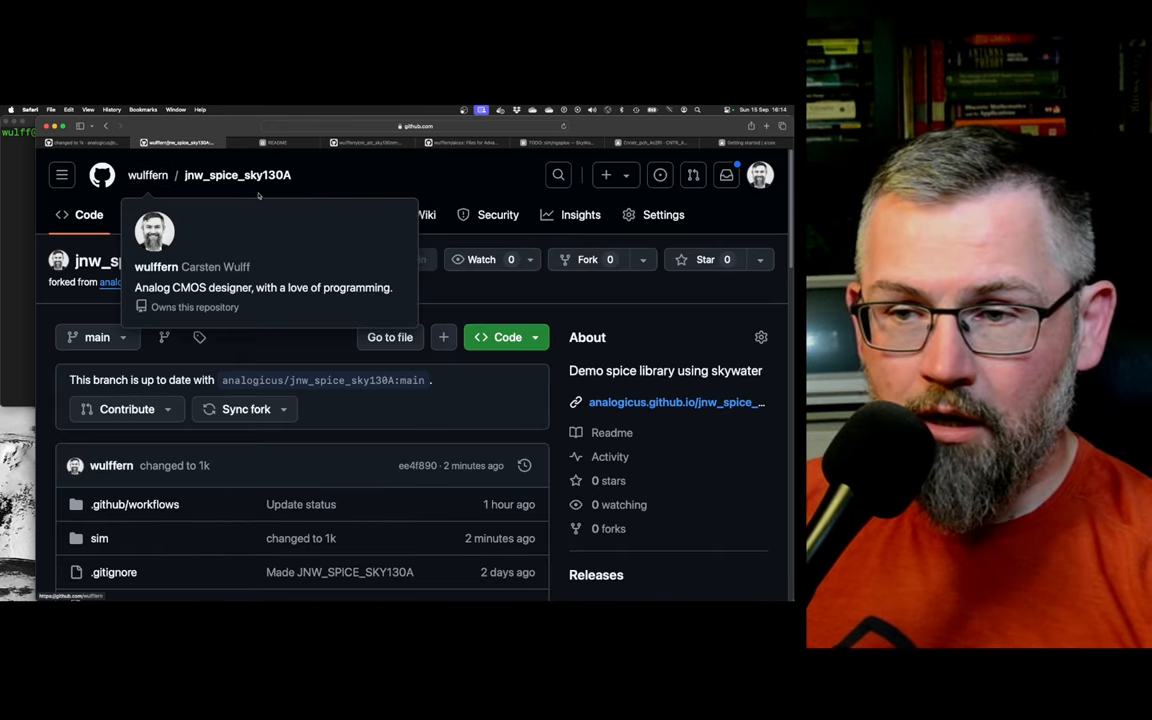
mouse_move(259, 195)
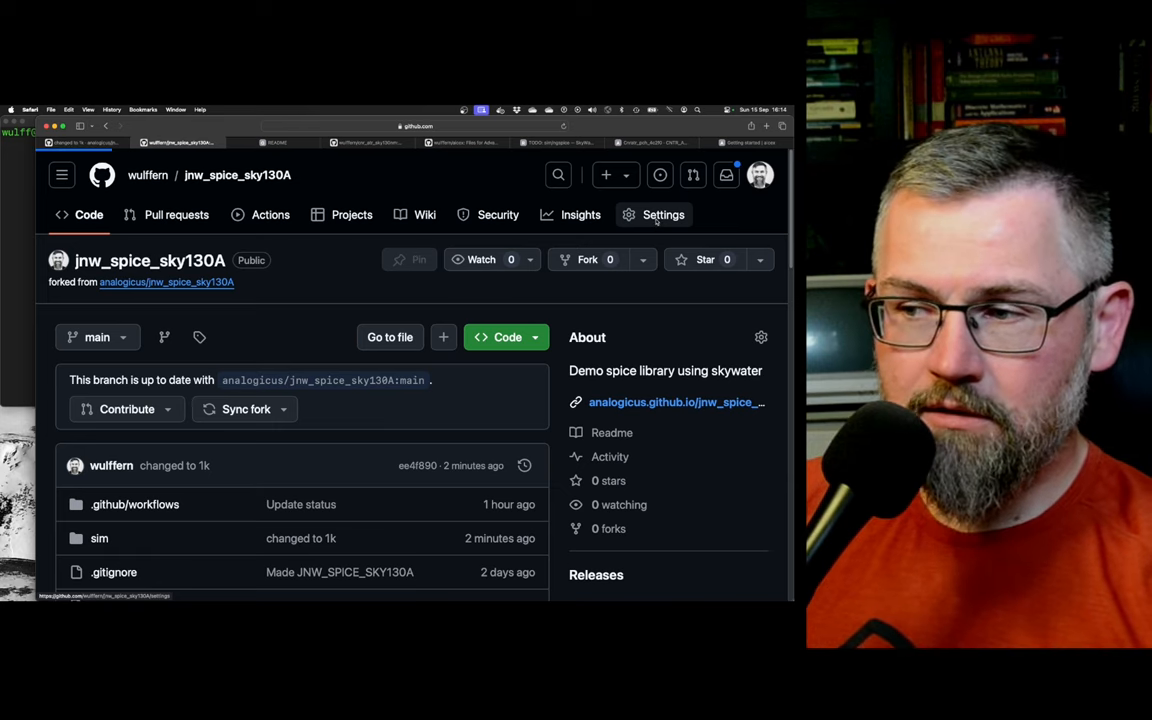
- Set the fork's Pages source to GitHub Actions under Settings, then return to its front page
left_click(663, 214)
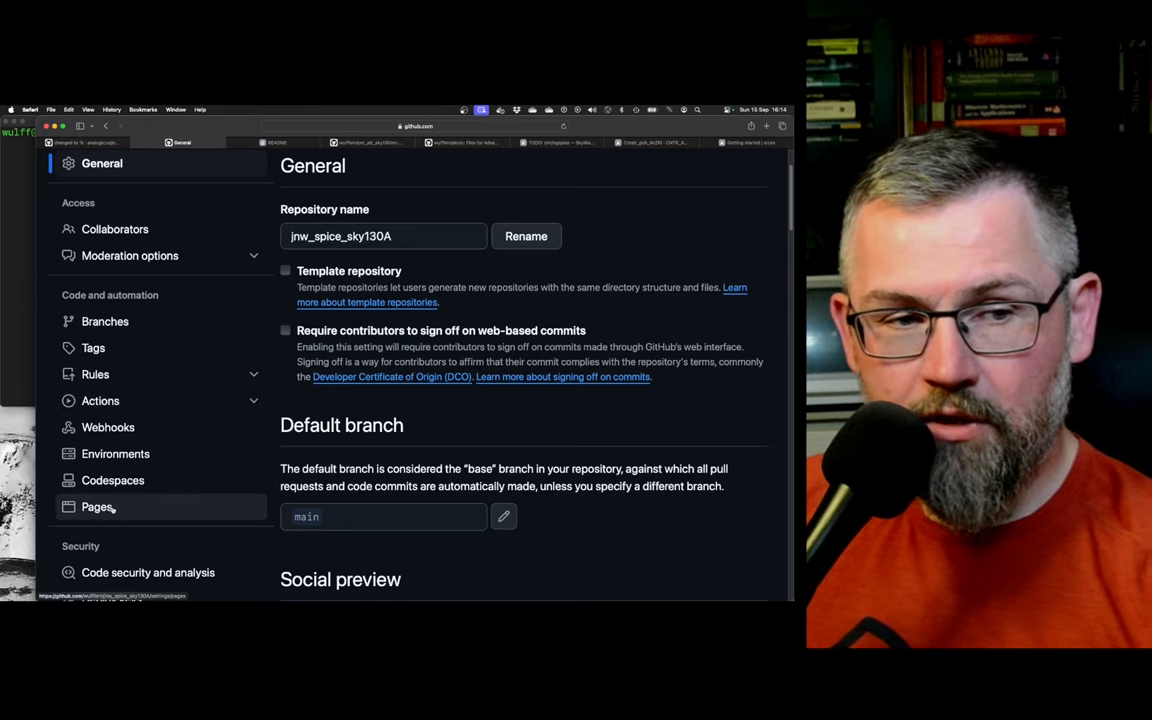
left_click(97, 507)
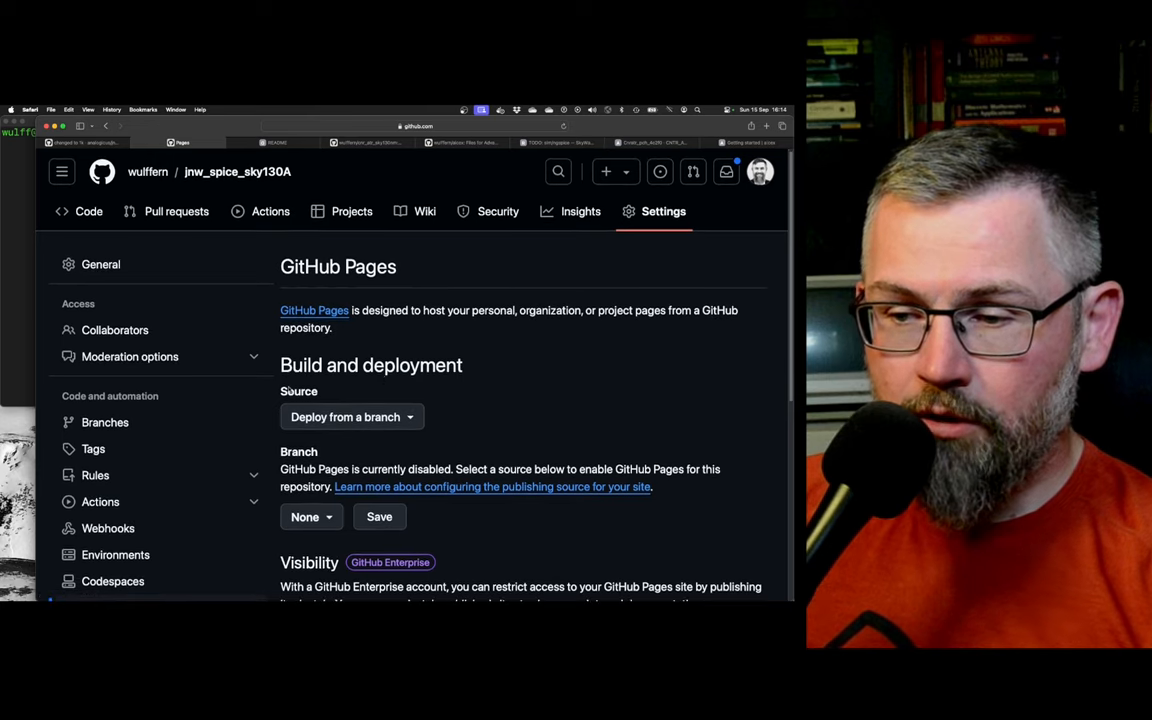
left_click(351, 417)
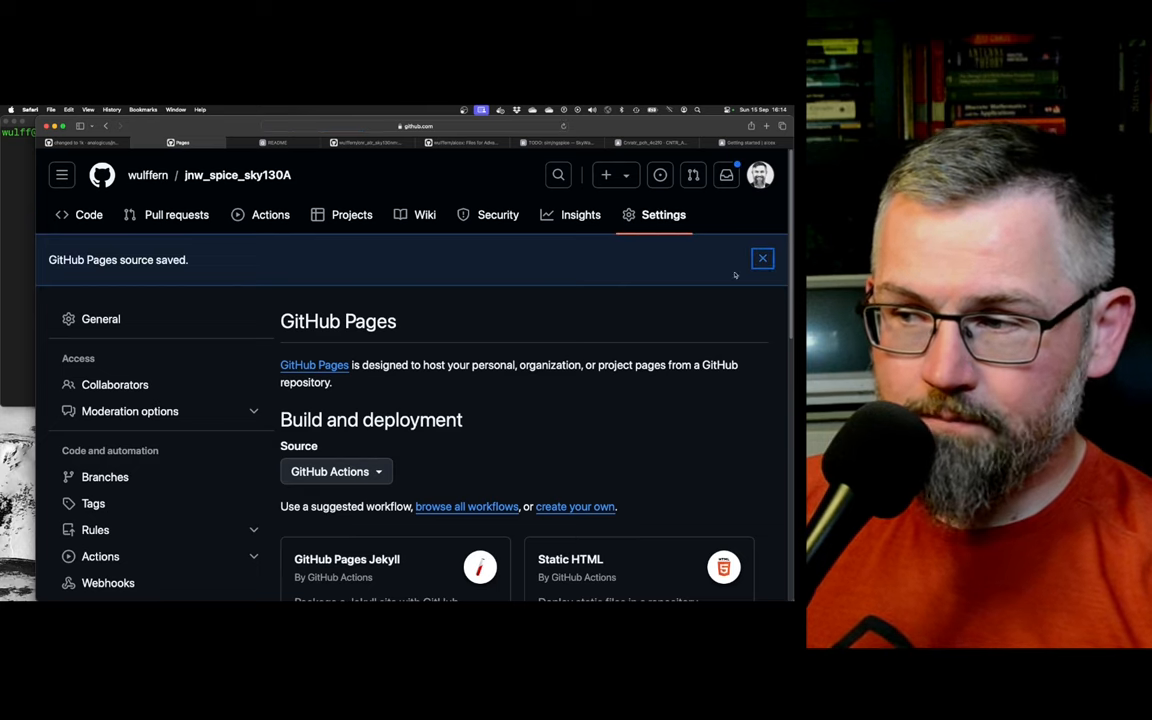
left_click(762, 258)
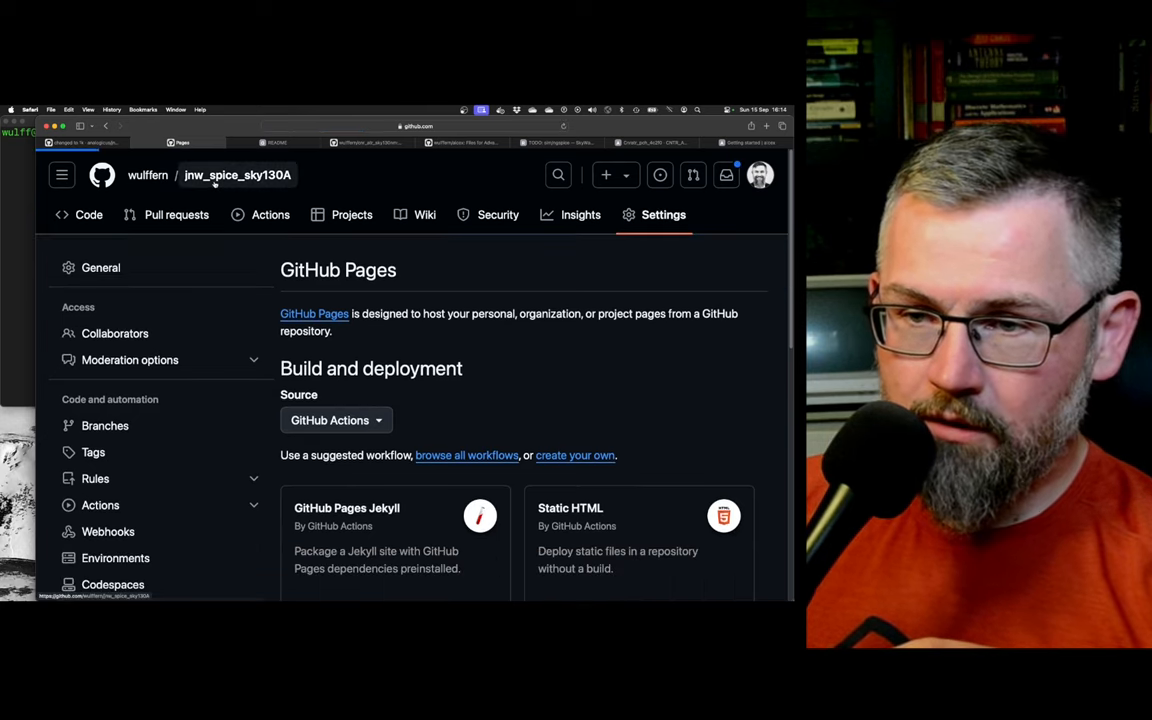
- Set the fork's About website to 'Use your GitHub Pages website' and save the details
left_click(88, 214)
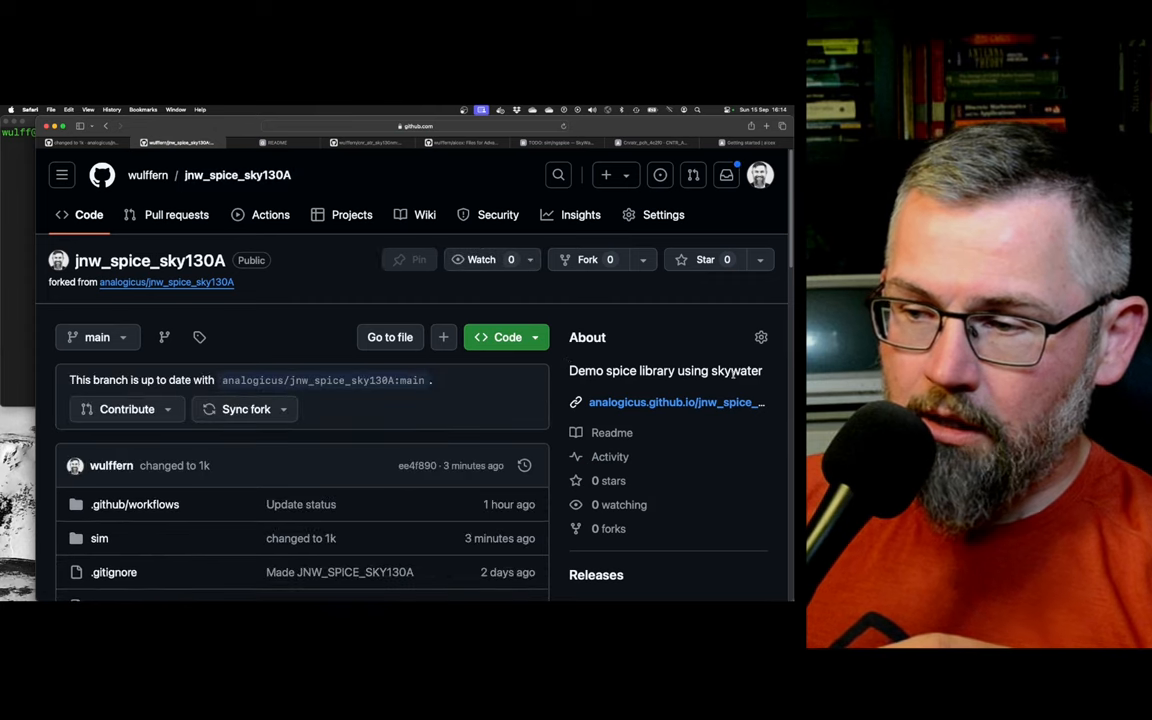
left_click(760, 337)
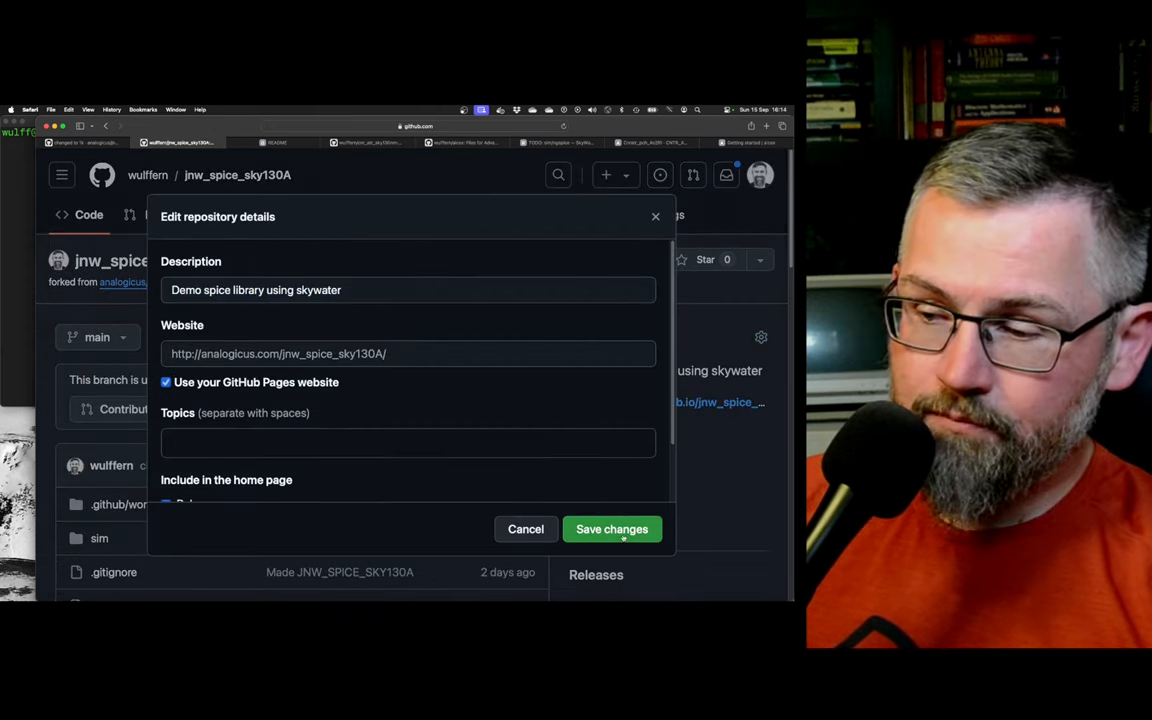
left_click(612, 529)
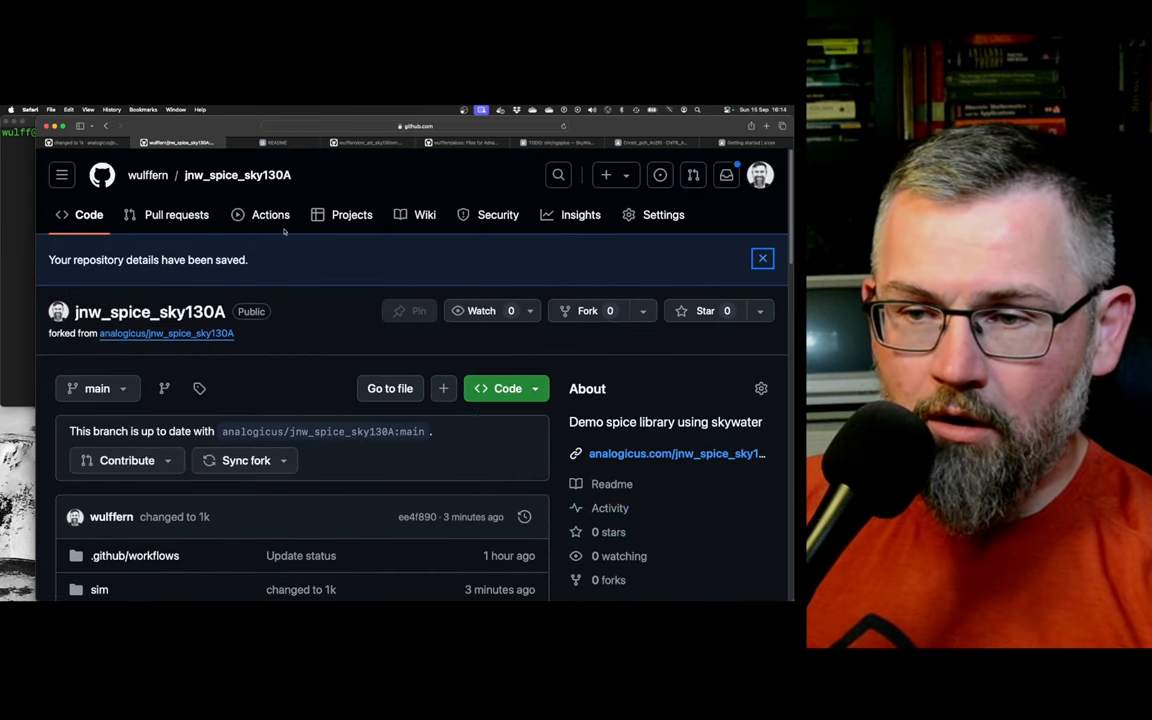
- Check the Actions runs, then browse into the .github/workflows folder from Code
left_click(270, 214)
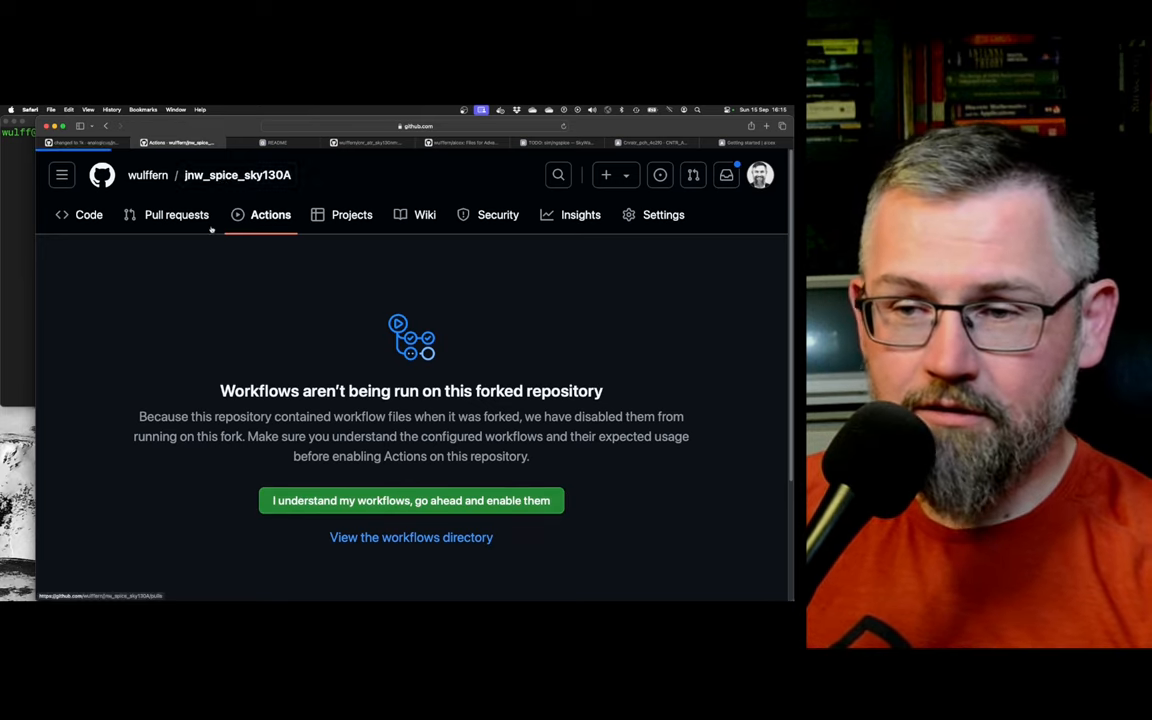
left_click(88, 214)
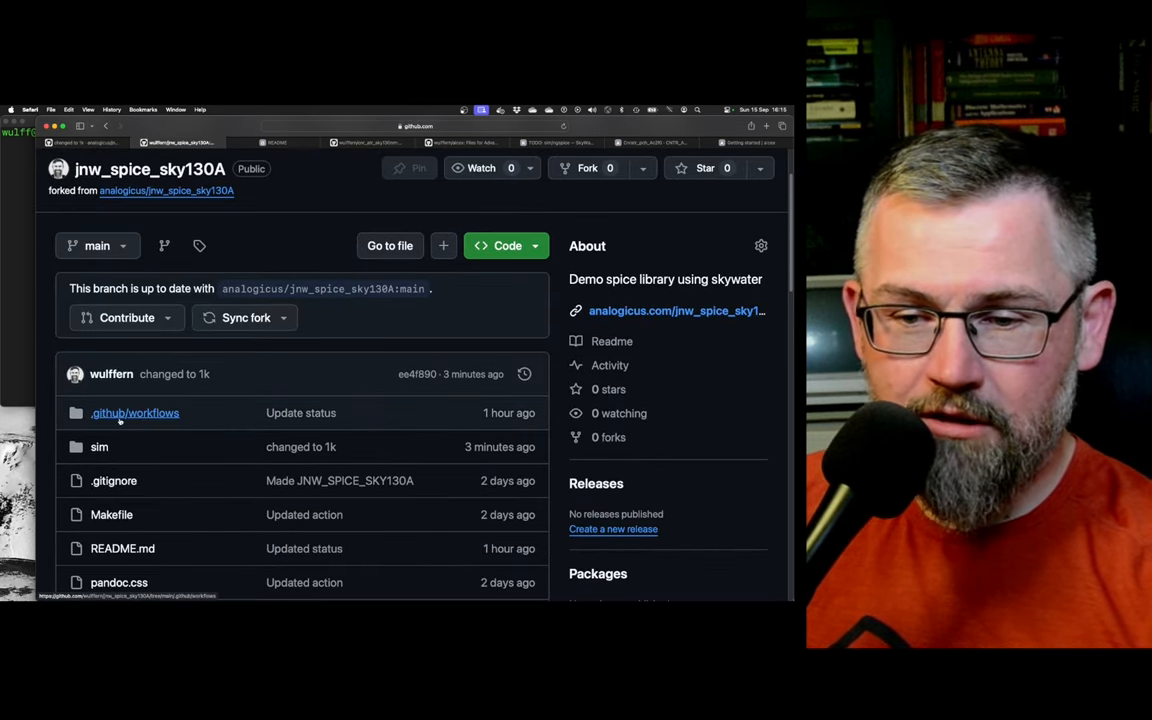
left_click(134, 413)
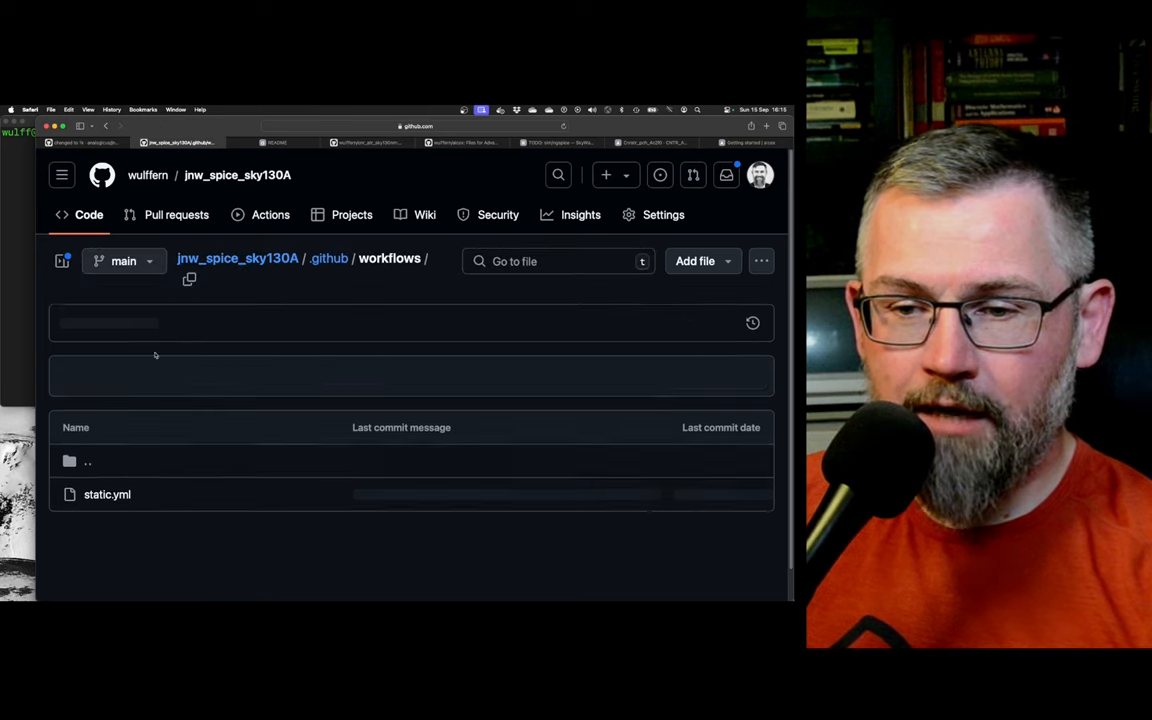
- Review static.yml's aicex container and test-run steps, then go back to the fork's front page
left_click(106, 494)
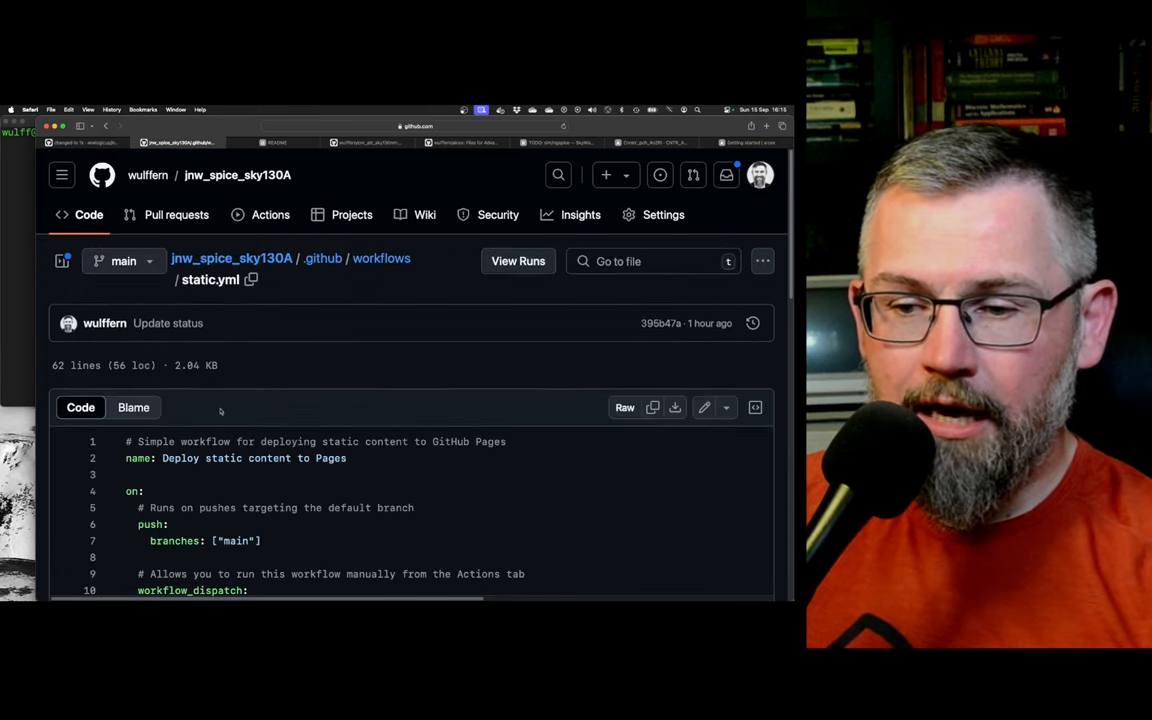
scroll("down", 3)
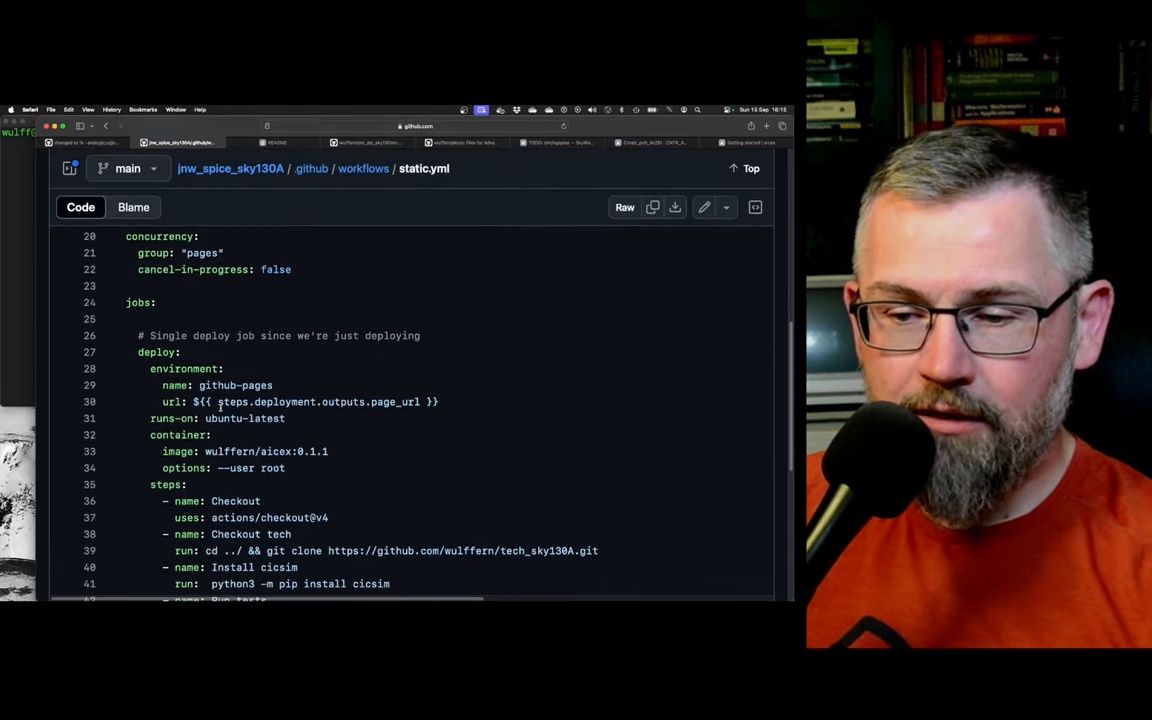
scroll("down", 3)
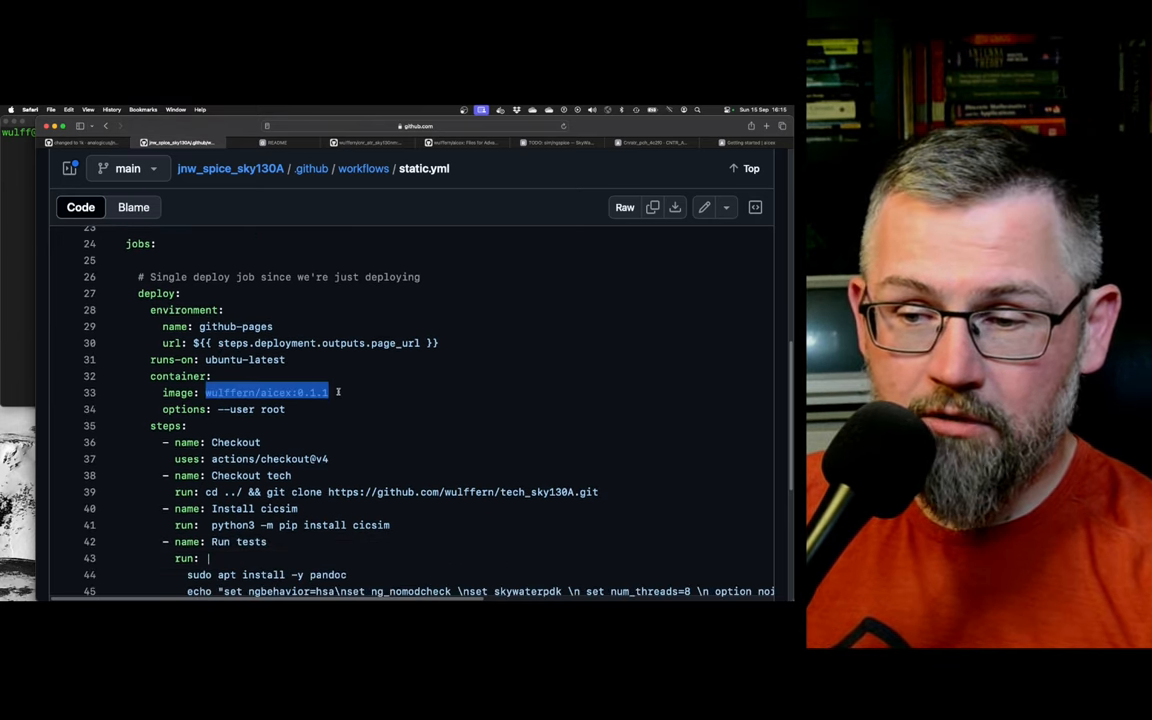
scroll("down", 3)
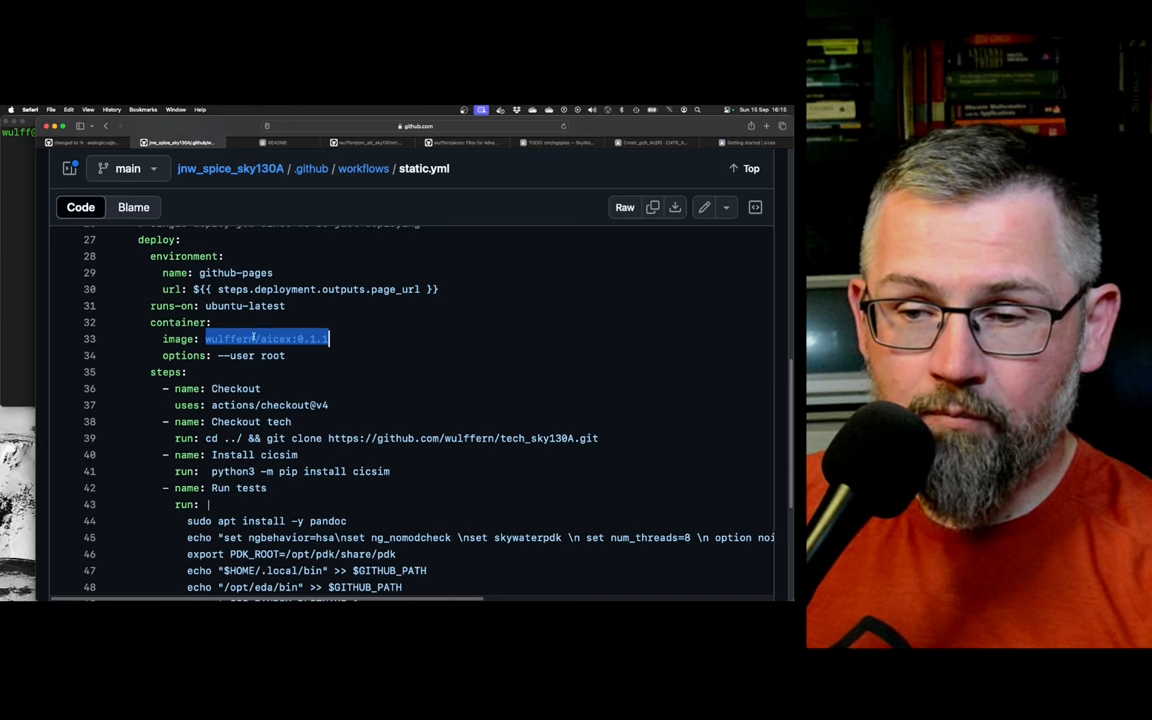
scroll("down", 3)
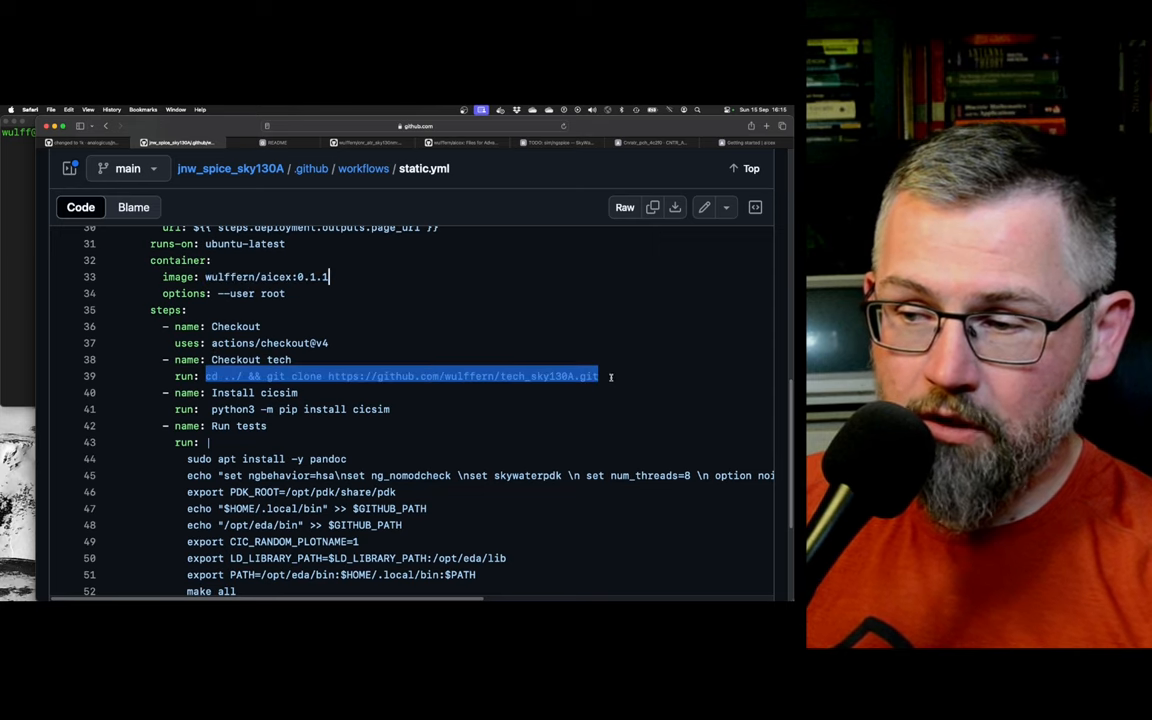
scroll("down", 3)
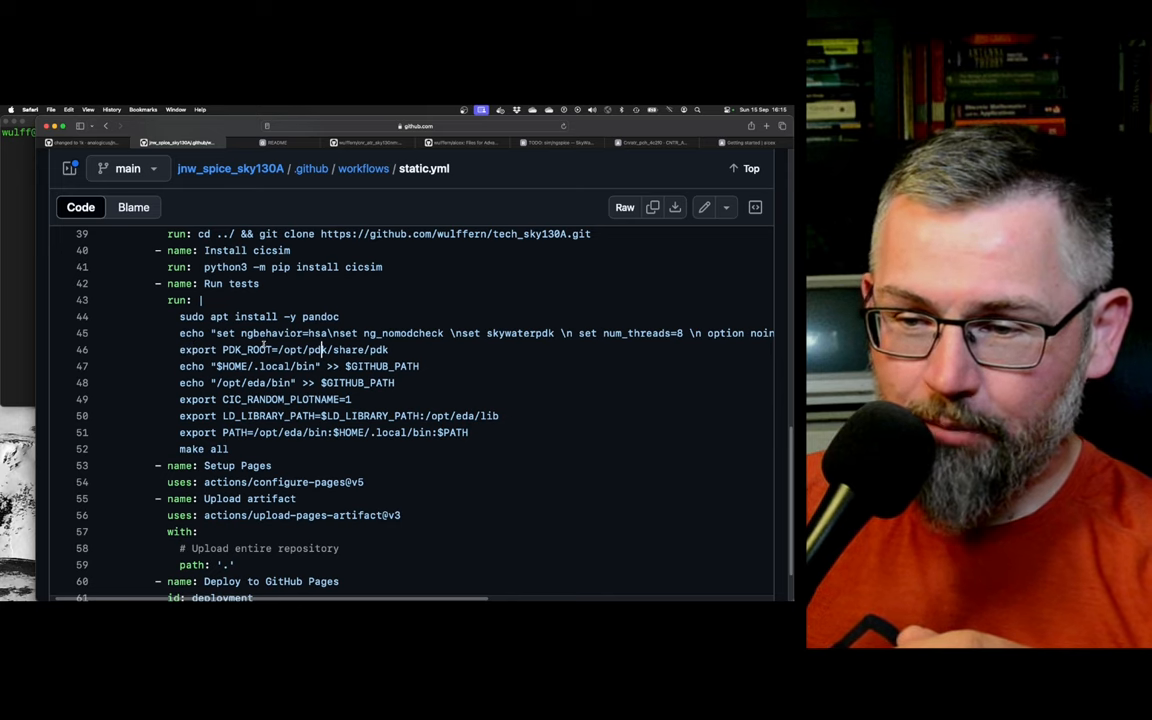
double_click(248, 349)
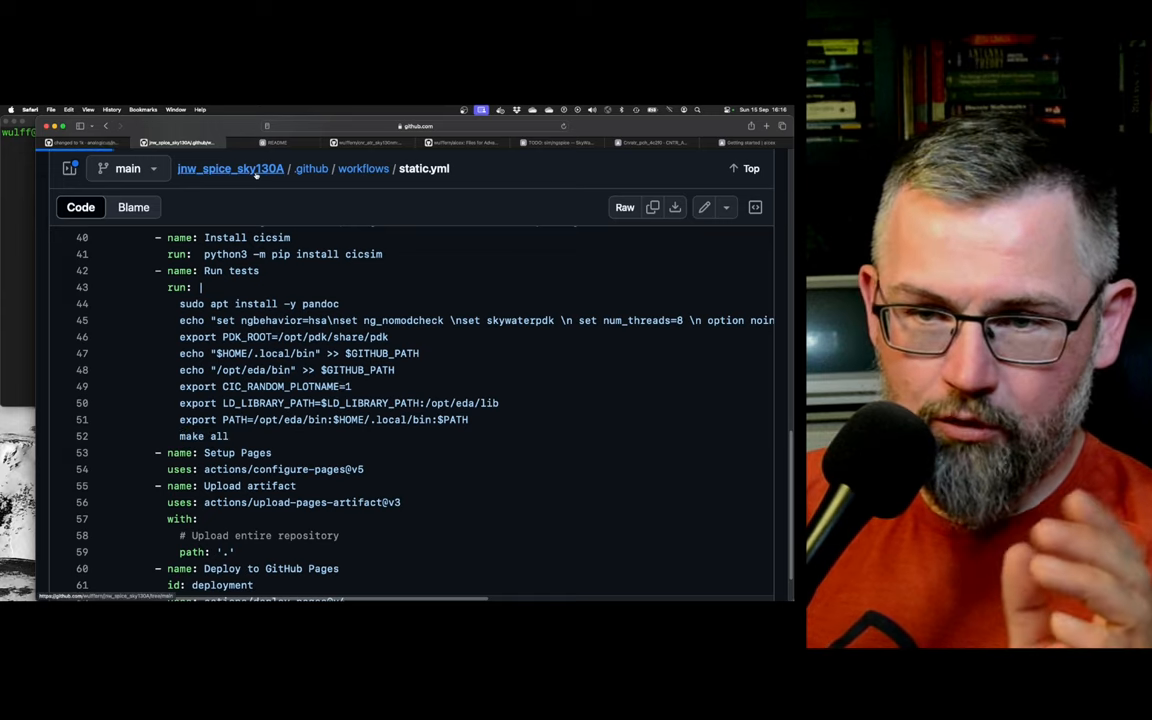
left_click(230, 168)
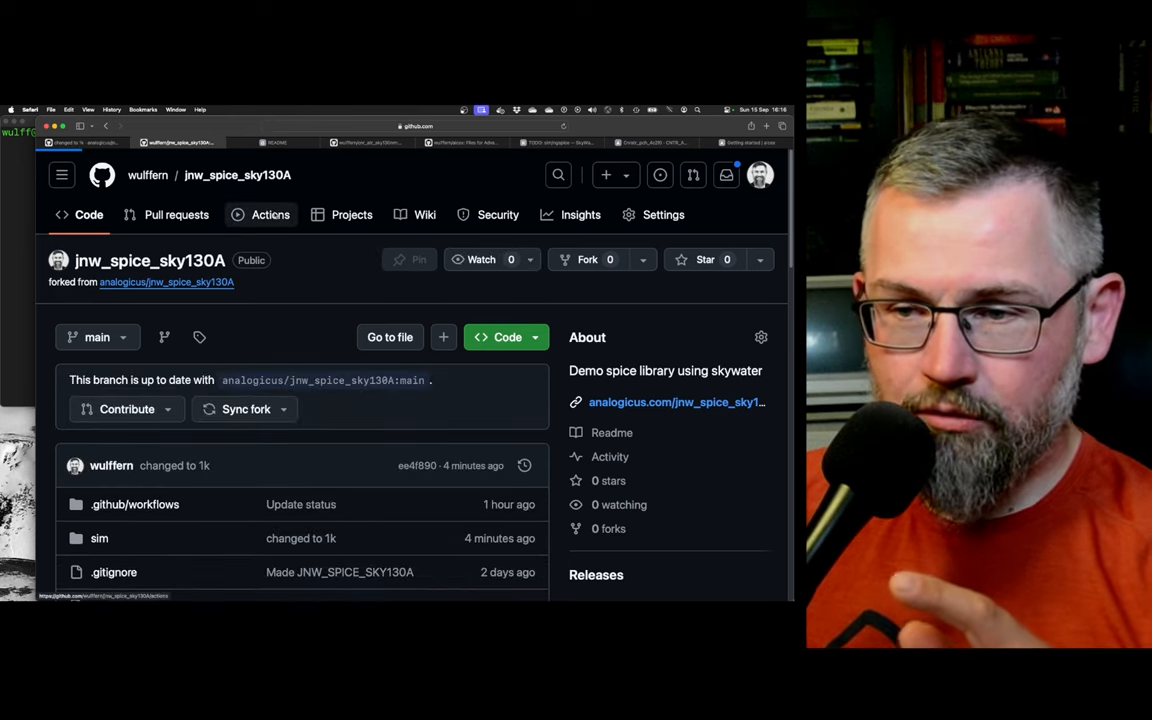
- Enable workflows via 'I understand my workflows, go ahead and enable them', then return to Code
left_click(270, 214)
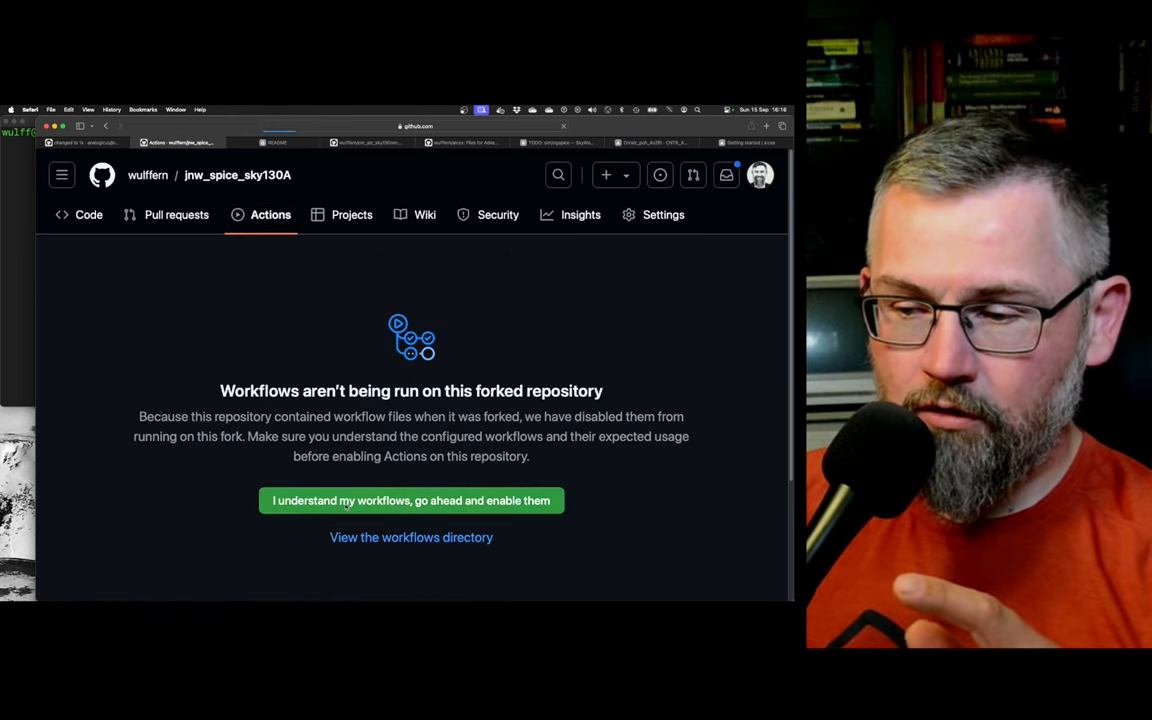
left_click(410, 500)
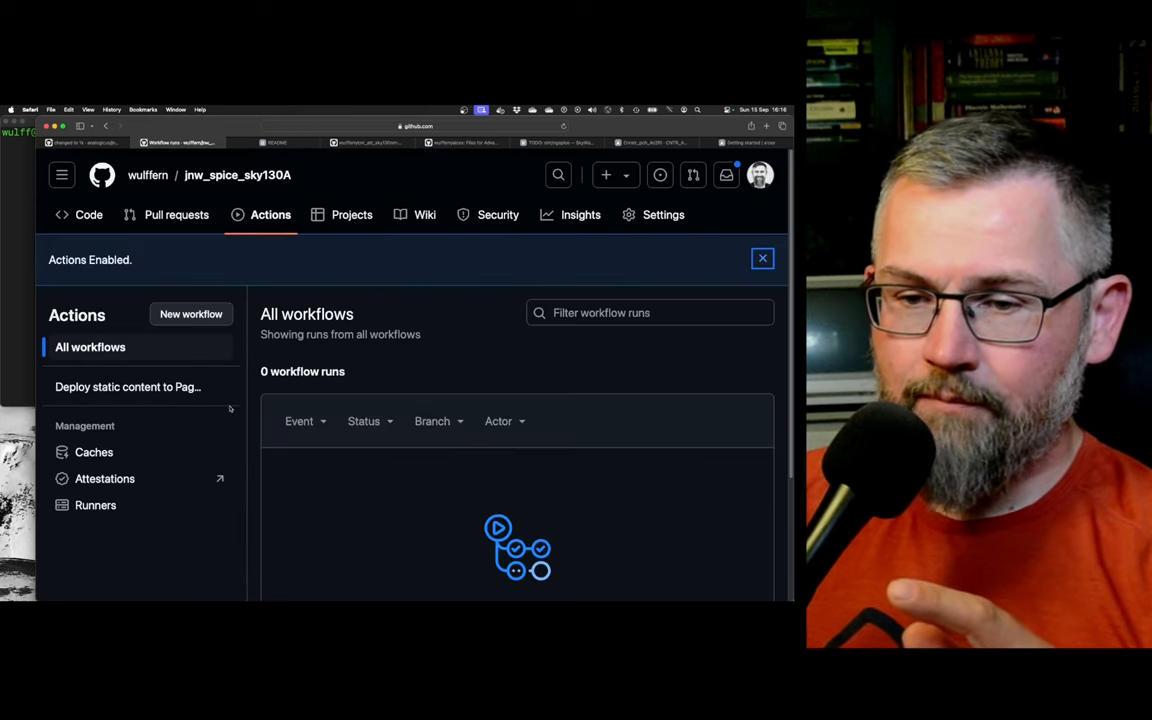
left_click(128, 386)
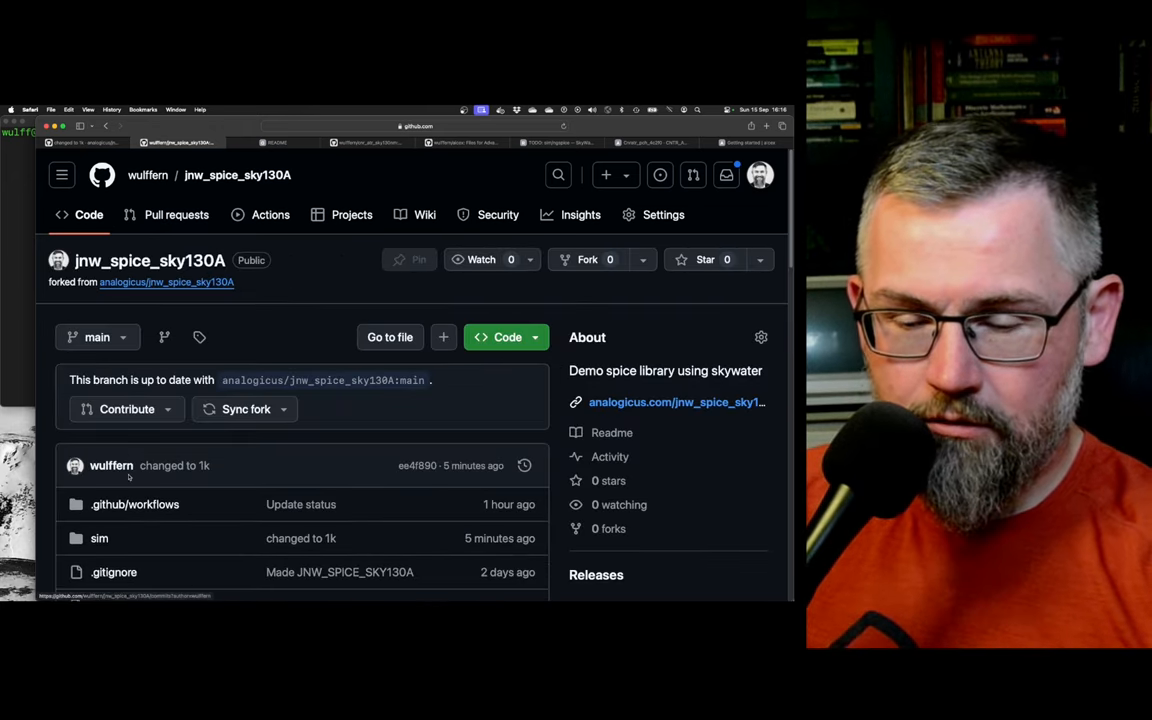
- Navigate into sim/cs and view tran.spi down to the VIN sine source at 1G
scroll("down", 3)
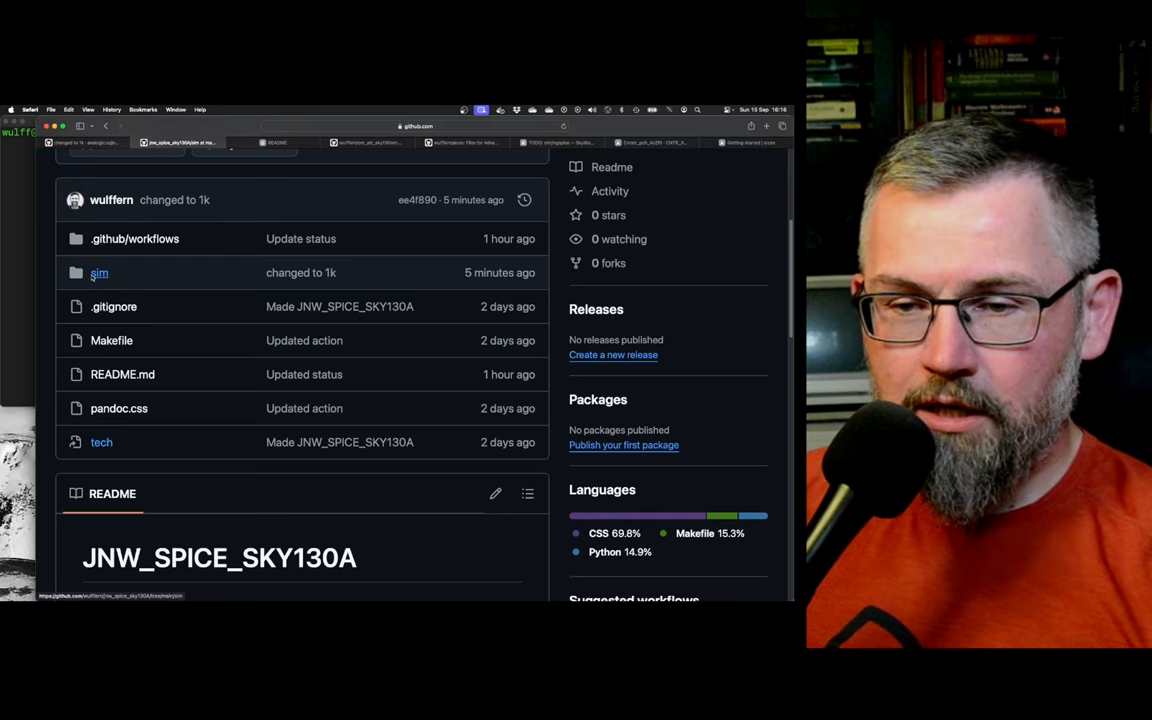
left_click(99, 272)
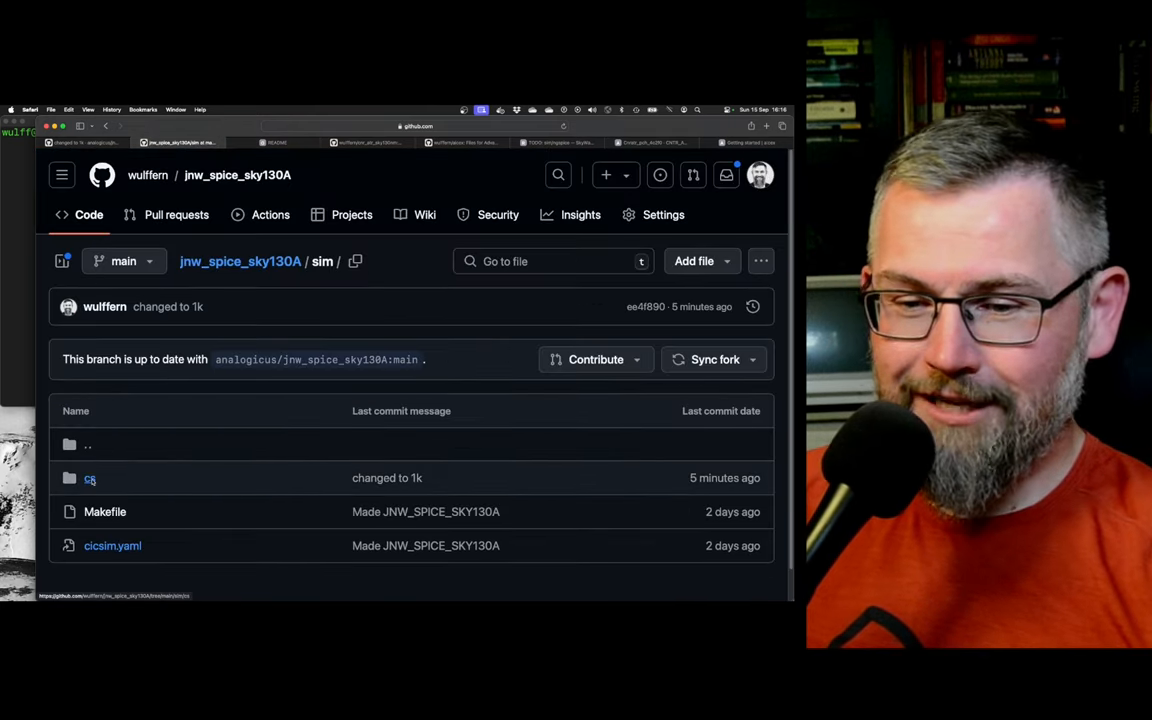
left_click(90, 478)
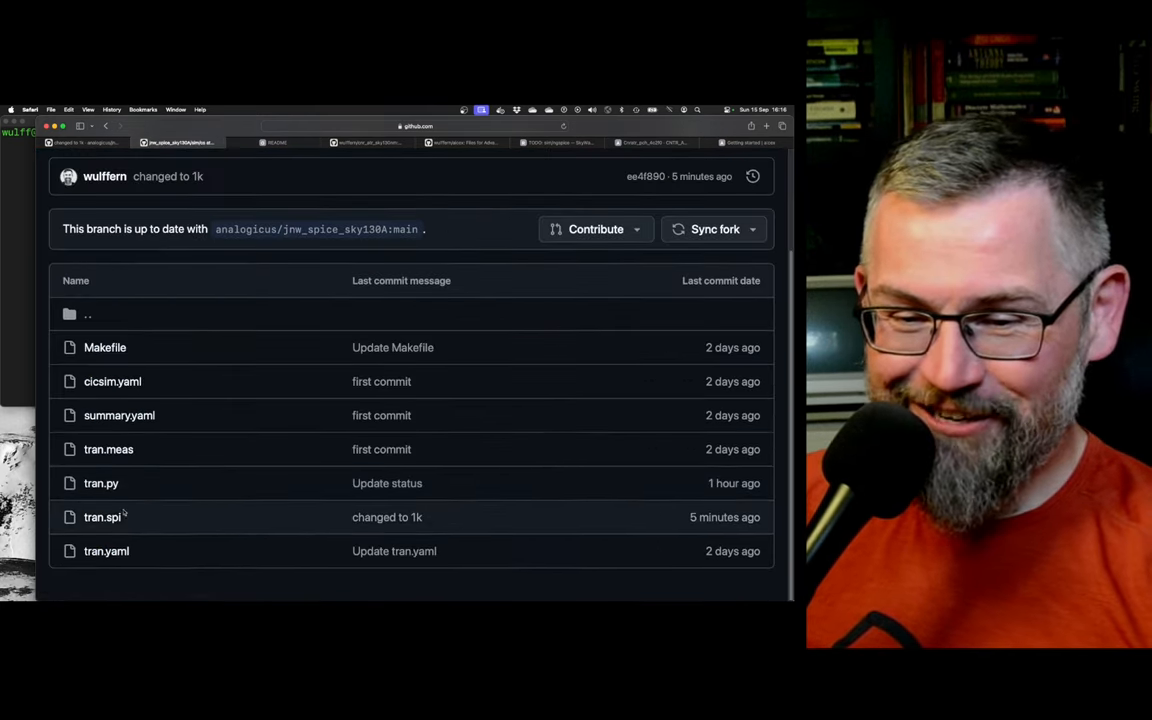
left_click(98, 517)
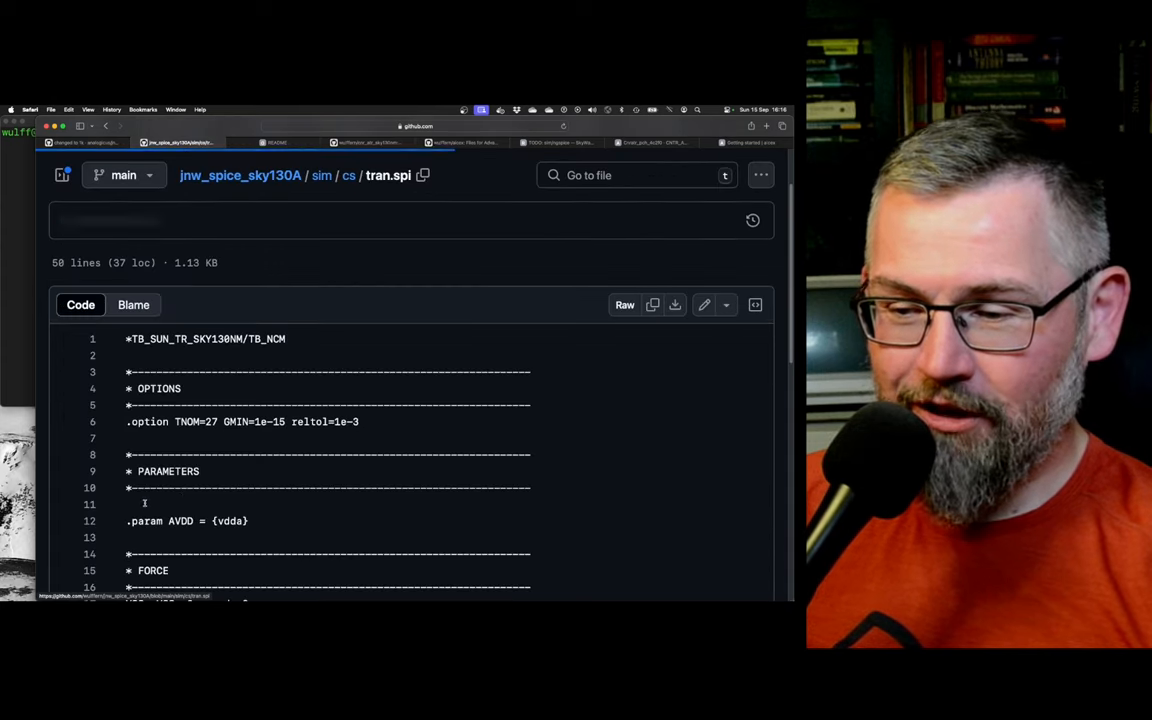
scroll("down", 3)
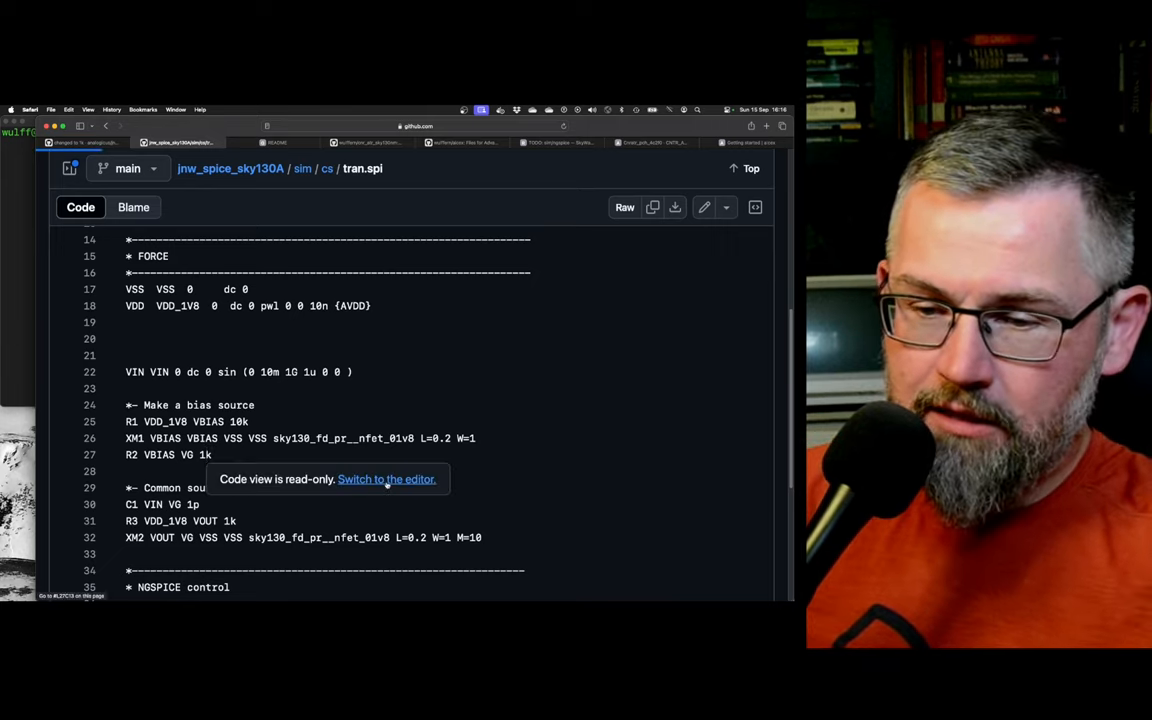
- Edit tran.spi so VIN's sine runs at 5G and commit to main as 'Change to 5GHz'
left_click(386, 479)
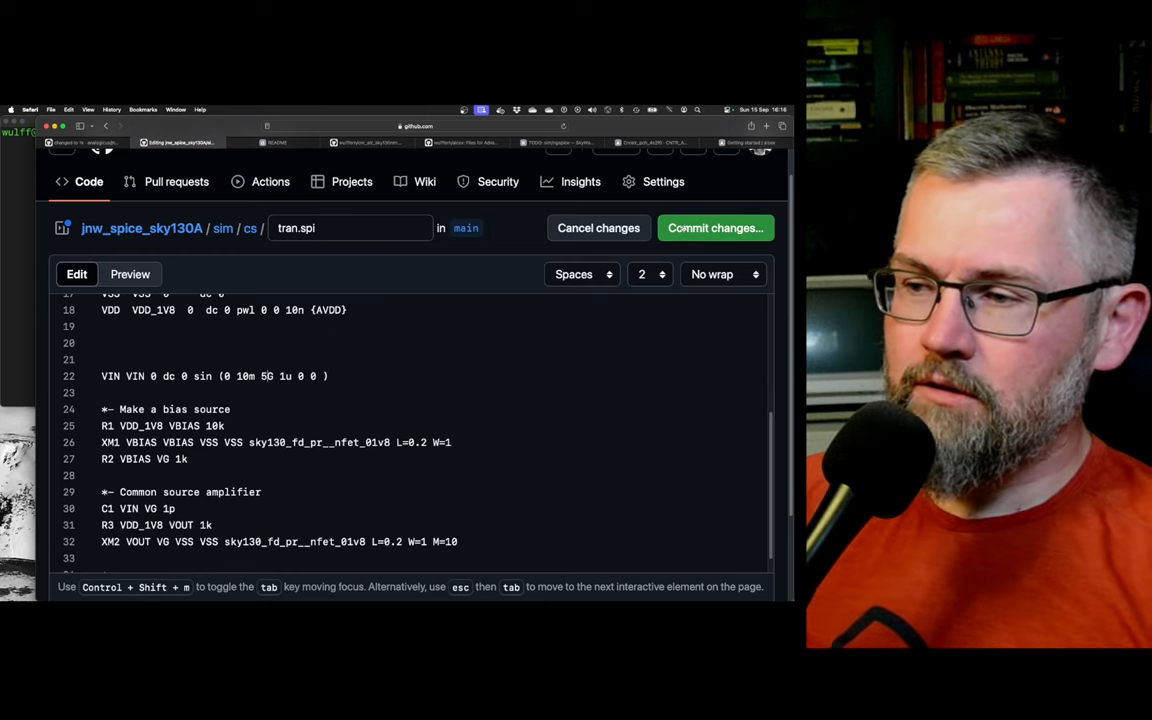
left_click(715, 228)
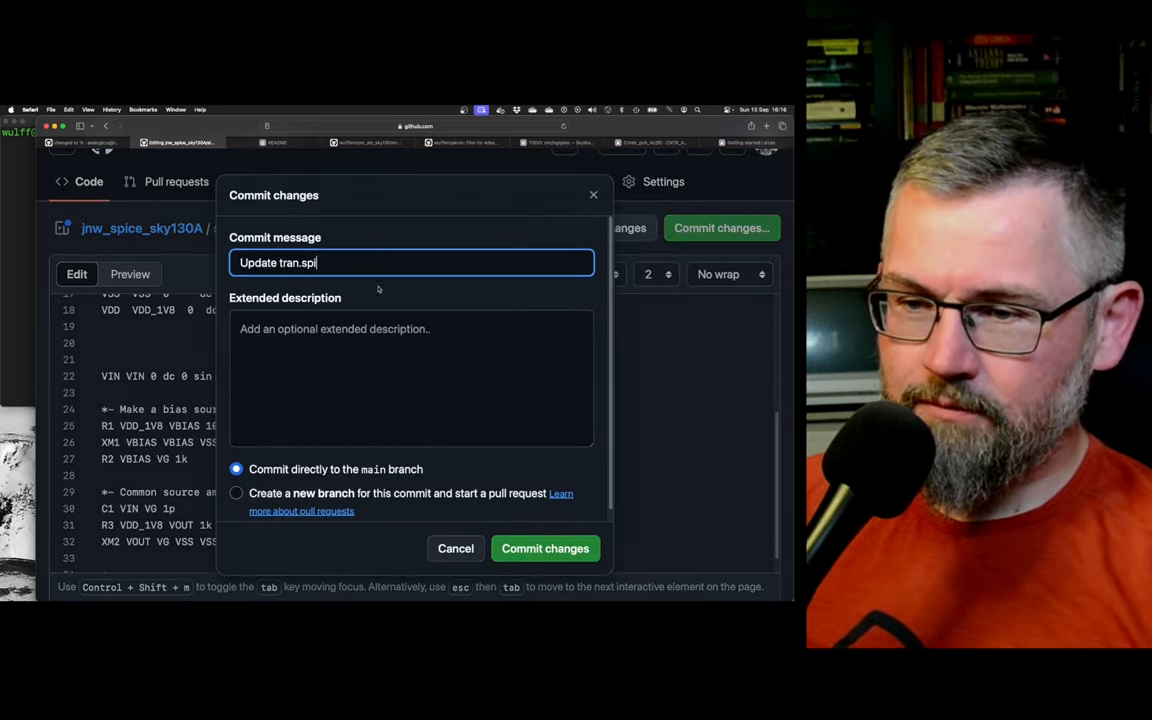
type("Change to 5GHz")
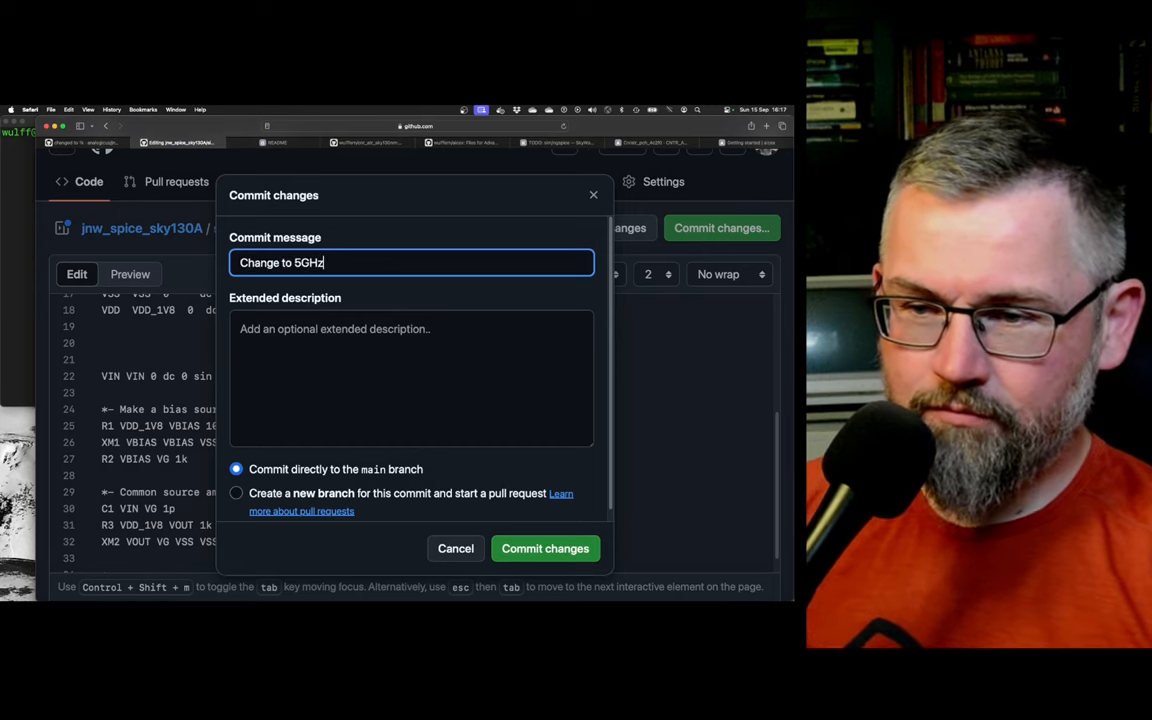
left_click(545, 548)
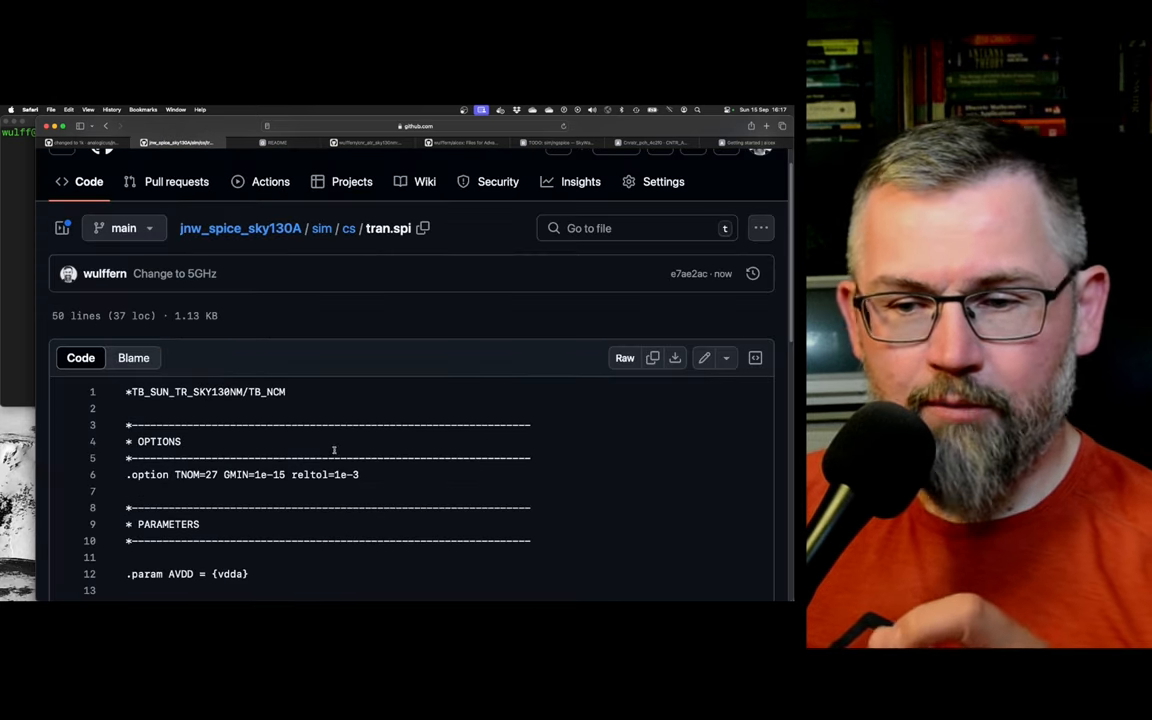
- Scroll the committed tran.spi to confirm VIN at 5G and the transient control block
scroll("down", 3)
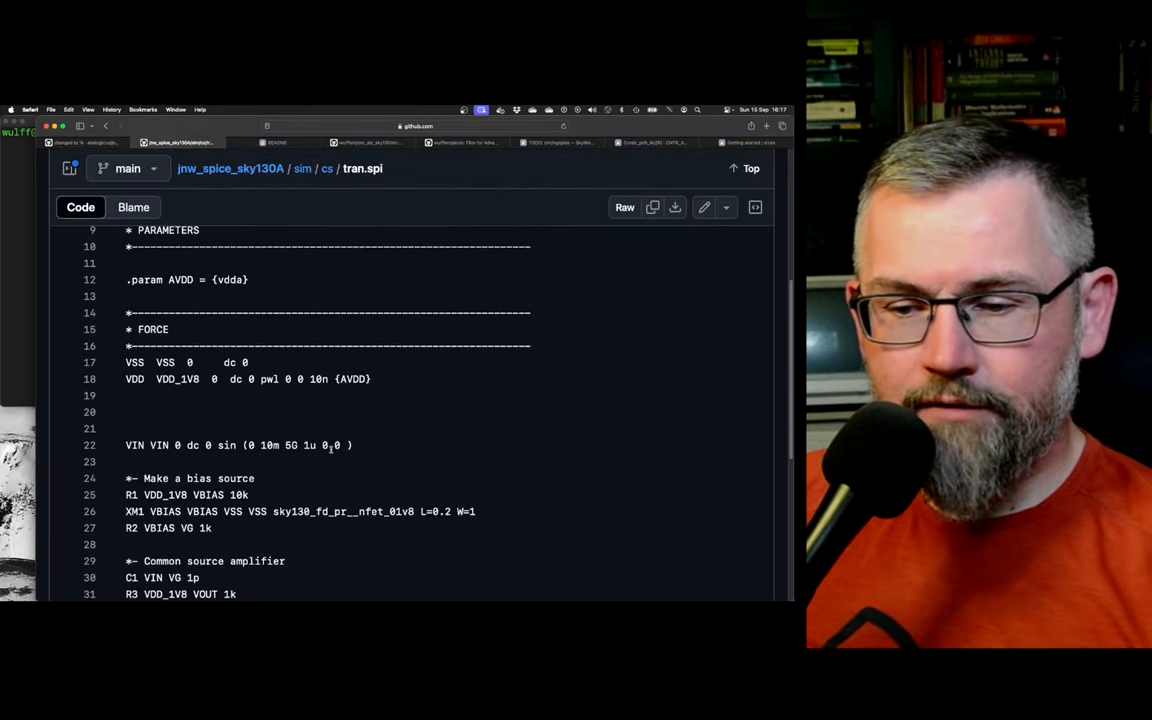
scroll("down", 3)
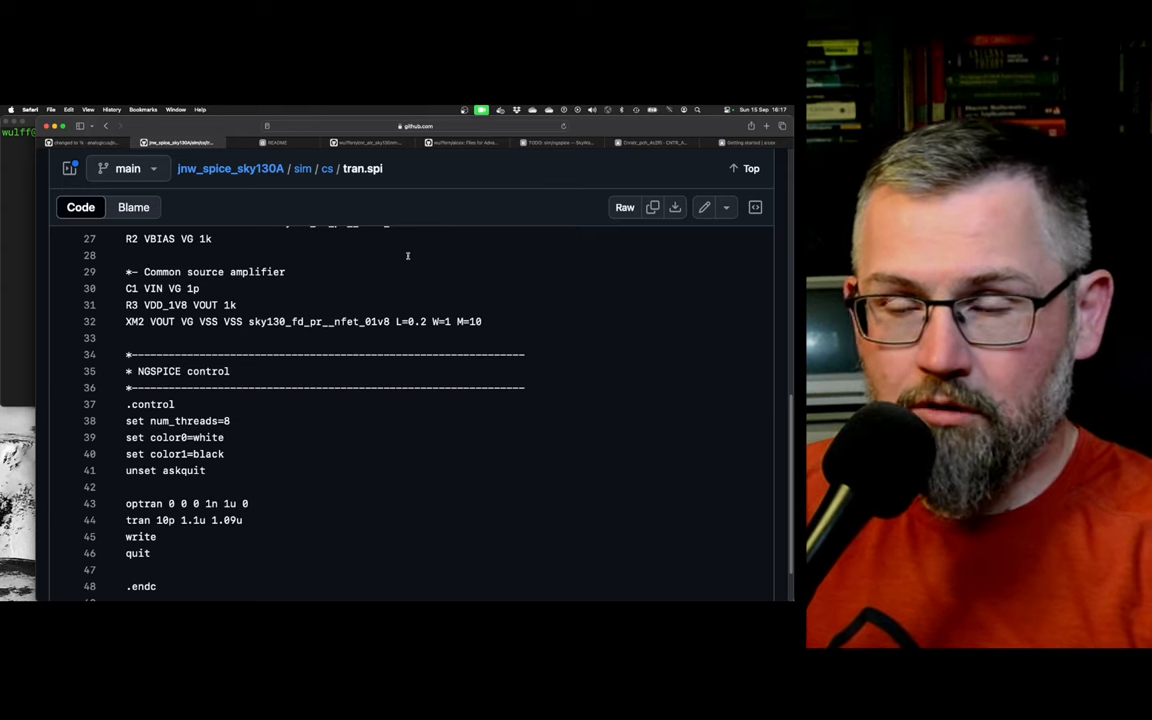
mouse_move(327, 168)
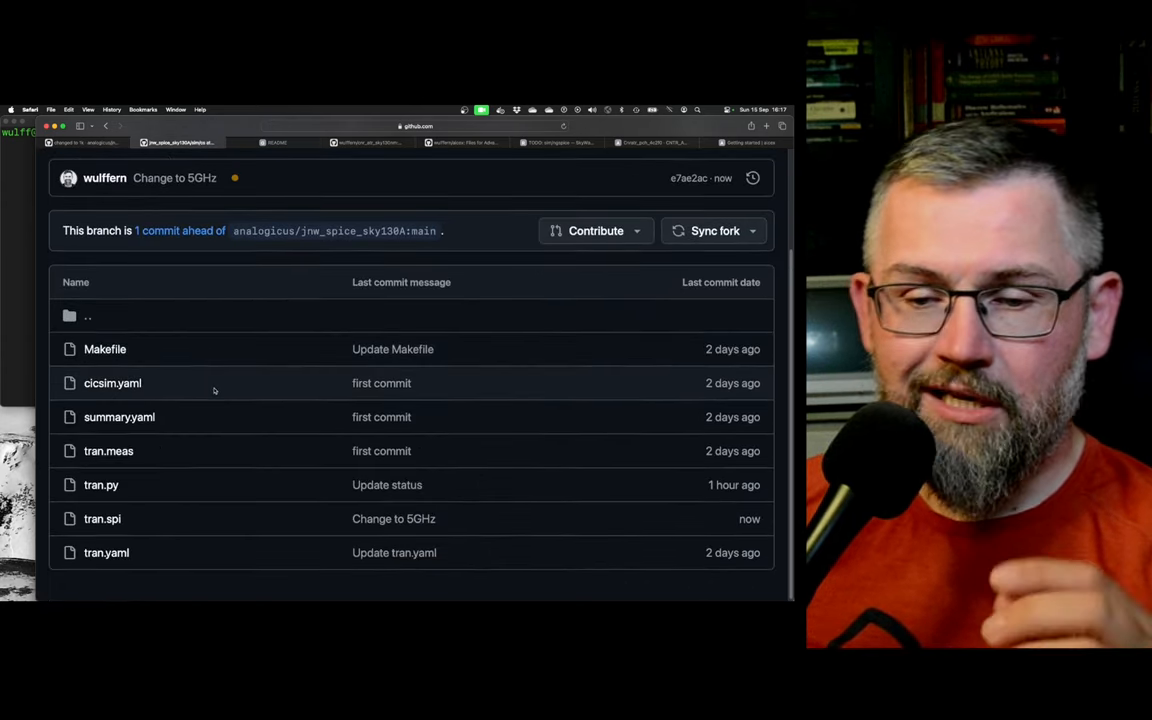
mouse_move(102, 528)
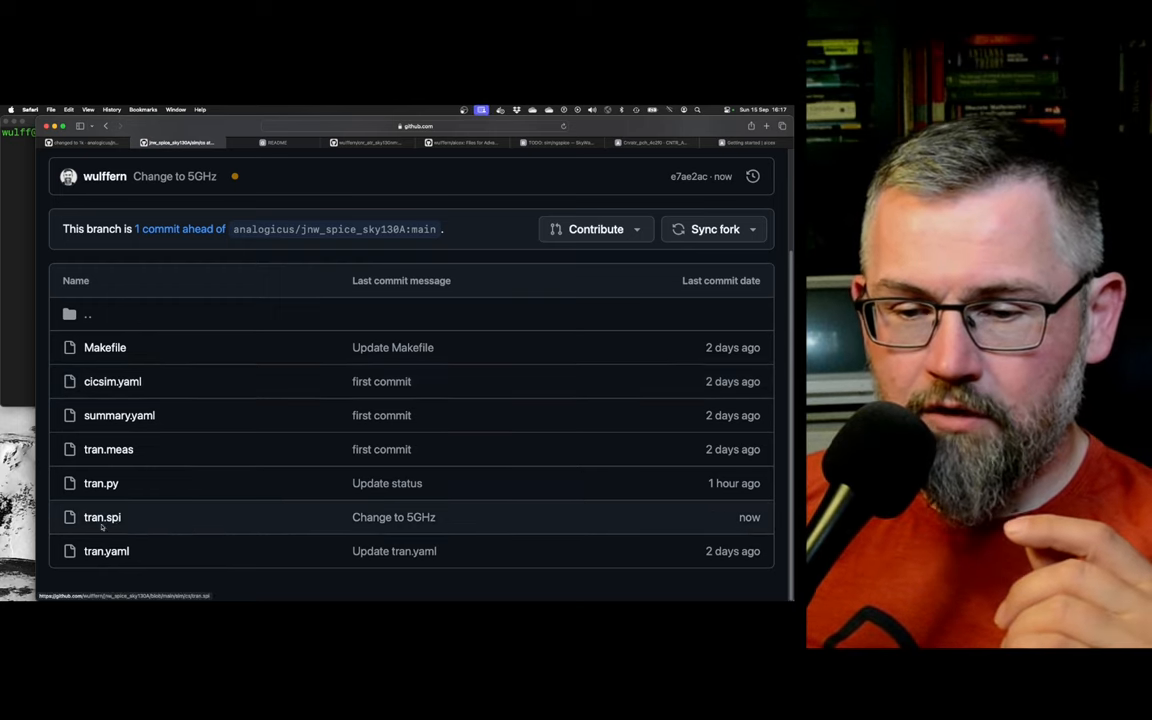
mouse_move(105, 347)
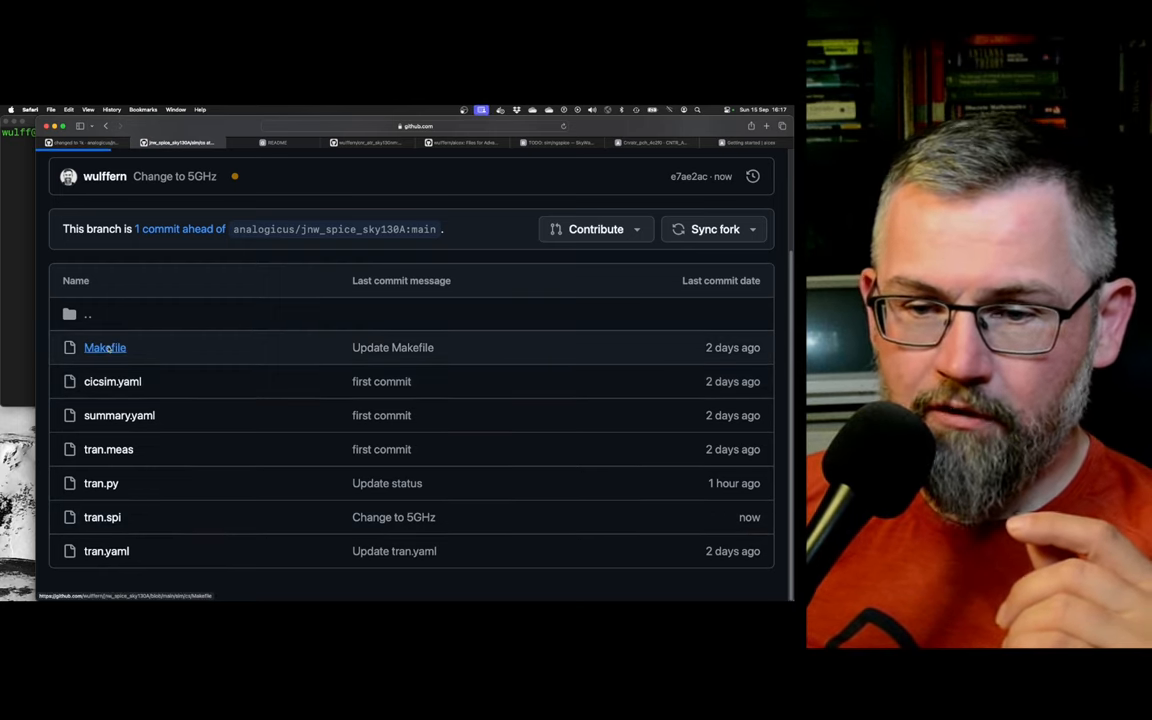
left_click(104, 347)
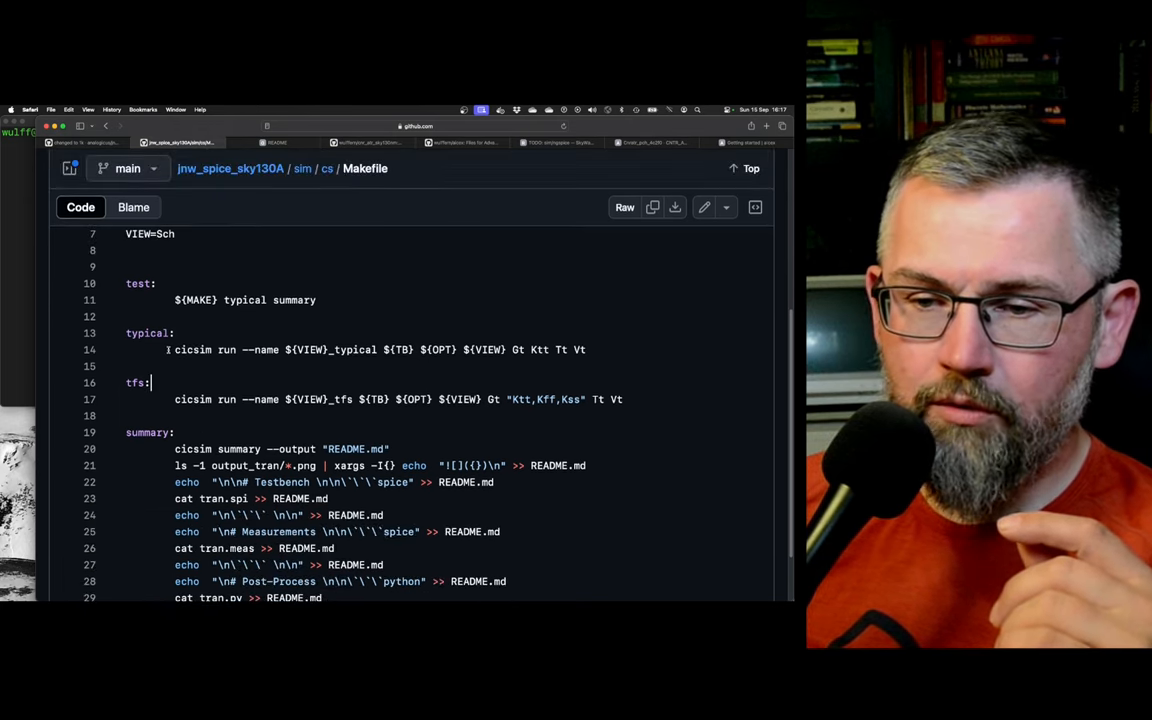
left_click_drag(175, 349, 615, 349)
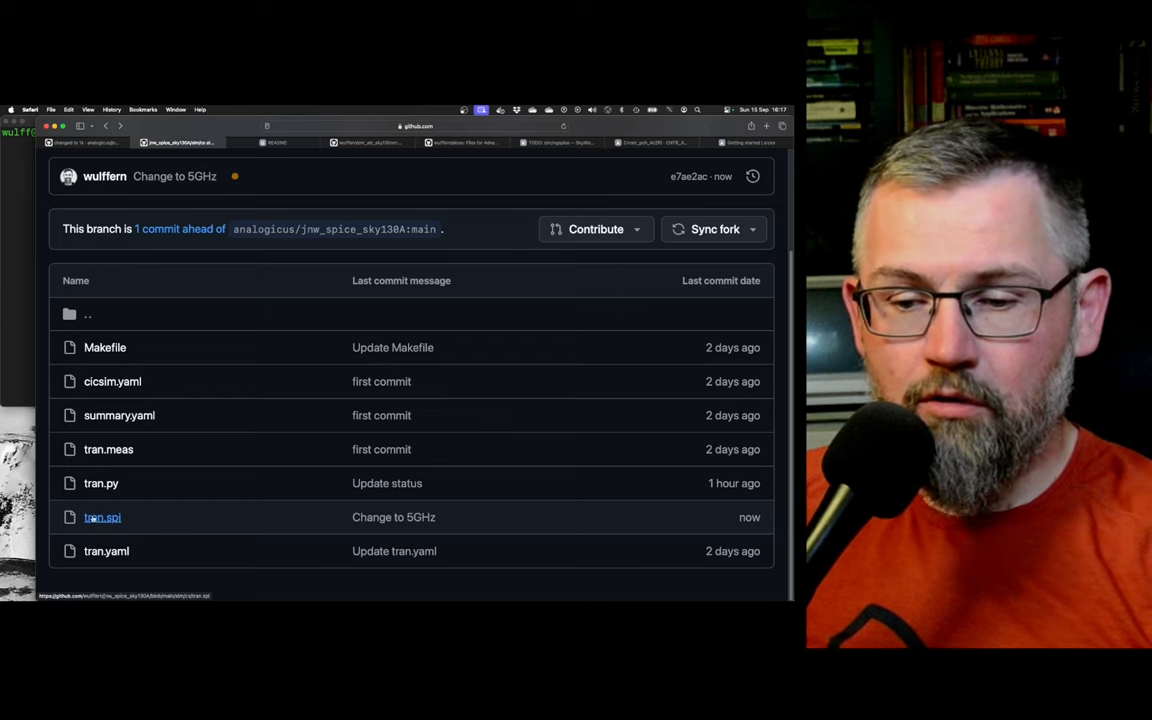
mouse_move(101, 517)
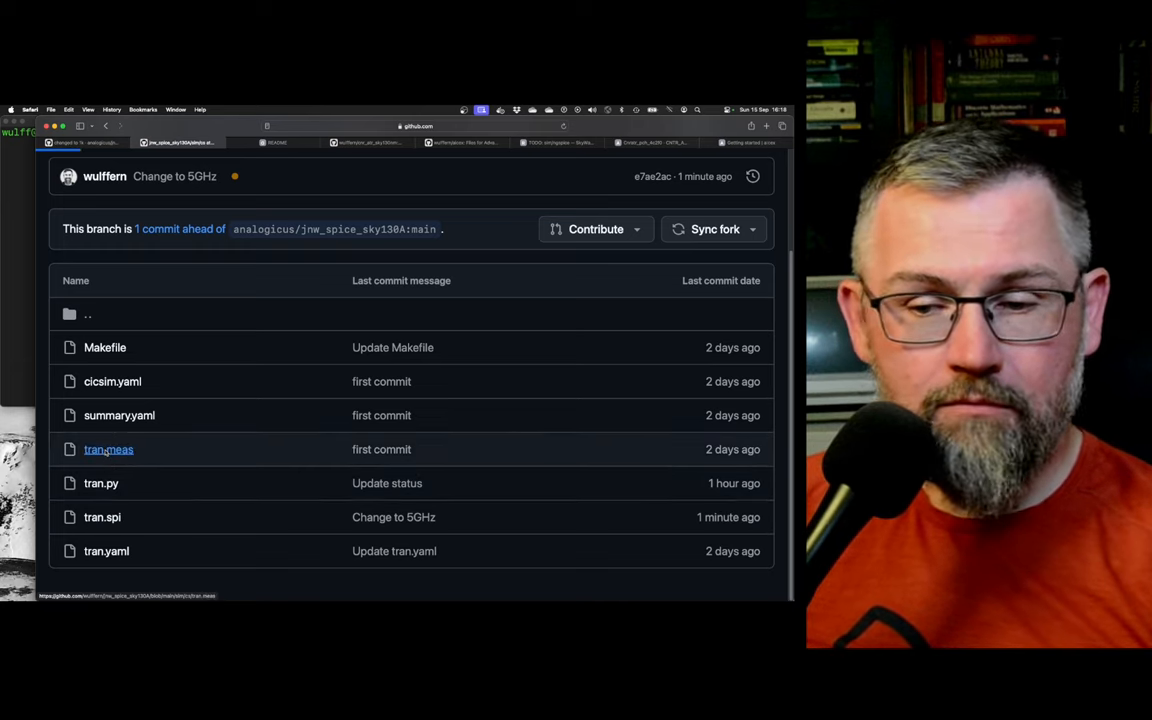
left_click(108, 449)
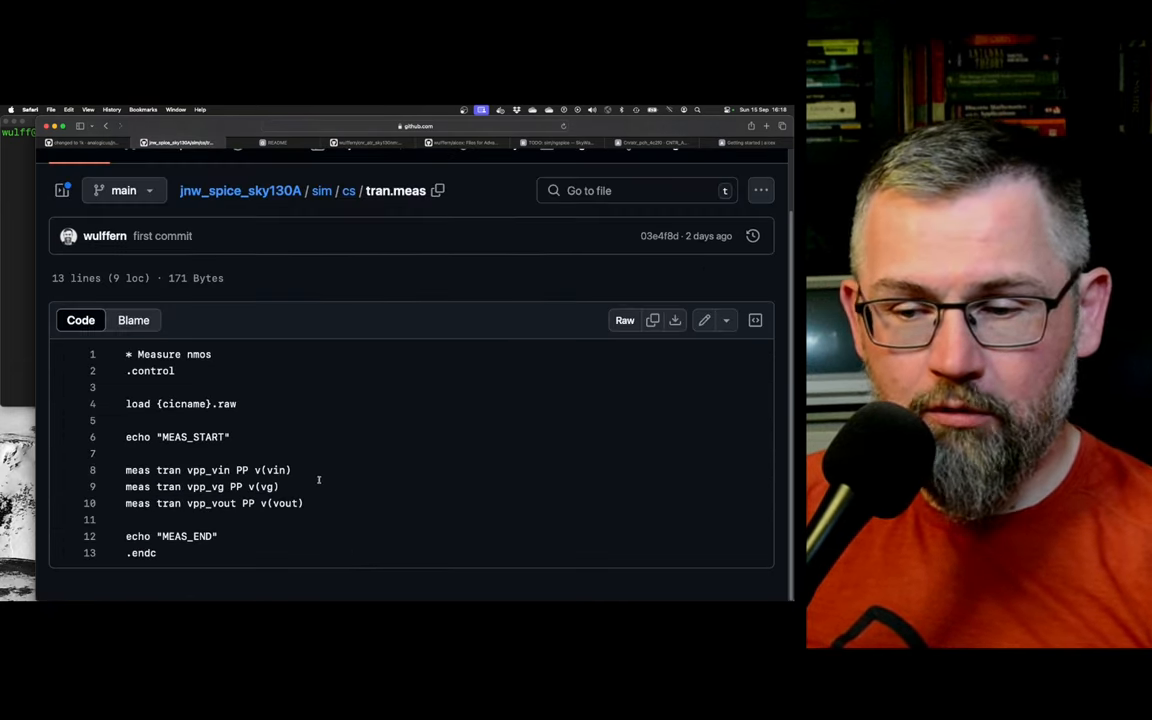
left_click_drag(126, 470, 303, 503)
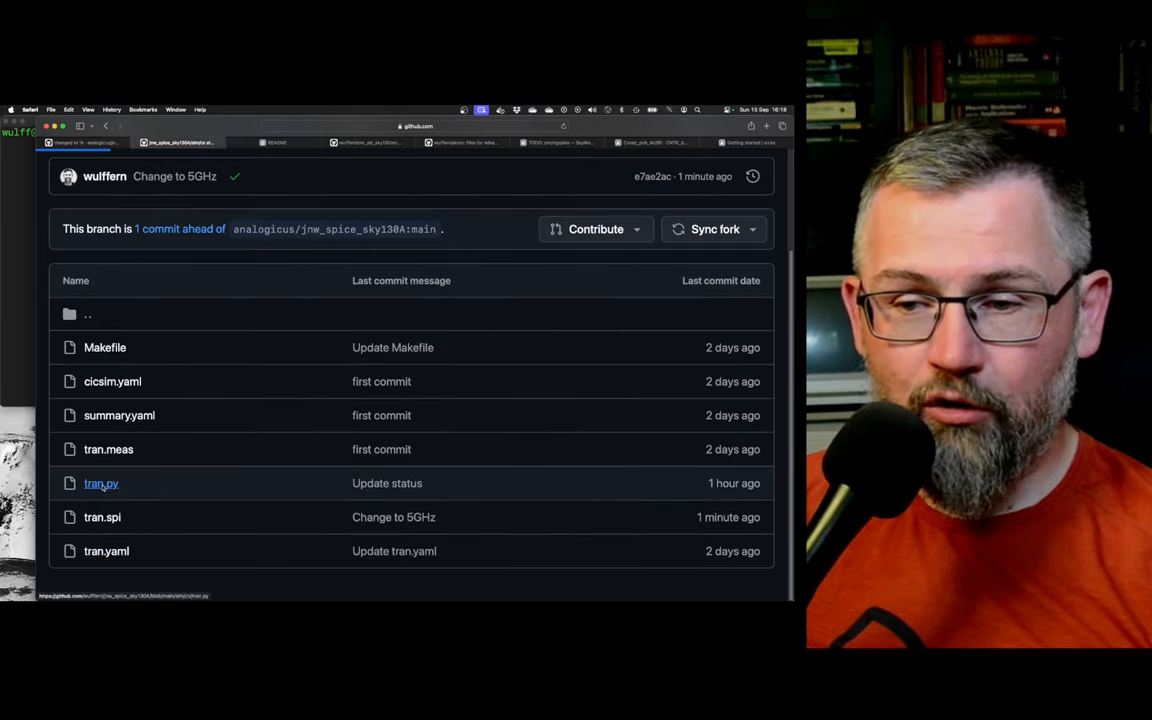
- Review tran.py's a_input, a_gain_dB and CIC_RANDOM_PLOTNAME handling in the gain and plot code
left_click(100, 484)
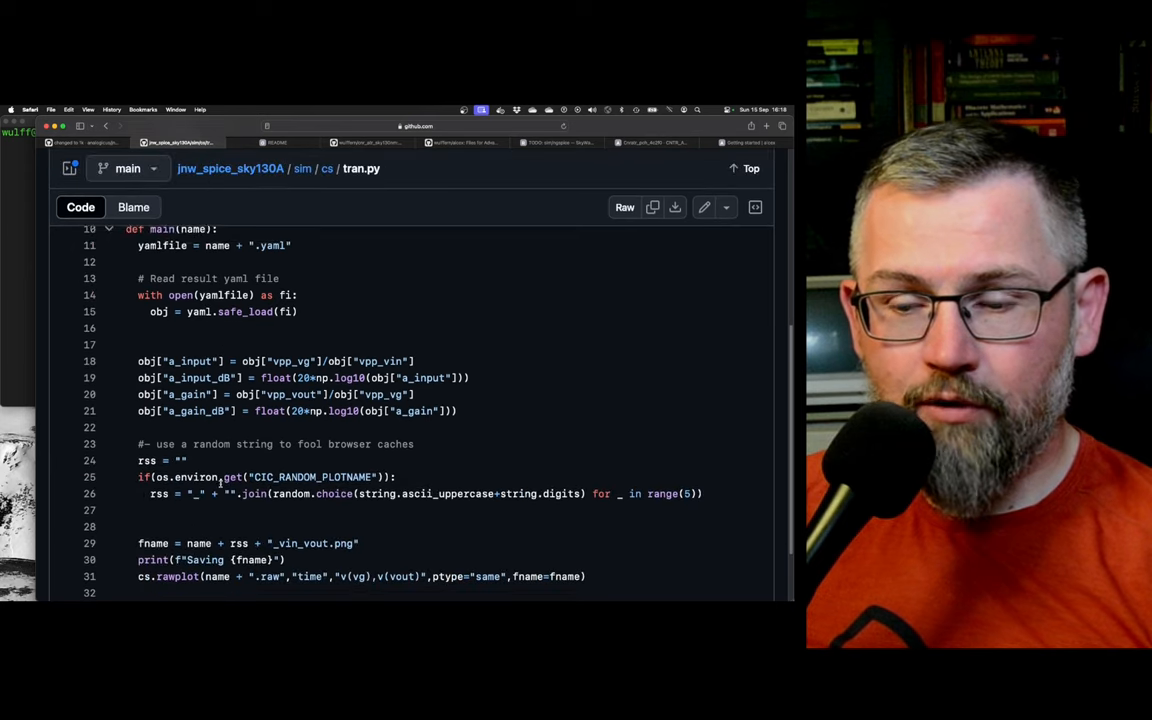
scroll("down", 3)
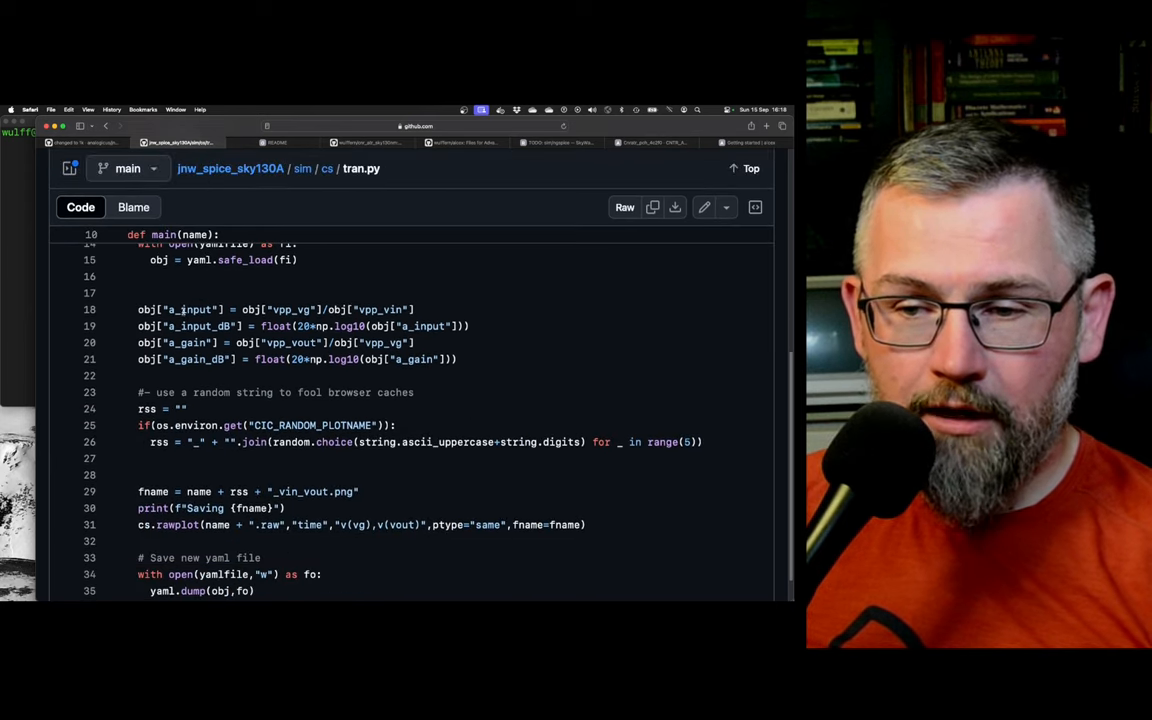
double_click(189, 309)
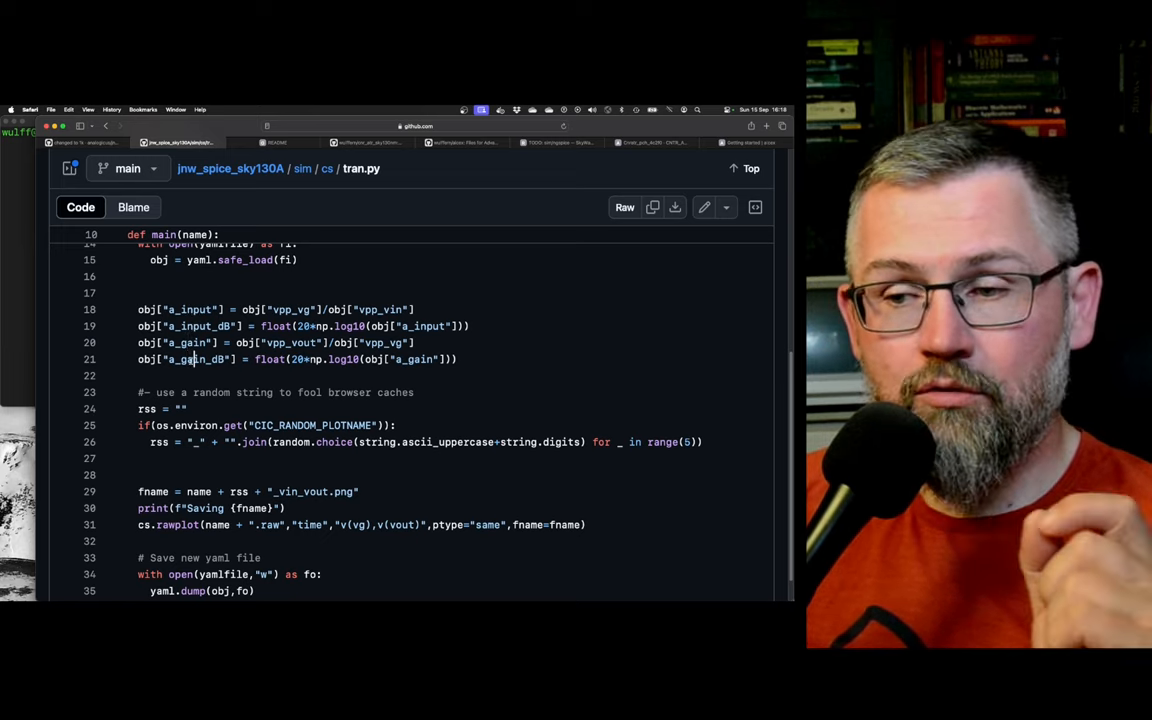
double_click(293, 342)
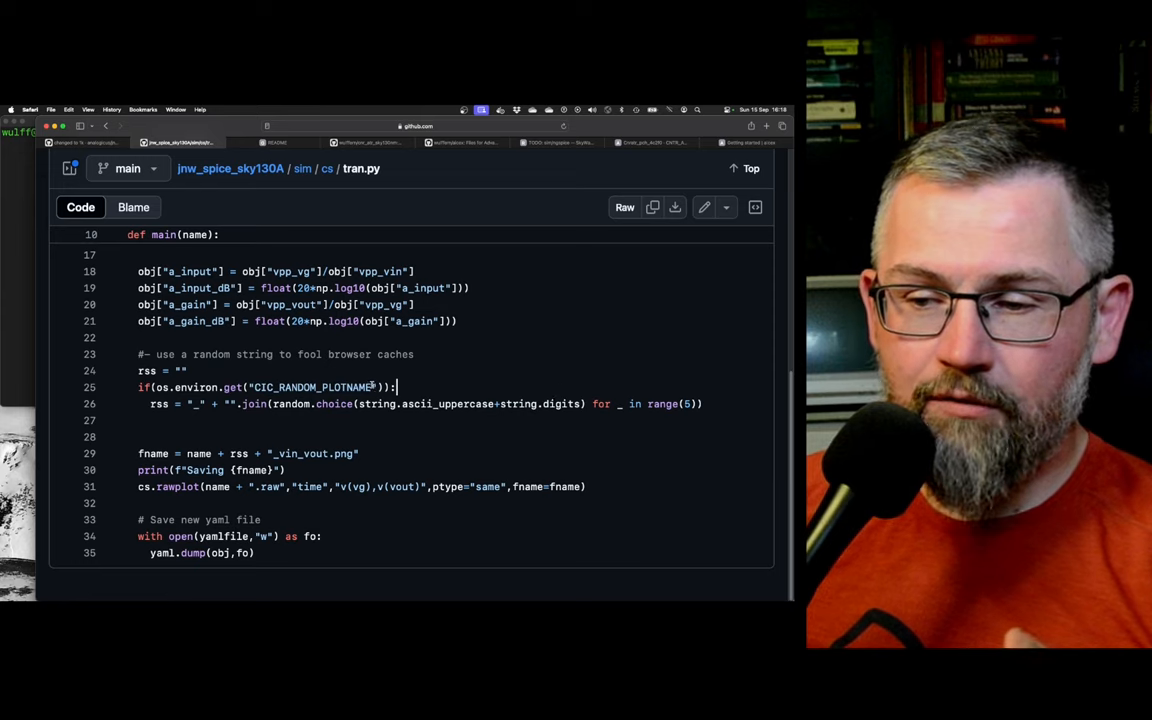
double_click(312, 386)
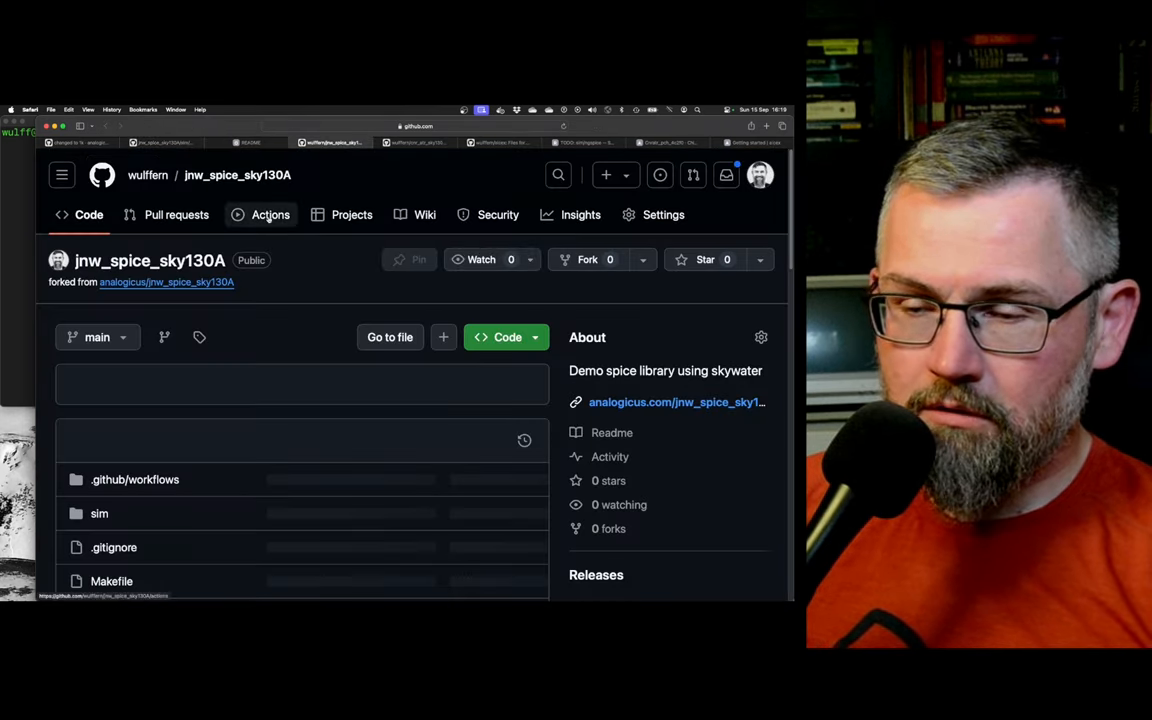
- From Actions, open the successful 'Change to 5GHz' deployment run
left_click(270, 214)
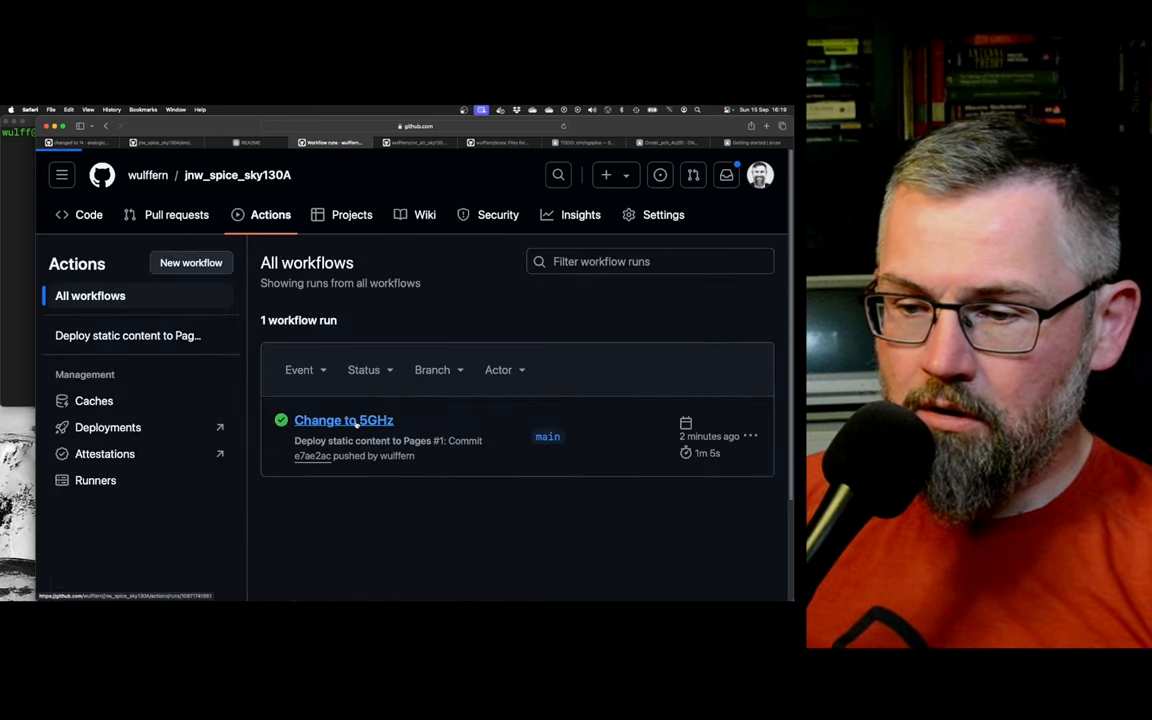
left_click(343, 420)
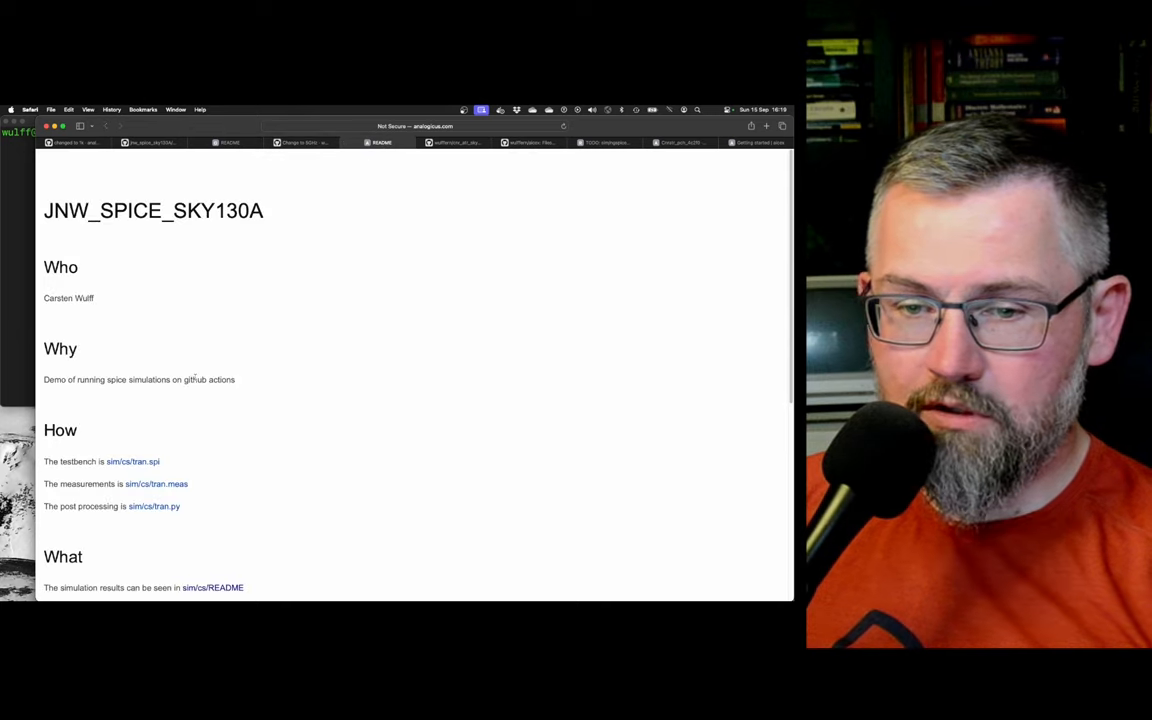
scroll("down", 3)
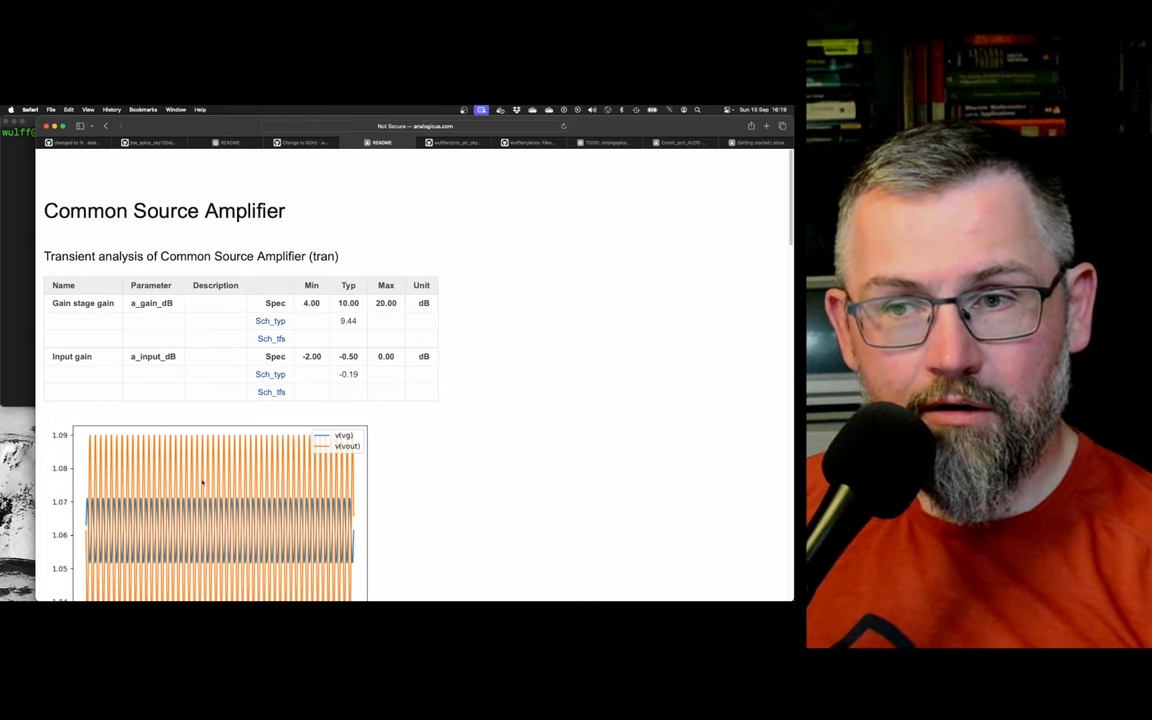
left_click(410, 126)
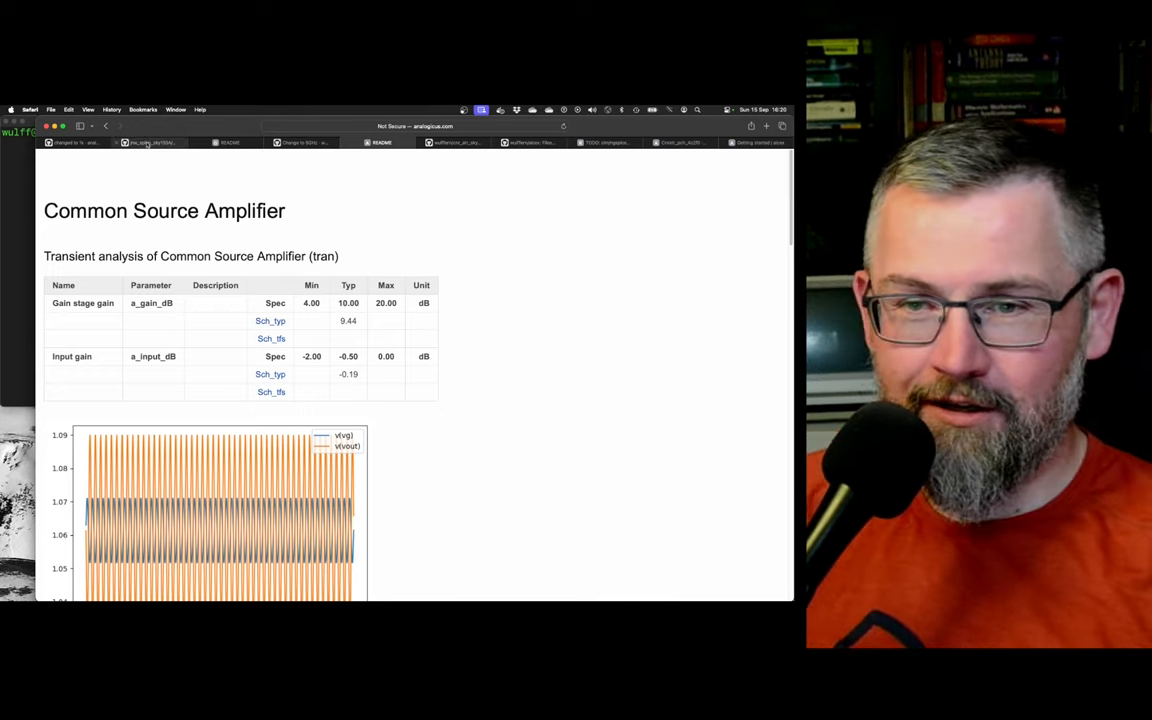
- Append ,v(vin) to tran.py's rawplot call and commit to main as 'Added input signal'
left_click(150, 142)
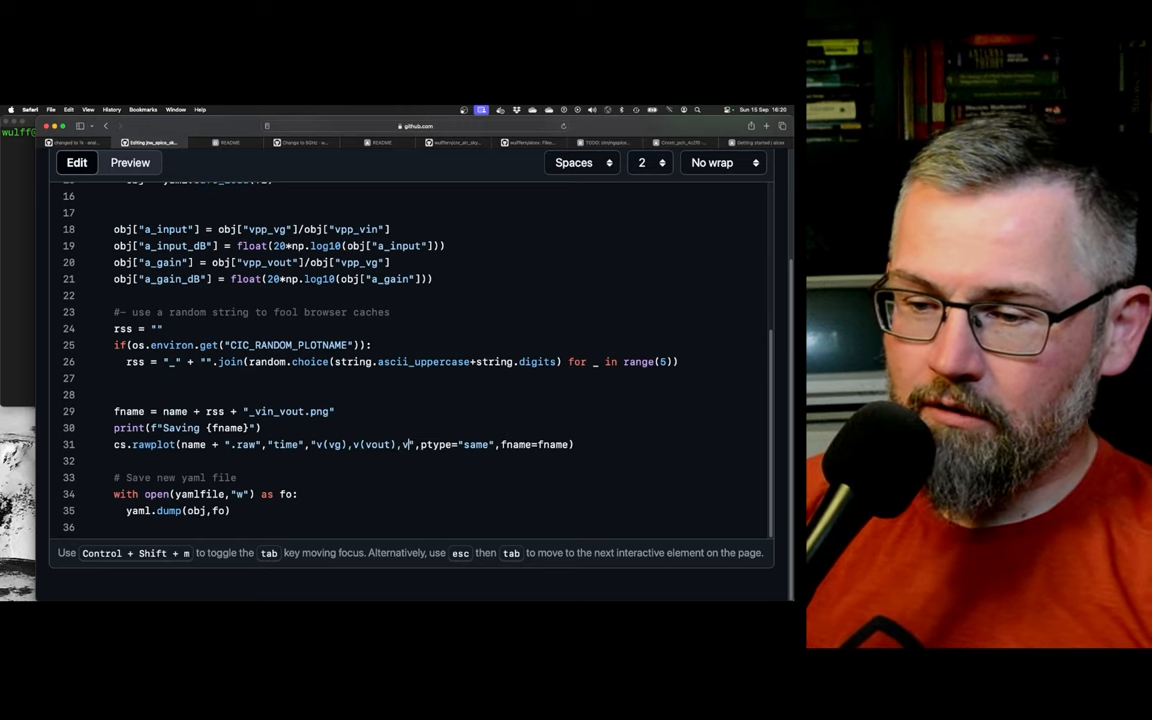
type("in)")
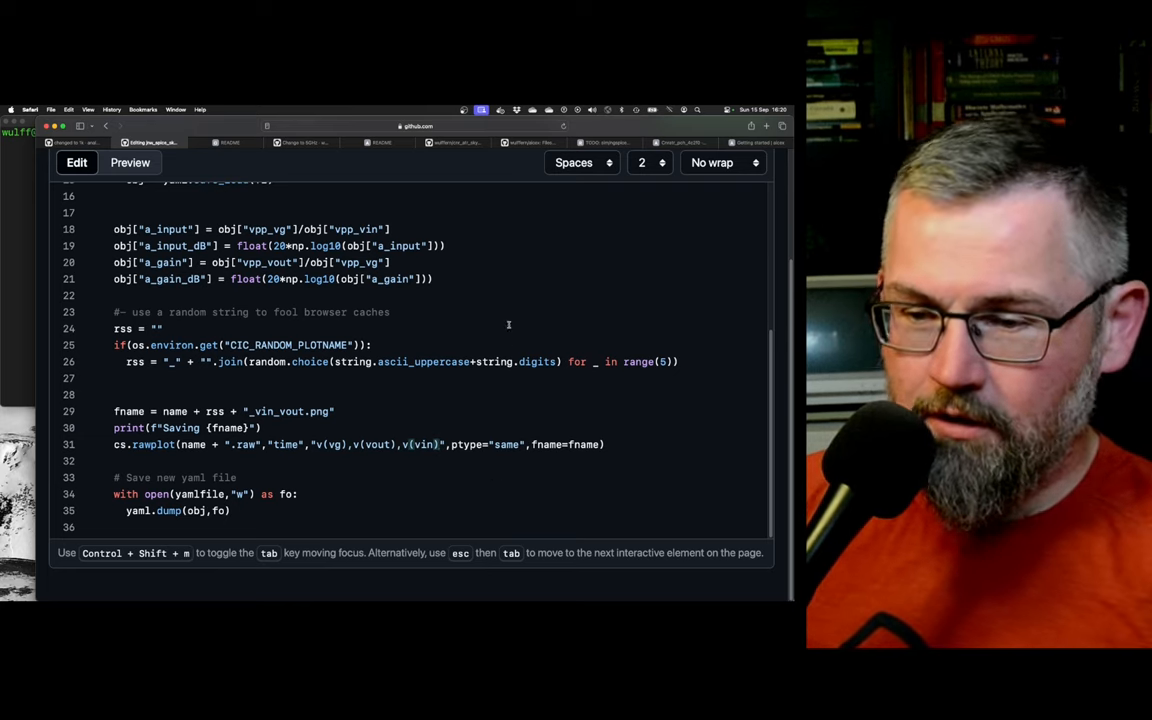
left_click(721, 261)
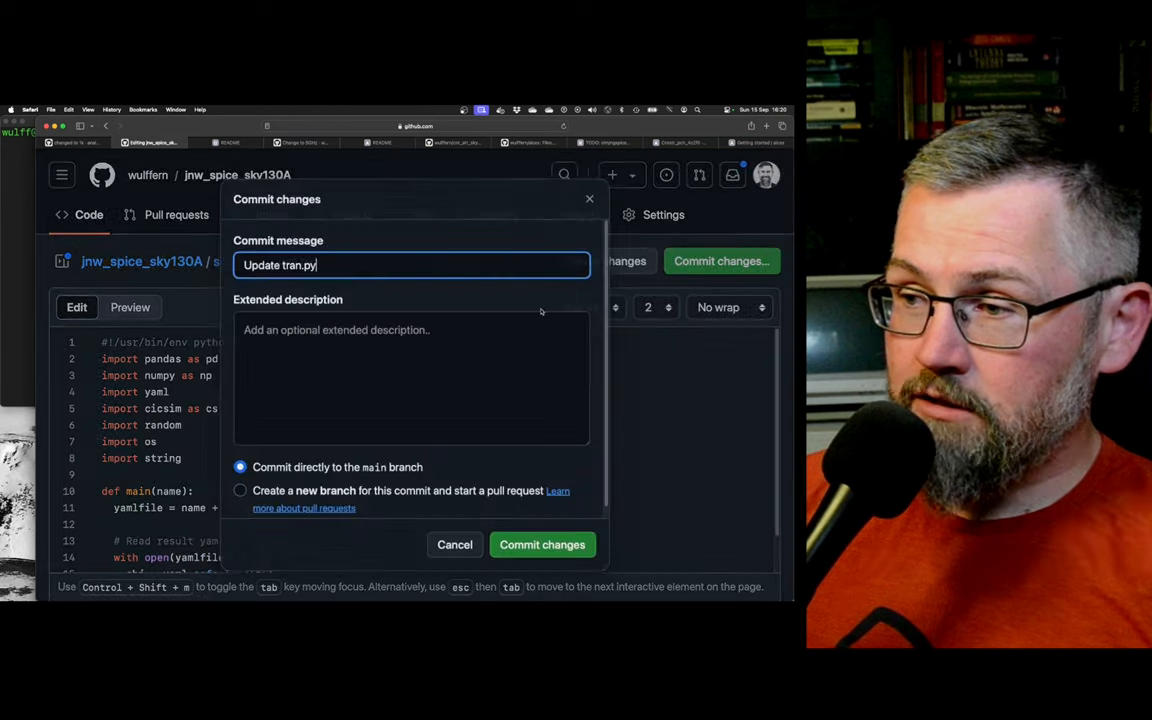
type("Added input signal")
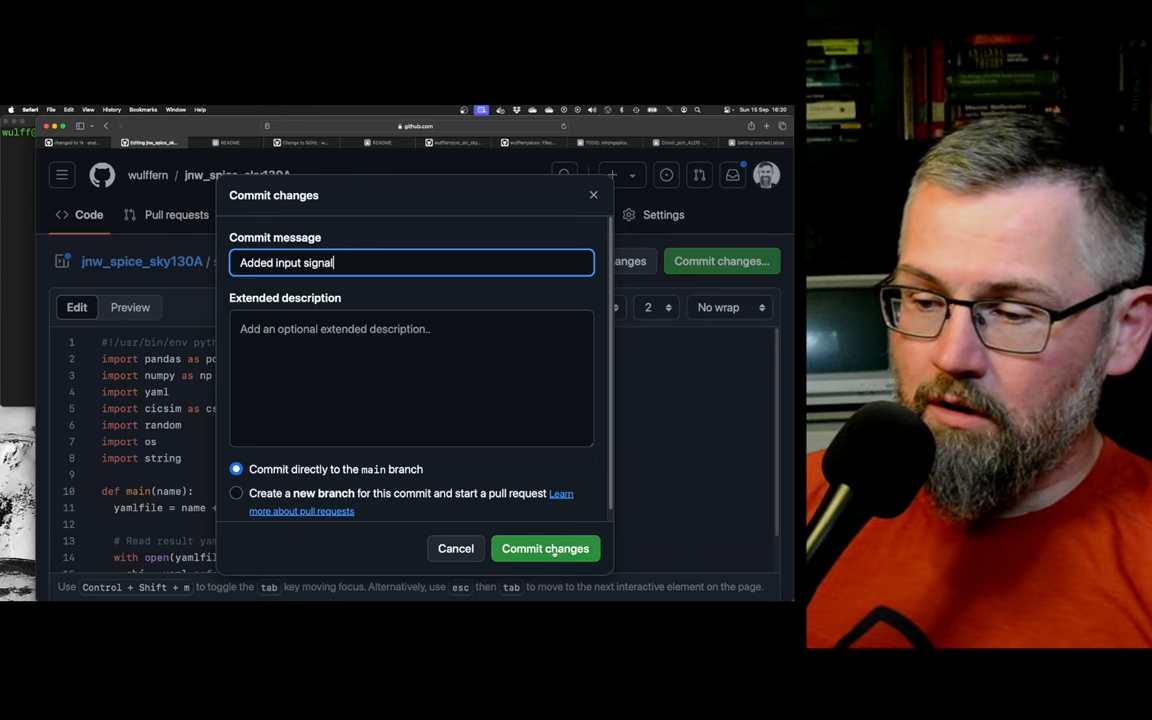
left_click(545, 548)
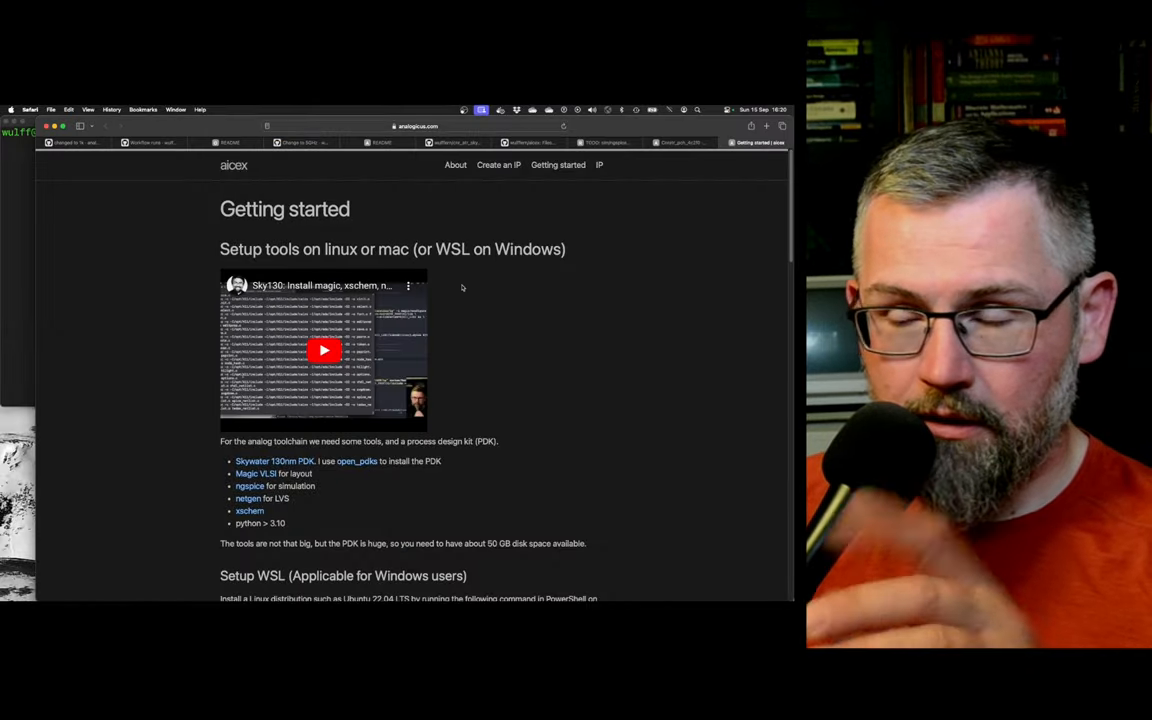
- Read down the aicex Getting started setup page, then return to the Common Source Amplifier results page
scroll("down", 3)
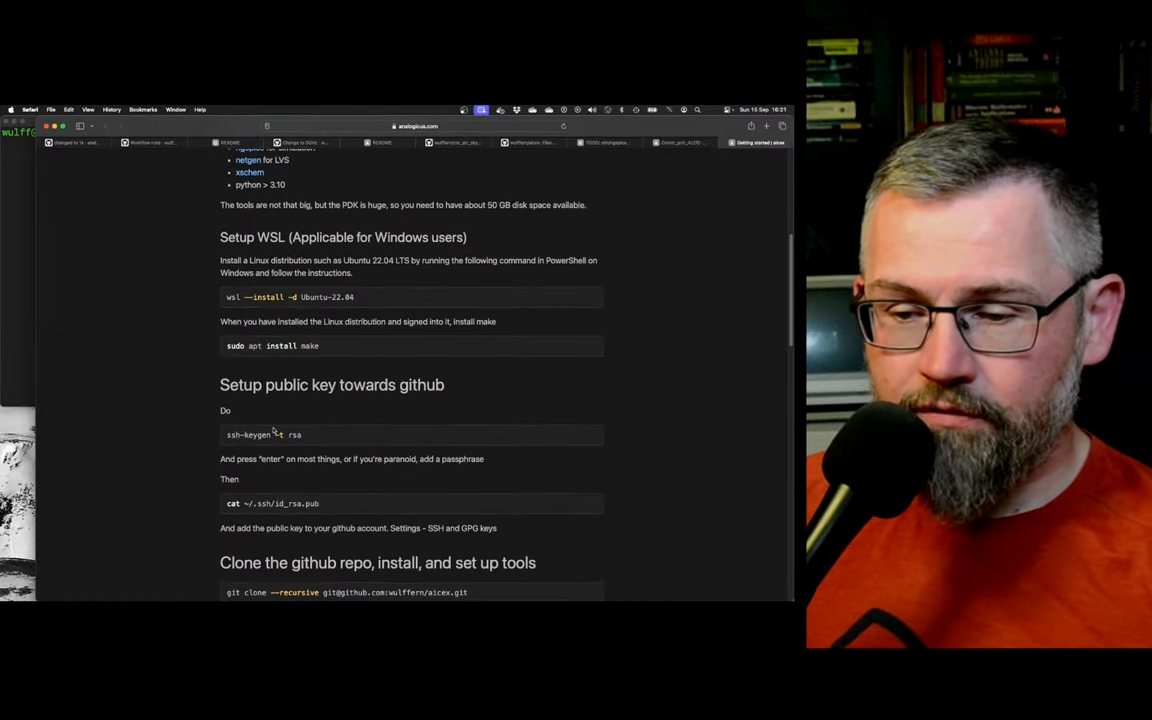
scroll("down", 3)
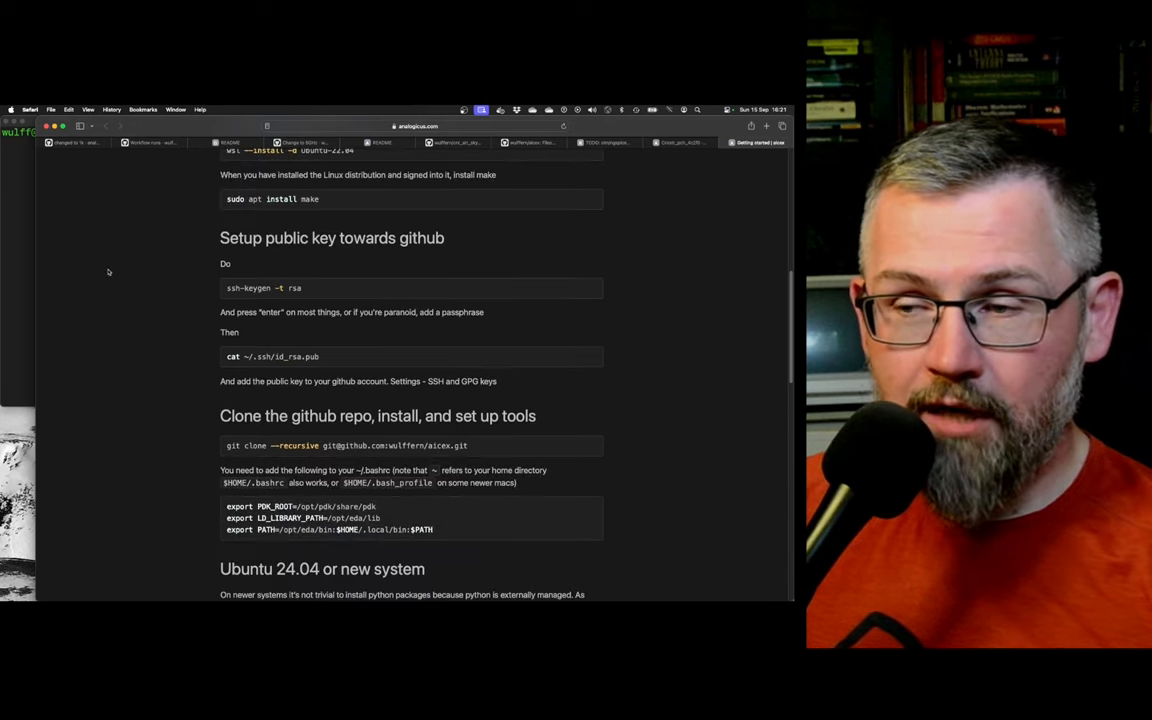
left_click(380, 142)
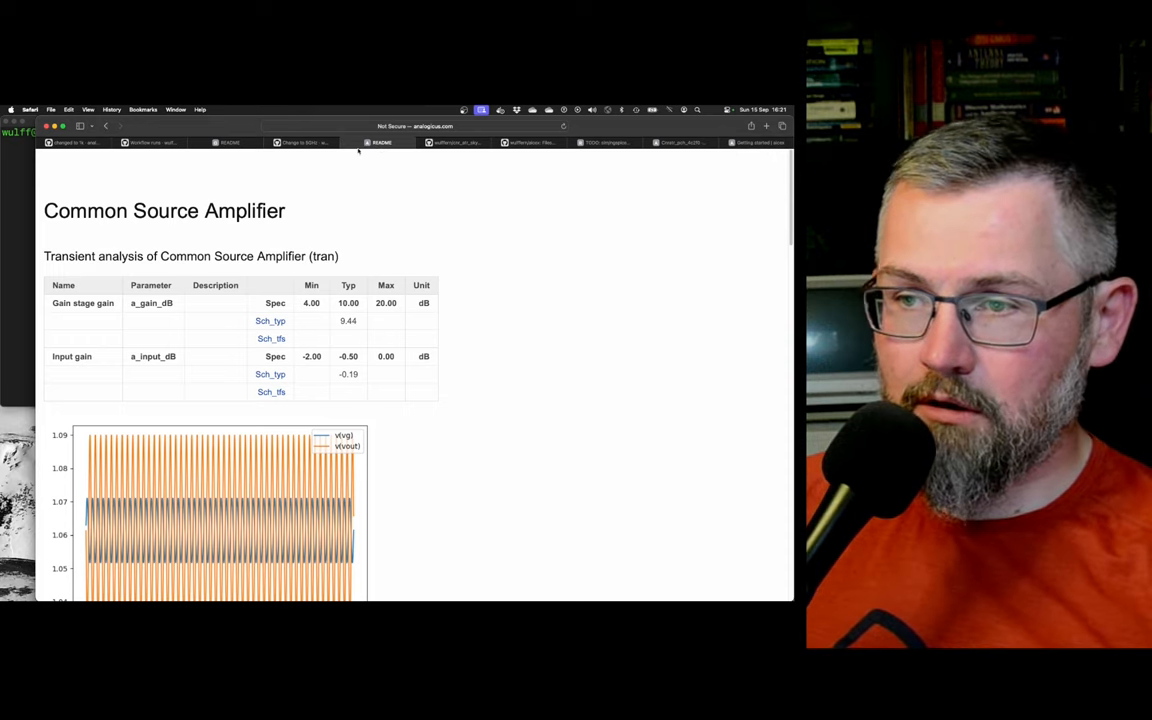
- Bring up the README in a new tab and read down to its Local run section
left_click(414, 125)
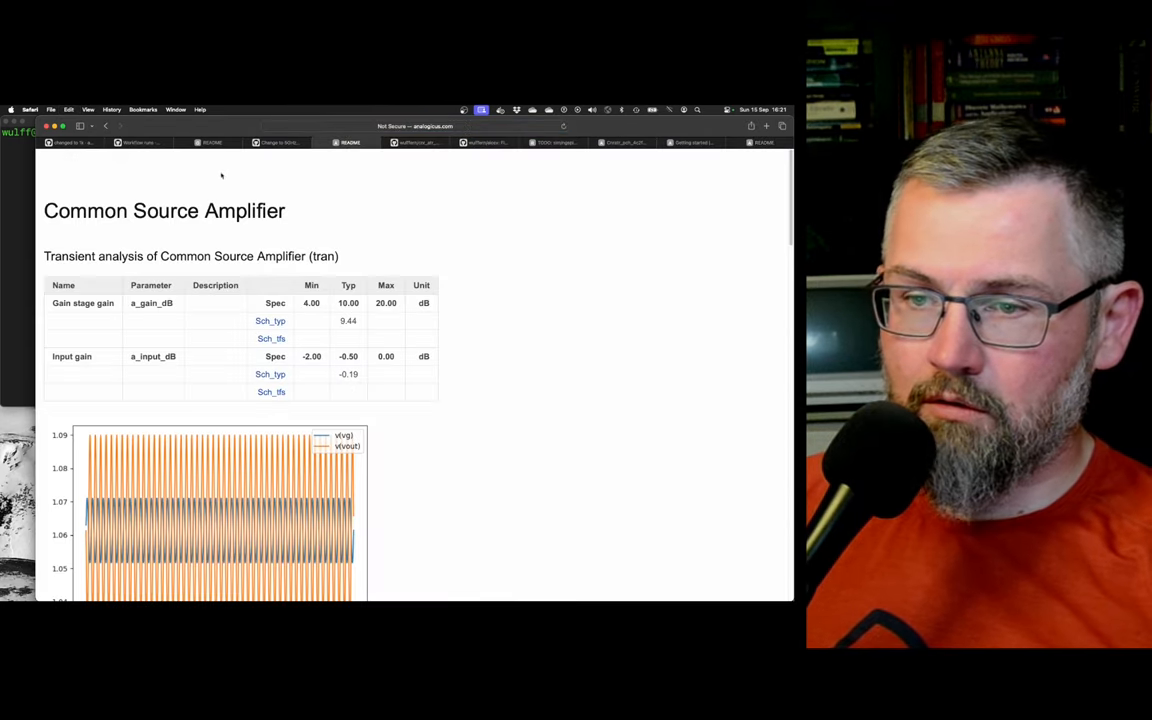
scroll("down", 3)
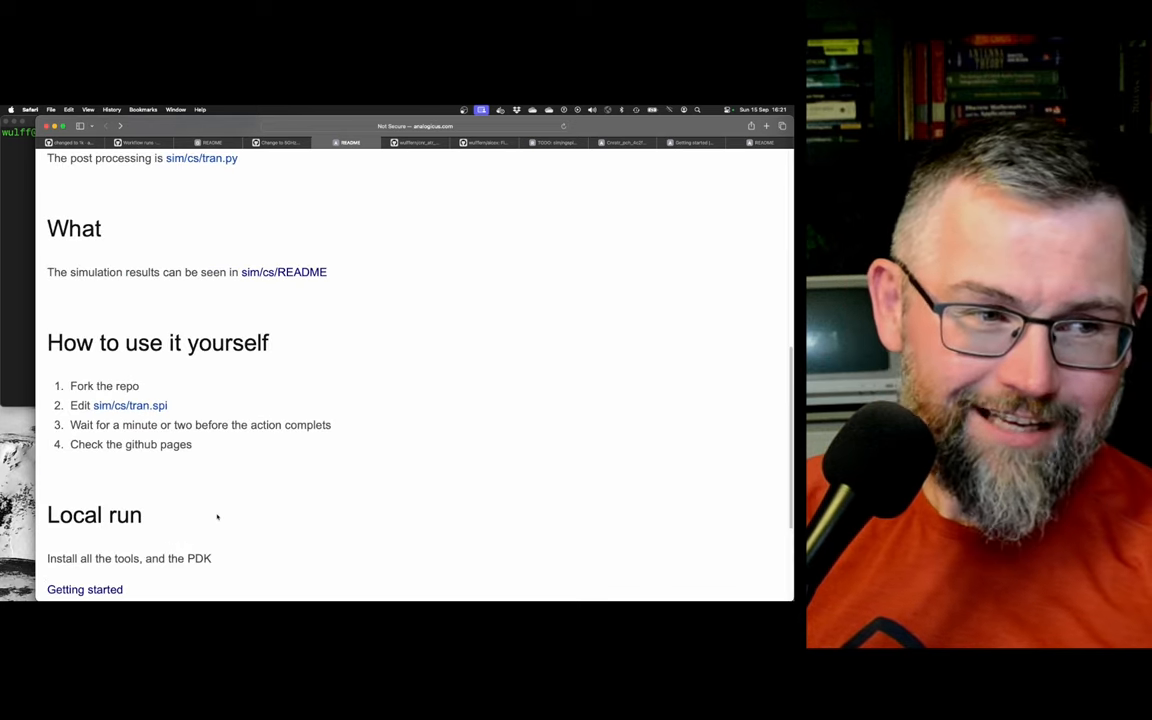
scroll("down", 3)
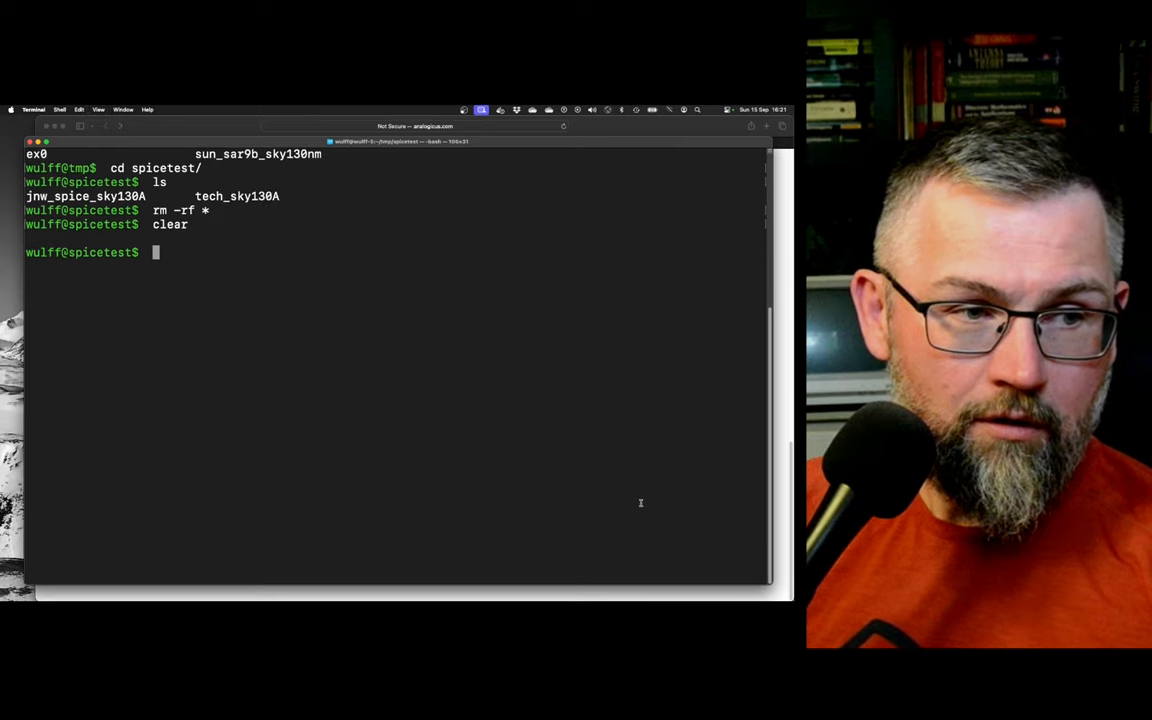
- Clone jnw_spice_sky130A, run make test in sim/cs, and write the summary with cicsim summary --output README.md
type("git clone git@github.com:analogicus/jnw_spice_sky130A.git")
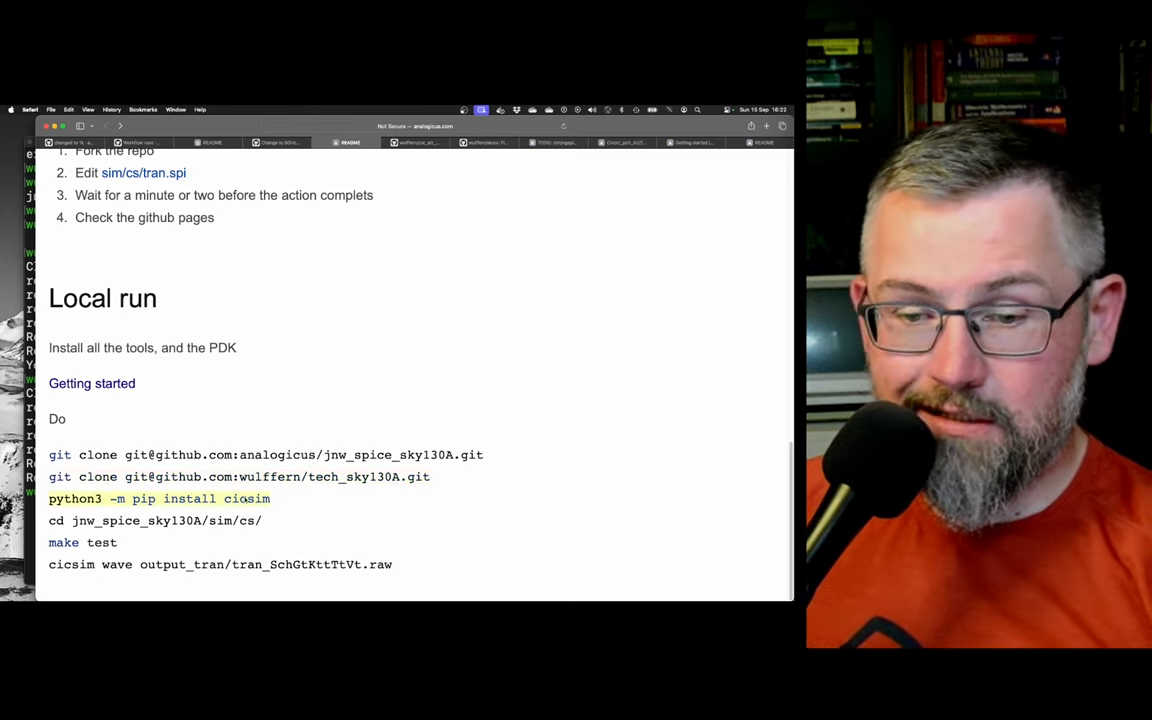
mouse_move(232, 499)
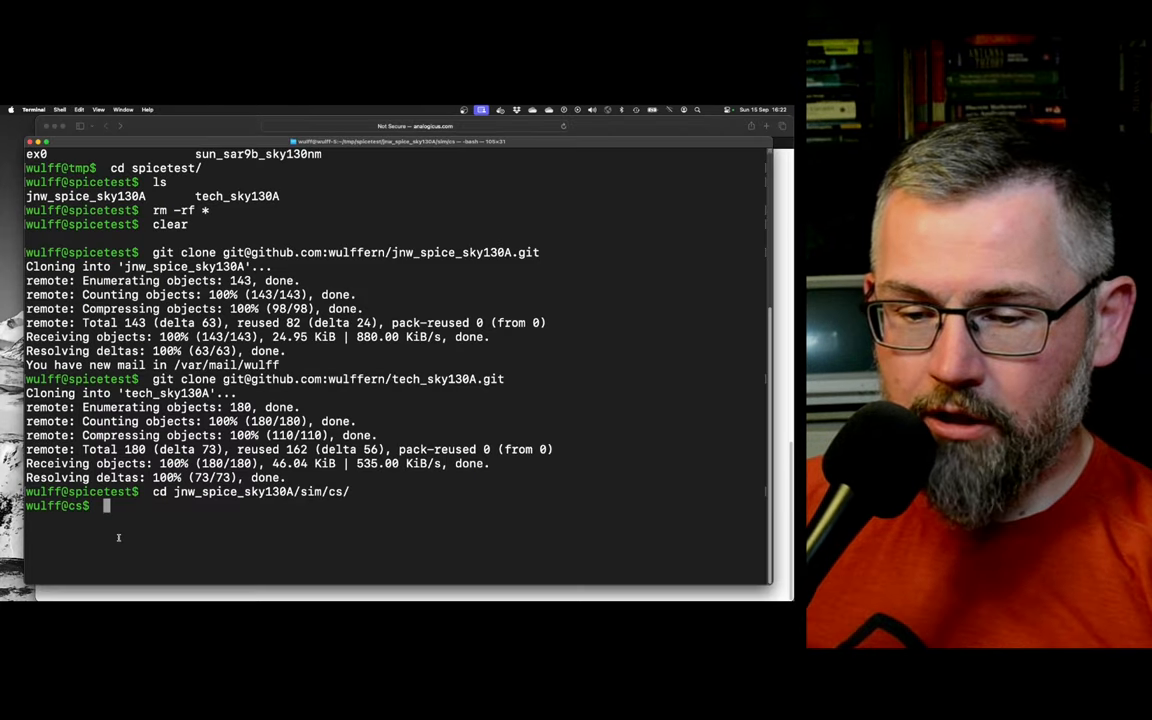
type("make test")
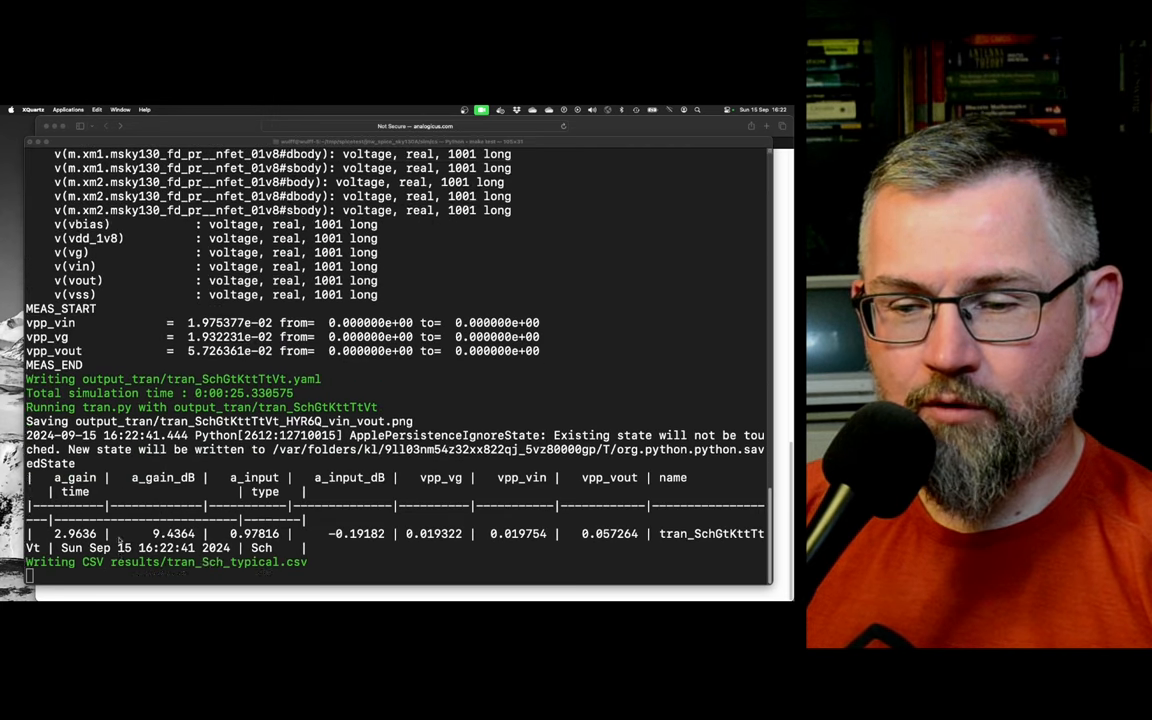
type("cicsim summary --output \"README.md\"")
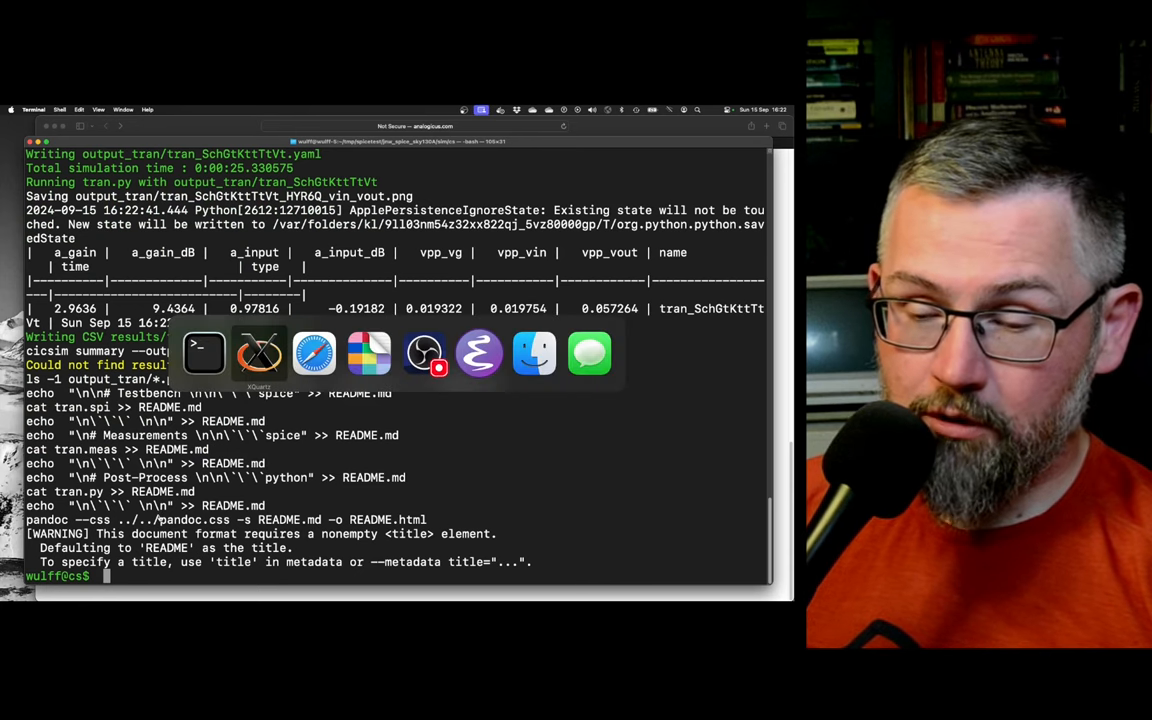
- List the generated sim/cs files with ls -l and select README.html to view the local results page
type("ls -l")
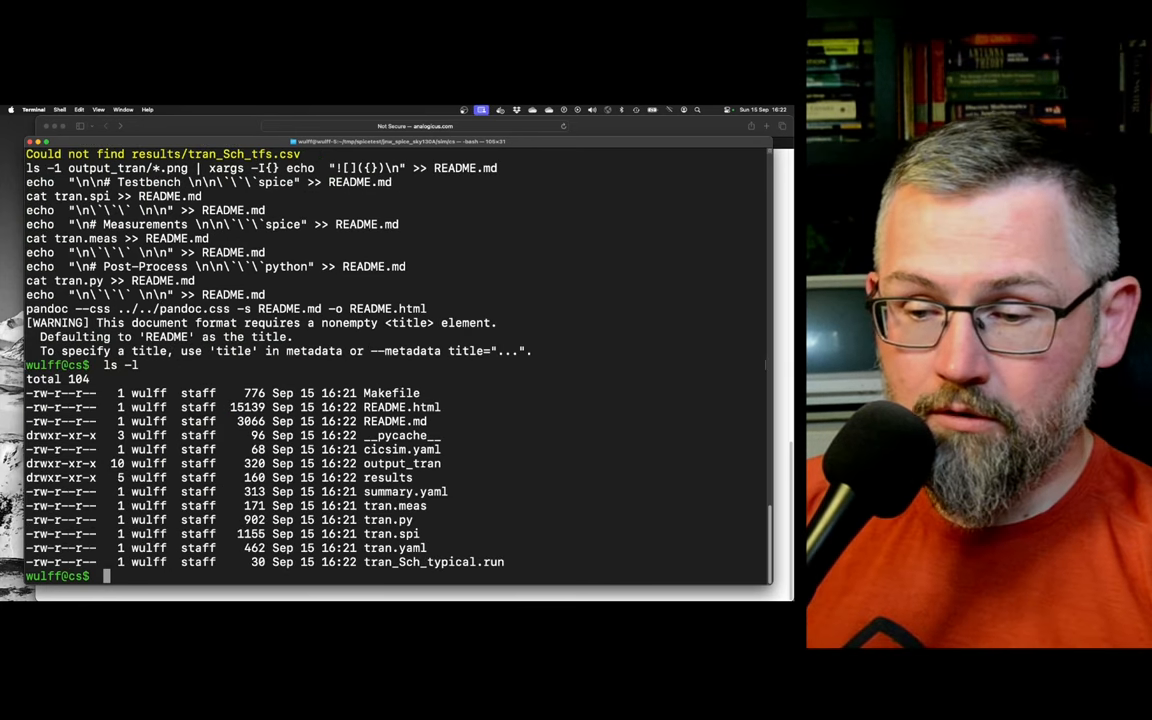
double_click(405, 406)
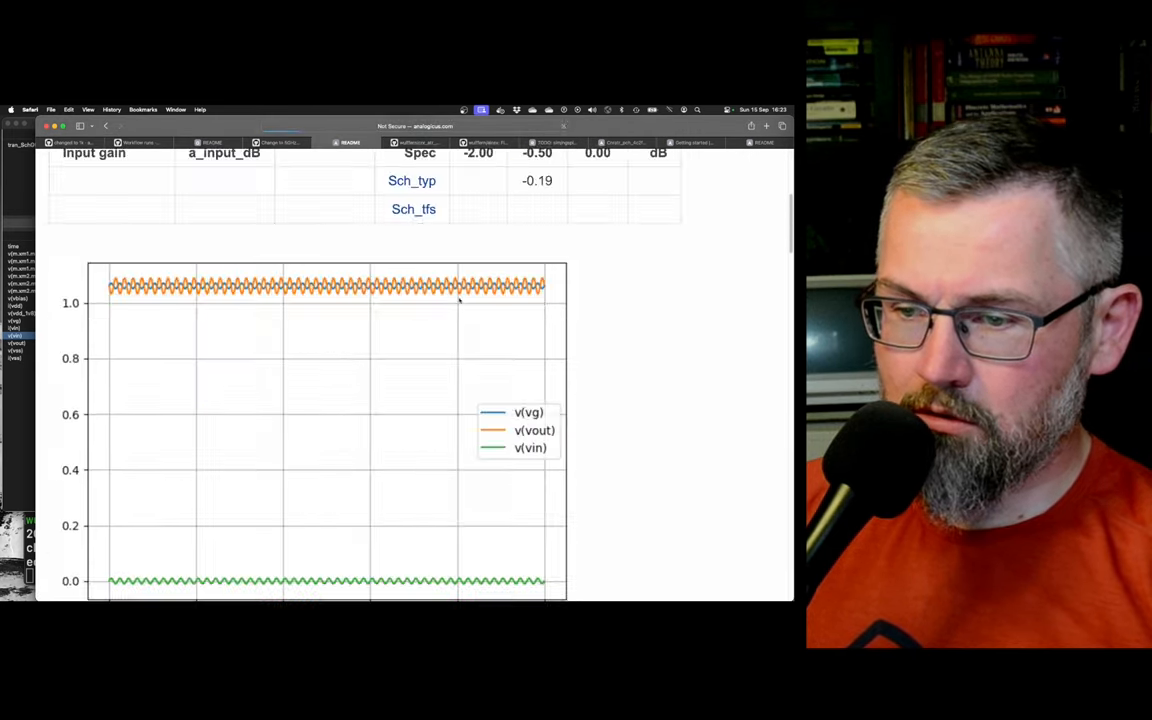
- Inspect the full v(vg), v(vout), v(vin) plot, then switch to the fork's 'Change to 5GHz' Pages deploy run
scroll("down", 3)
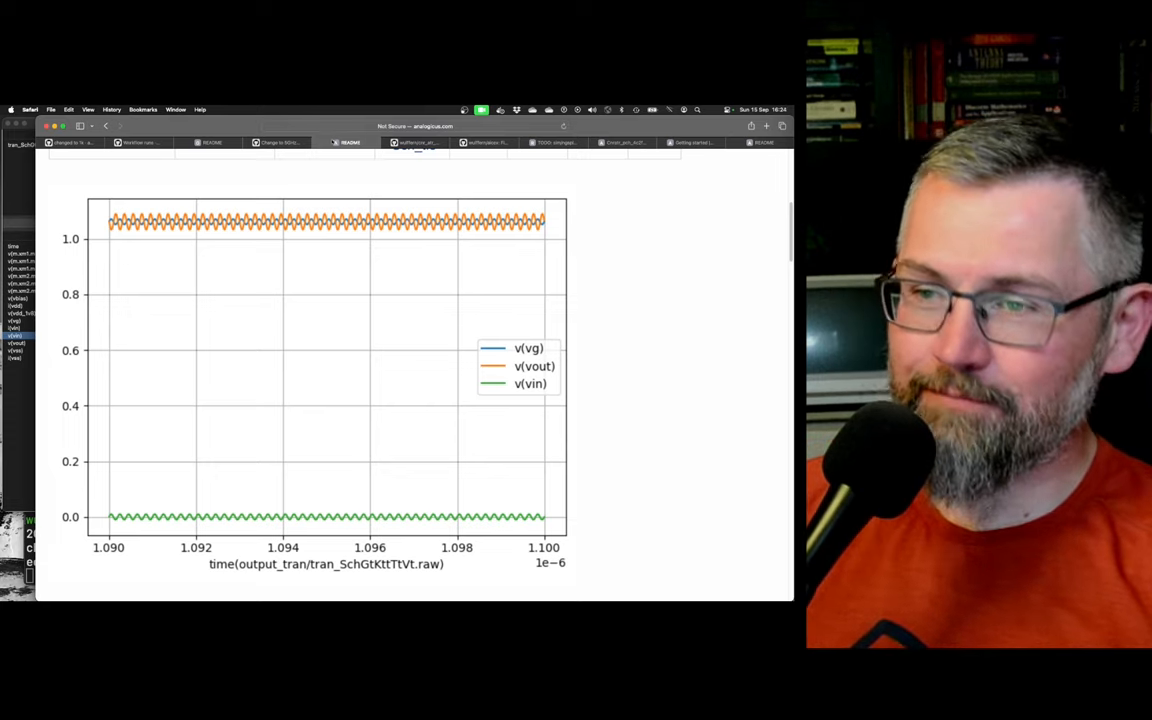
left_click(295, 142)
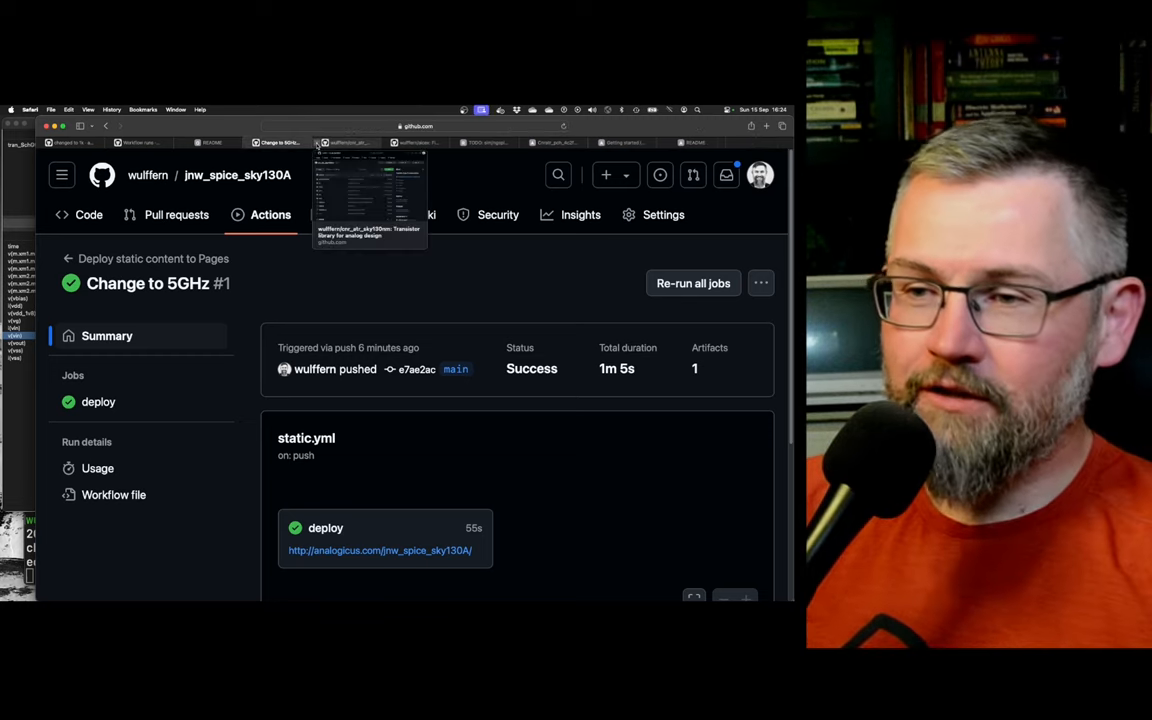